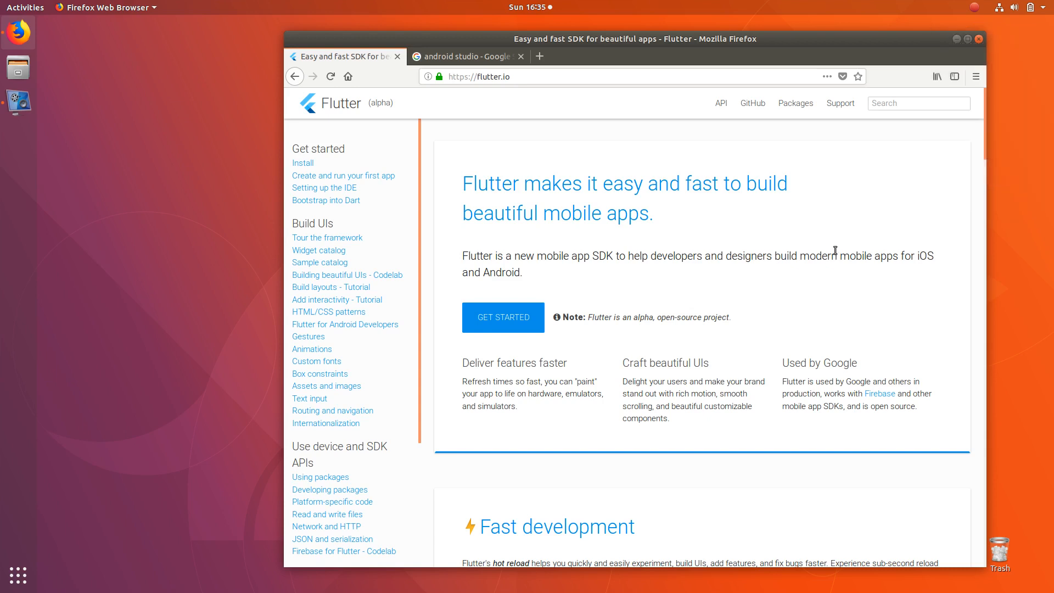
{"action": "mouse_move", "coordinate": [787, 243]}
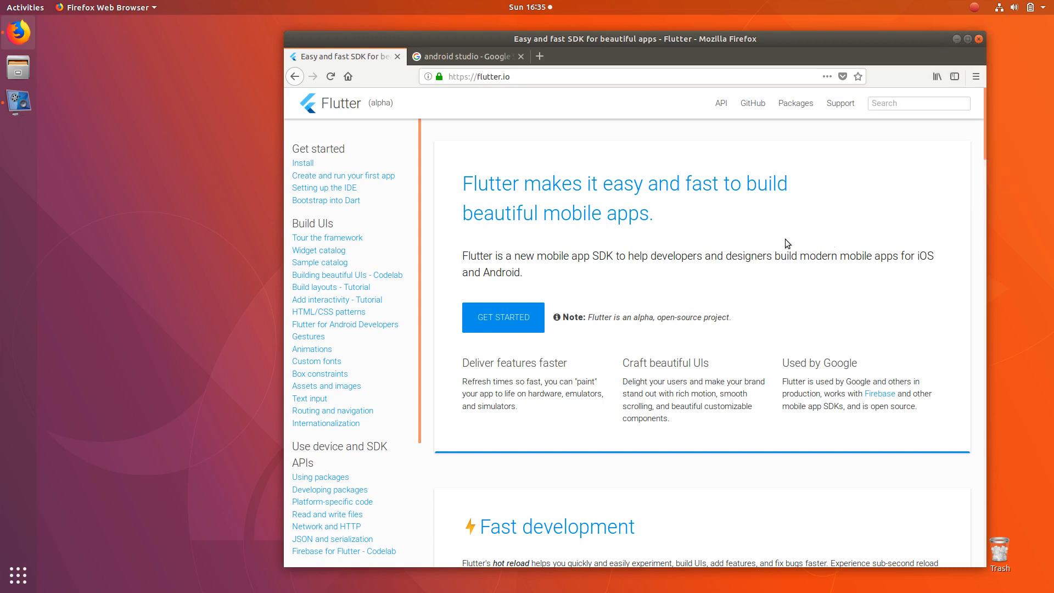
{"action": "mouse_move", "coordinate": [649, 219]}
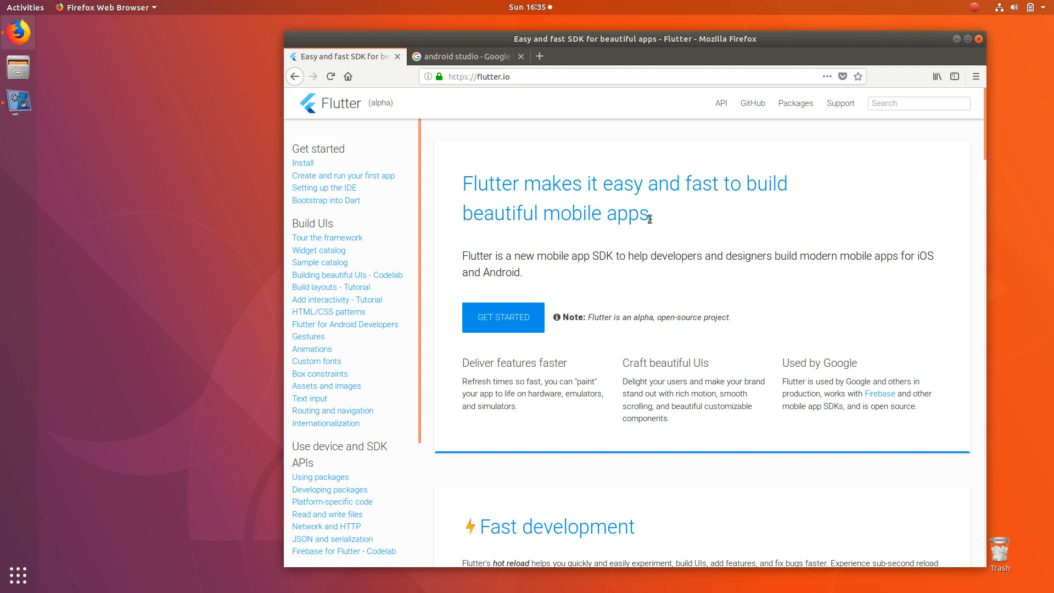
{"action": "mouse_move", "coordinate": [182, 87]}
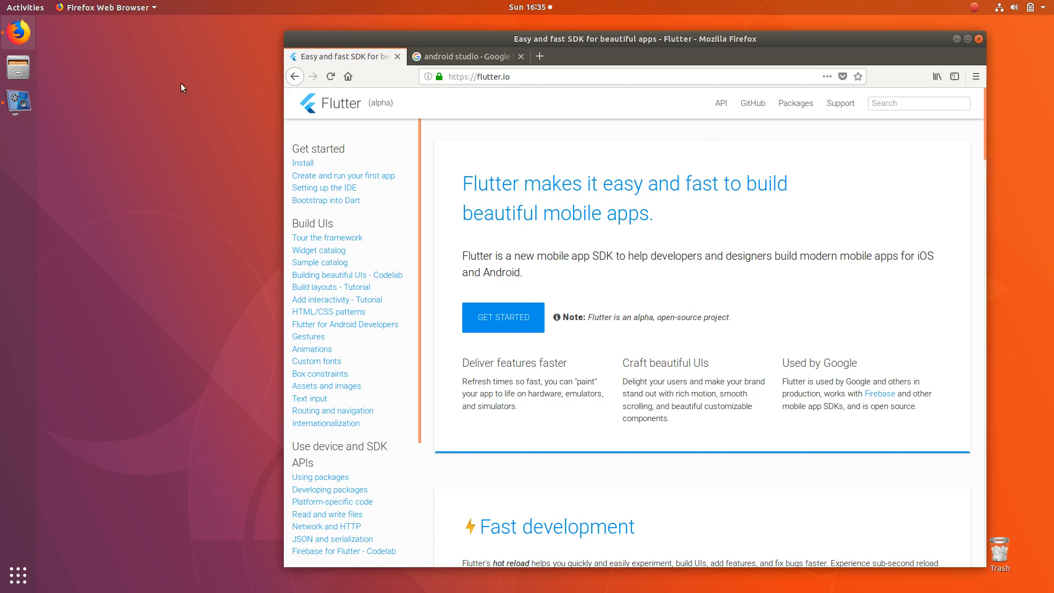
{"action": "mouse_move", "coordinate": [153, 158]}
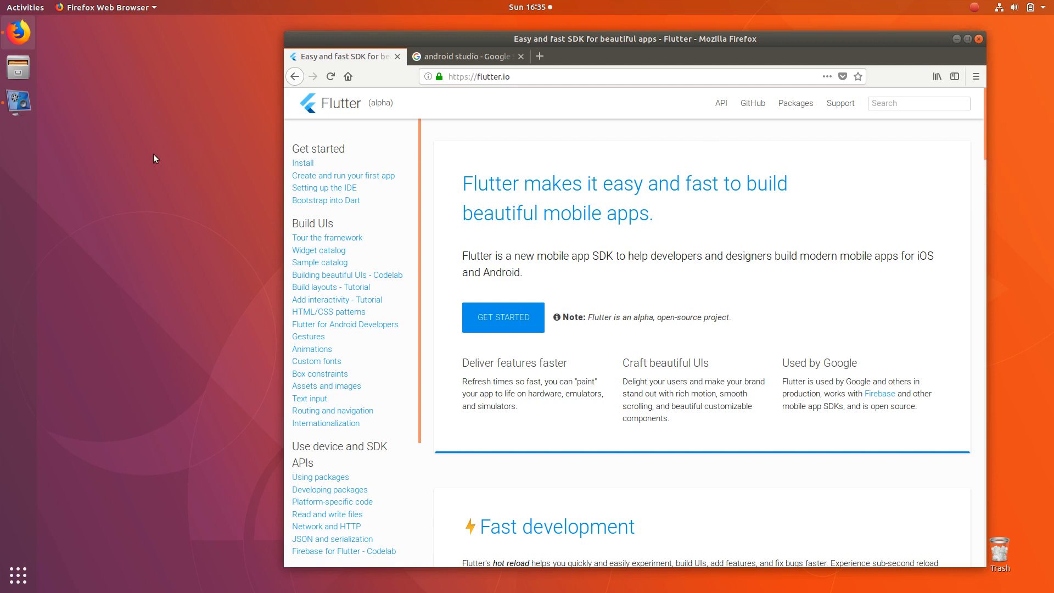
{"action": "mouse_move", "coordinate": [437, 238]}
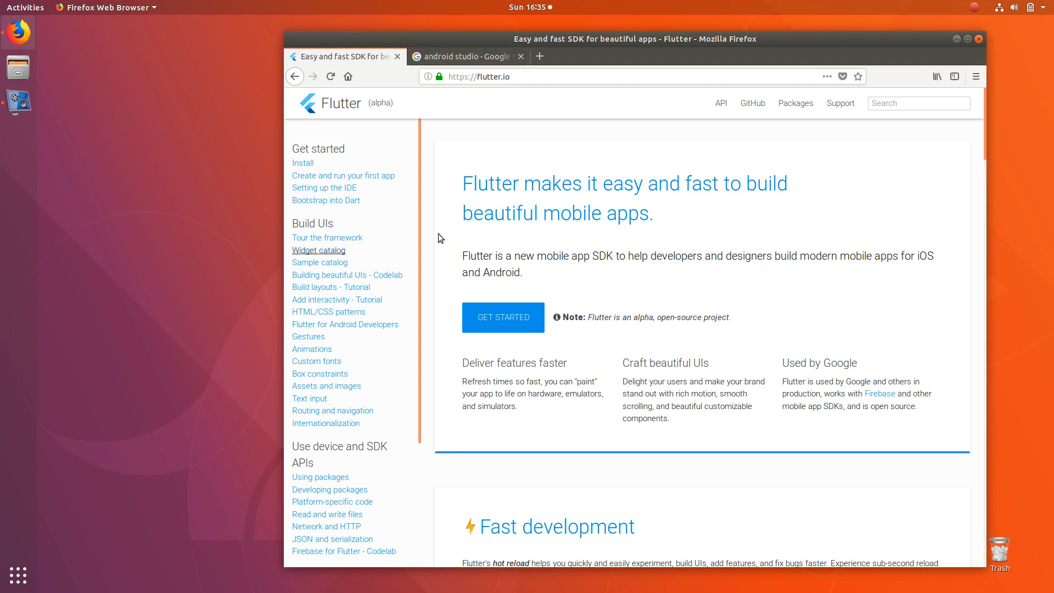
{"action": "mouse_move", "coordinate": [757, 278]}
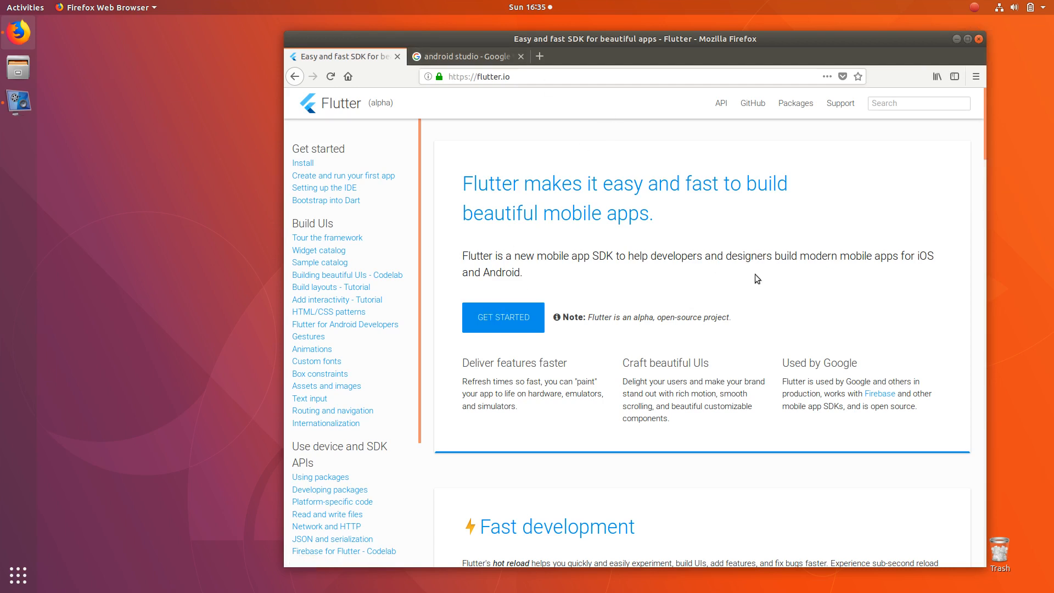
{"action": "mouse_move", "coordinate": [509, 185]}
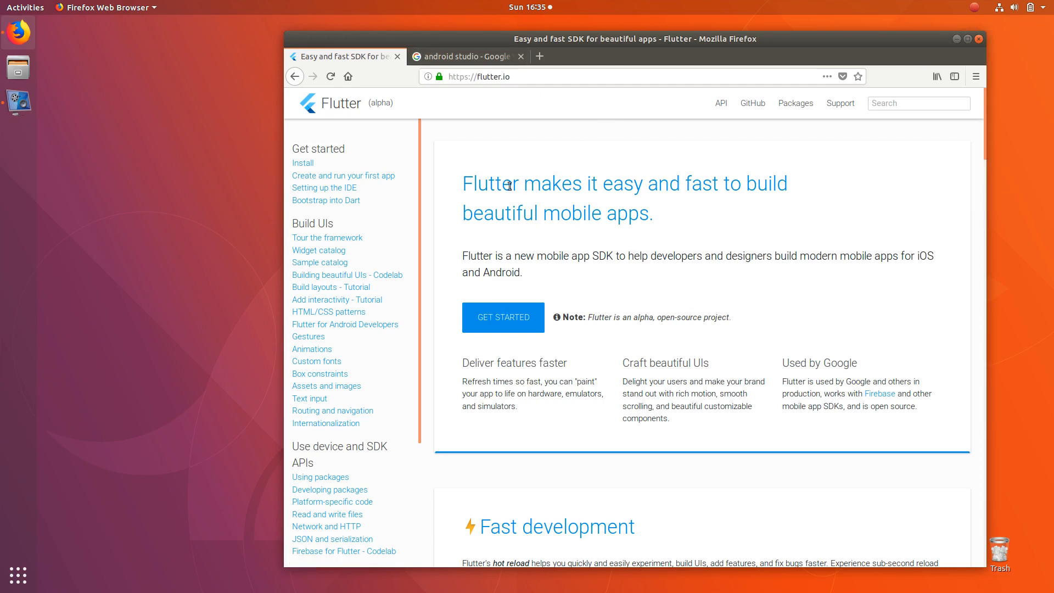
{"action": "mouse_move", "coordinate": [737, 240]}
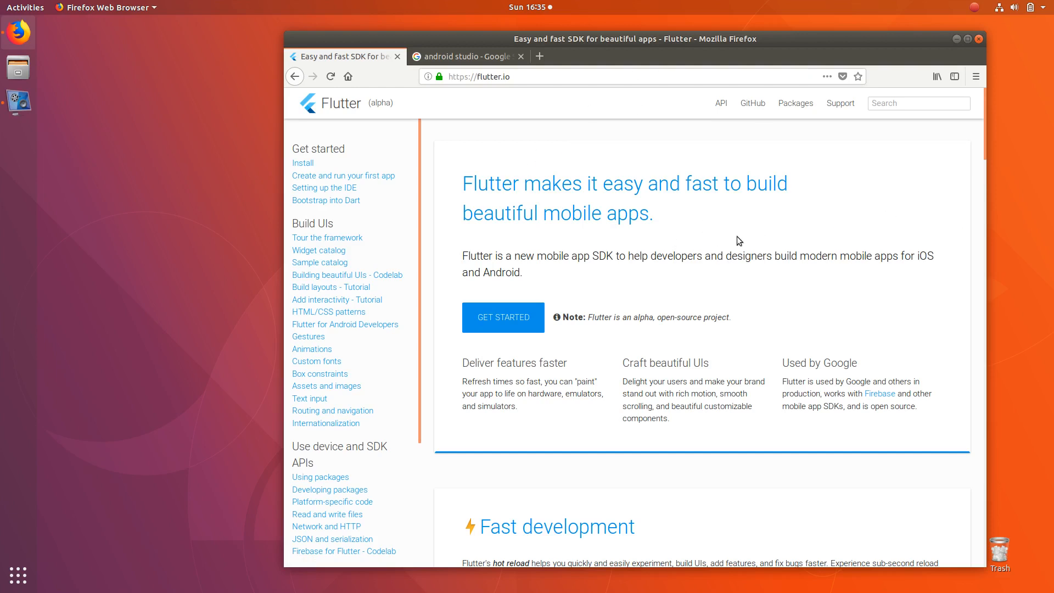
{"action": "mouse_move", "coordinate": [714, 240]}
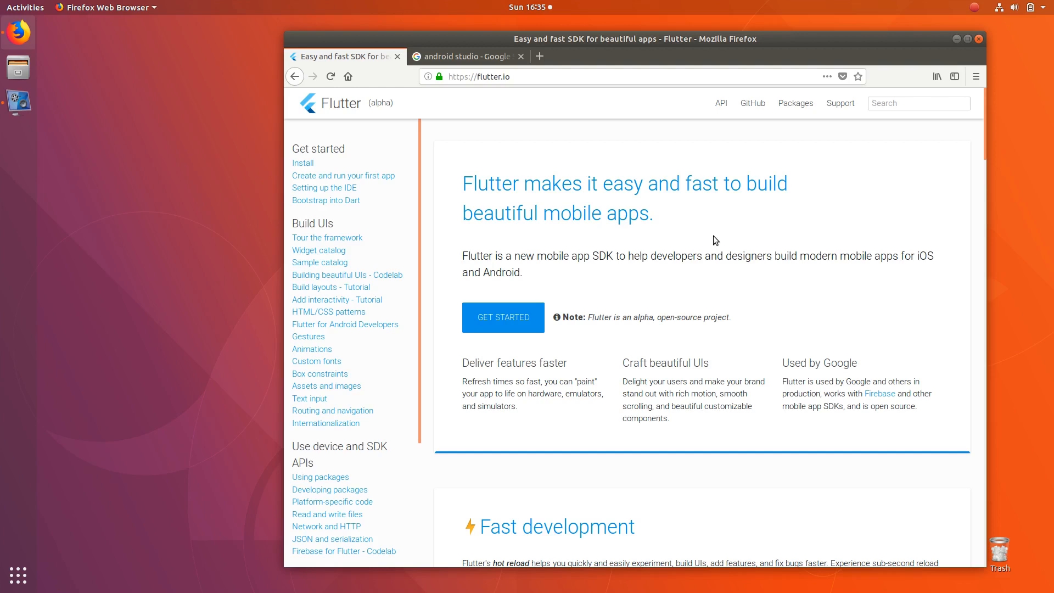
{"action": "mouse_move", "coordinate": [509, 219]}
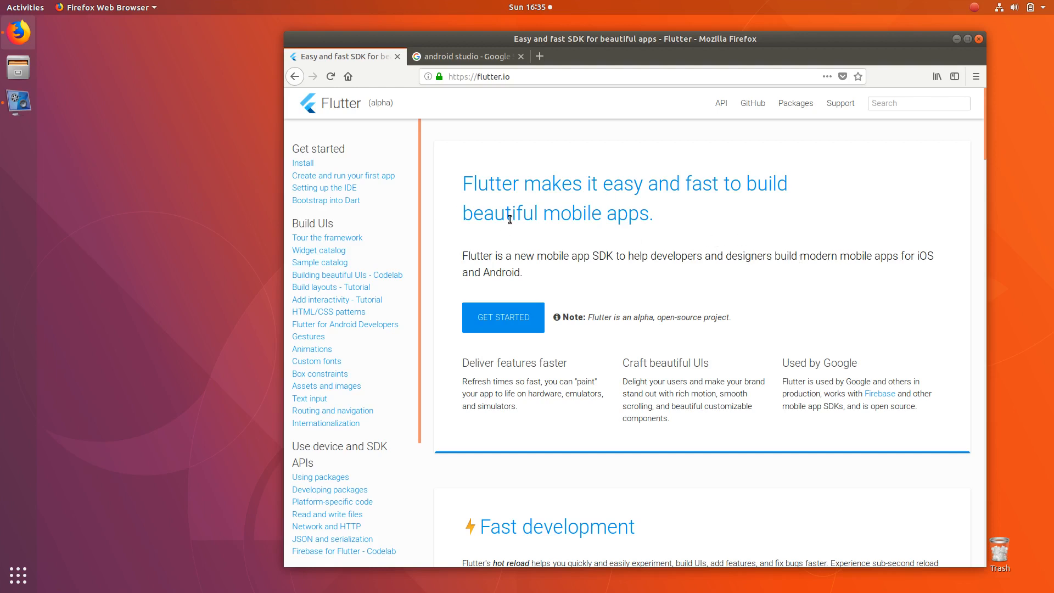
{"action": "mouse_move", "coordinate": [697, 230]}
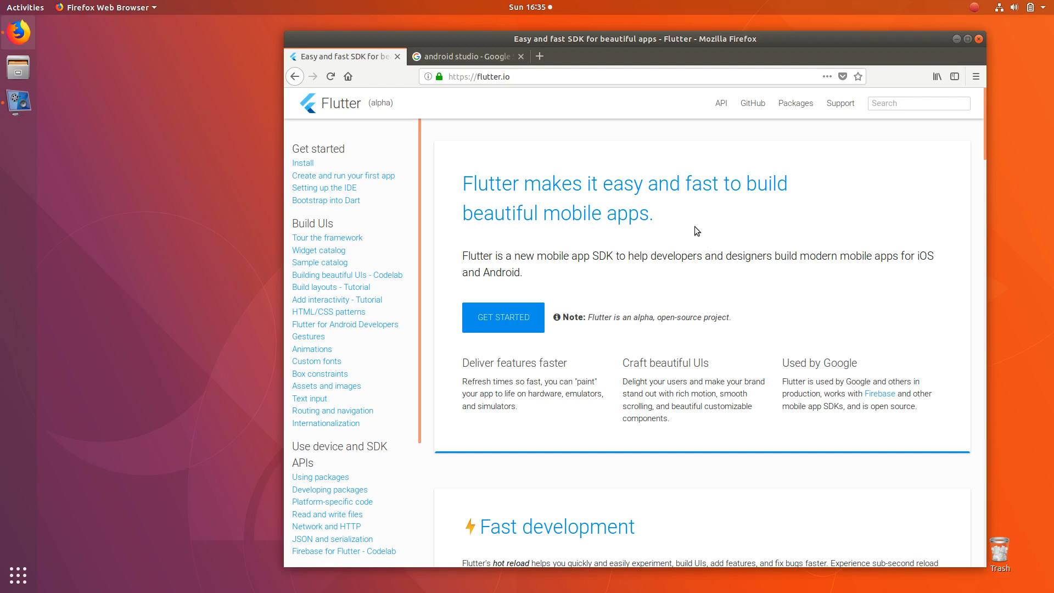
{"action": "mouse_move", "coordinate": [662, 287]}
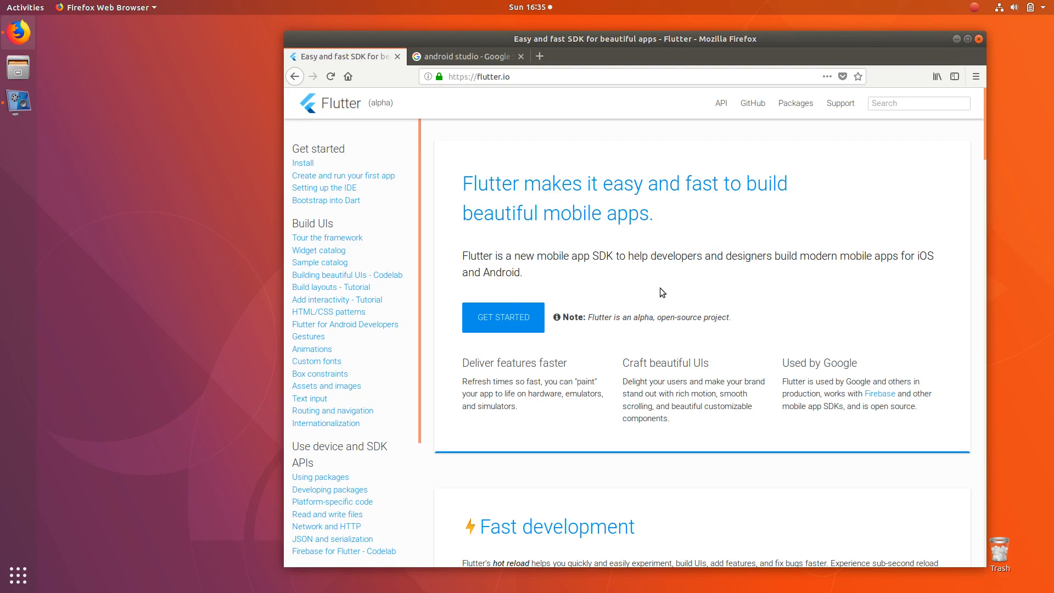
{"action": "mouse_move", "coordinate": [676, 284]}
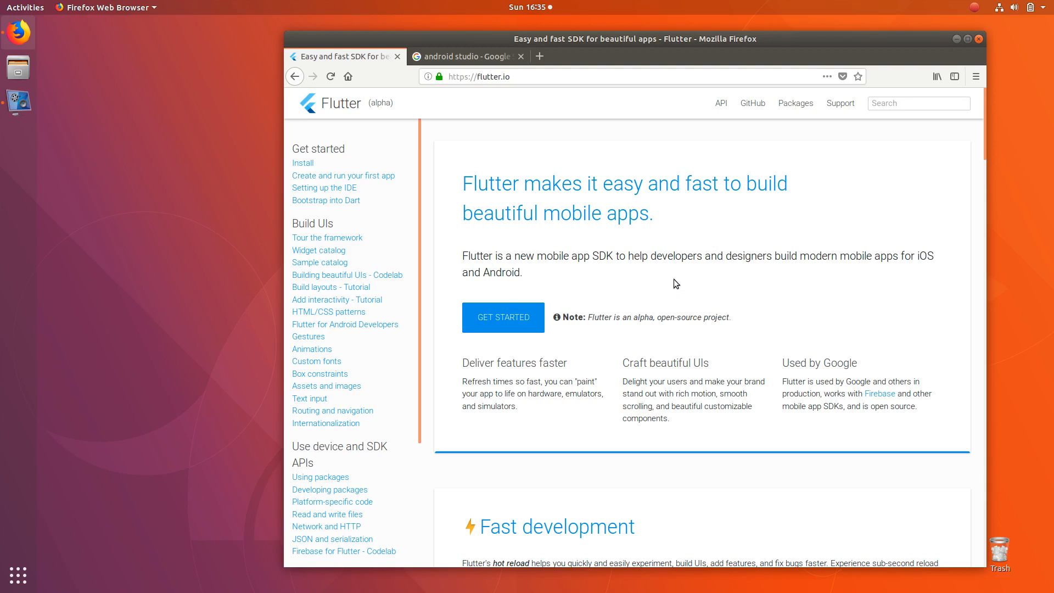
{"action": "mouse_move", "coordinate": [668, 276]}
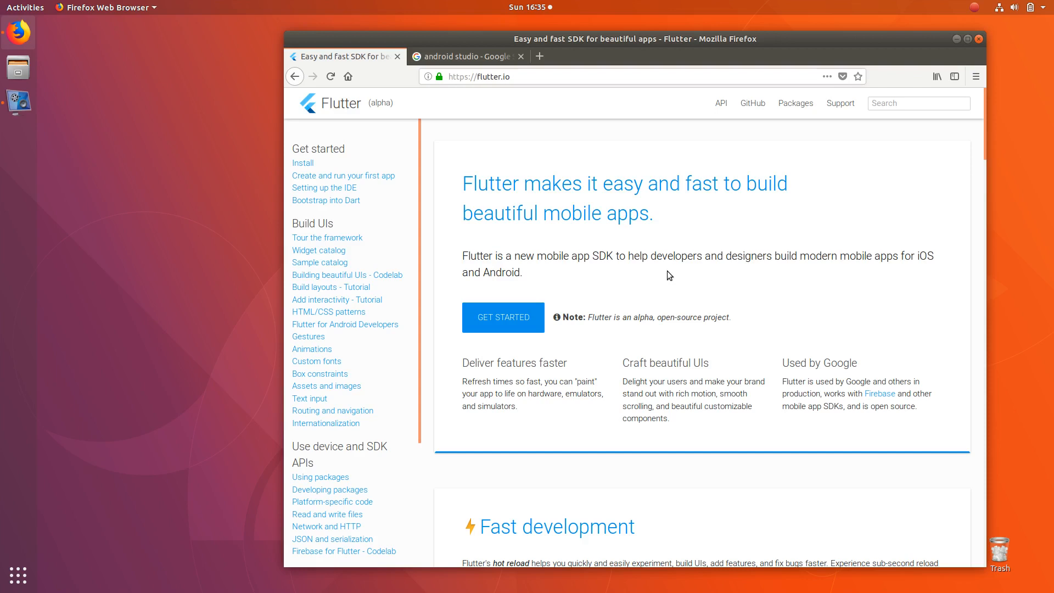
{"action": "mouse_move", "coordinate": [641, 256]}
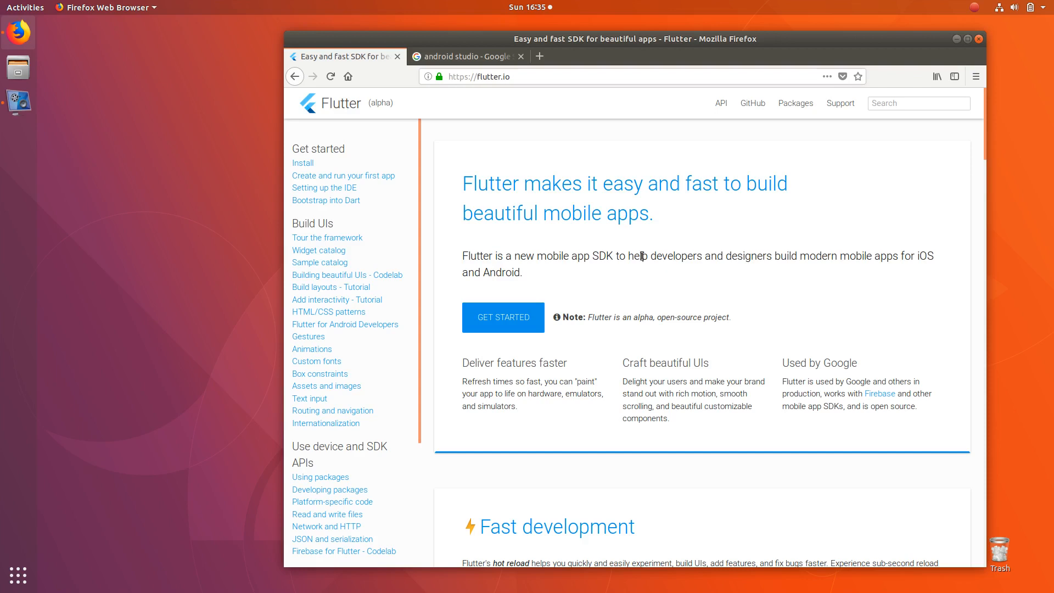
{"action": "mouse_move", "coordinate": [474, 173]}
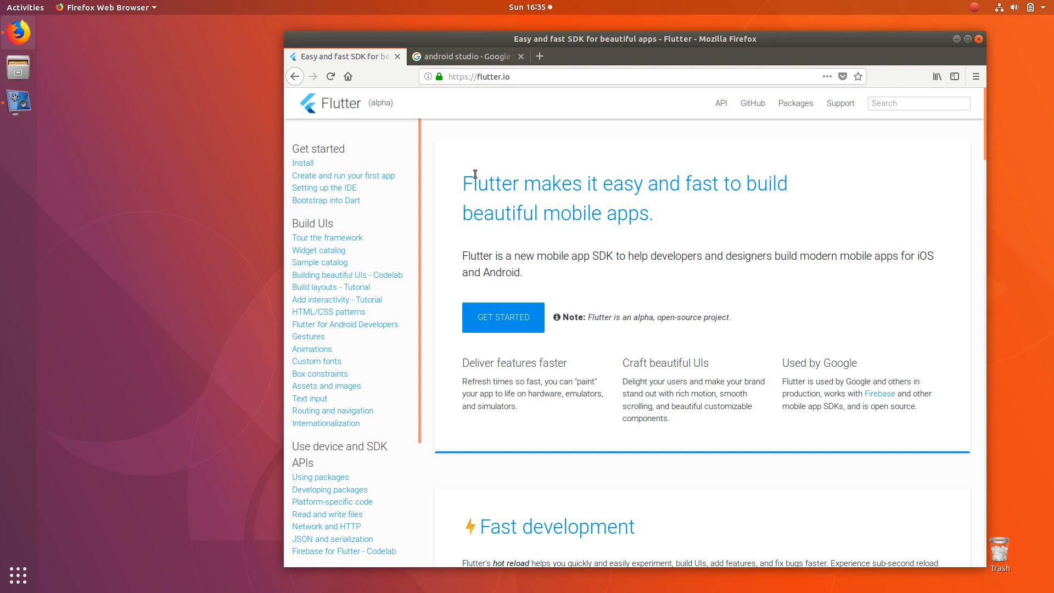
{"action": "mouse_move", "coordinate": [293, 170]}
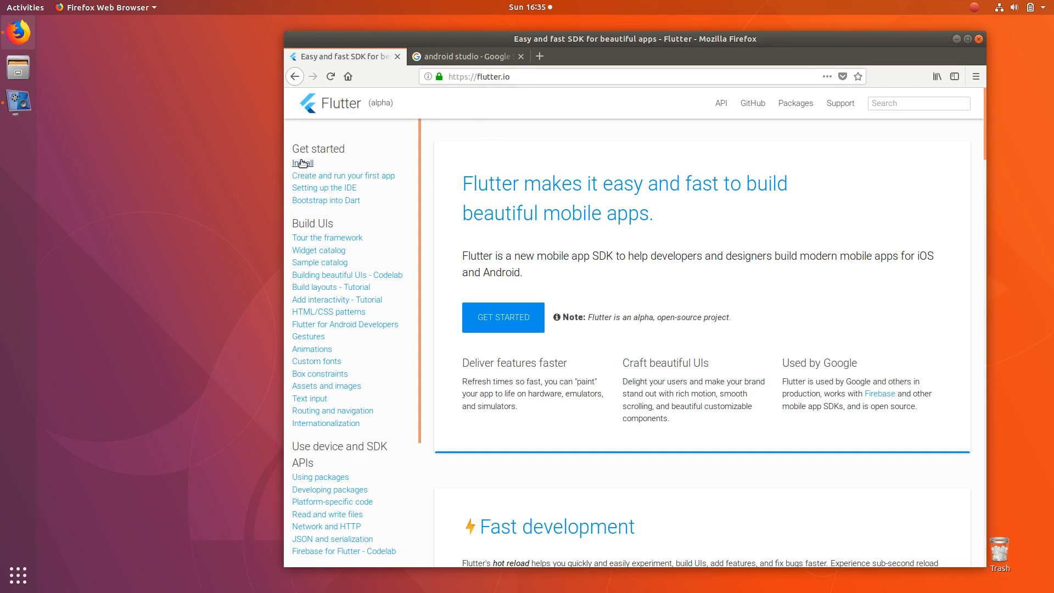
Step: Open Flutter's Install page, scroll to its setup-task summary, and select the address bar
{"action": "left_click", "coordinate": [301, 163]}
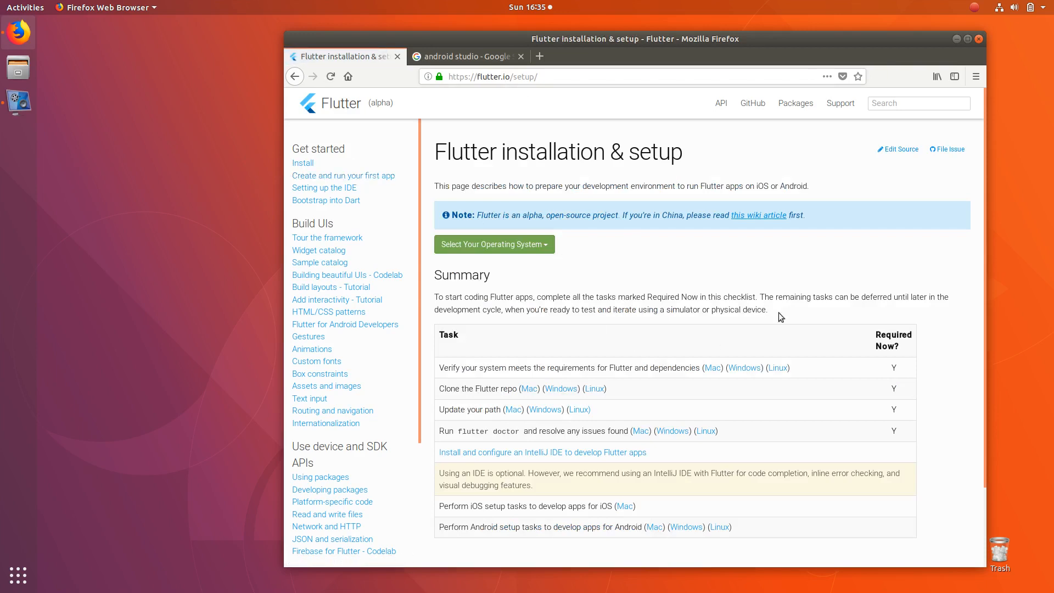
{"action": "scroll", "scroll_direction": "down", "scroll_amount": 3}
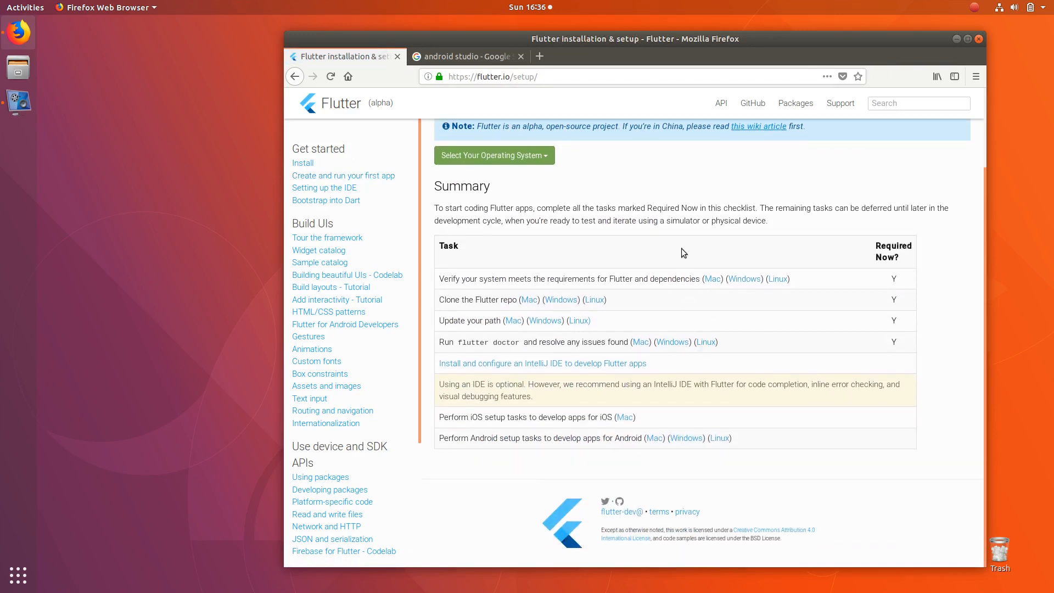
{"action": "left_click", "coordinate": [494, 76]}
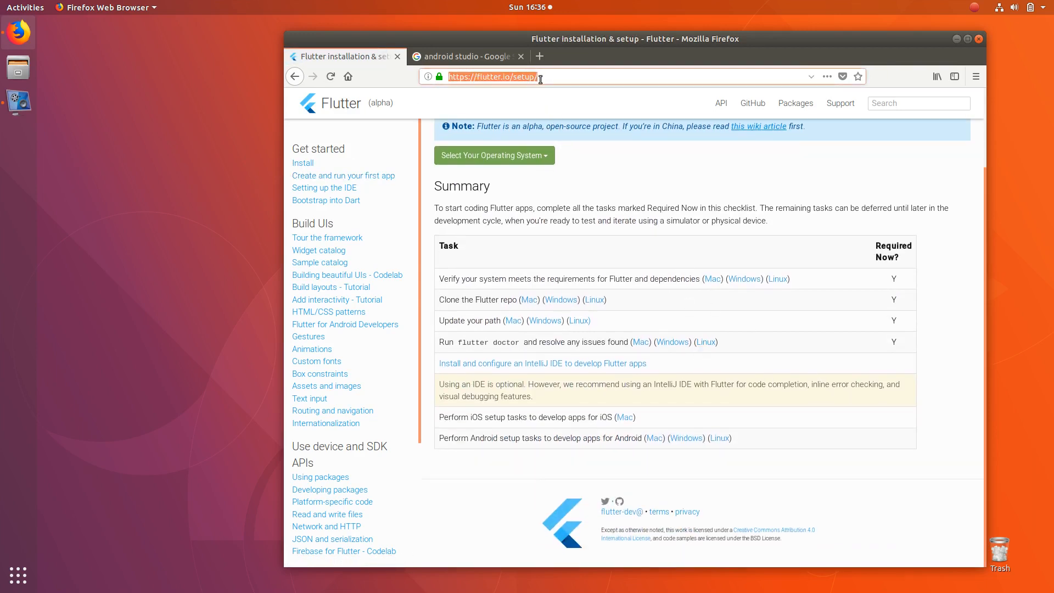
Step: Enter 'intell' in the address bar to search for IntelliJ
{"action": "type", "text": "intellij&ie=utf-8&oe=utf-8"}
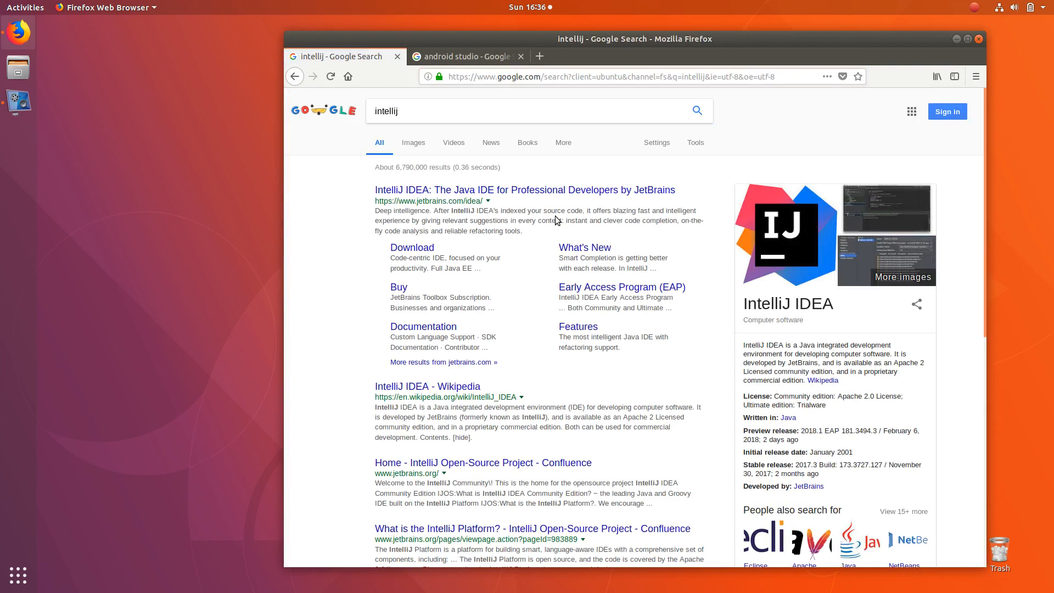
{"action": "mouse_move", "coordinate": [774, 288]}
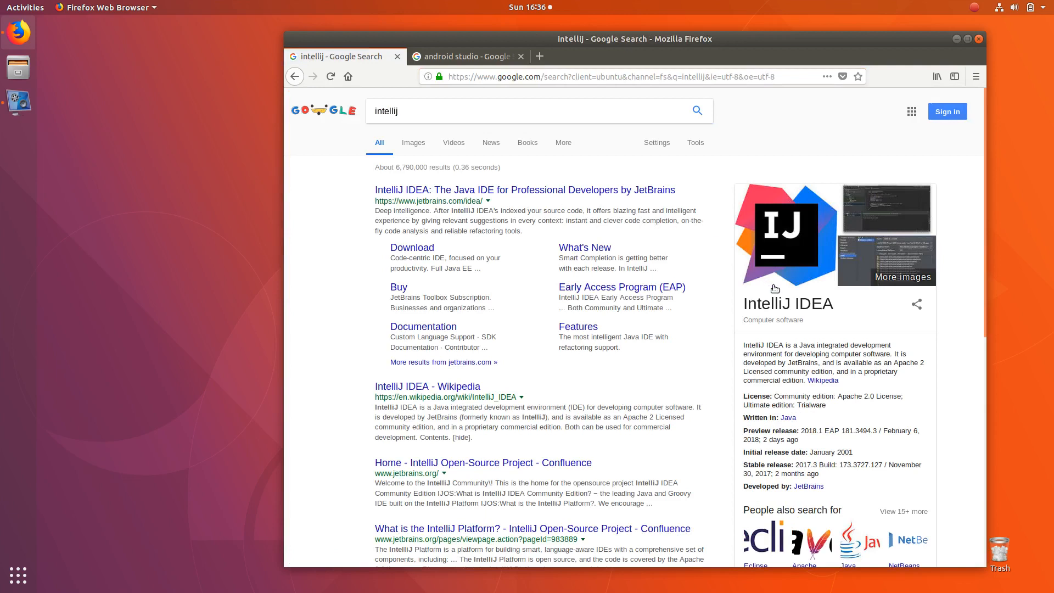
{"action": "mouse_move", "coordinate": [450, 256]}
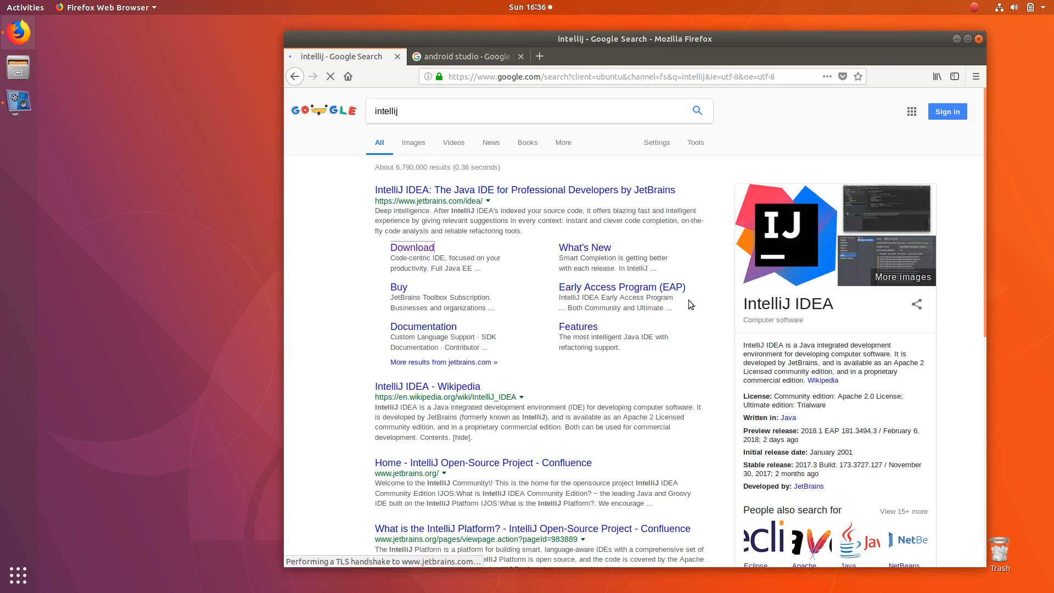
{"action": "left_click", "coordinate": [411, 247]}
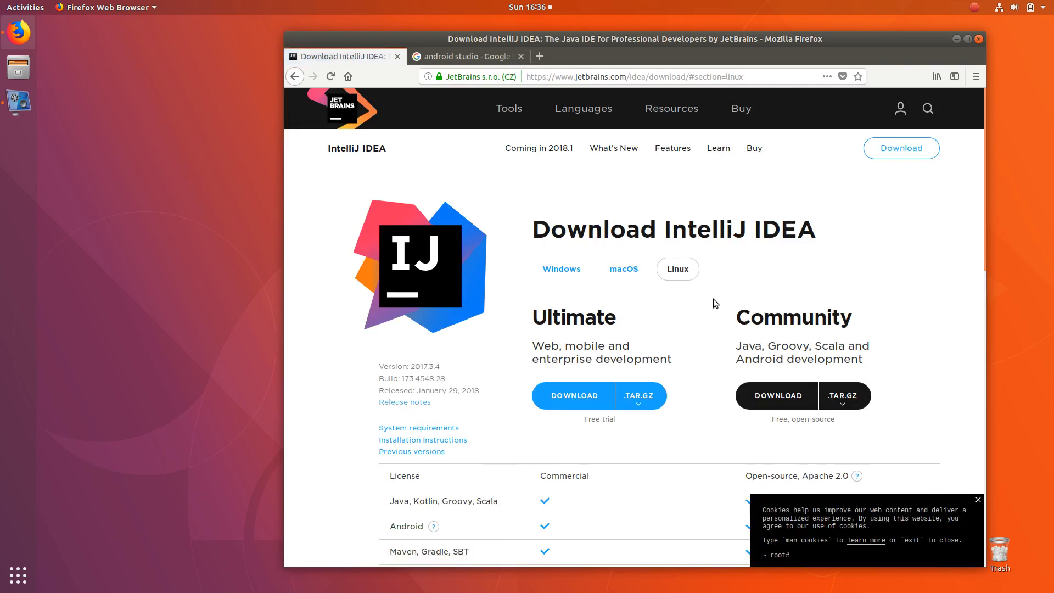
{"action": "mouse_move", "coordinate": [561, 53]}
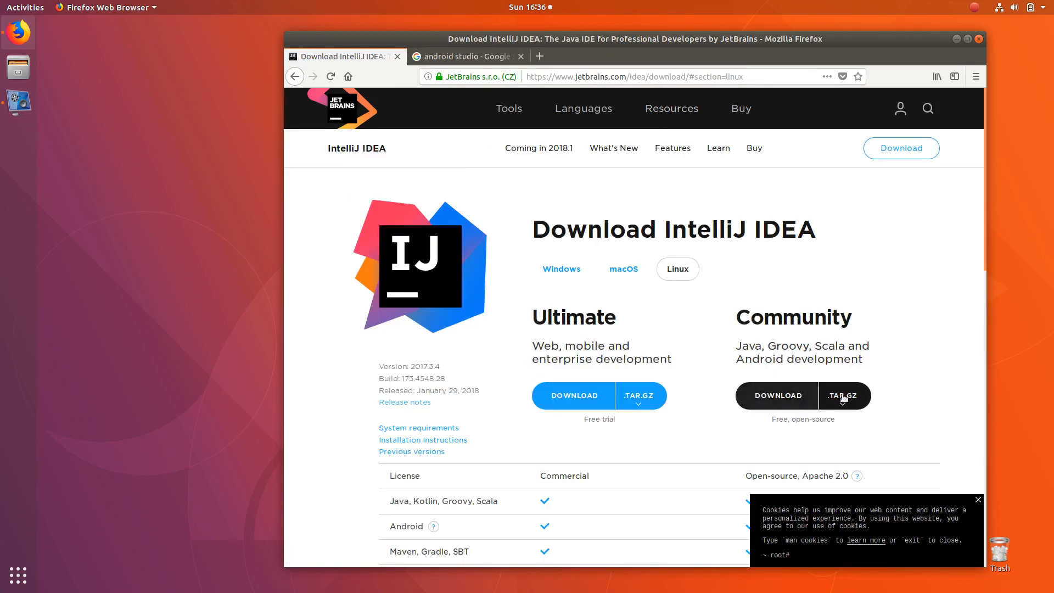
{"action": "mouse_move", "coordinate": [769, 344]}
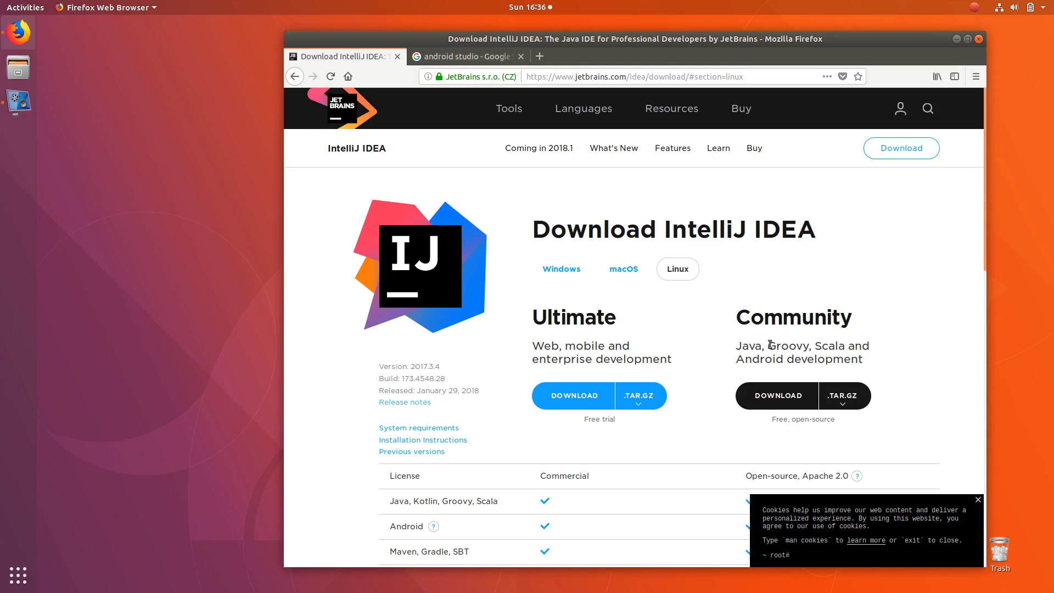
{"action": "mouse_move", "coordinate": [877, 362]}
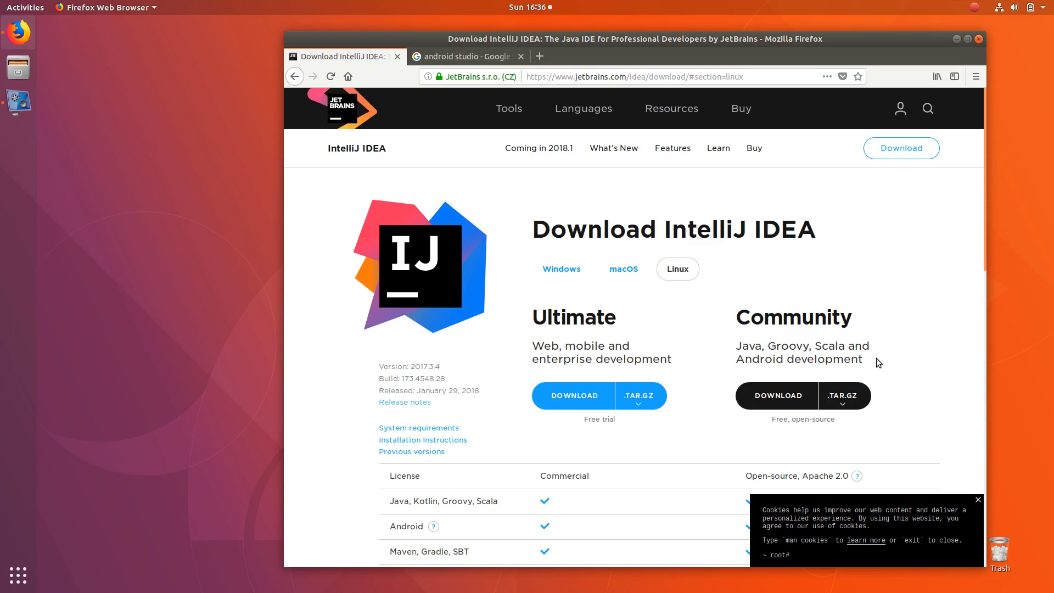
{"action": "mouse_move", "coordinate": [734, 366]}
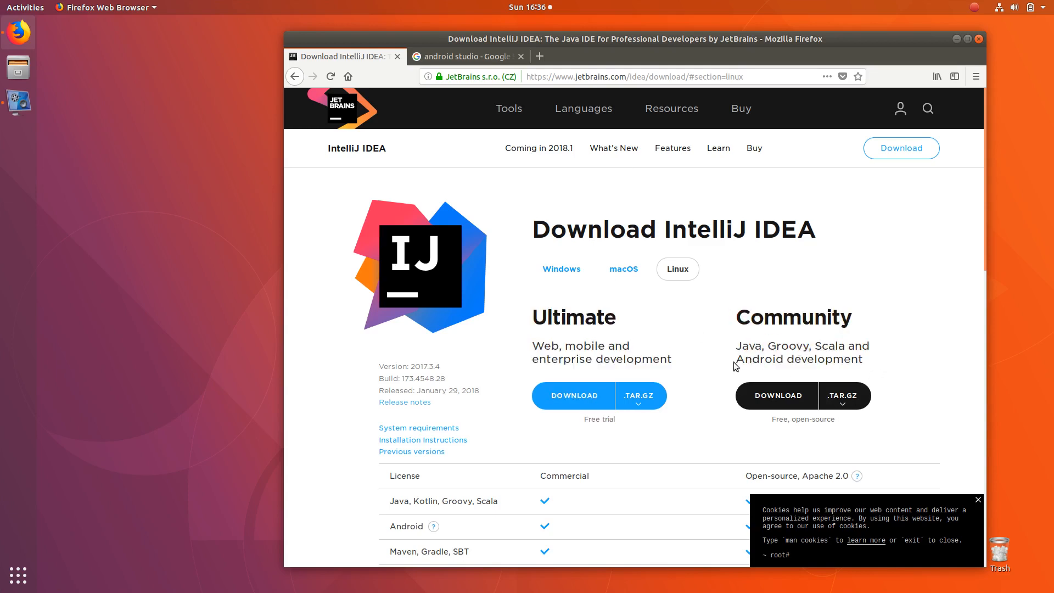
{"action": "double_click", "coordinate": [793, 359]}
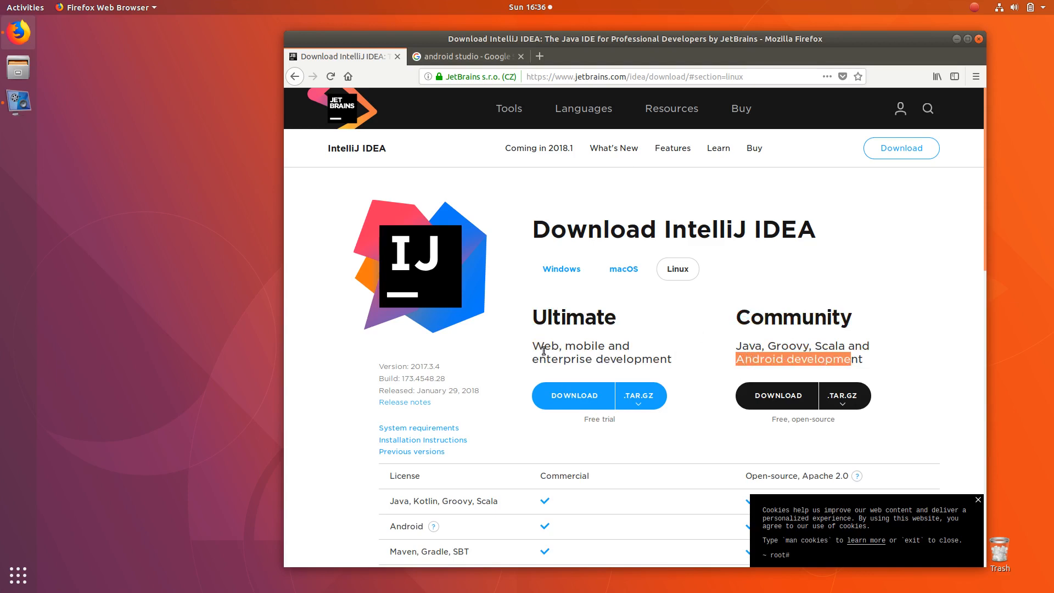
{"action": "mouse_move", "coordinate": [561, 339]}
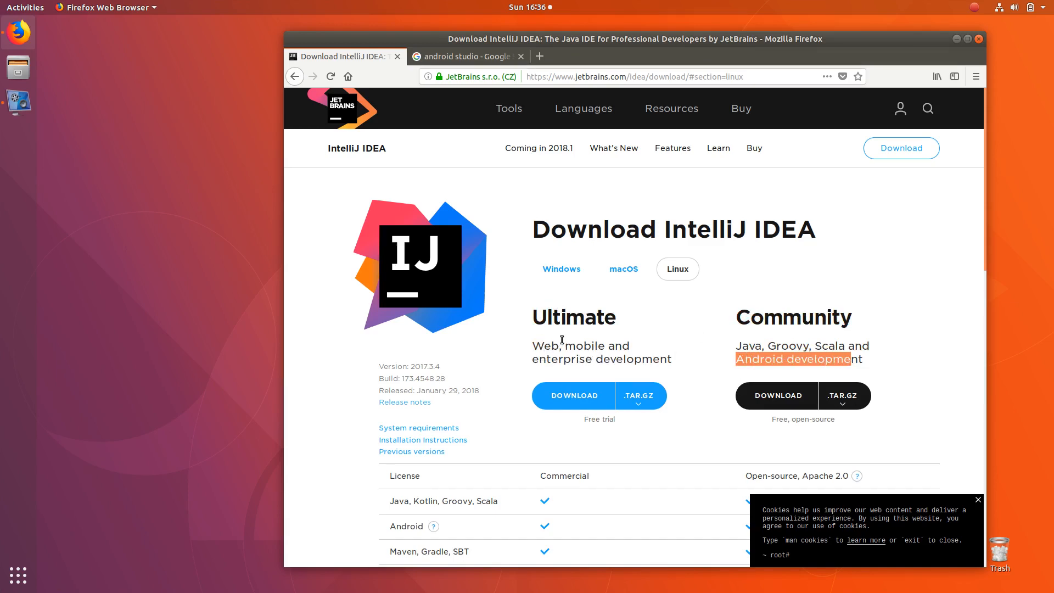
{"action": "mouse_move", "coordinate": [565, 291]}
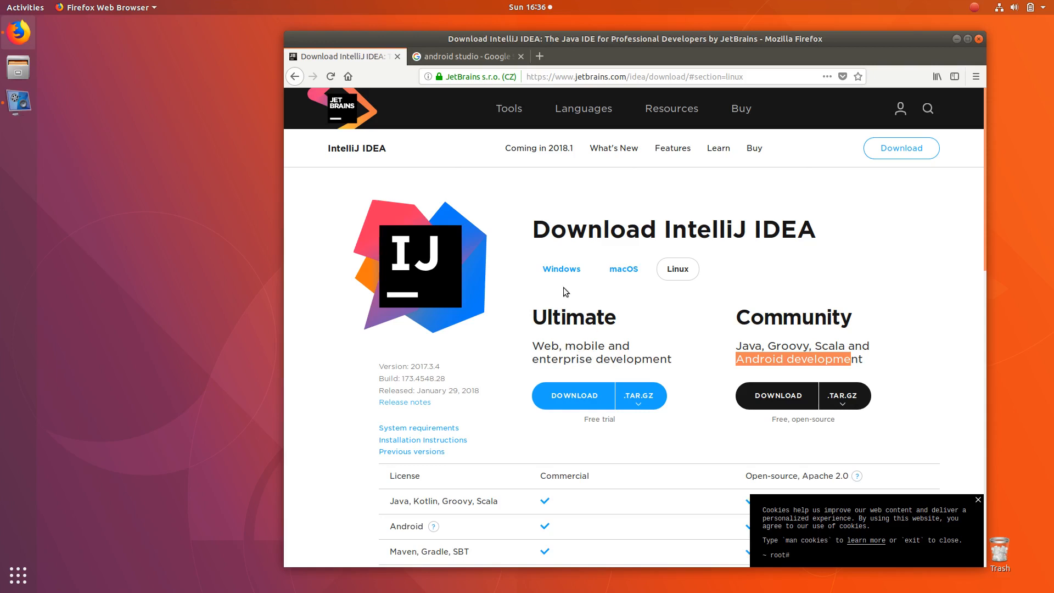
{"action": "mouse_move", "coordinate": [649, 353]}
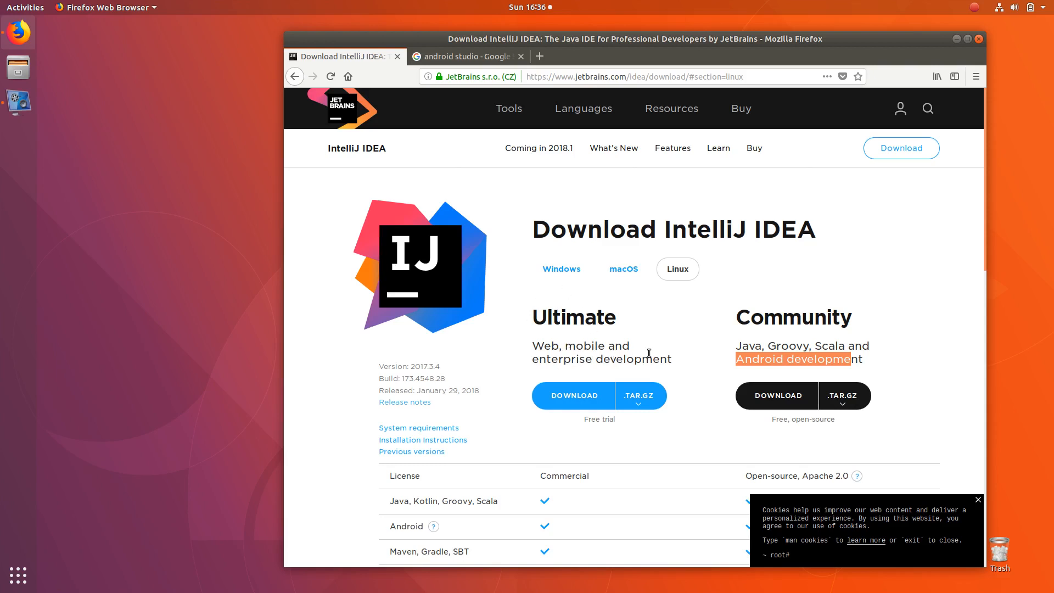
{"action": "mouse_move", "coordinate": [674, 363]}
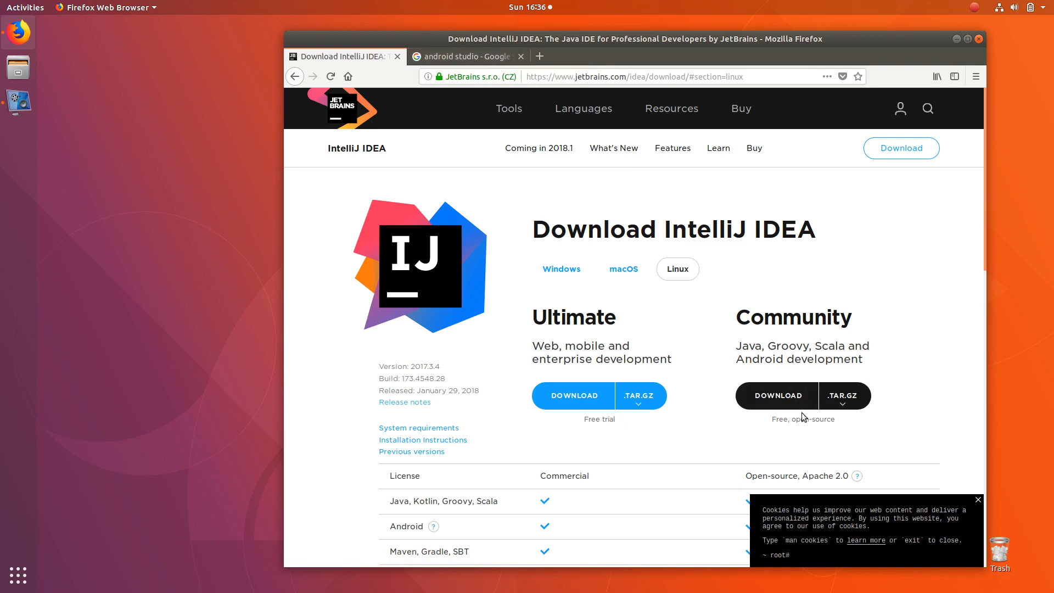
{"action": "mouse_move", "coordinate": [796, 272]}
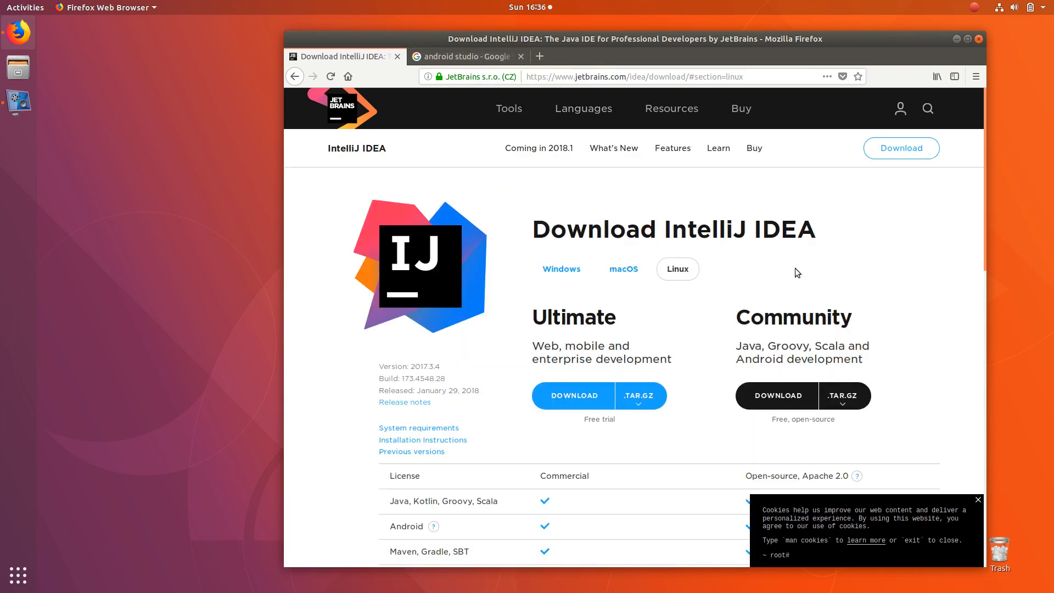
{"action": "mouse_move", "coordinate": [801, 294]}
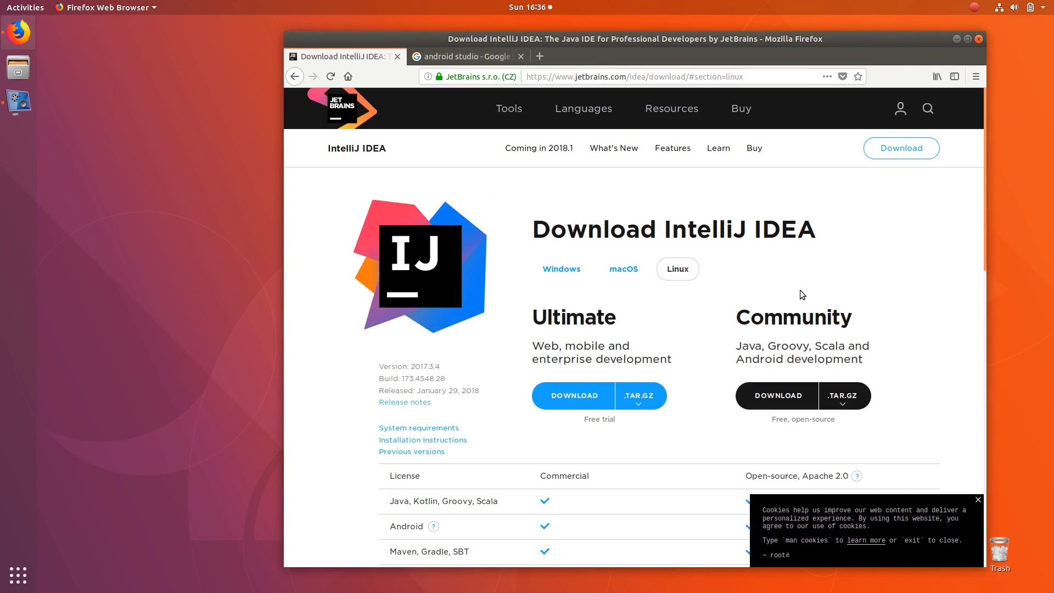
{"action": "mouse_move", "coordinate": [795, 278]}
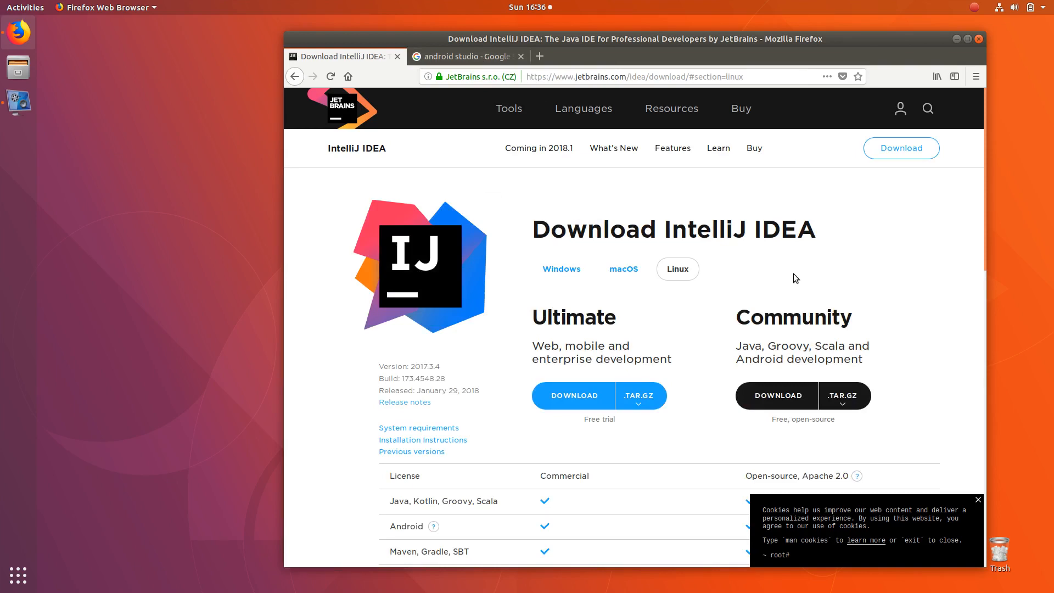
{"action": "mouse_move", "coordinate": [616, 140]}
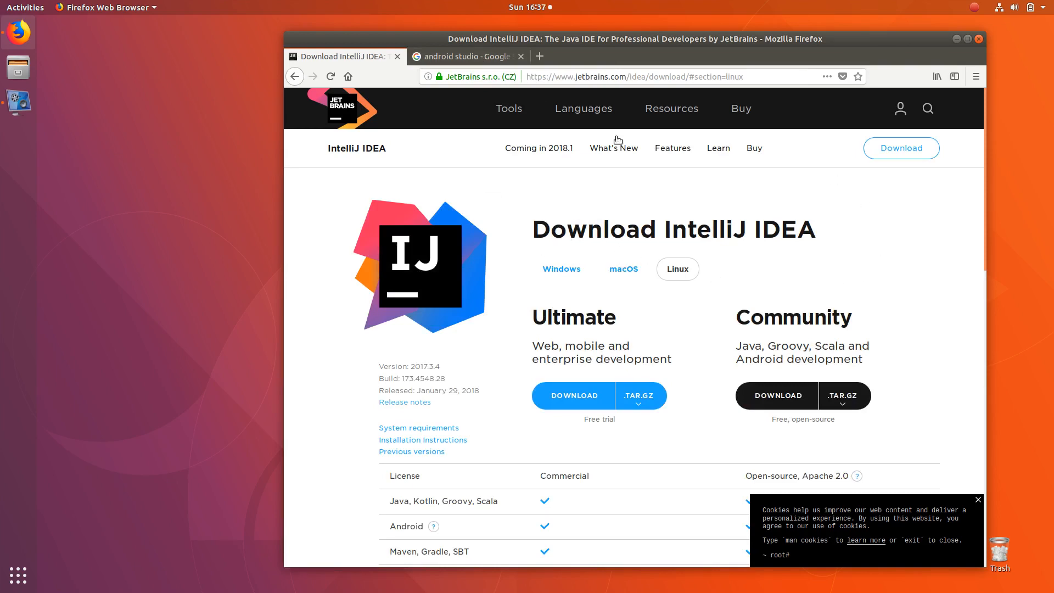
{"action": "mouse_move", "coordinate": [790, 280]}
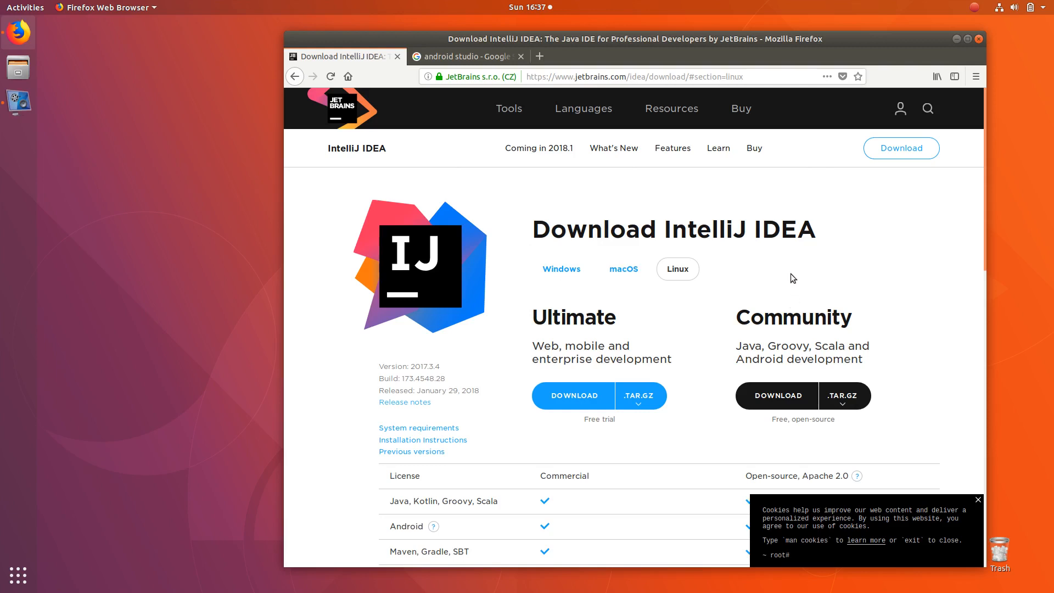
{"action": "mouse_move", "coordinate": [789, 275]}
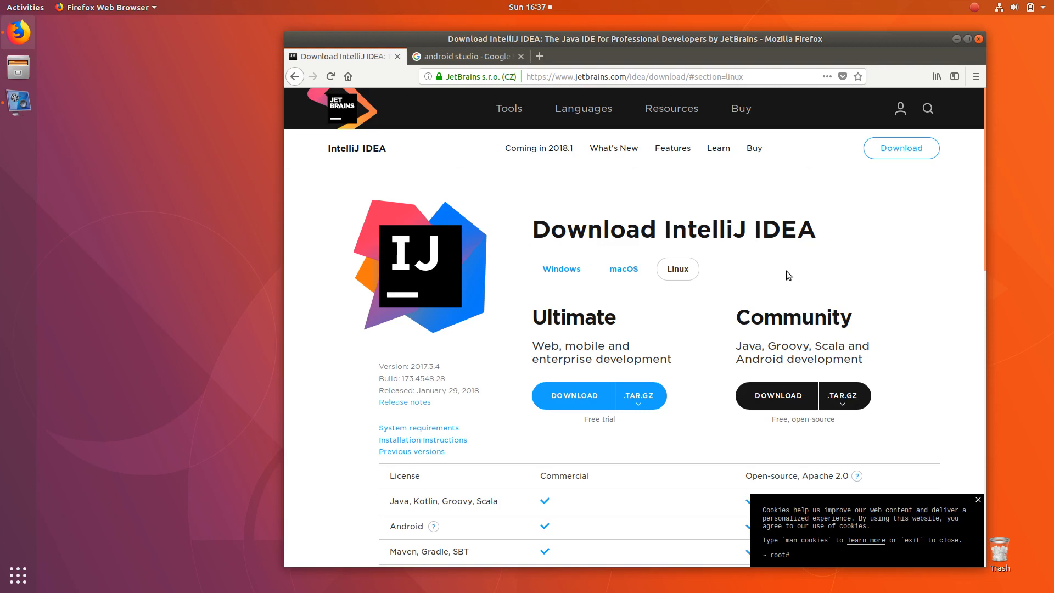
{"action": "mouse_move", "coordinate": [773, 278]}
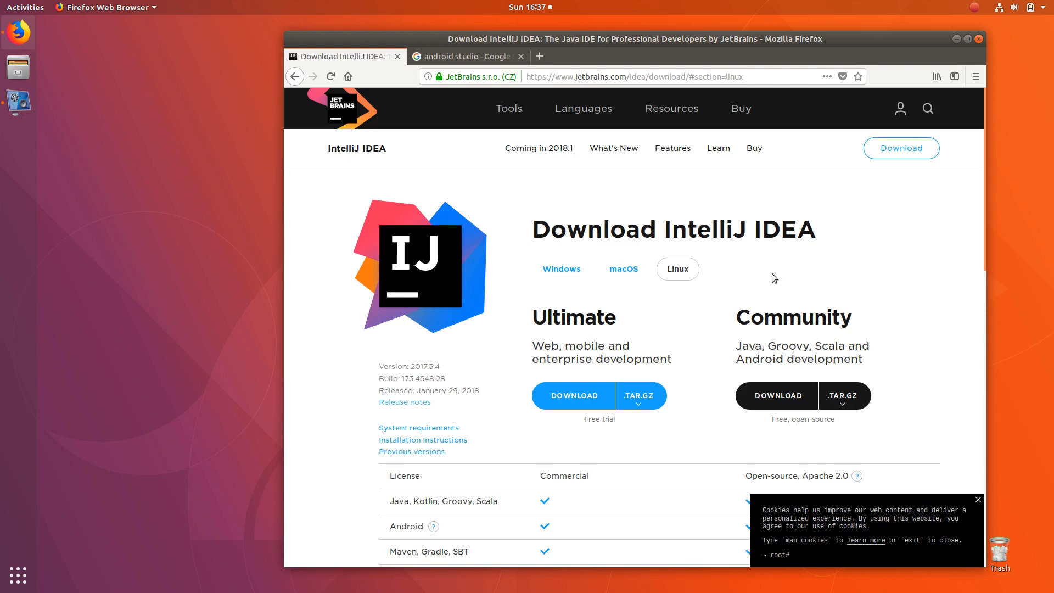
{"action": "mouse_move", "coordinate": [778, 284]}
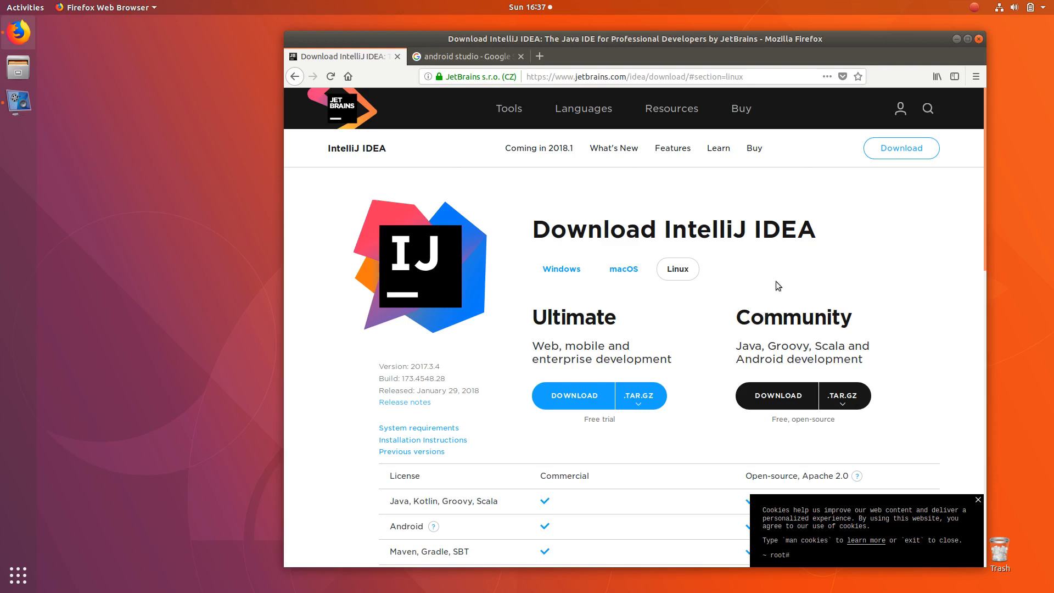
{"action": "mouse_move", "coordinate": [760, 241]}
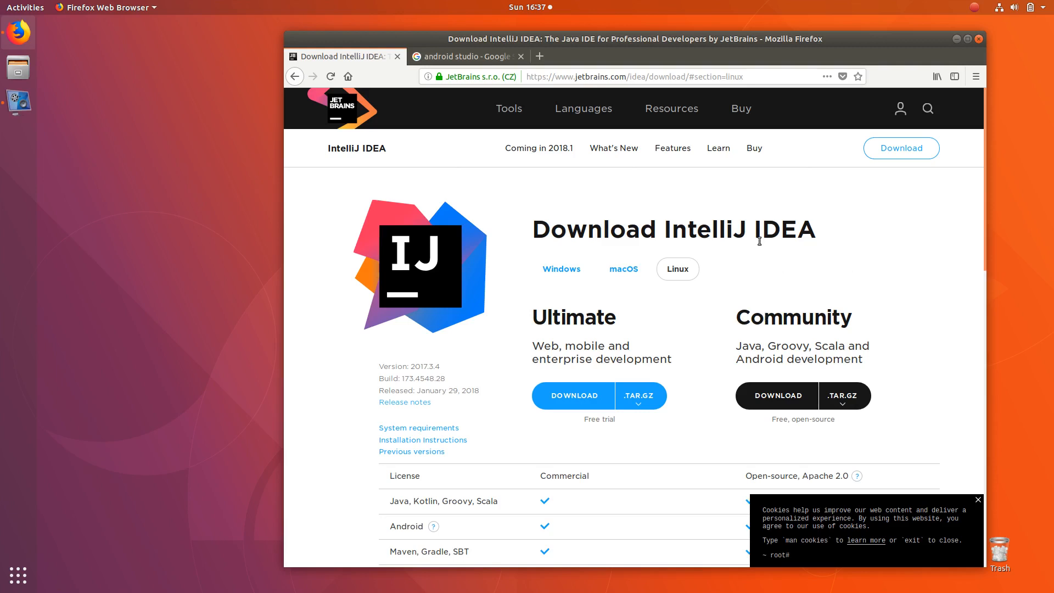
{"action": "mouse_move", "coordinate": [457, 57]}
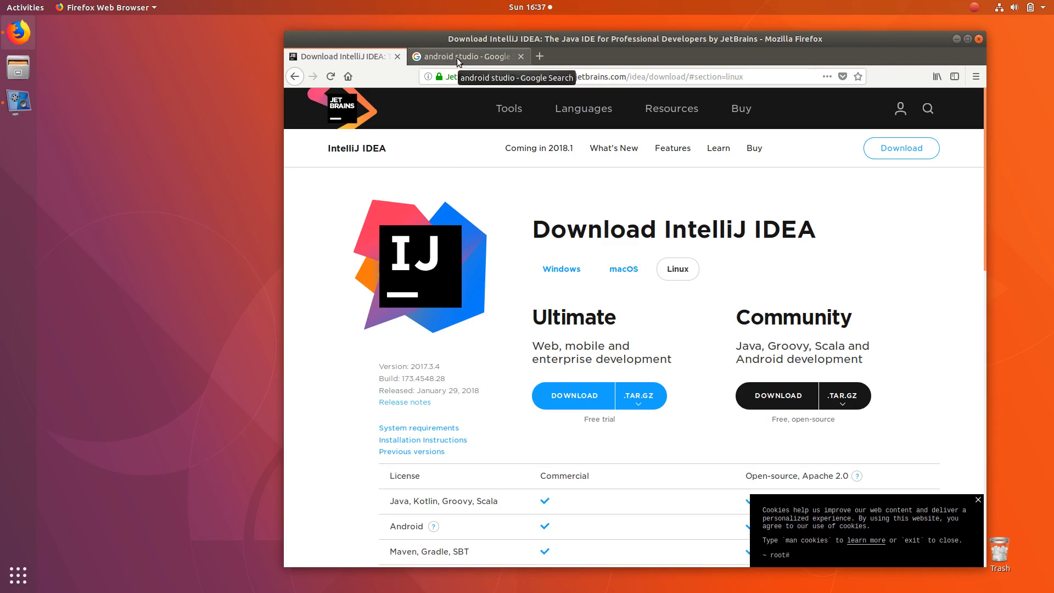
Step: Follow Android Studio's Linux install guide to the version 3.0.1 download page
{"action": "left_click", "coordinate": [466, 57]}
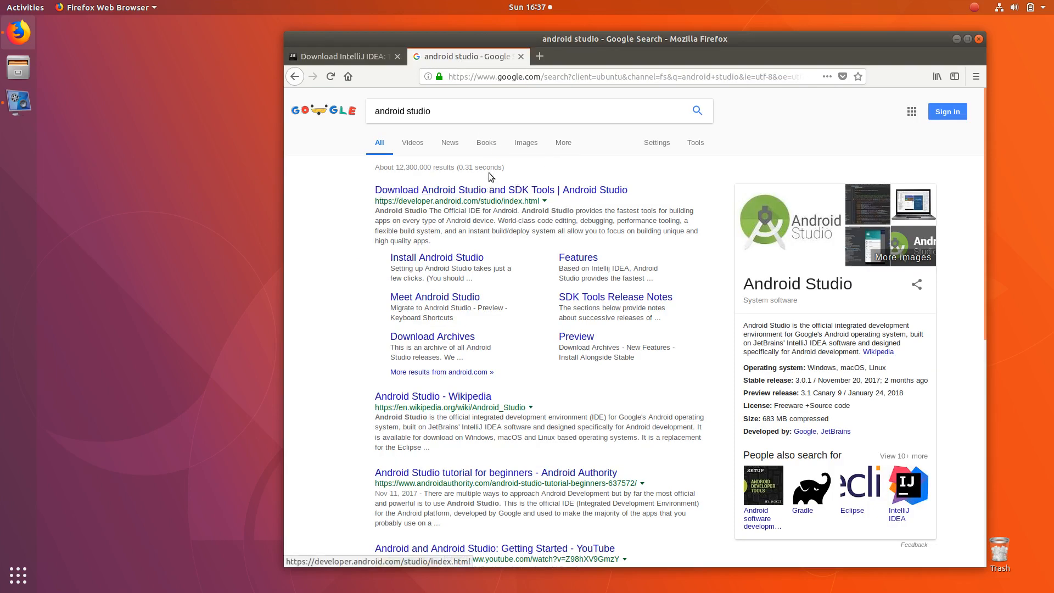
{"action": "mouse_move", "coordinate": [436, 256]}
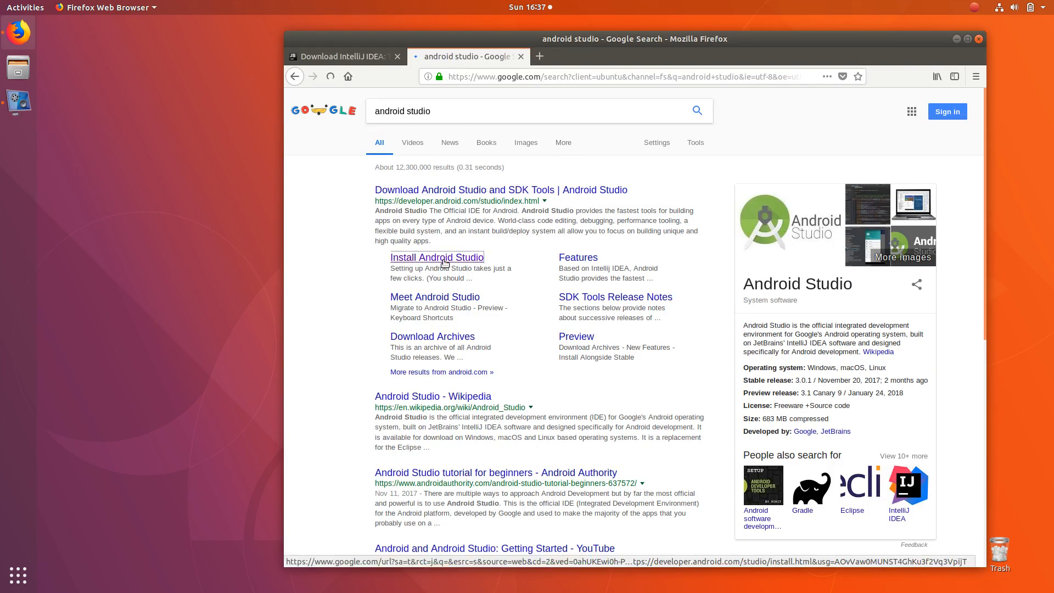
{"action": "left_click", "coordinate": [437, 256]}
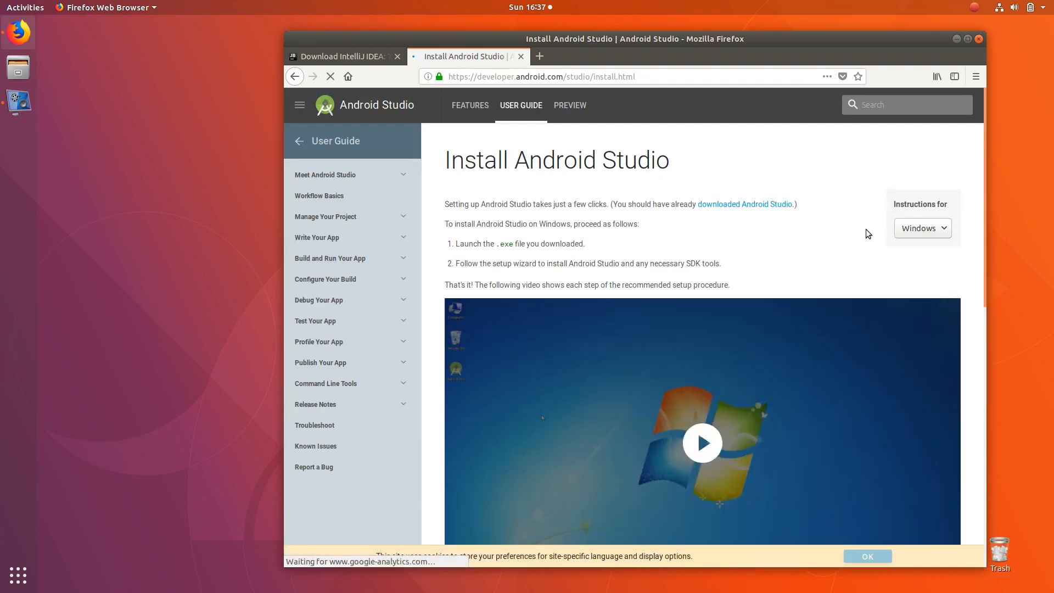
{"action": "left_click", "coordinate": [921, 228]}
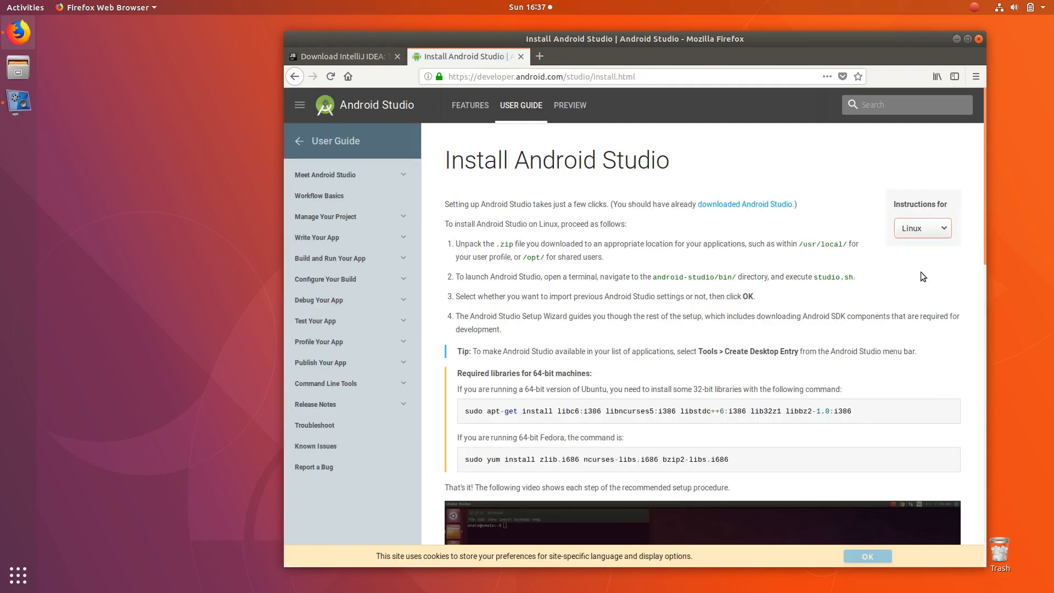
{"action": "left_click", "coordinate": [745, 203]}
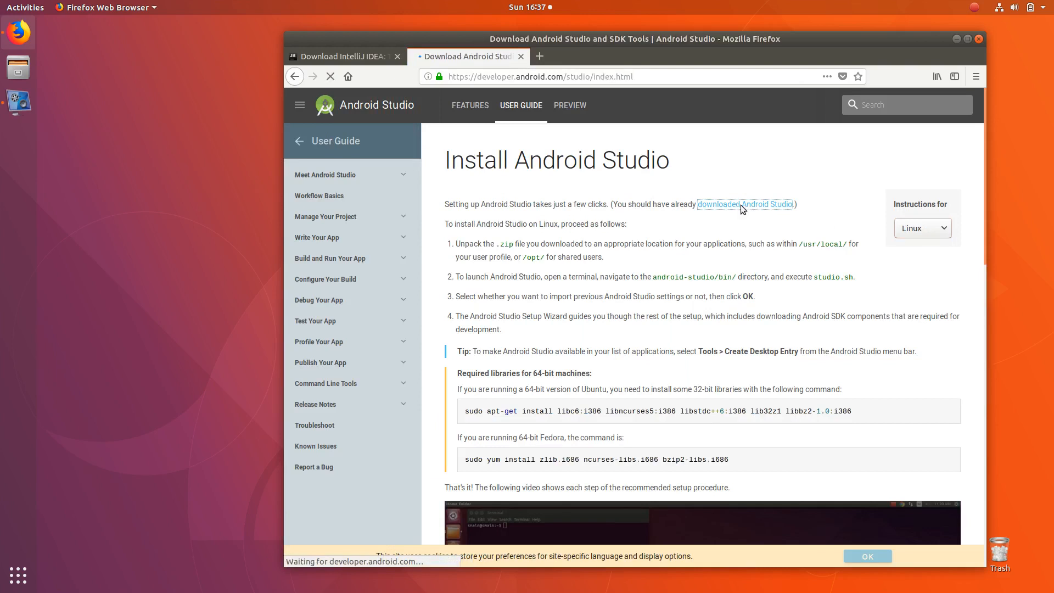
{"action": "left_click", "coordinate": [745, 204]}
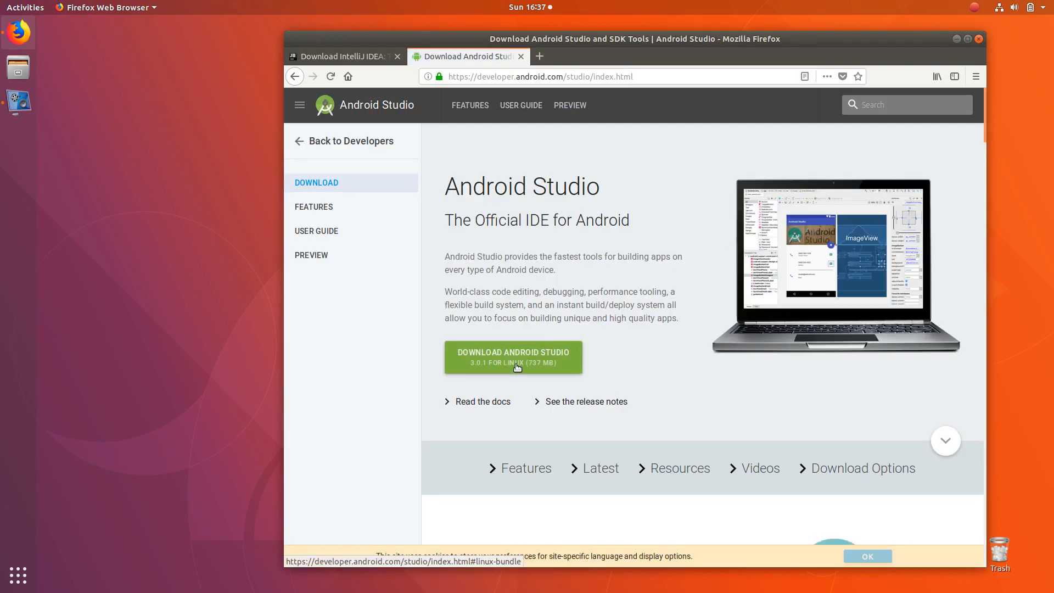
{"action": "mouse_move", "coordinate": [528, 373]}
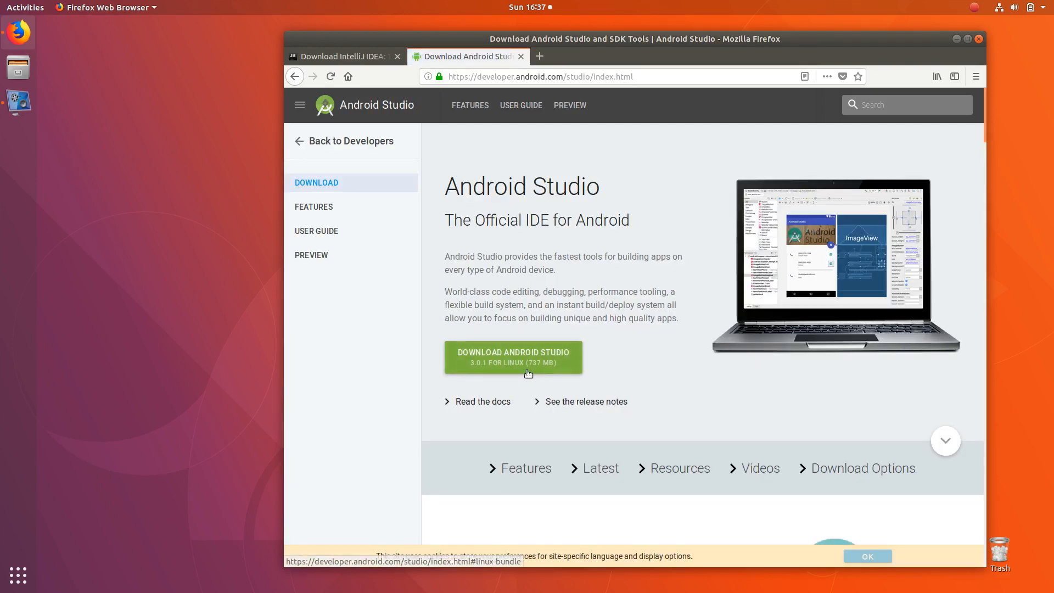
{"action": "mouse_move", "coordinate": [547, 372]}
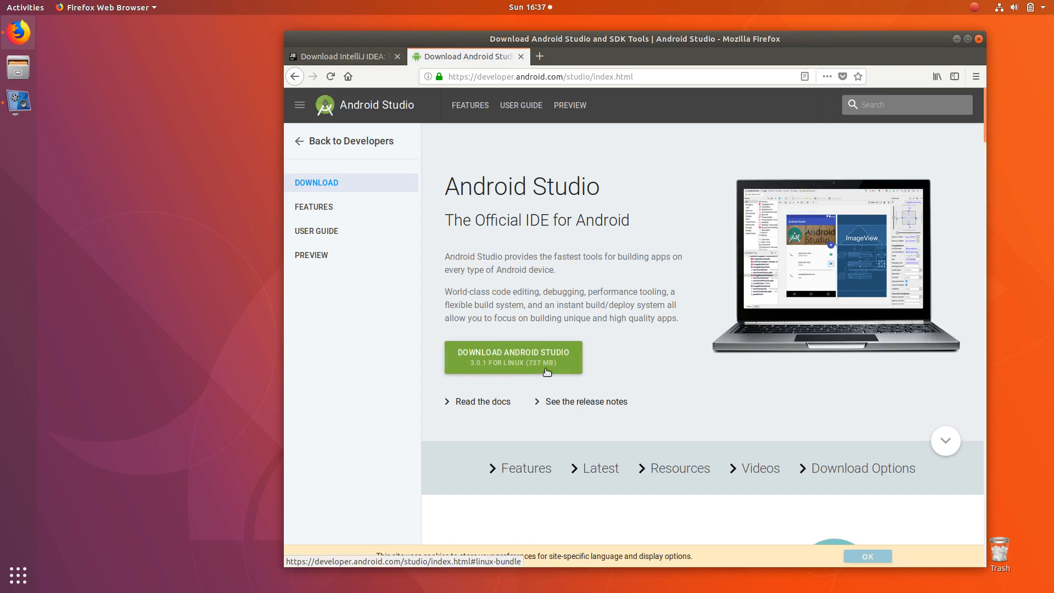
{"action": "mouse_move", "coordinate": [617, 229]}
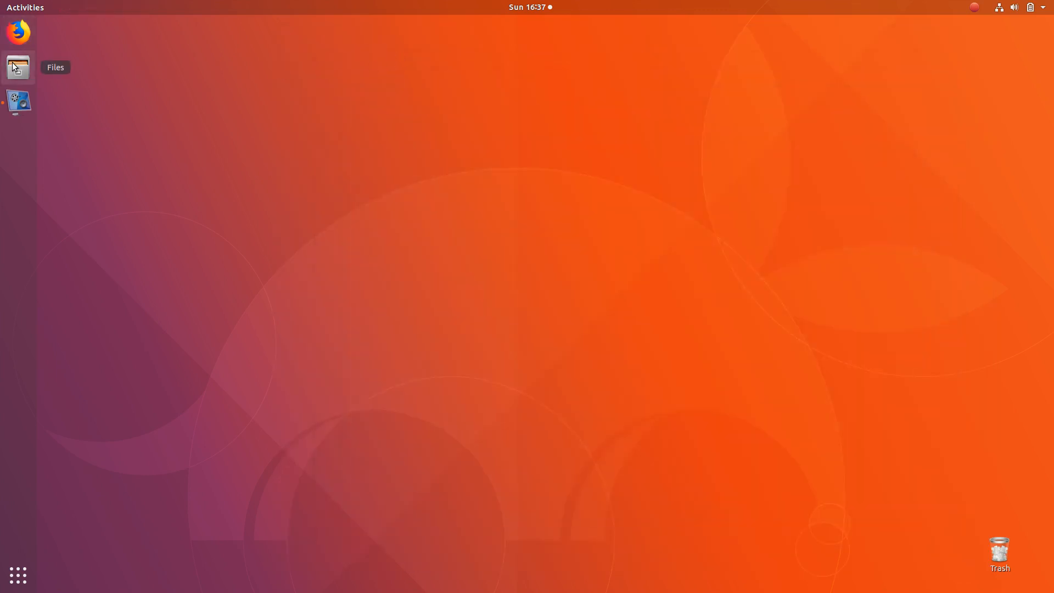
Step: Open the IntelliJ IDEA archive from Downloads, begin extracting to Documents, then abandon it
{"action": "left_click", "coordinate": [17, 66]}
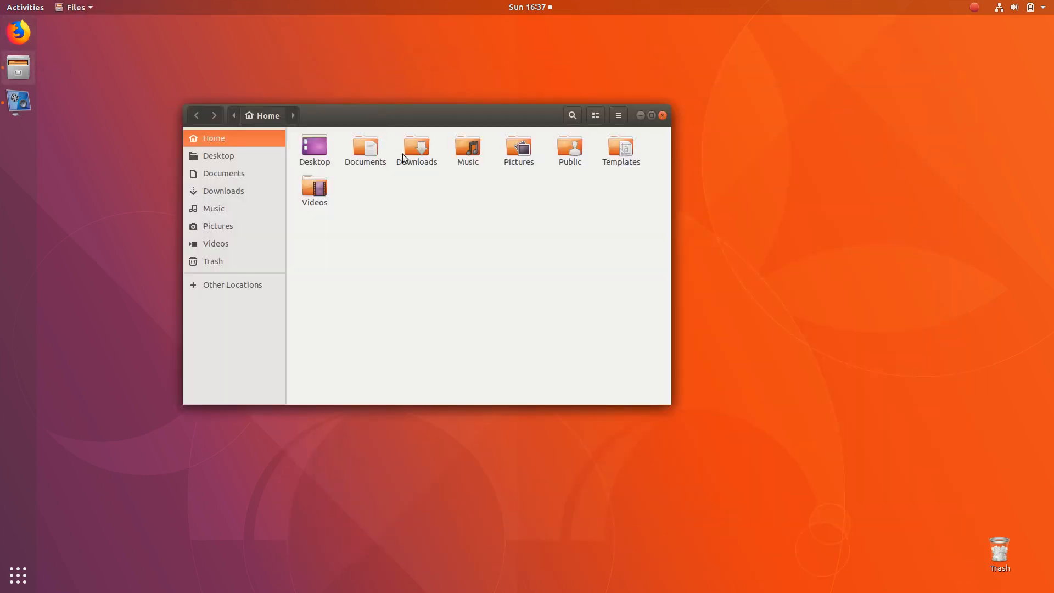
{"action": "double_click", "coordinate": [416, 146]}
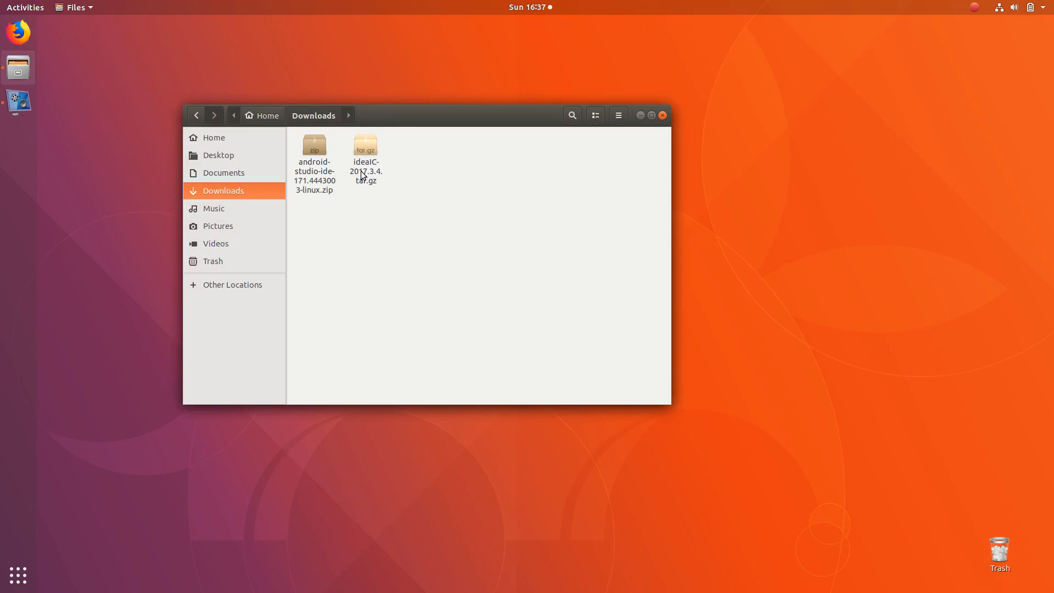
{"action": "double_click", "coordinate": [365, 146]}
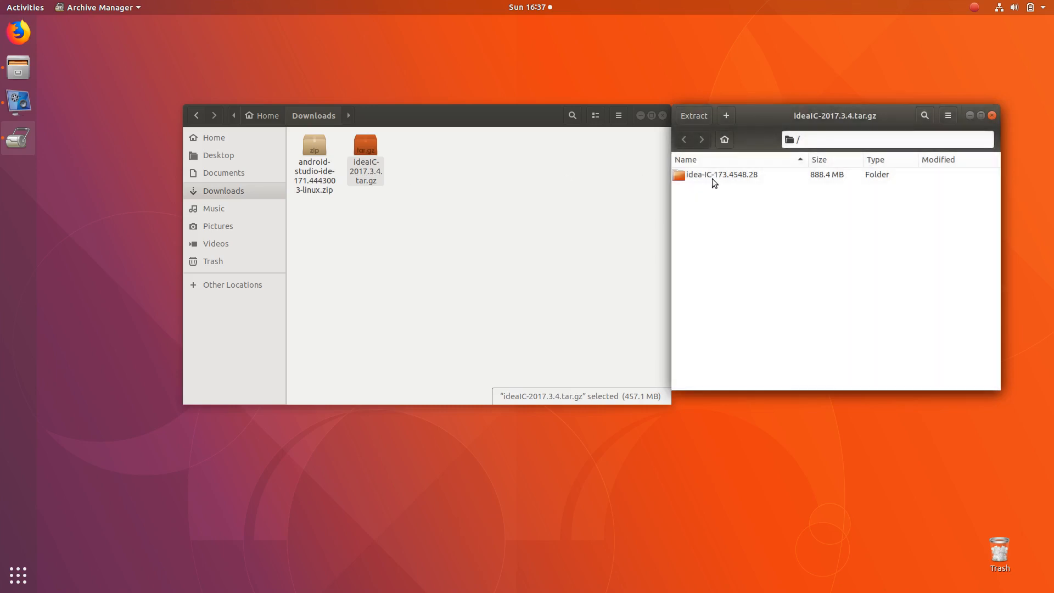
{"action": "left_click", "coordinate": [692, 116]}
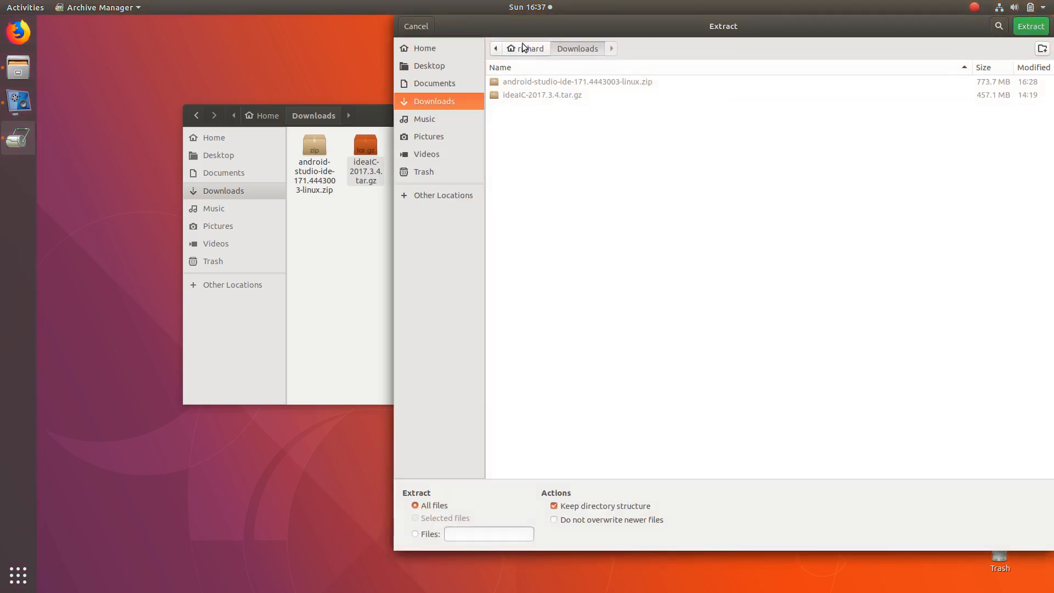
{"action": "left_click", "coordinate": [434, 83]}
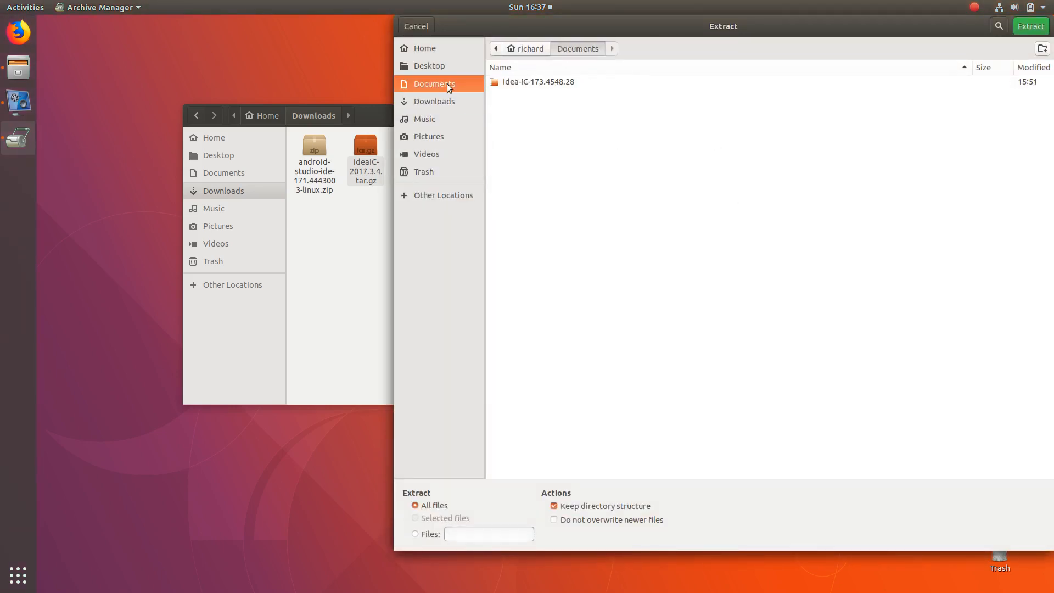
{"action": "left_click", "coordinate": [538, 81]}
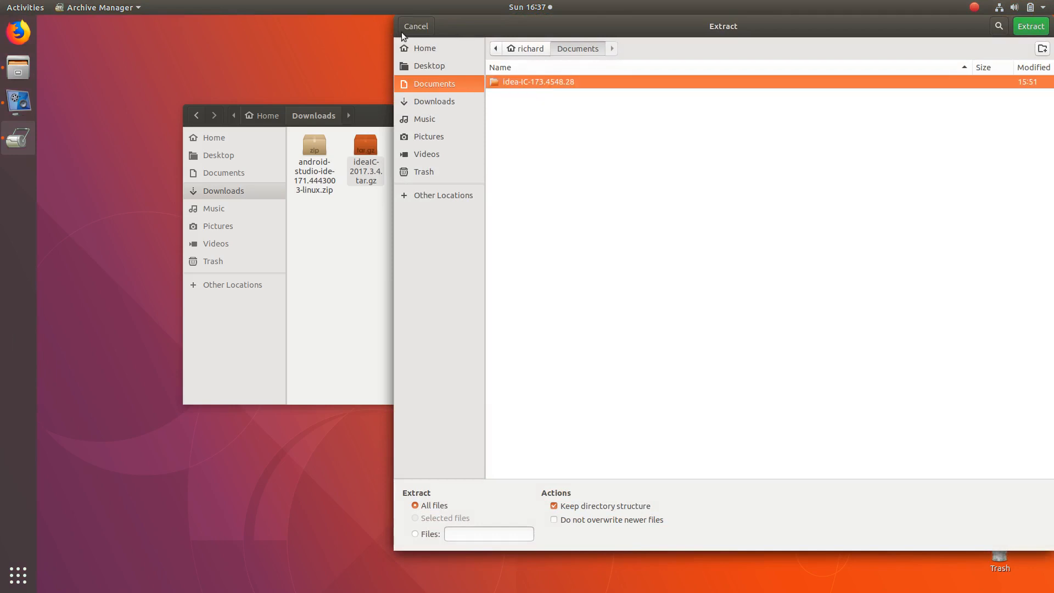
{"action": "left_click", "coordinate": [1029, 26]}
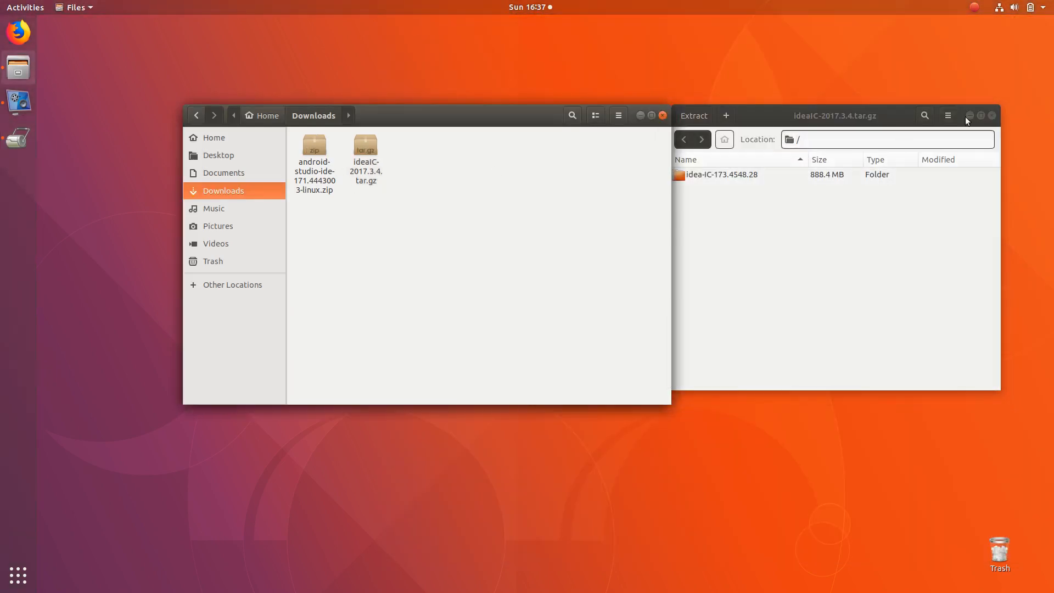
Step: Open the Android Studio zip archive and extract it into Documents
{"action": "left_click", "coordinate": [991, 115]}
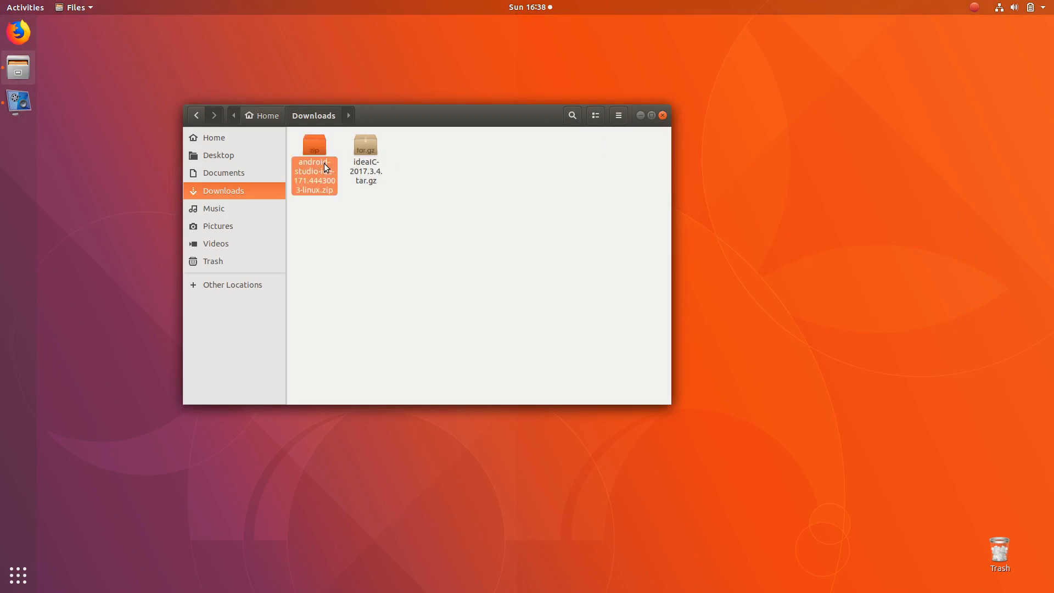
{"action": "double_click", "coordinate": [314, 165]}
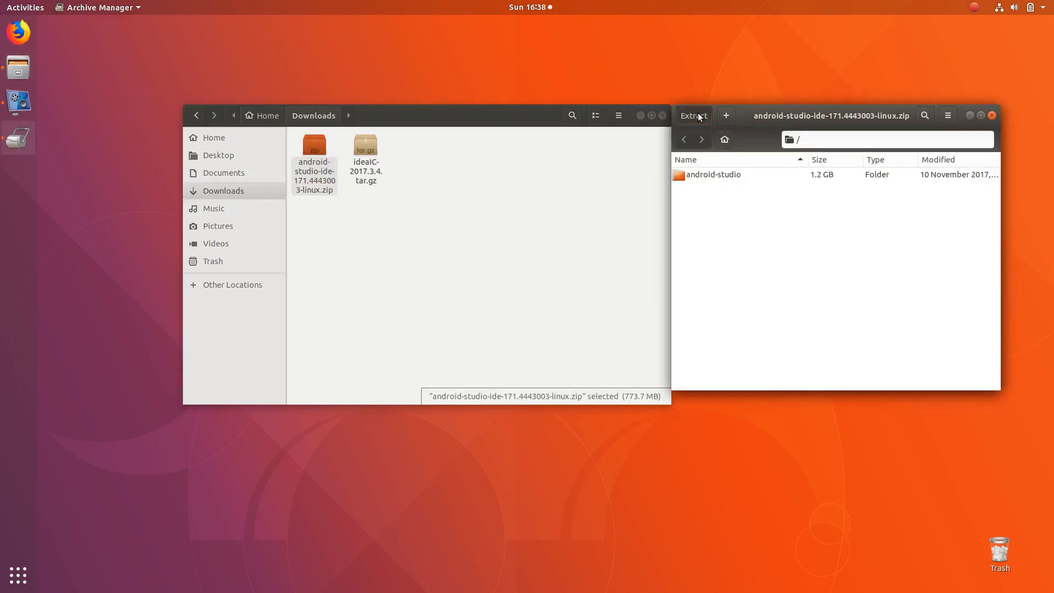
{"action": "left_click", "coordinate": [692, 116]}
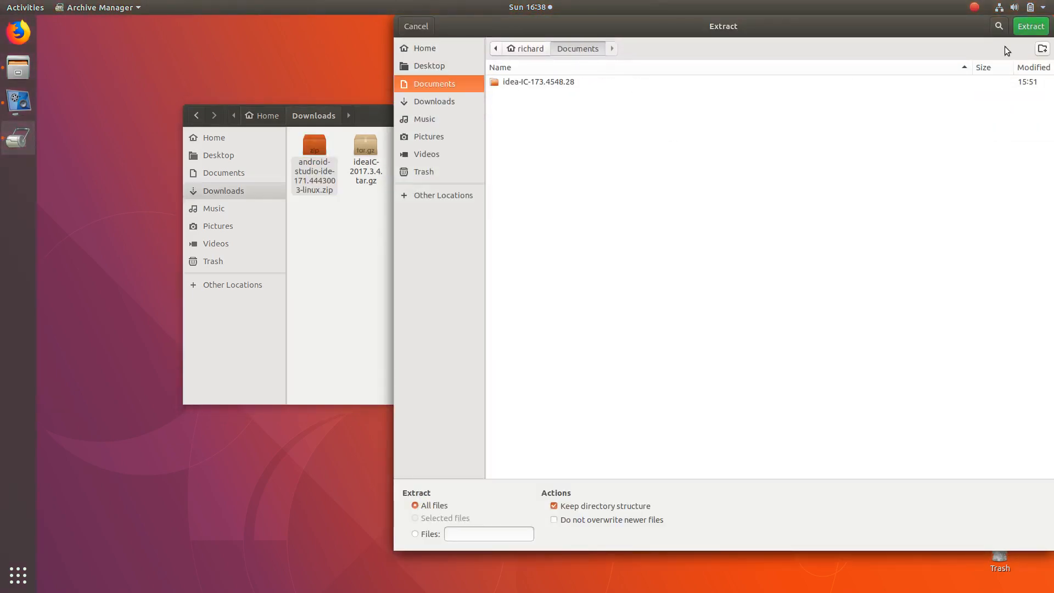
{"action": "left_click", "coordinate": [1029, 25]}
{"action": "type", "text": "ter"}
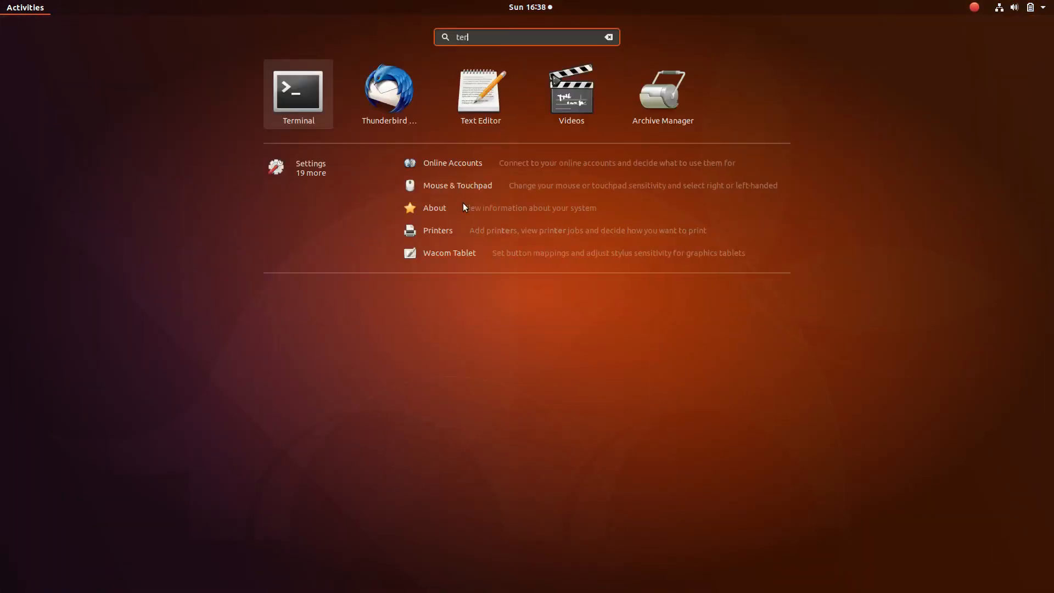
Step: Launch Terminal and install git and curl with sudo apt, entering the password
{"action": "left_click", "coordinate": [297, 89]}
{"action": "type", "text": "sudo apt instal"}
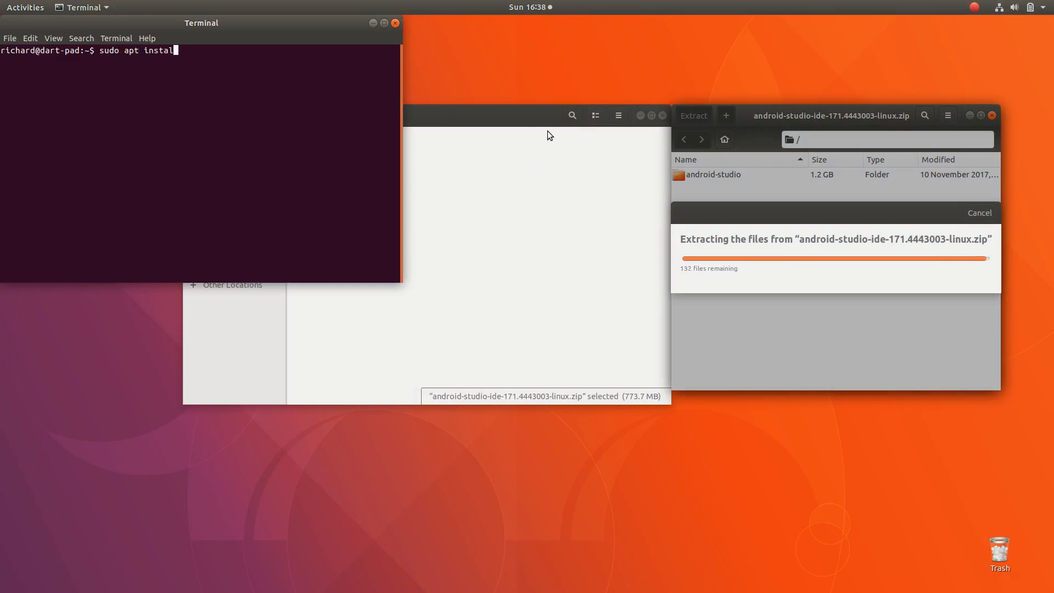
{"action": "type", "text": "git c"}
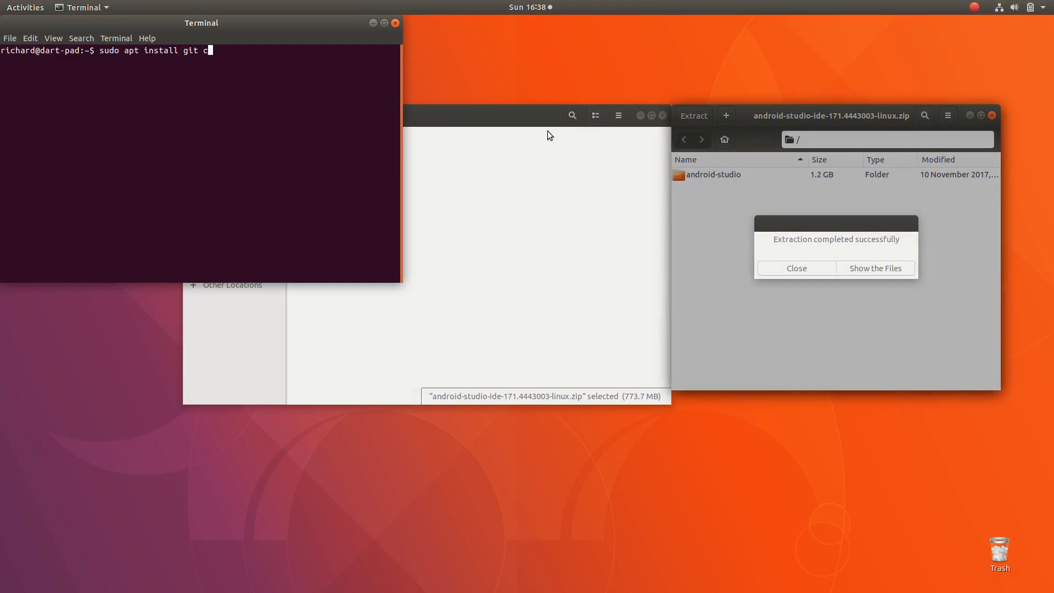
{"action": "key", "text": "Return"}
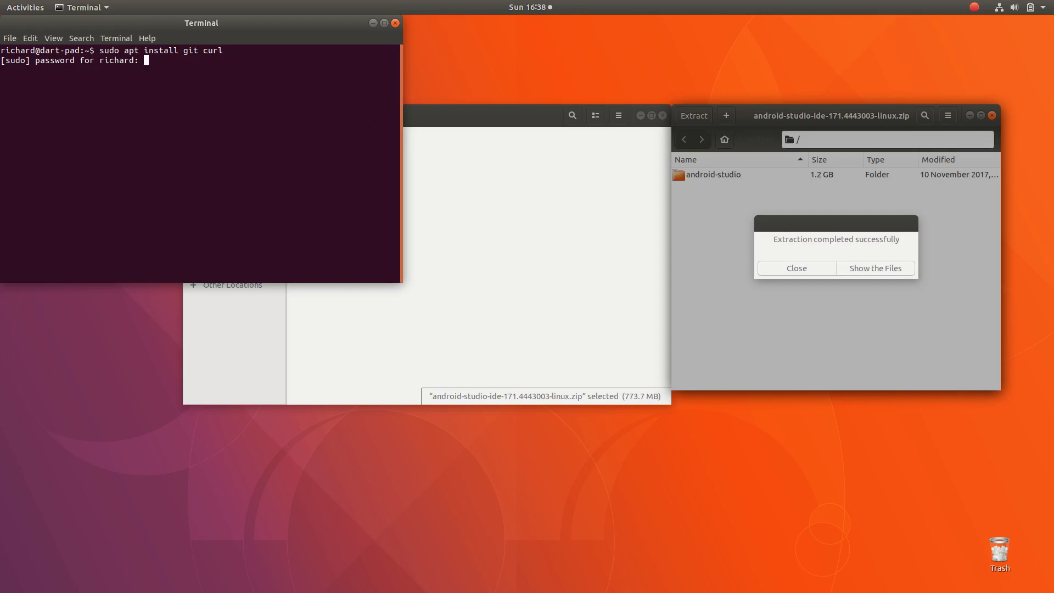
{"action": "key", "text": "Return"}
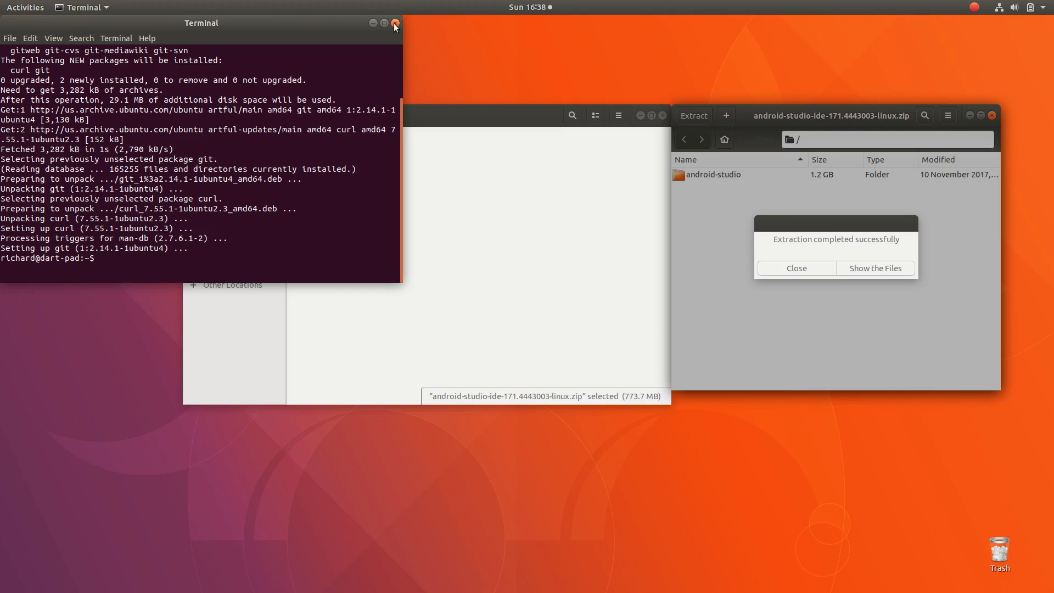
Step: Close Terminal and the archive, then browse to Documents/idea-IC-173.4548.28/bin
{"action": "left_click", "coordinate": [394, 23]}
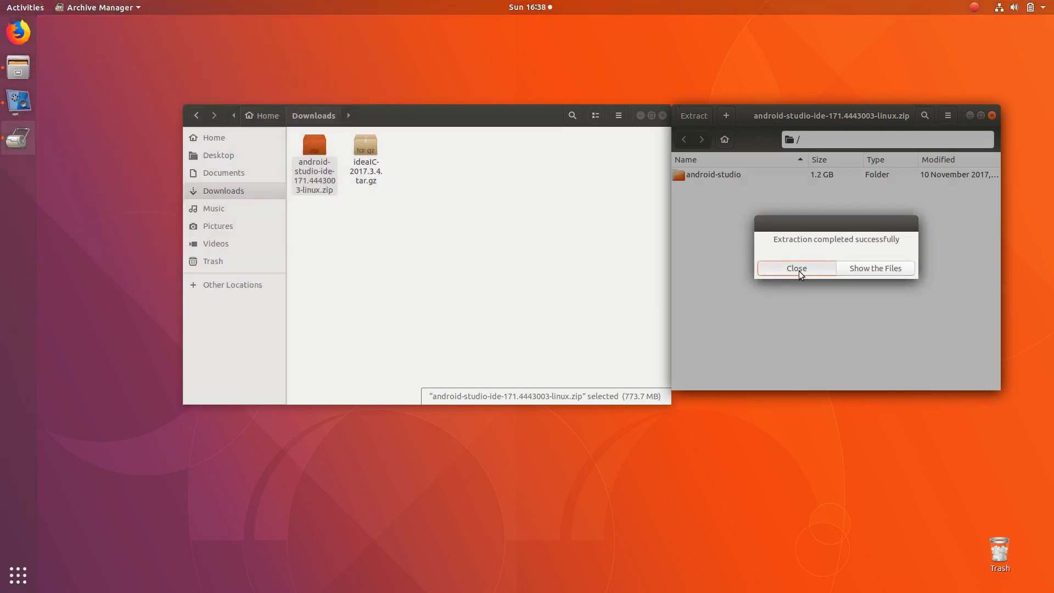
{"action": "left_click", "coordinate": [796, 269]}
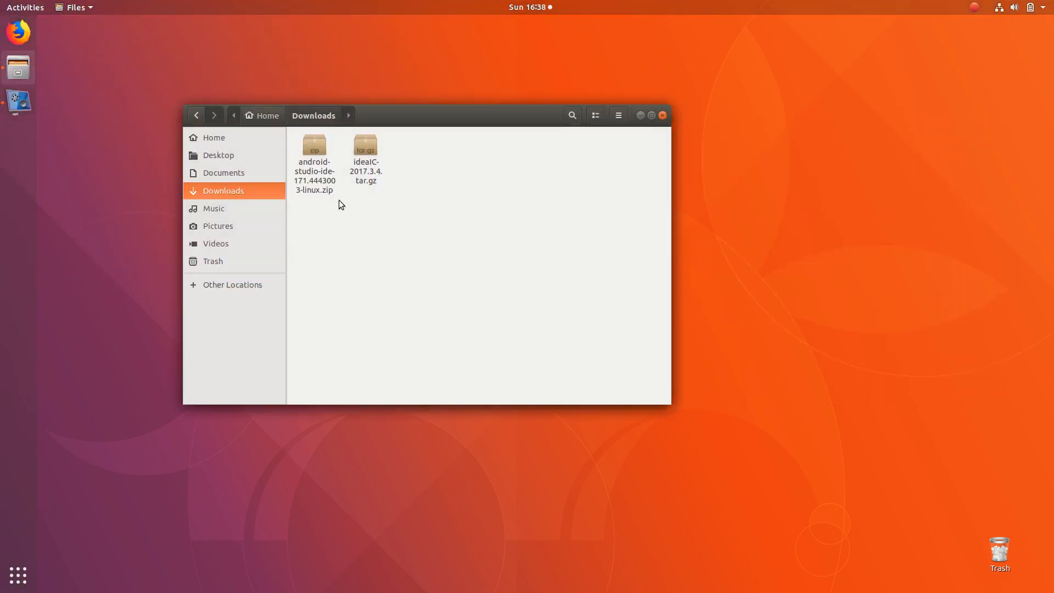
{"action": "left_click", "coordinate": [223, 173]}
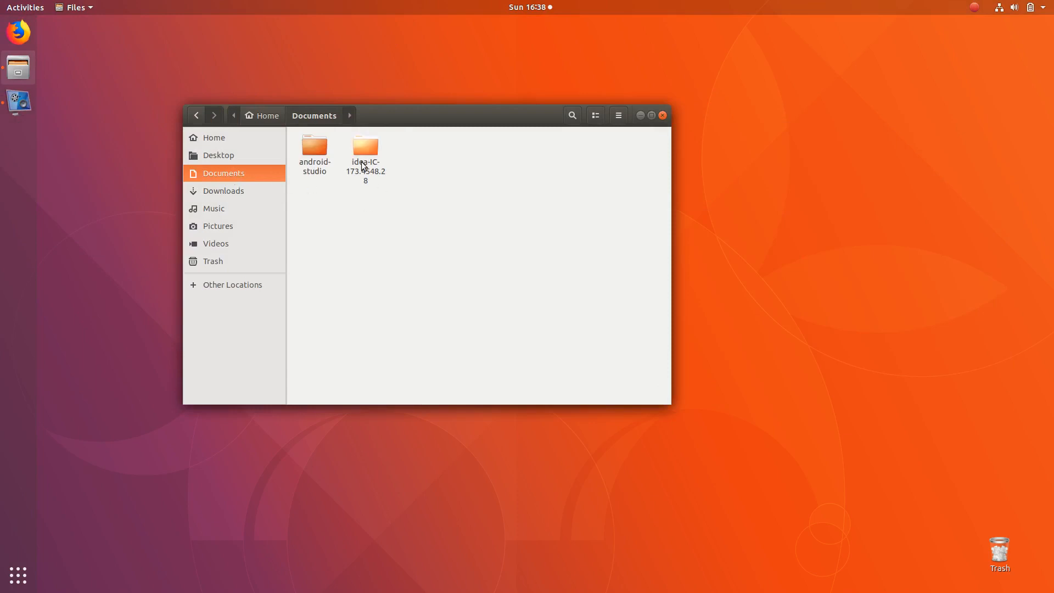
{"action": "double_click", "coordinate": [365, 147]}
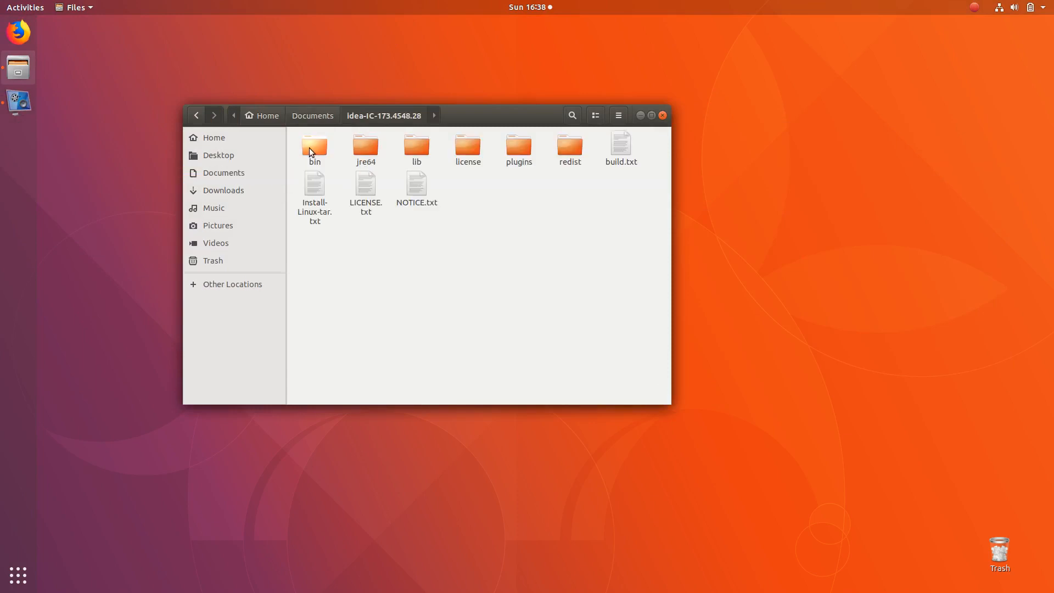
{"action": "double_click", "coordinate": [314, 149]}
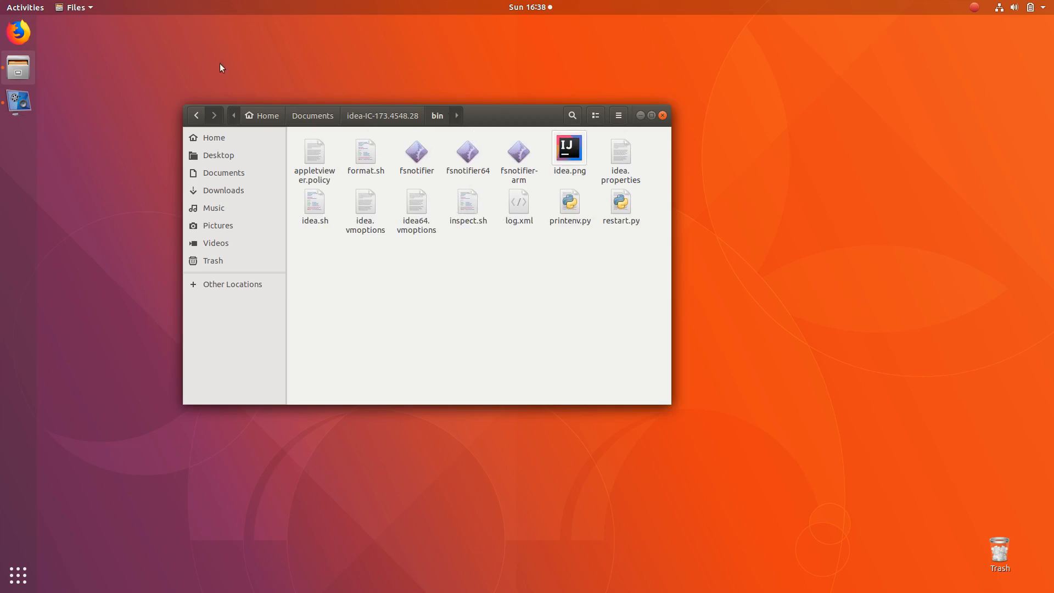
Step: Check the Files Behavior preferences for executable text files, then close them
{"action": "left_click", "coordinate": [74, 7]}
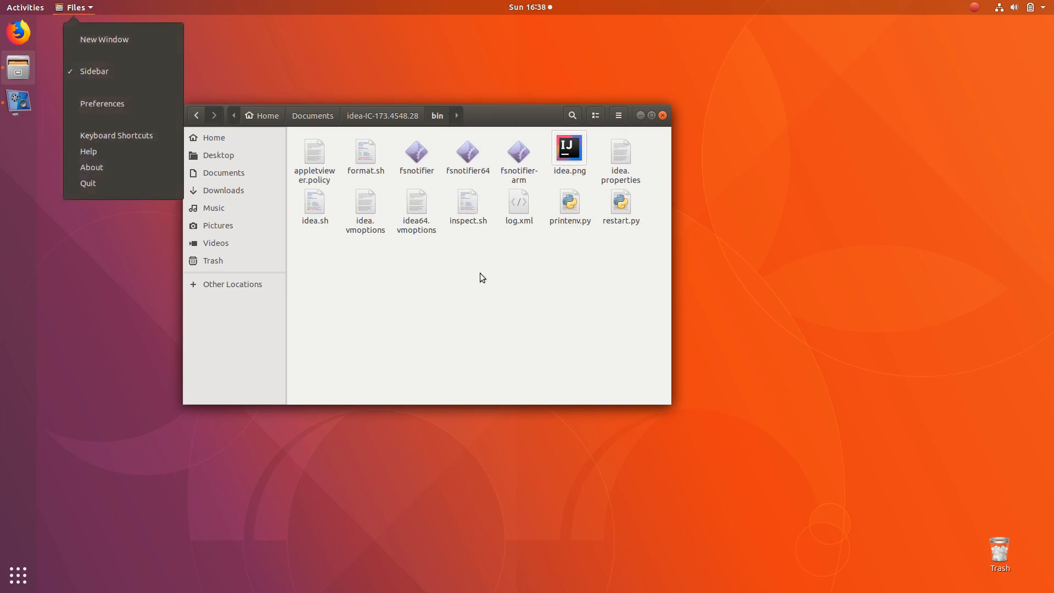
{"action": "mouse_move", "coordinate": [101, 104]}
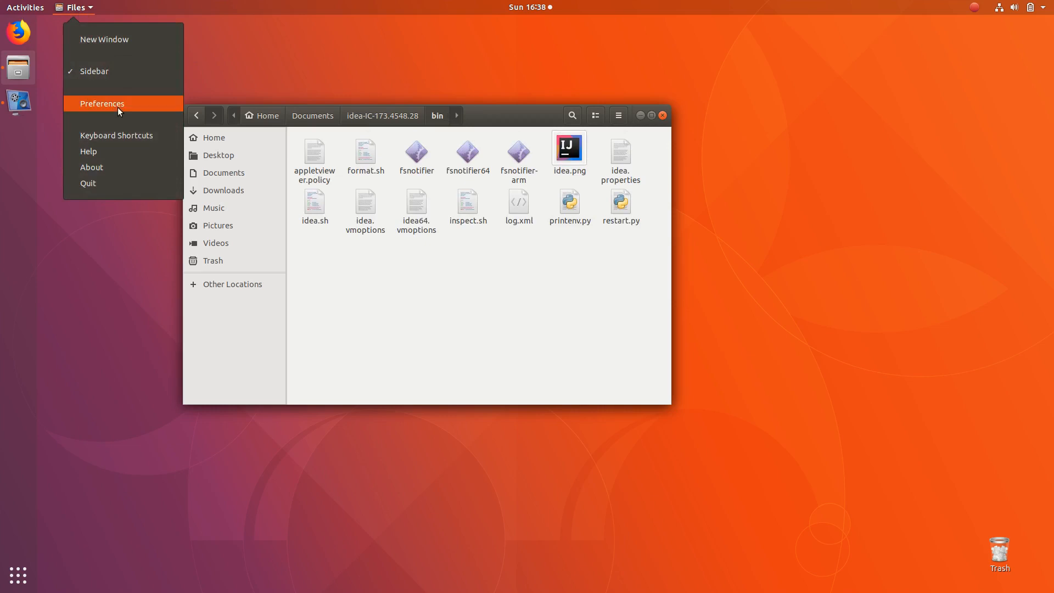
{"action": "left_click", "coordinate": [101, 103]}
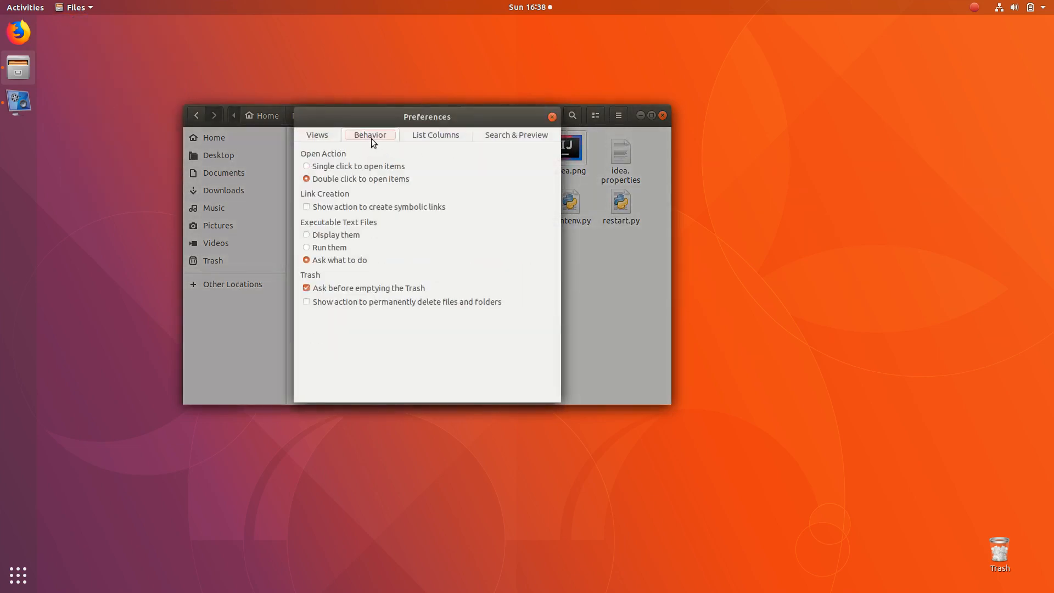
{"action": "mouse_move", "coordinate": [312, 240]}
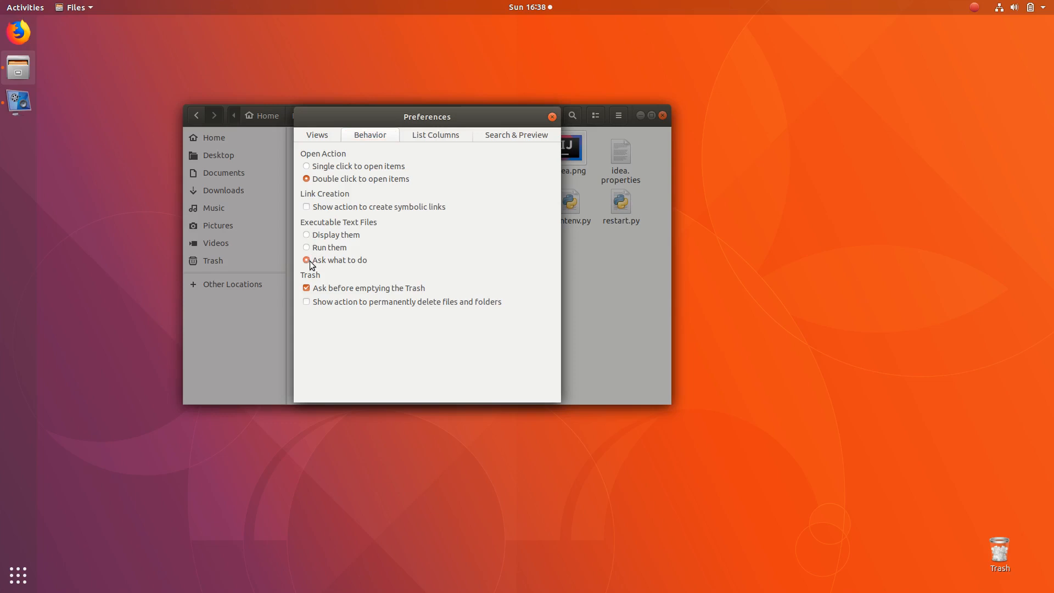
{"action": "mouse_move", "coordinate": [554, 127]}
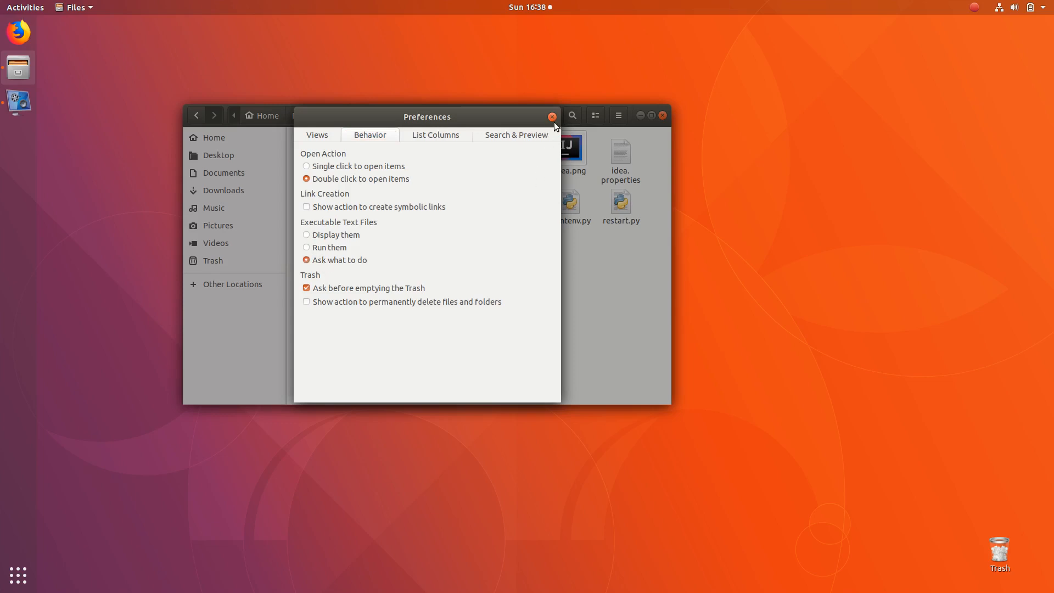
{"action": "left_click", "coordinate": [551, 116]}
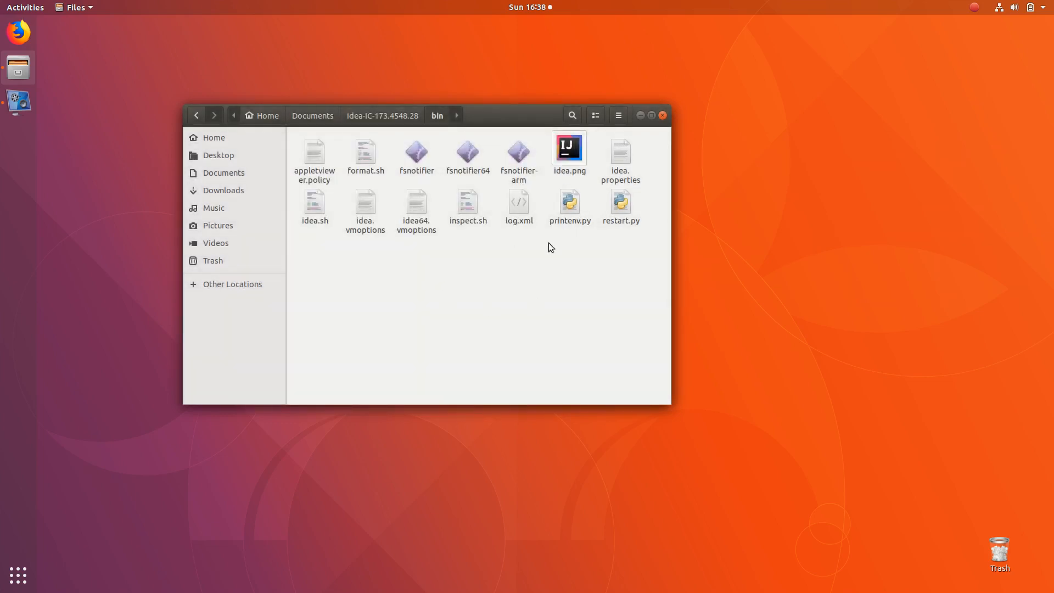
{"action": "mouse_move", "coordinate": [581, 263]}
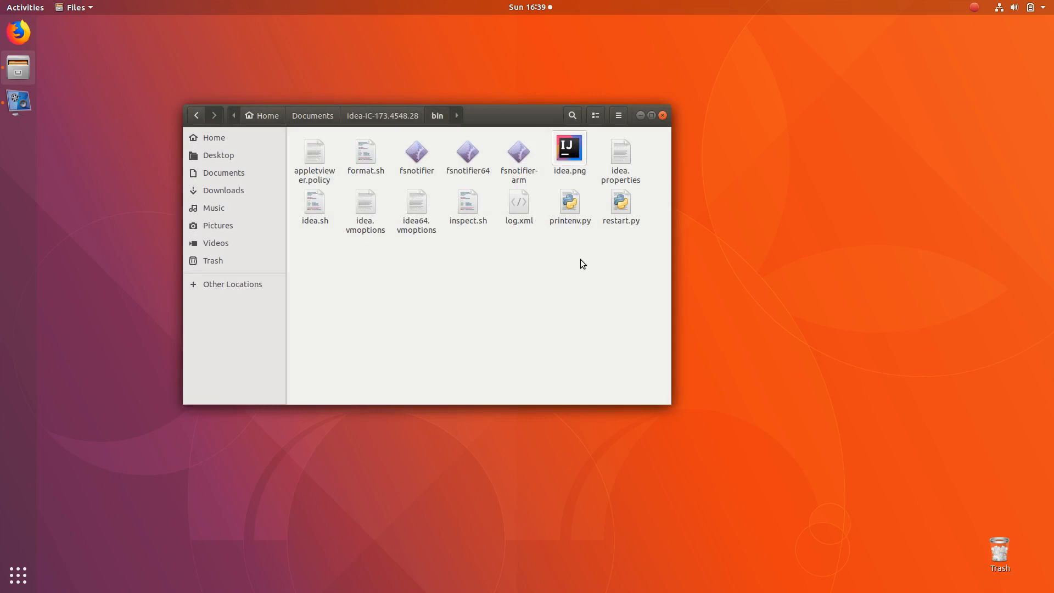
{"action": "mouse_move", "coordinate": [339, 230]}
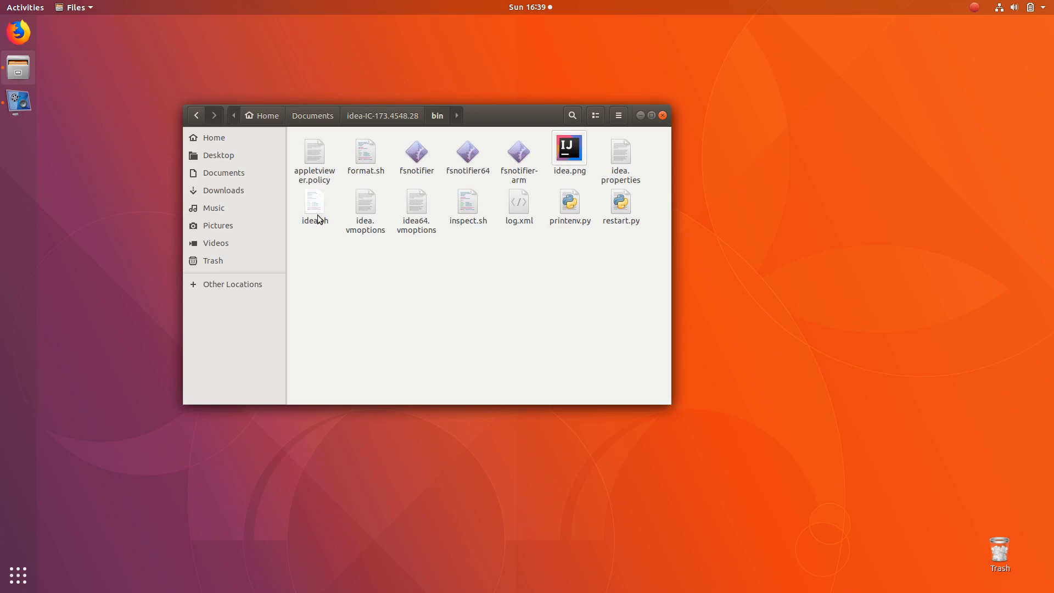
Step: Open idea.sh, dismiss the first prompt, and open the script again
{"action": "left_click", "coordinate": [314, 206]}
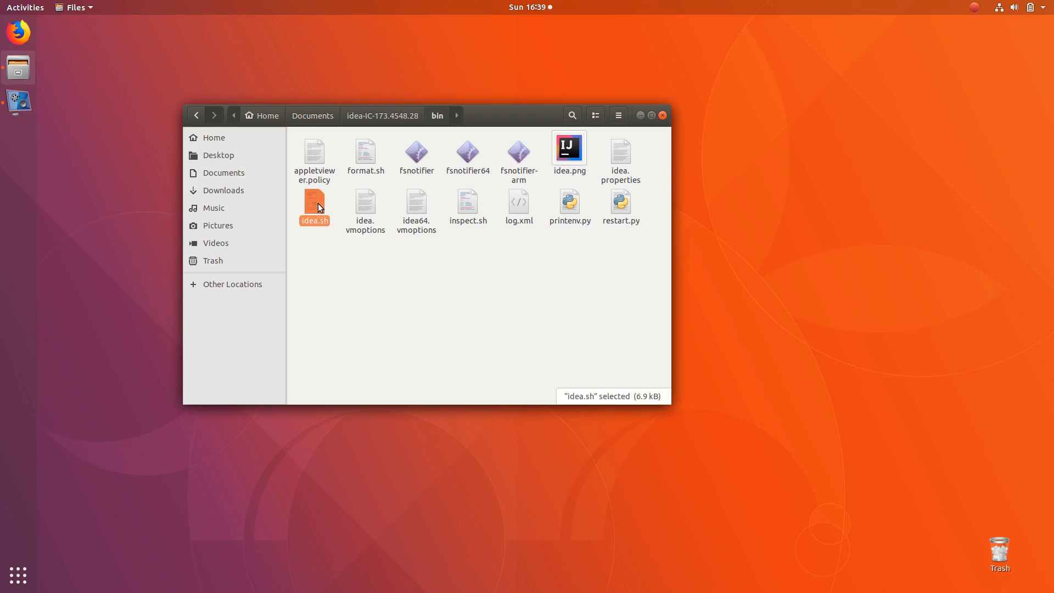
{"action": "double_click", "coordinate": [314, 203]}
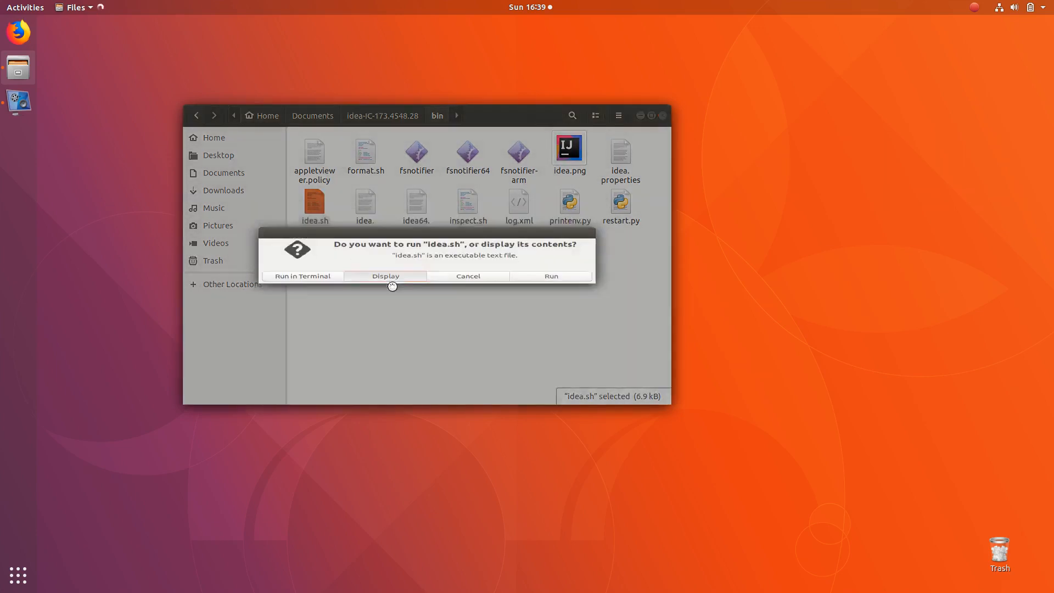
{"action": "left_click", "coordinate": [385, 275]}
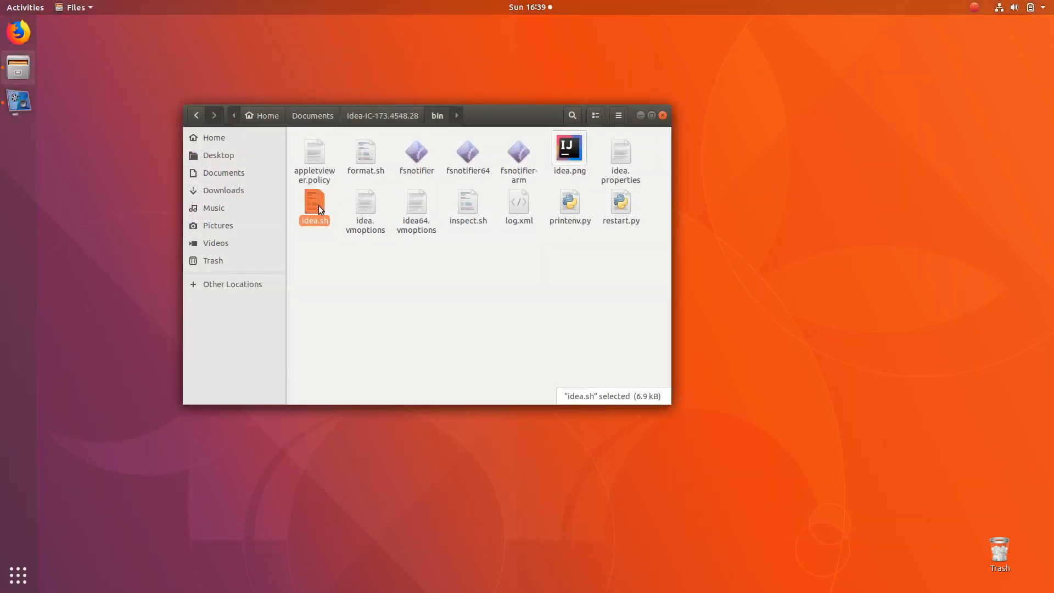
{"action": "double_click", "coordinate": [314, 201]}
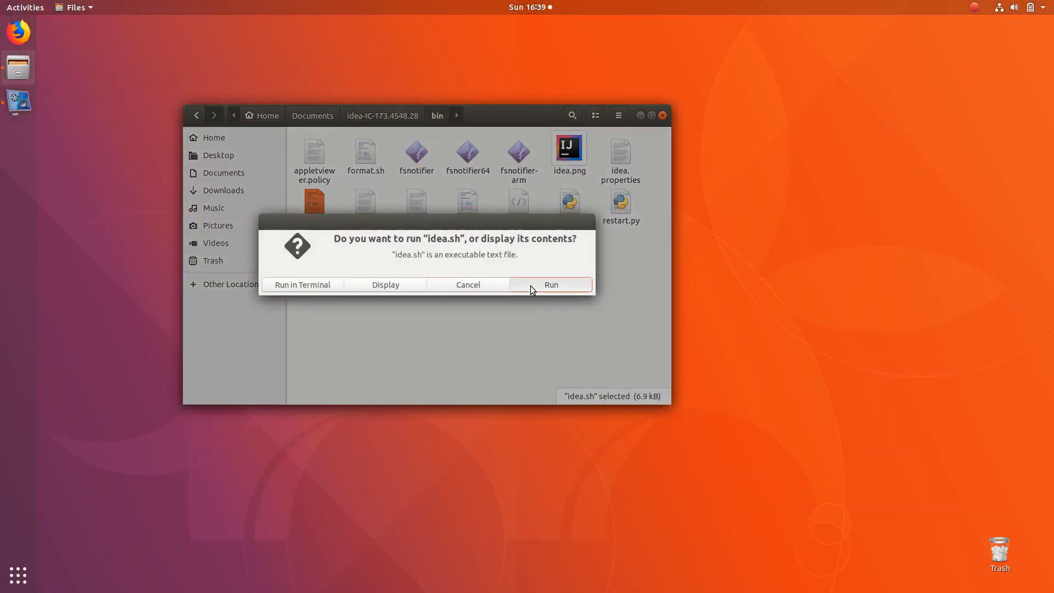
Step: Run idea.sh, skip importing previous settings, and accept the license agreement
{"action": "left_click", "coordinate": [551, 284]}
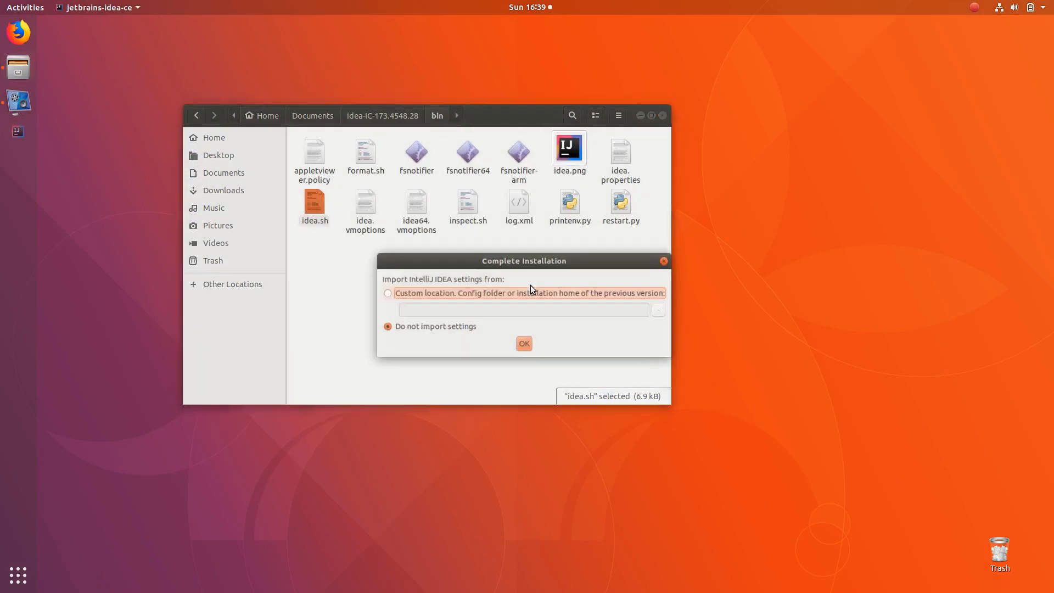
{"action": "left_click", "coordinate": [524, 344]}
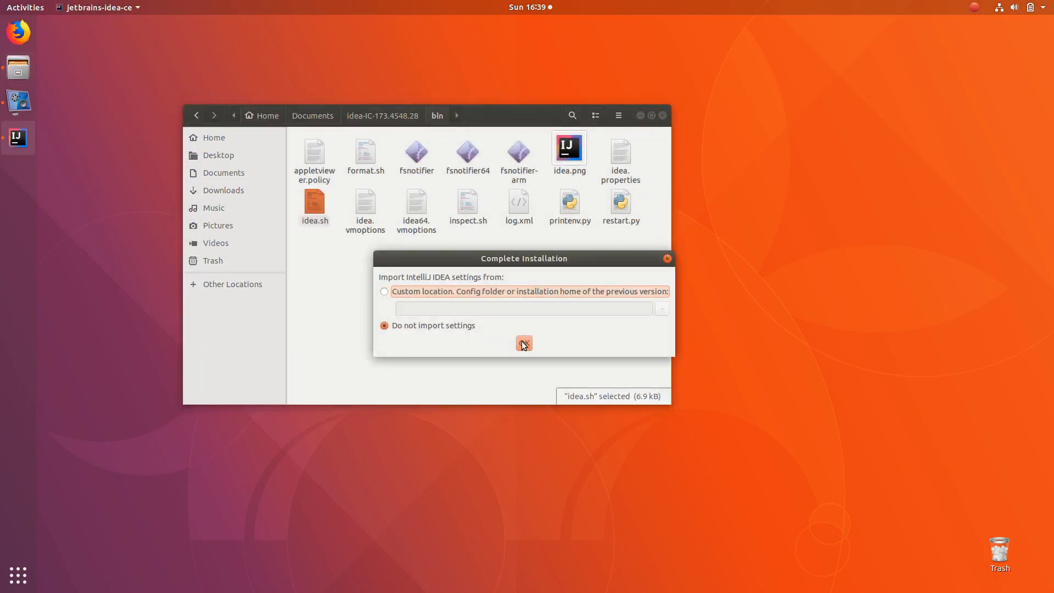
{"action": "left_click", "coordinate": [523, 343]}
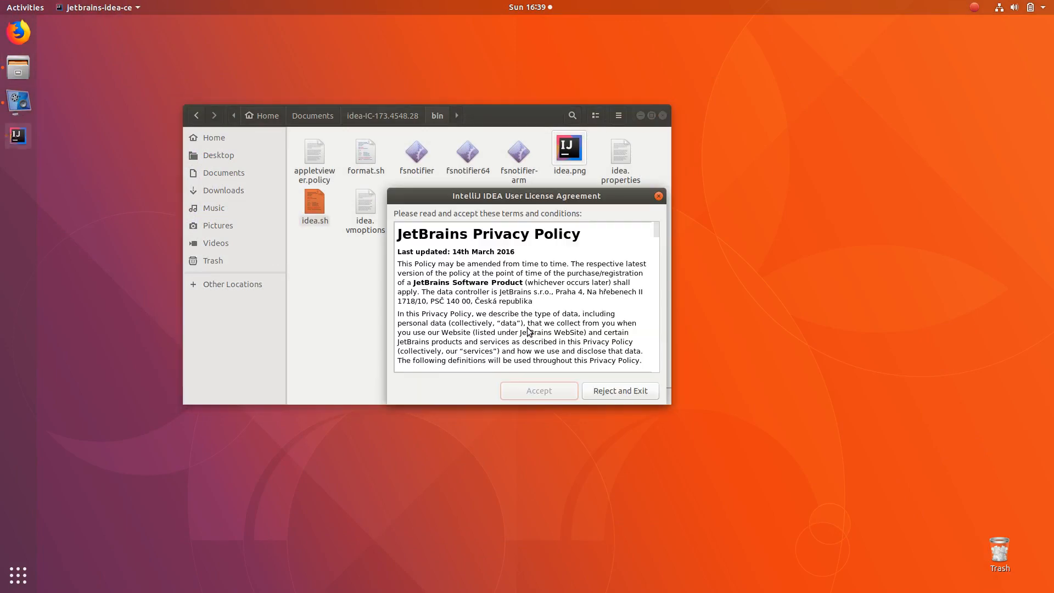
{"action": "scroll", "scroll_direction": "down", "scroll_amount": 3}
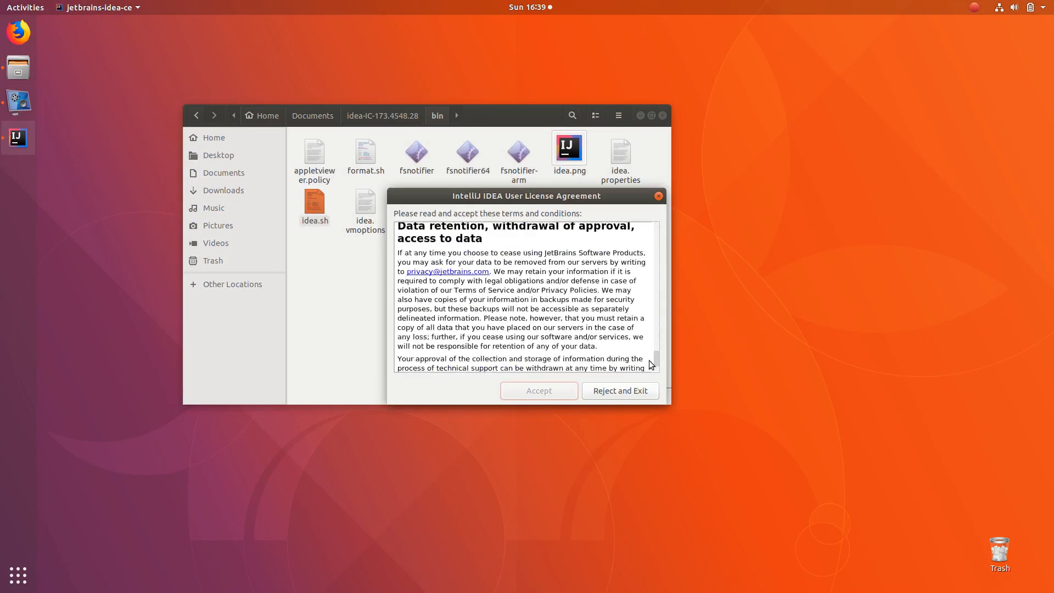
{"action": "left_click", "coordinate": [538, 390]}
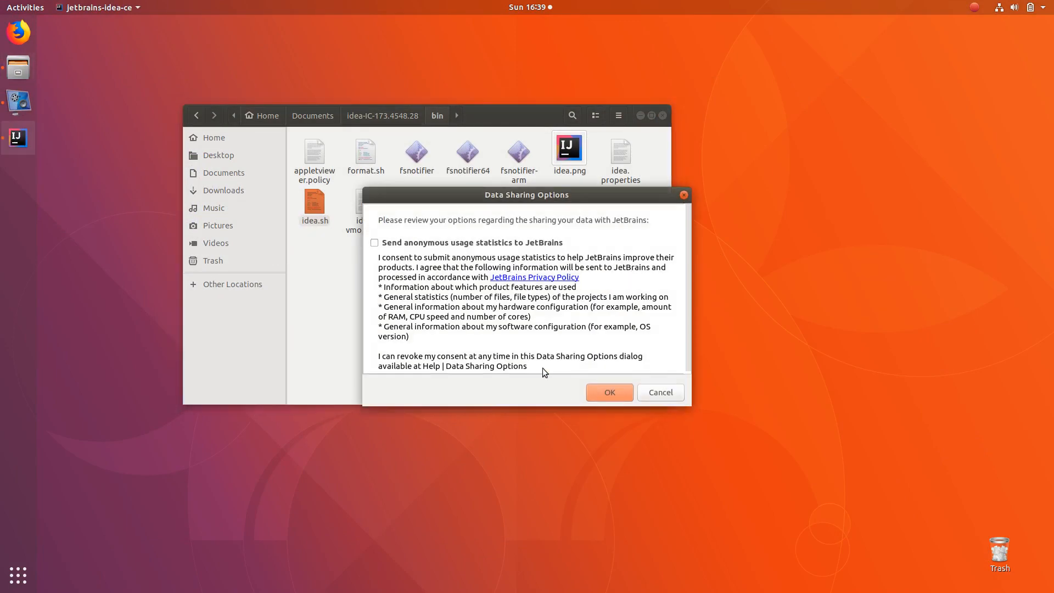
{"action": "mouse_move", "coordinate": [514, 257]}
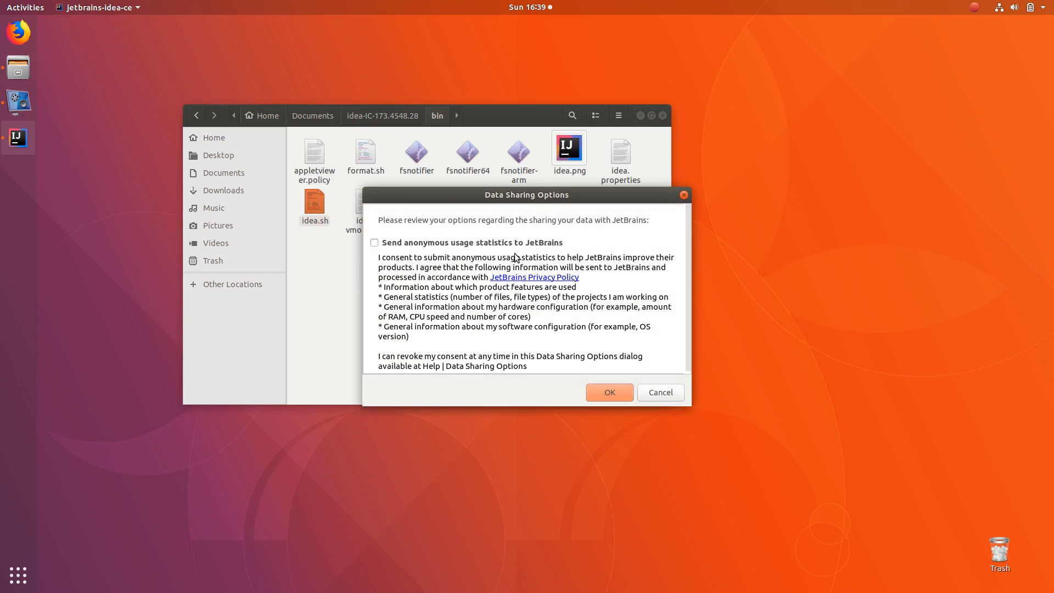
{"action": "mouse_move", "coordinate": [433, 254]}
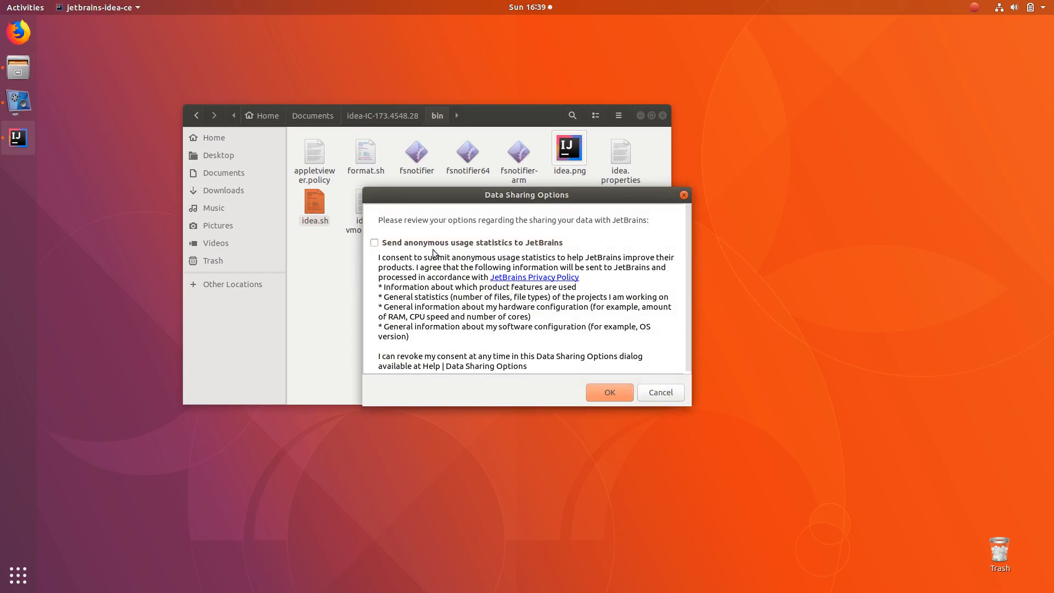
Step: Enable anonymous usage statistics and finish the Customize wizard with default settings
{"action": "left_click", "coordinate": [374, 242]}
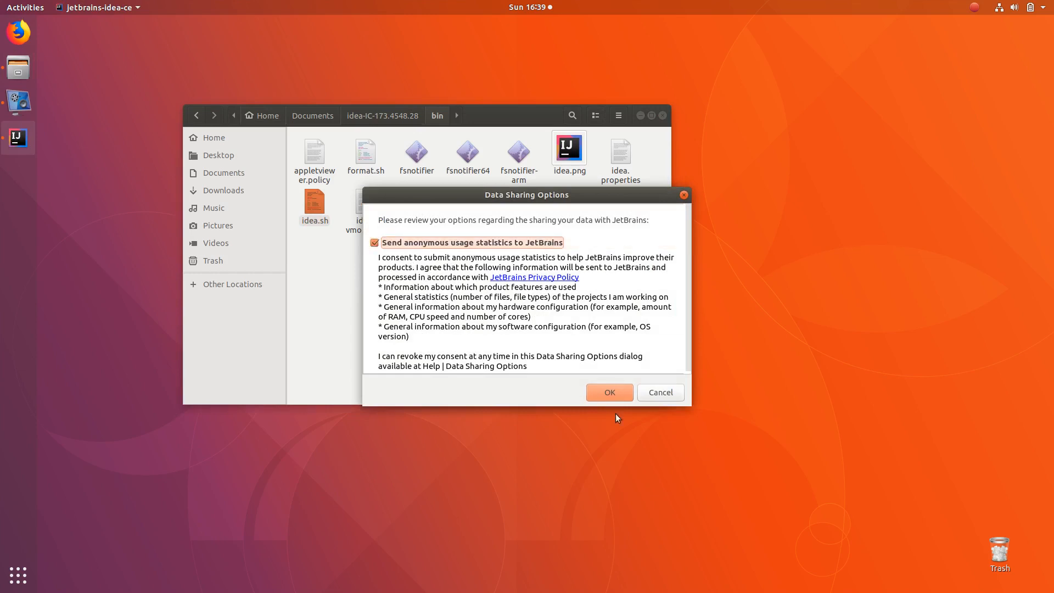
{"action": "left_click", "coordinate": [607, 392]}
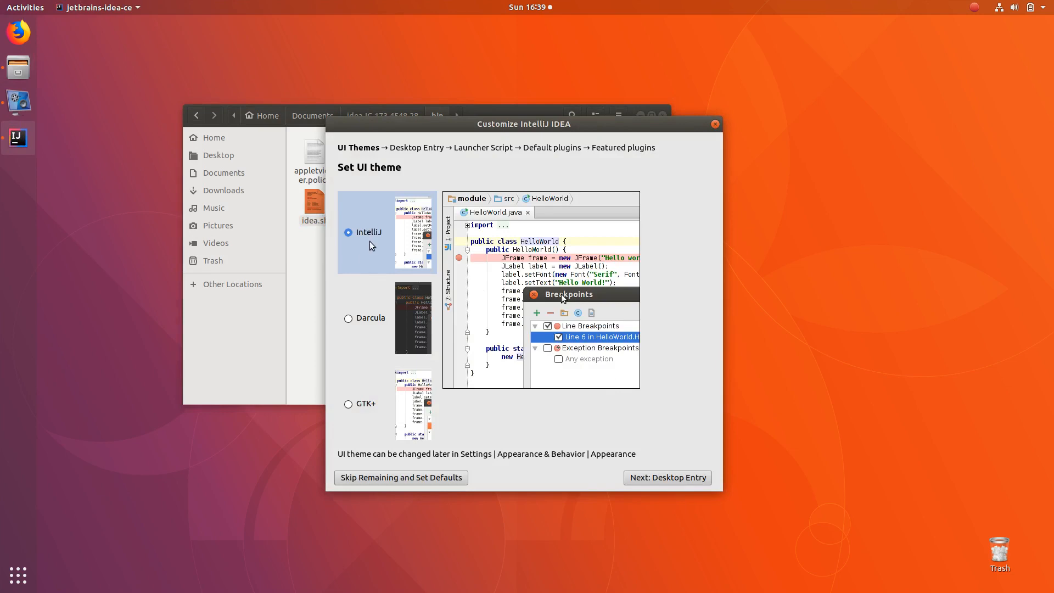
{"action": "left_click", "coordinate": [665, 476]}
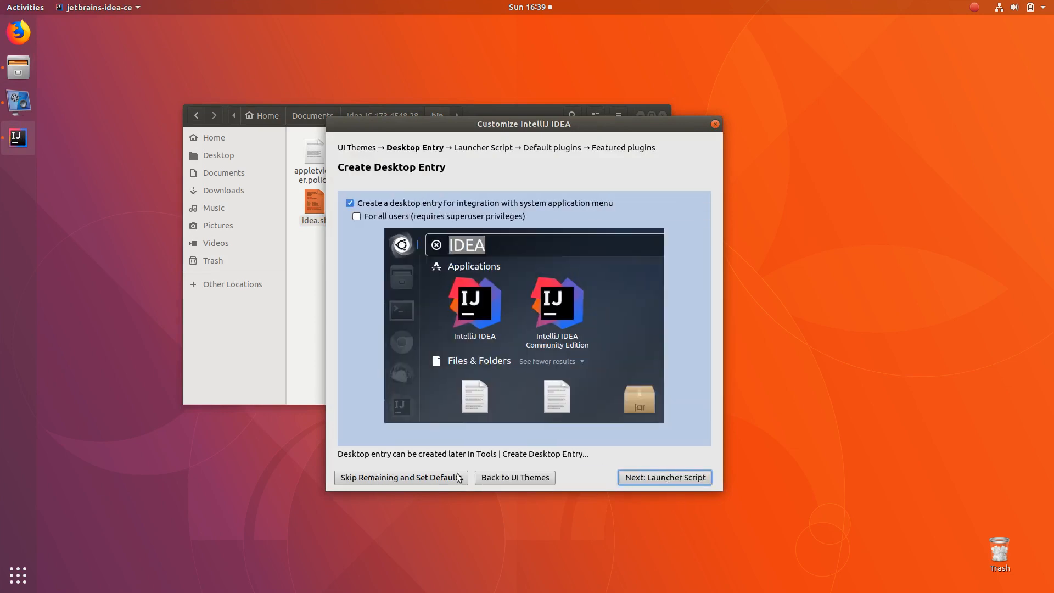
{"action": "mouse_move", "coordinate": [610, 225]}
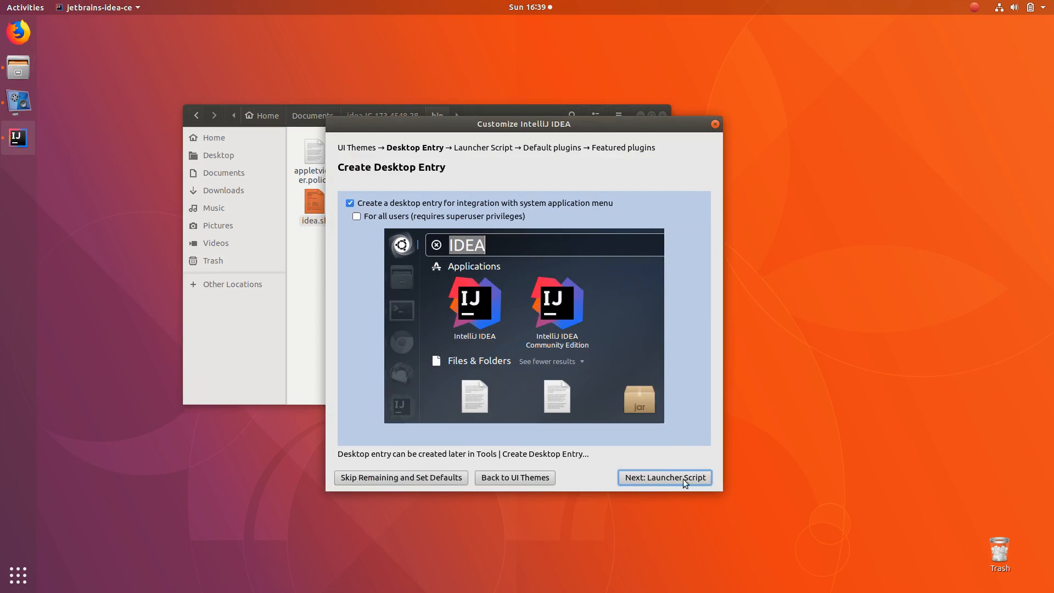
{"action": "left_click", "coordinate": [663, 477]}
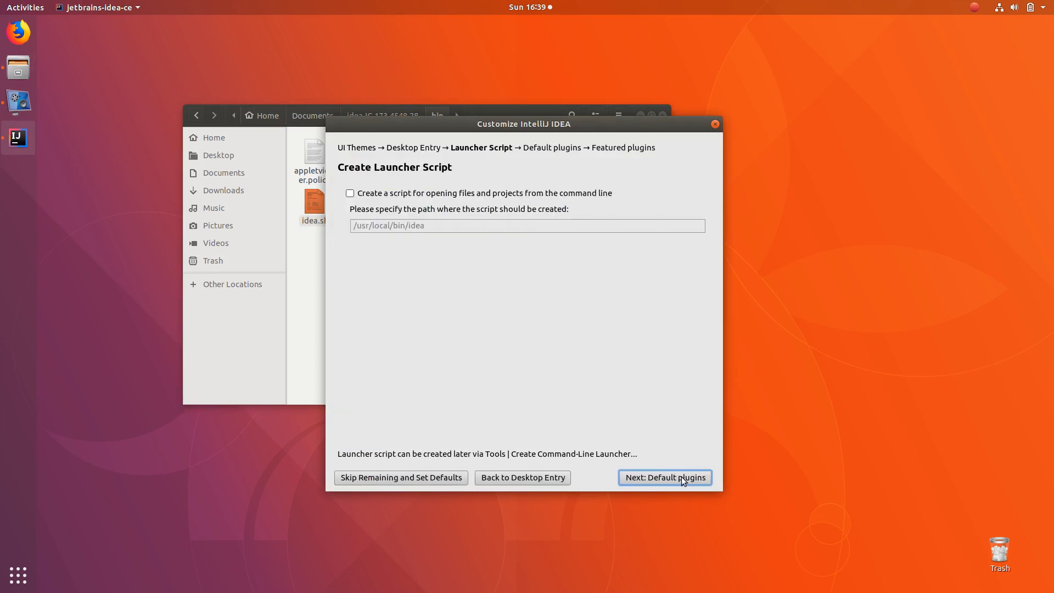
{"action": "left_click", "coordinate": [663, 477]}
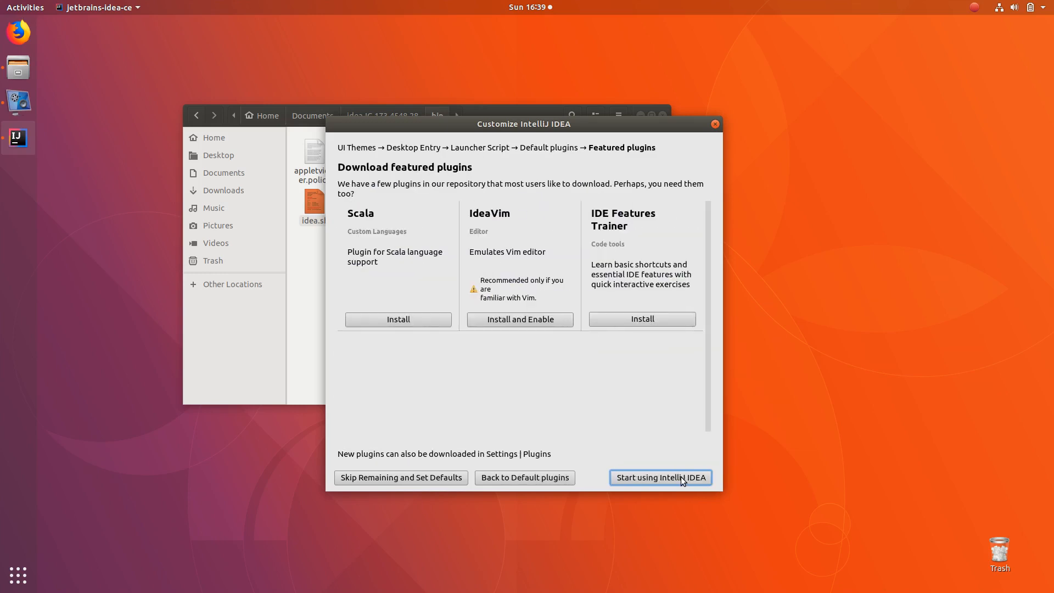
{"action": "left_click", "coordinate": [659, 477]}
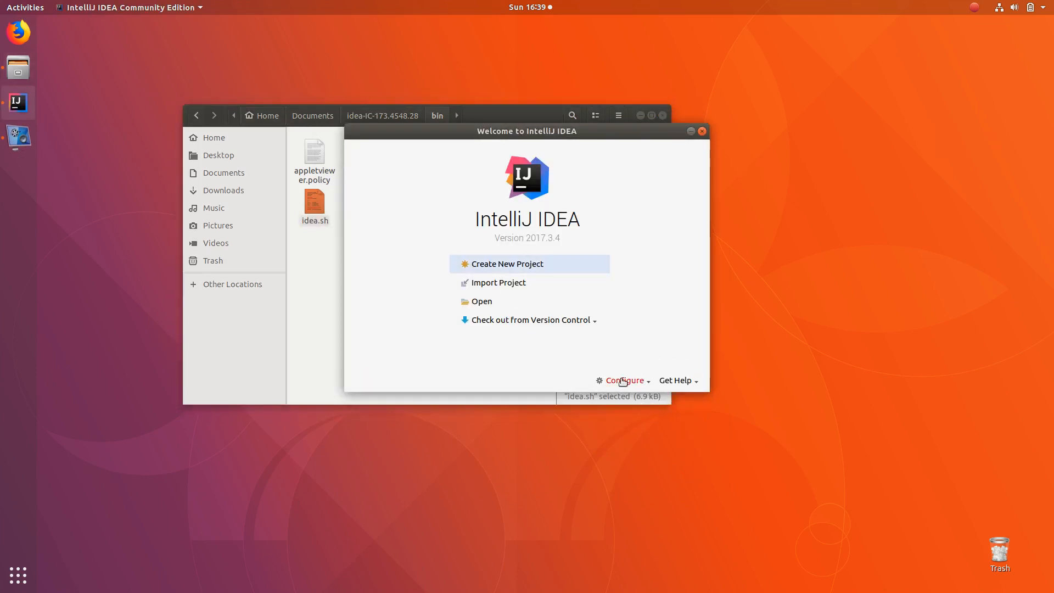
Step: Install the Flutter plugin and its Dart dependency from the plugin repositories
{"action": "left_click", "coordinate": [626, 380]}
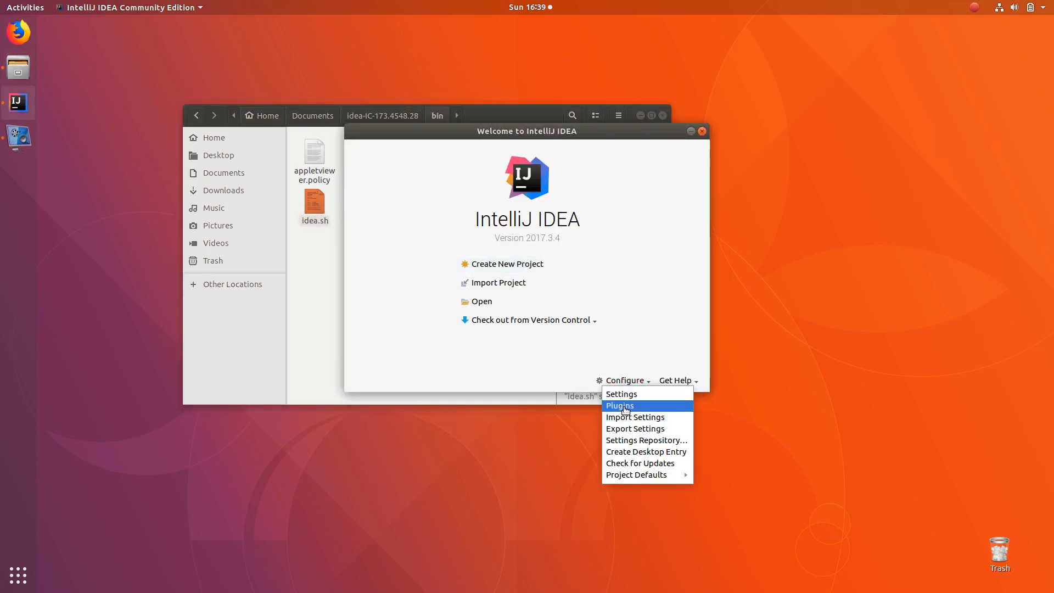
{"action": "left_click", "coordinate": [619, 405]}
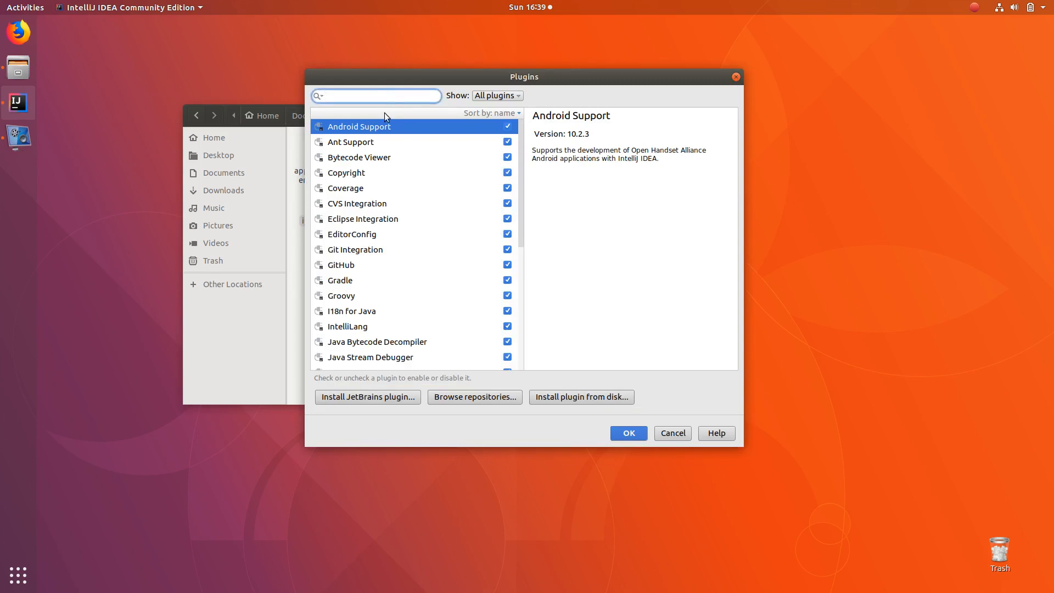
{"action": "type", "text": "flutter"}
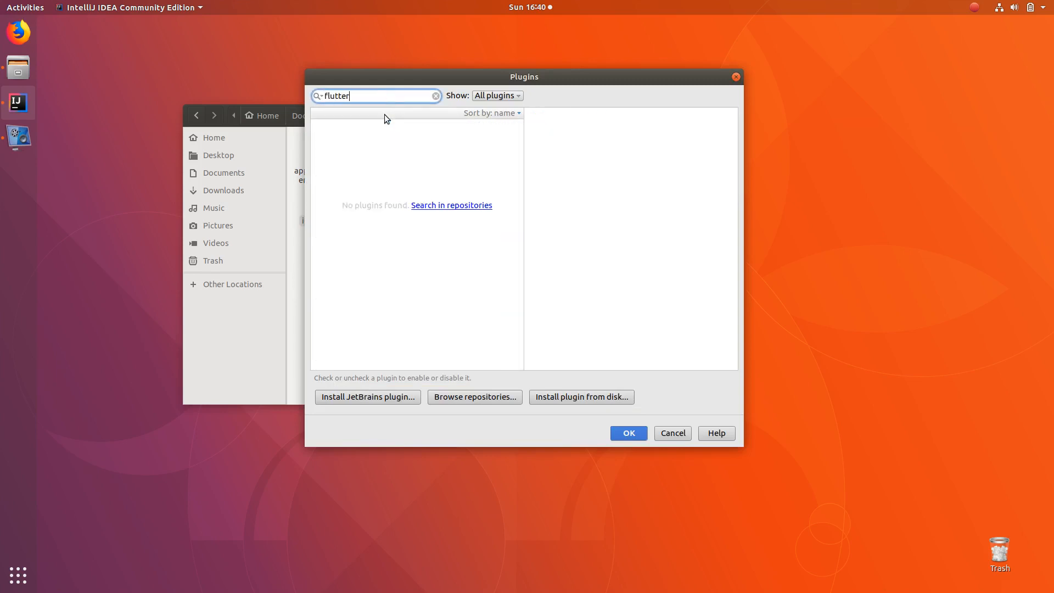
{"action": "left_click", "coordinate": [474, 396]}
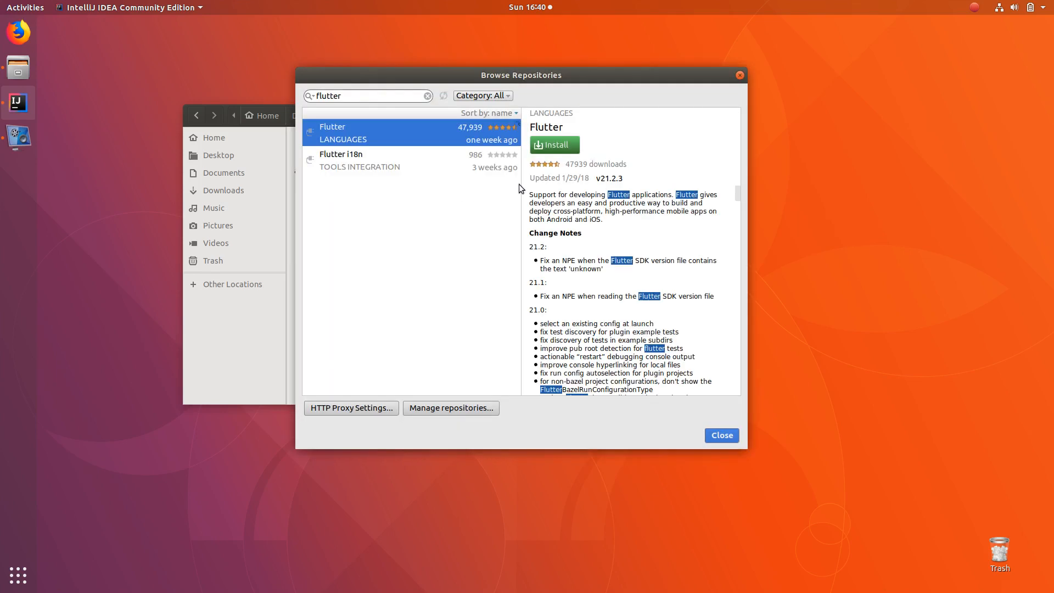
{"action": "left_click", "coordinate": [554, 144]}
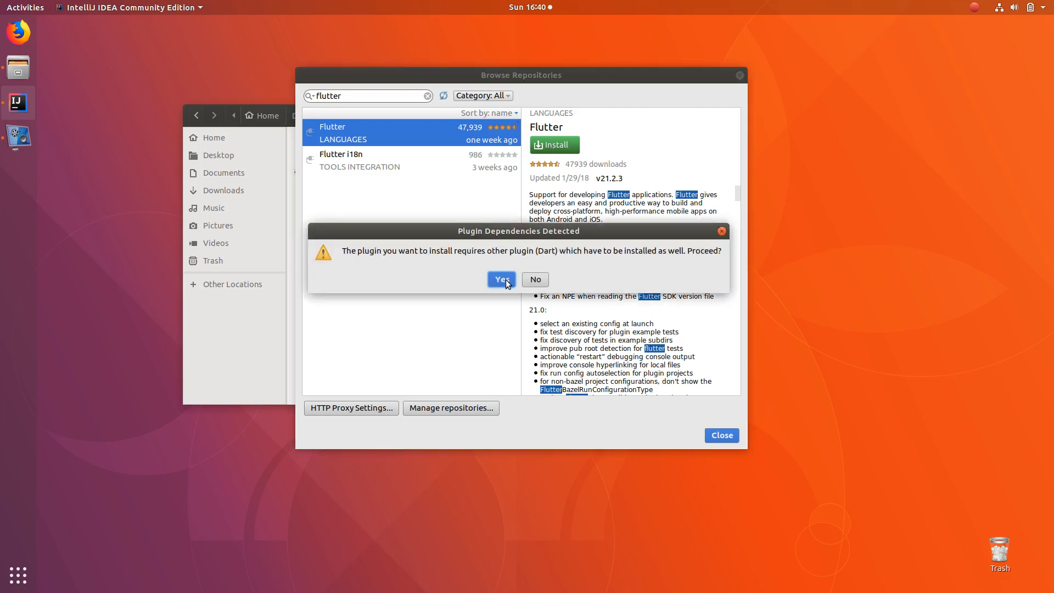
{"action": "left_click", "coordinate": [500, 278]}
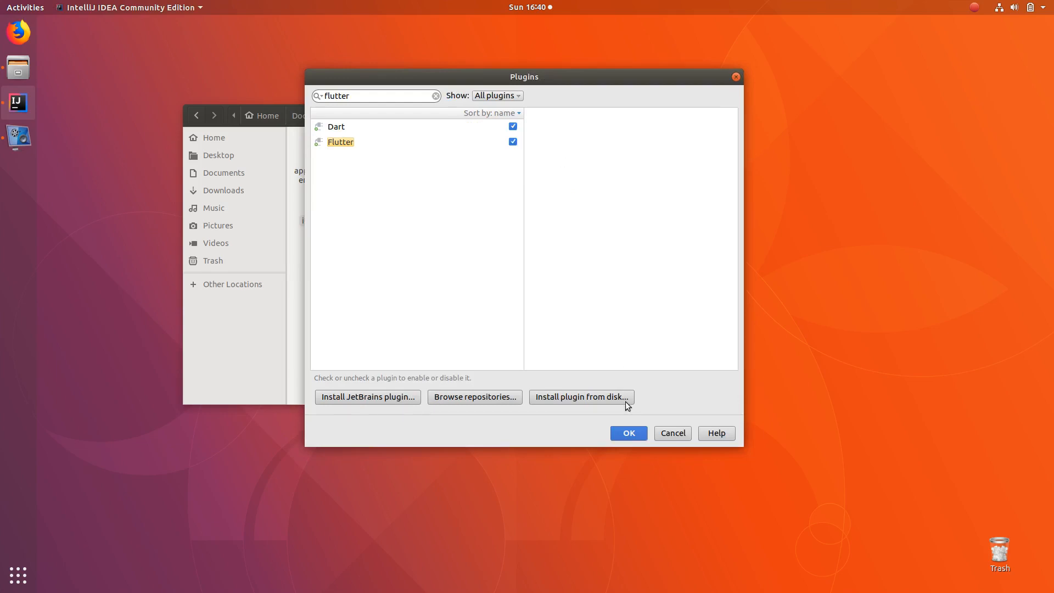
{"action": "left_click", "coordinate": [627, 432]}
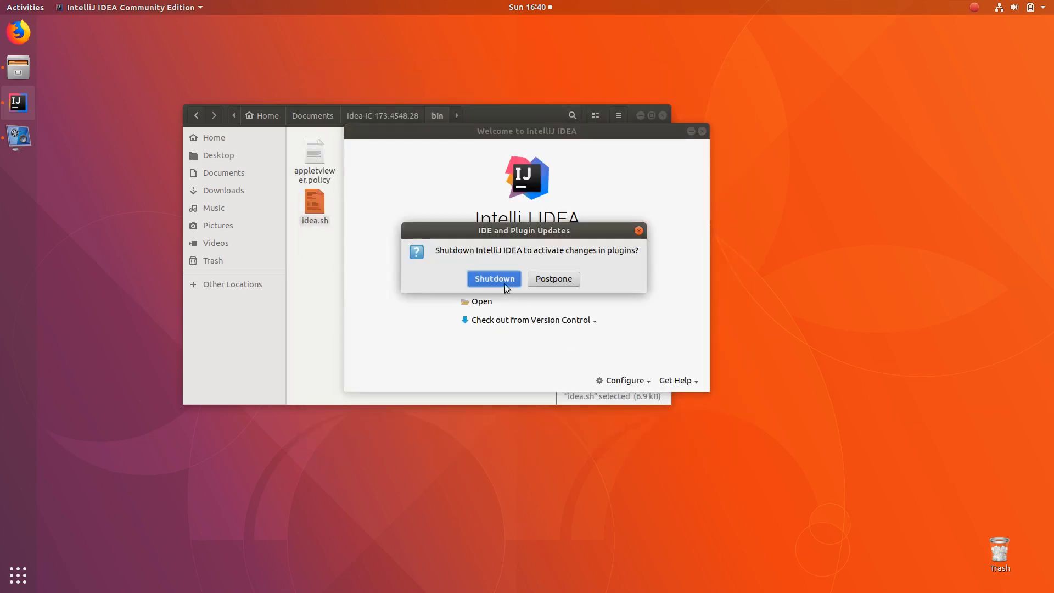
Step: Shut down IntelliJ IDEA and relaunch it by running idea.sh
{"action": "left_click", "coordinate": [493, 278]}
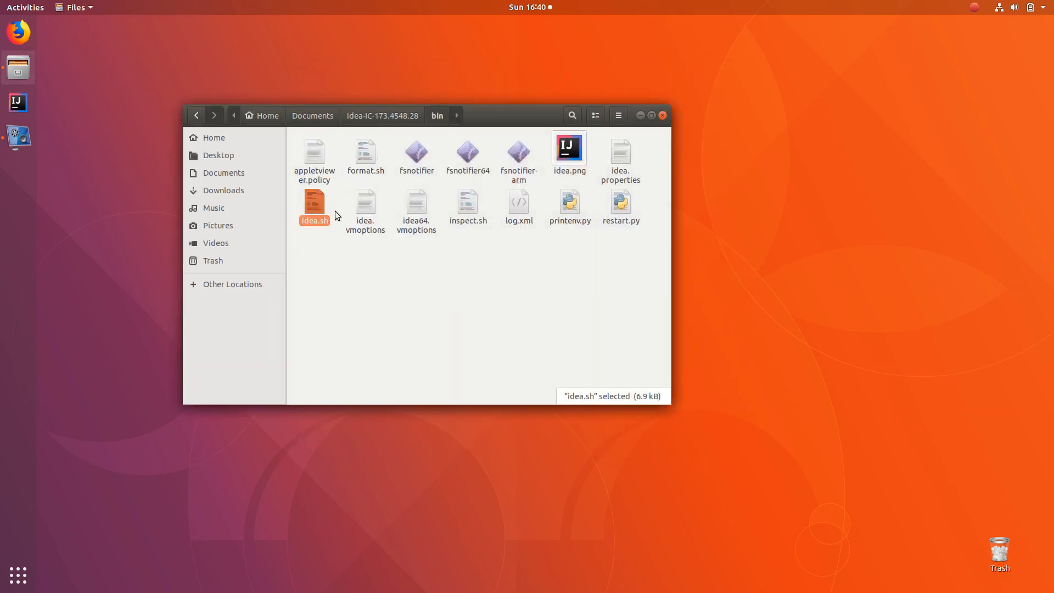
{"action": "double_click", "coordinate": [314, 204]}
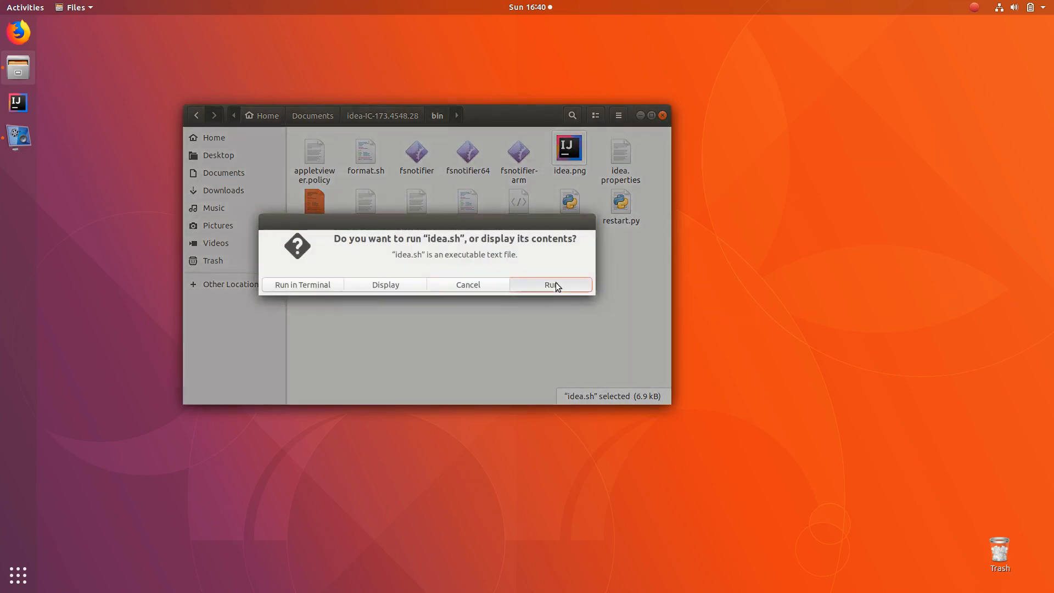
{"action": "left_click", "coordinate": [551, 285]}
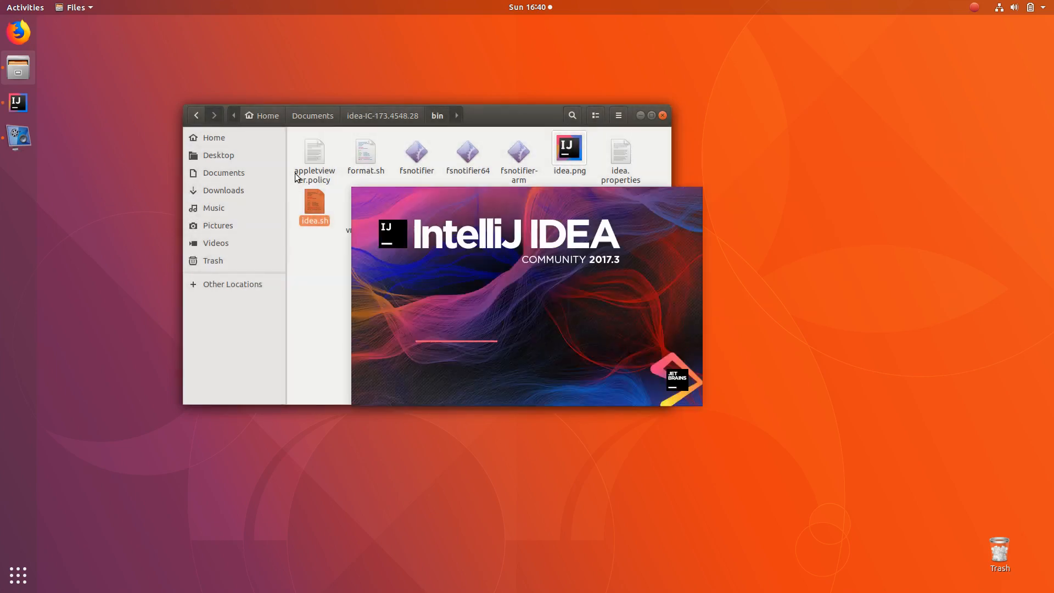
{"action": "mouse_move", "coordinate": [18, 575]}
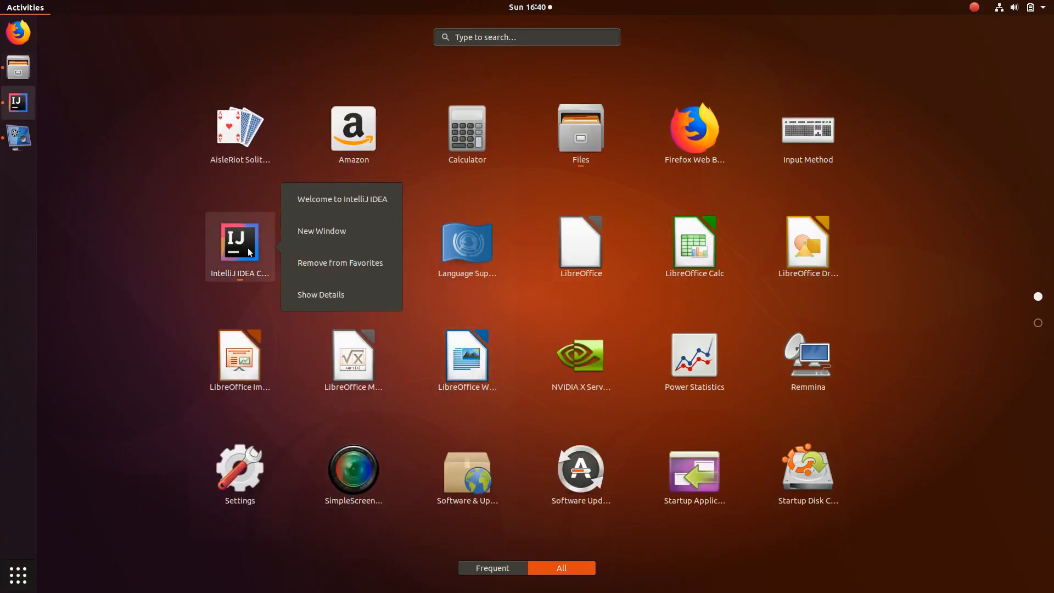
{"action": "mouse_move", "coordinate": [340, 263]}
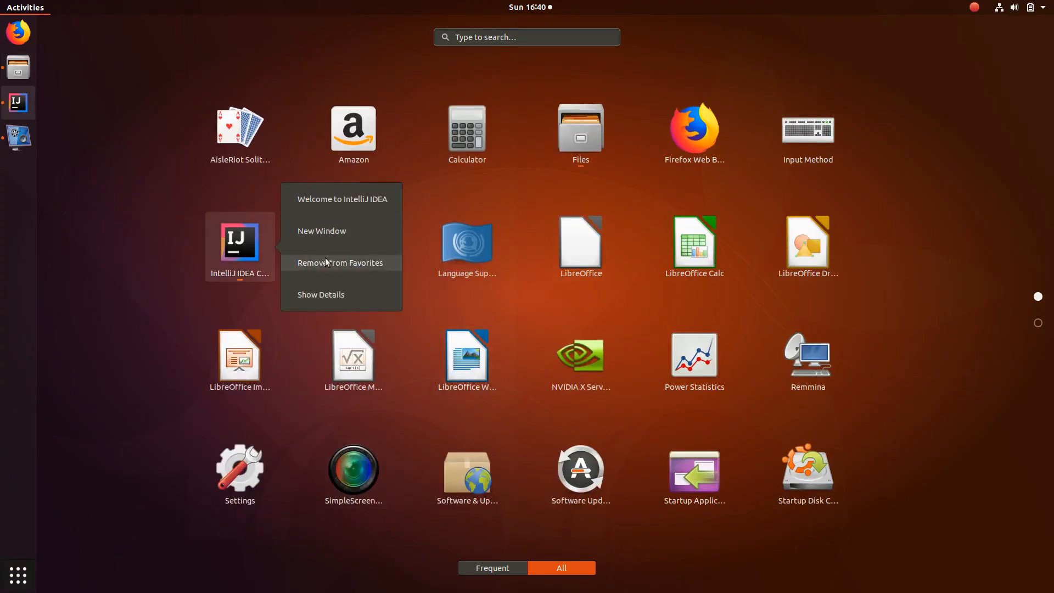
{"action": "mouse_move", "coordinate": [125, 253]}
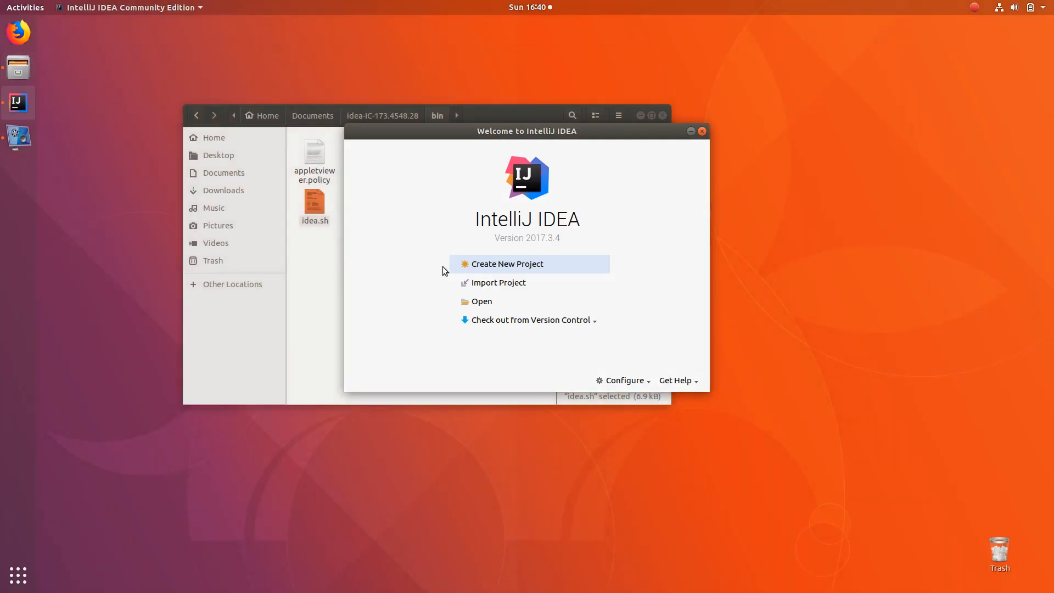
{"action": "mouse_move", "coordinate": [525, 263]}
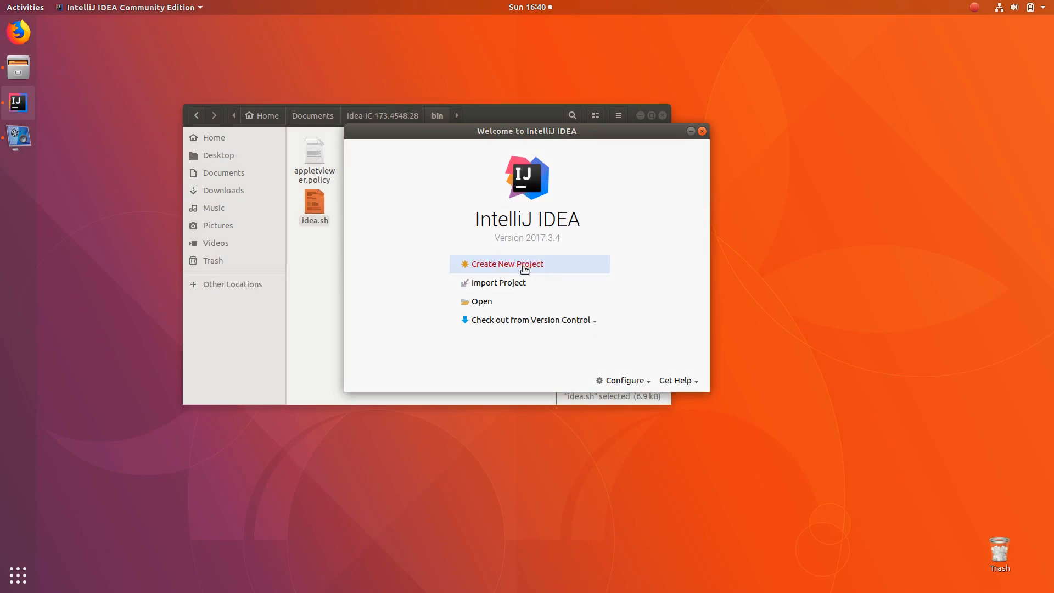
Step: Start a new Flutter project and download the Flutter SDK into the home folder
{"action": "left_click", "coordinate": [506, 263]}
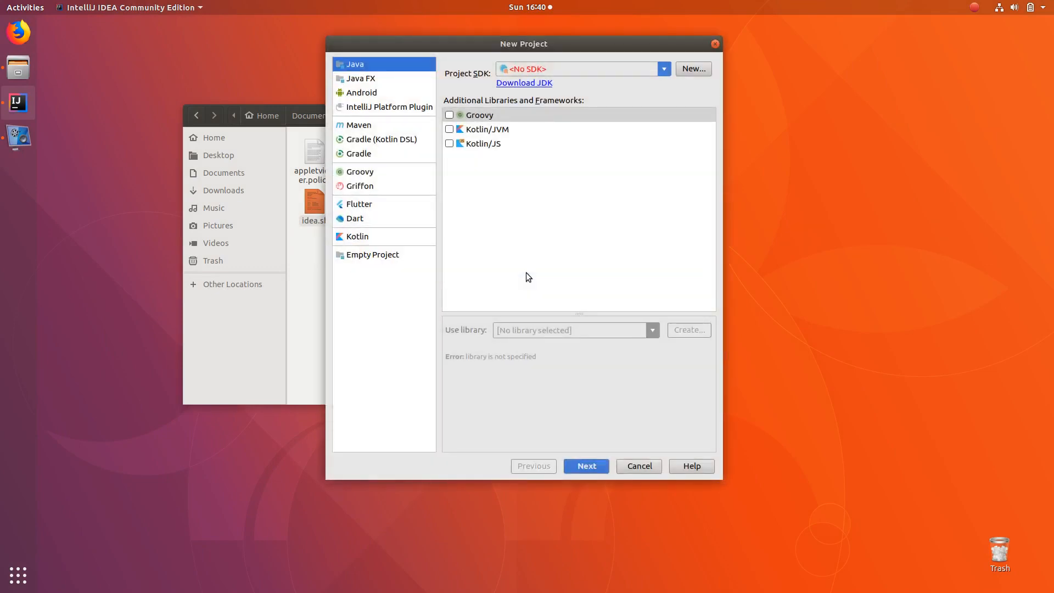
{"action": "left_click", "coordinate": [358, 204]}
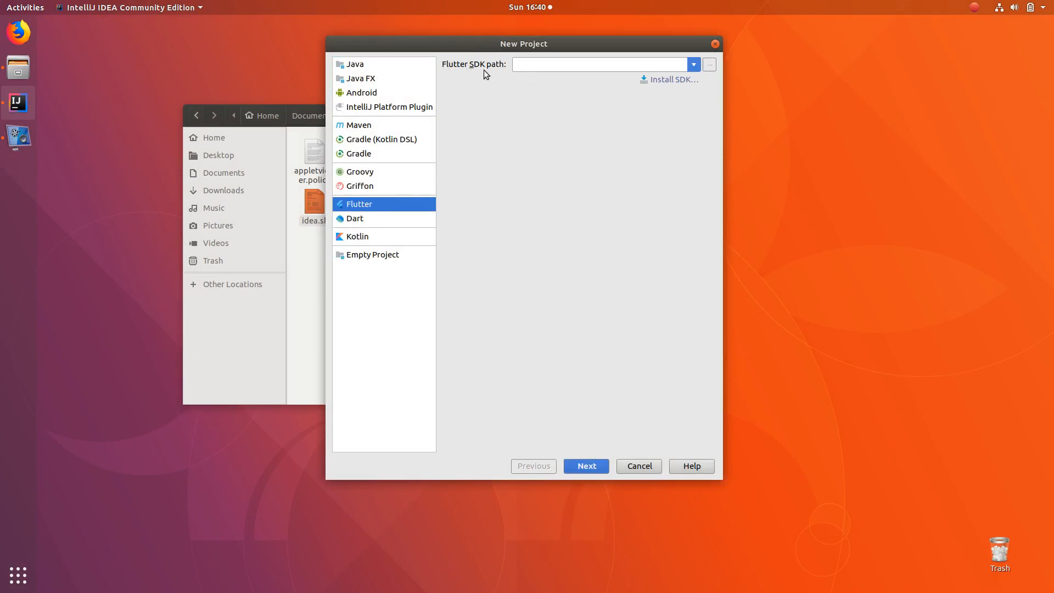
{"action": "mouse_move", "coordinate": [671, 79]}
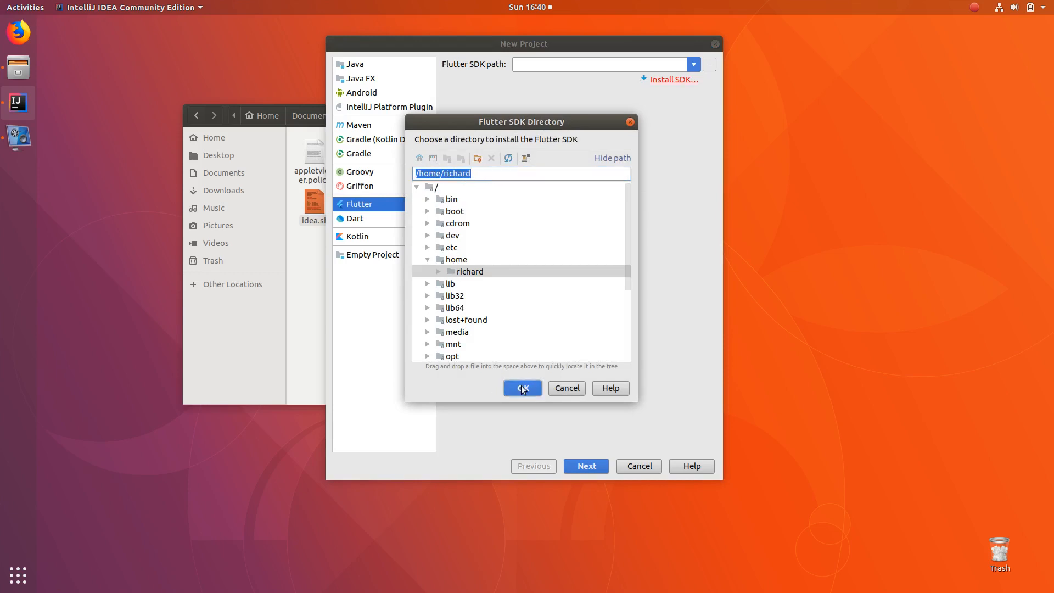
{"action": "left_click", "coordinate": [521, 388]}
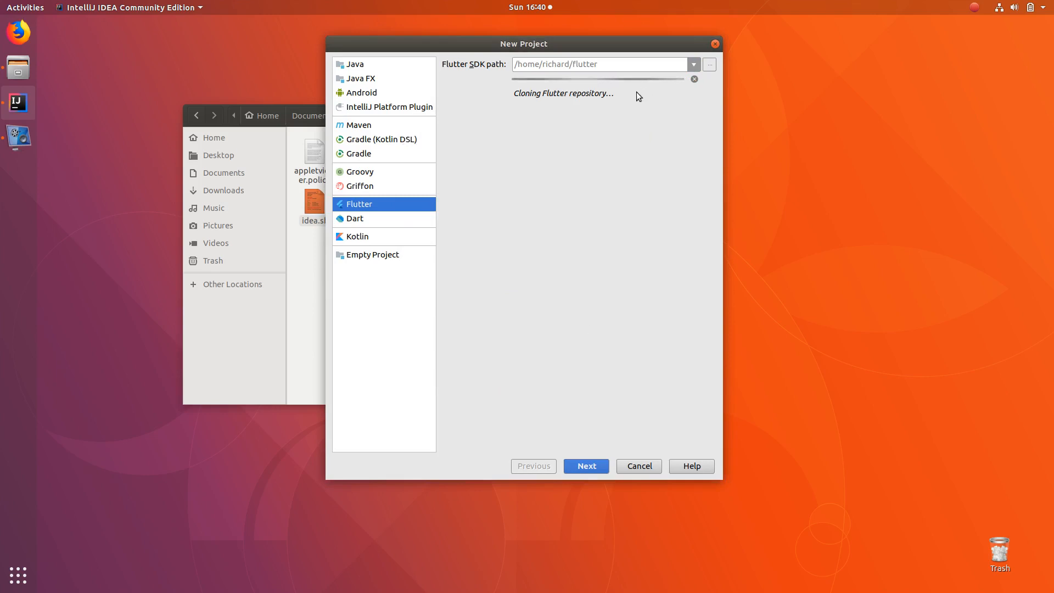
{"action": "mouse_move", "coordinate": [602, 111]}
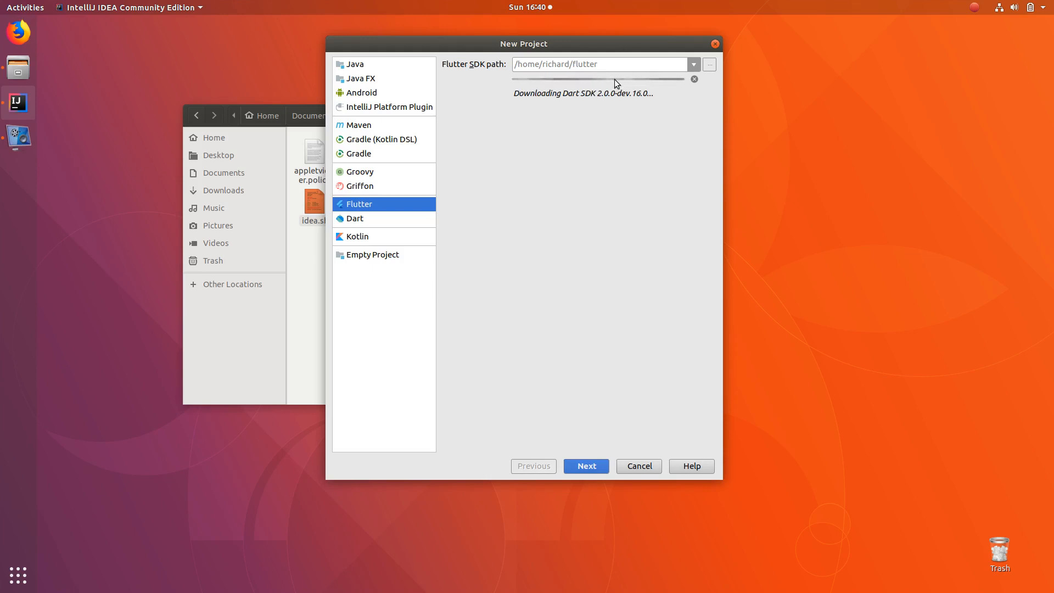
{"action": "mouse_move", "coordinate": [973, 9]}
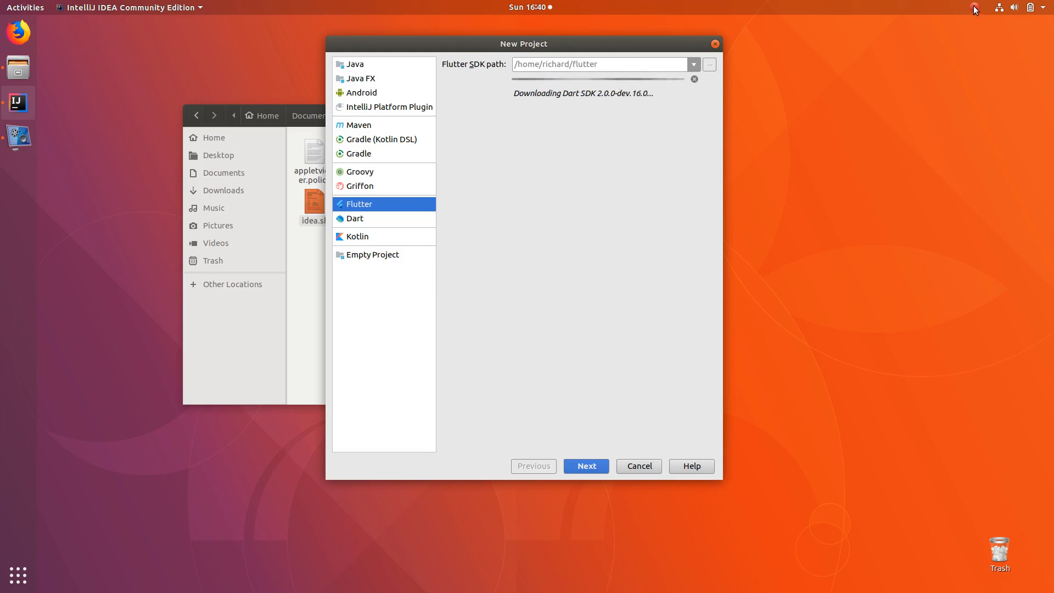
{"action": "left_click", "coordinate": [973, 7]}
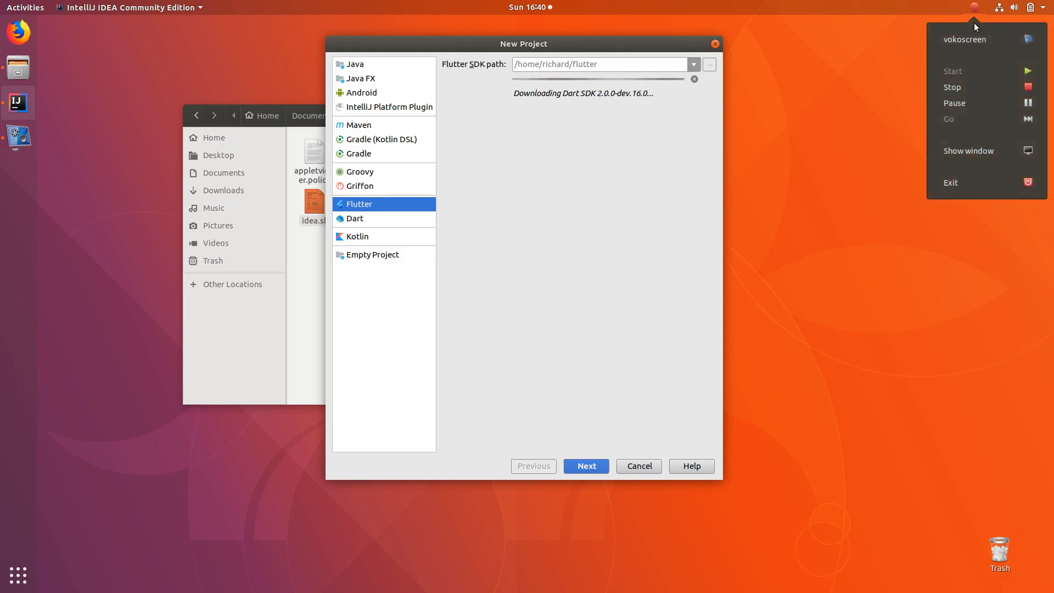
{"action": "left_click", "coordinate": [584, 466]}
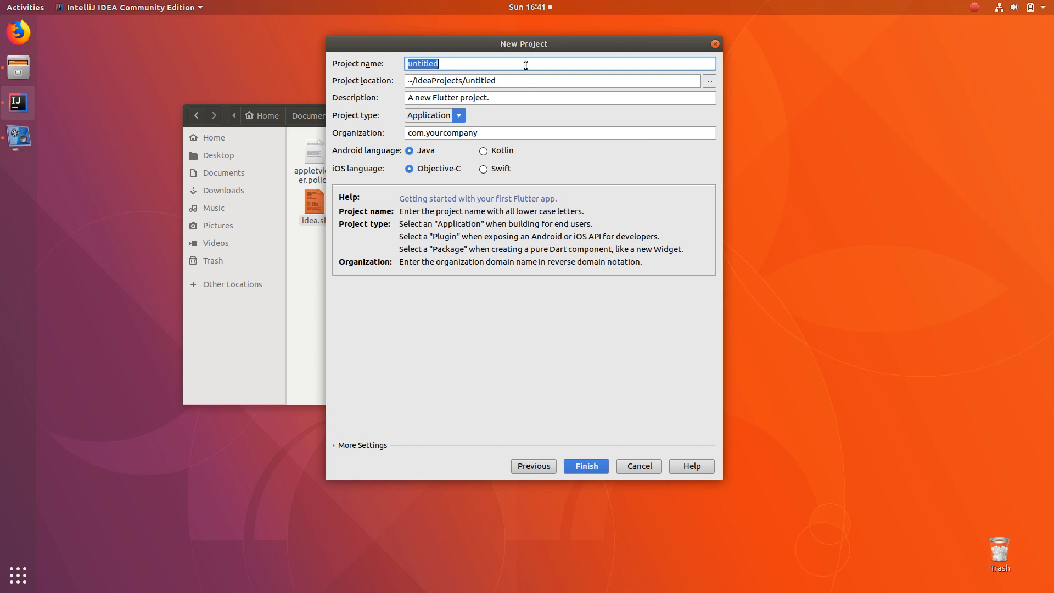
Step: Create a Flutter Application project named 'flutterapp'
{"action": "type", "text": "fl"}
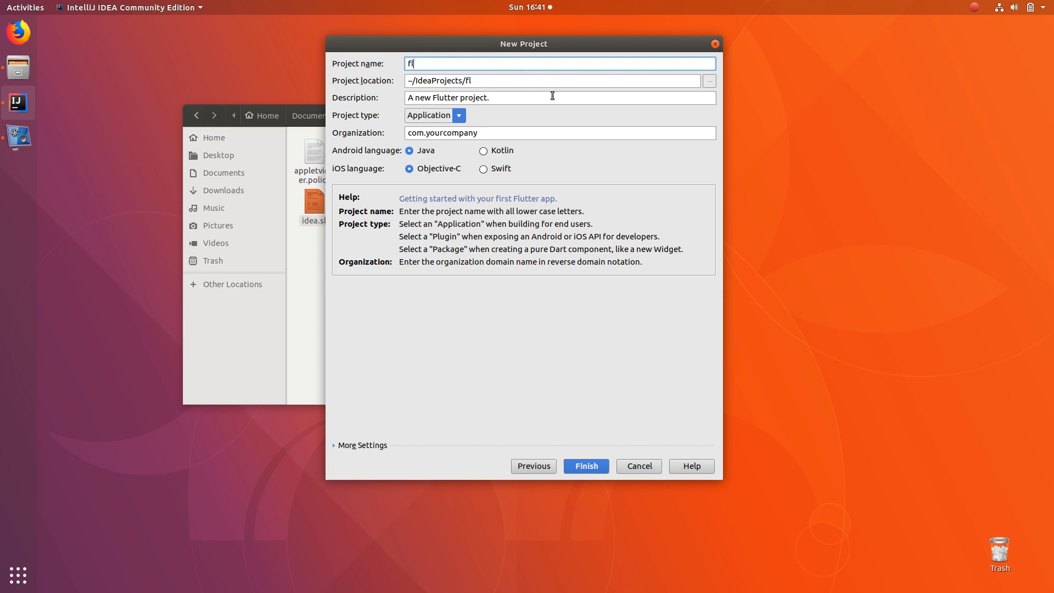
{"action": "type", "text": "tter"}
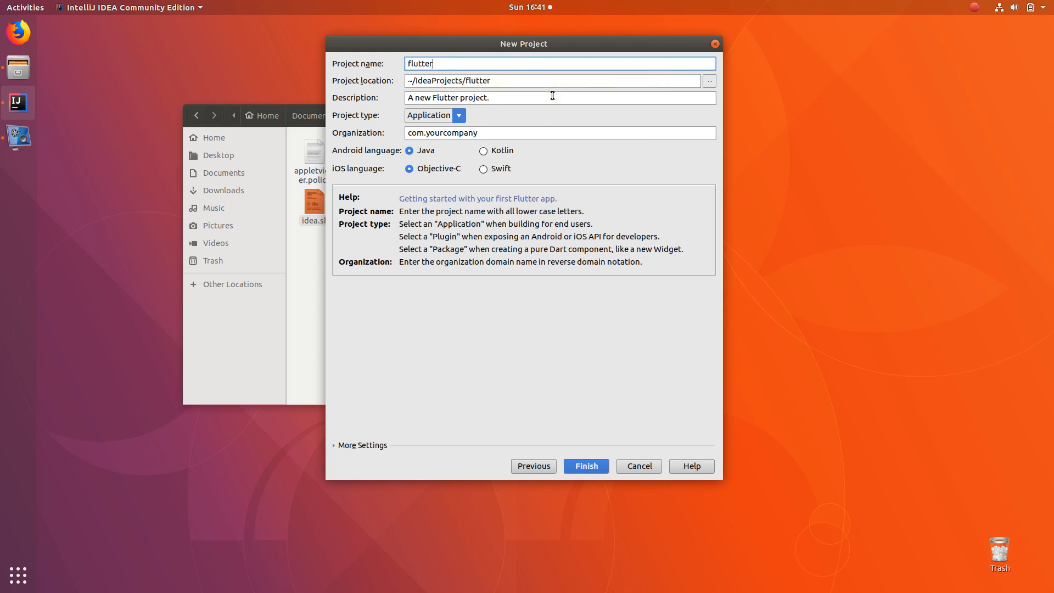
{"action": "type", "text": "app"}
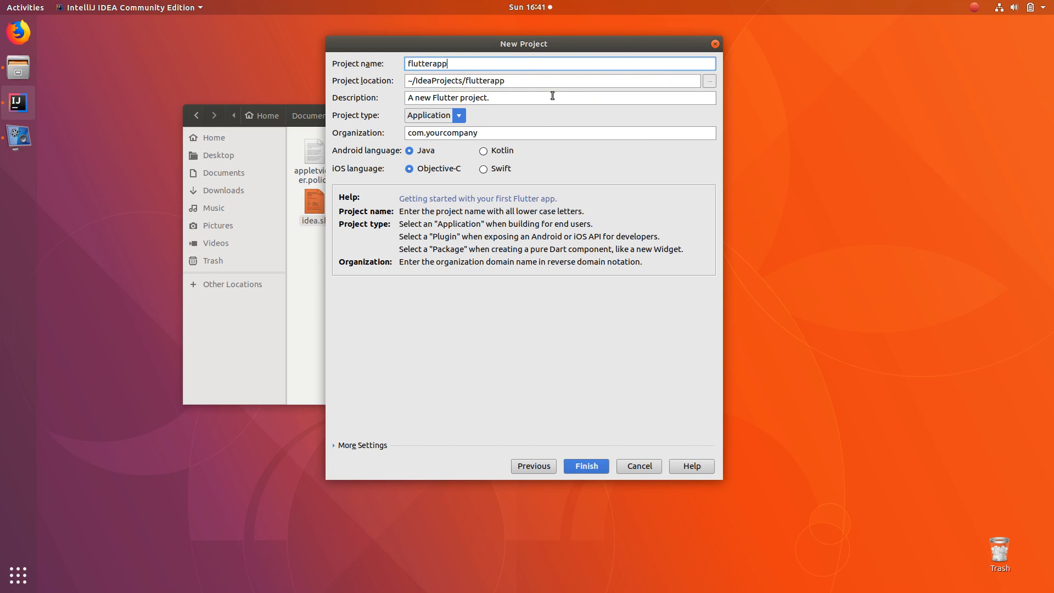
{"action": "left_click", "coordinate": [434, 115]}
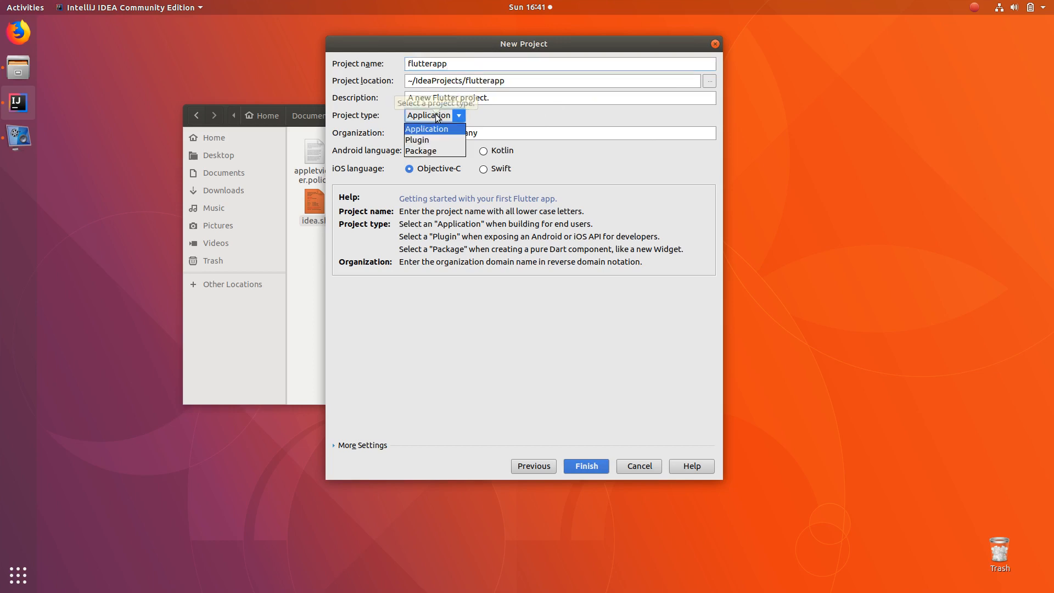
{"action": "left_click", "coordinate": [426, 129]}
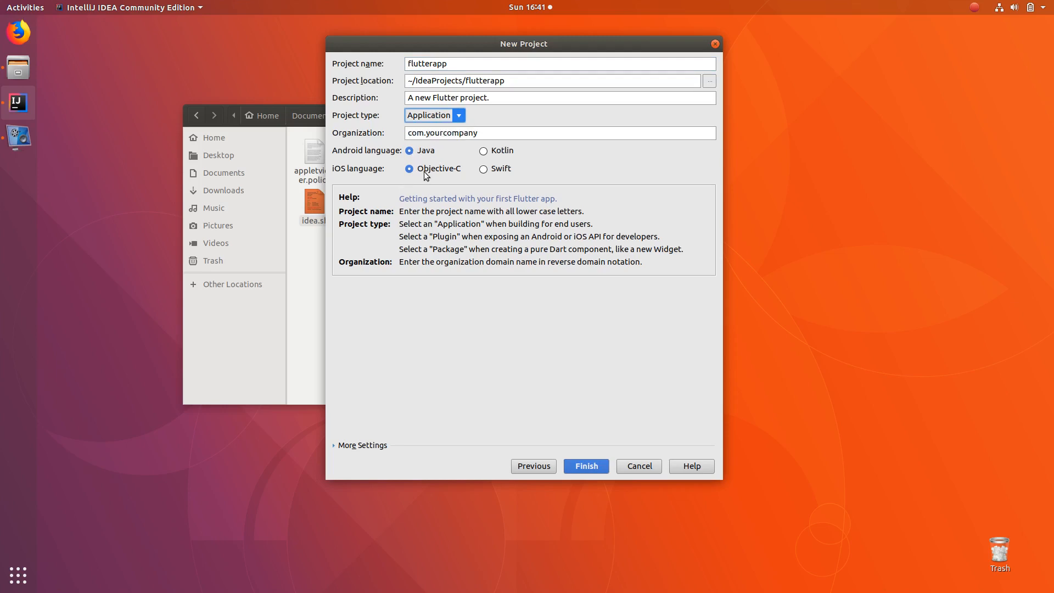
{"action": "mouse_move", "coordinate": [621, 422]}
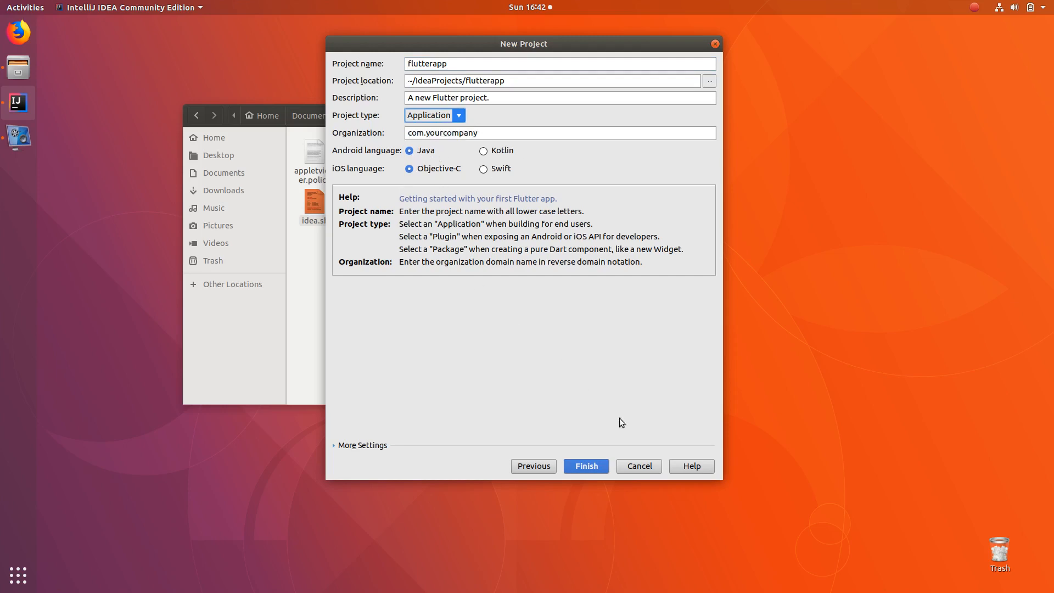
{"action": "left_click", "coordinate": [637, 465]}
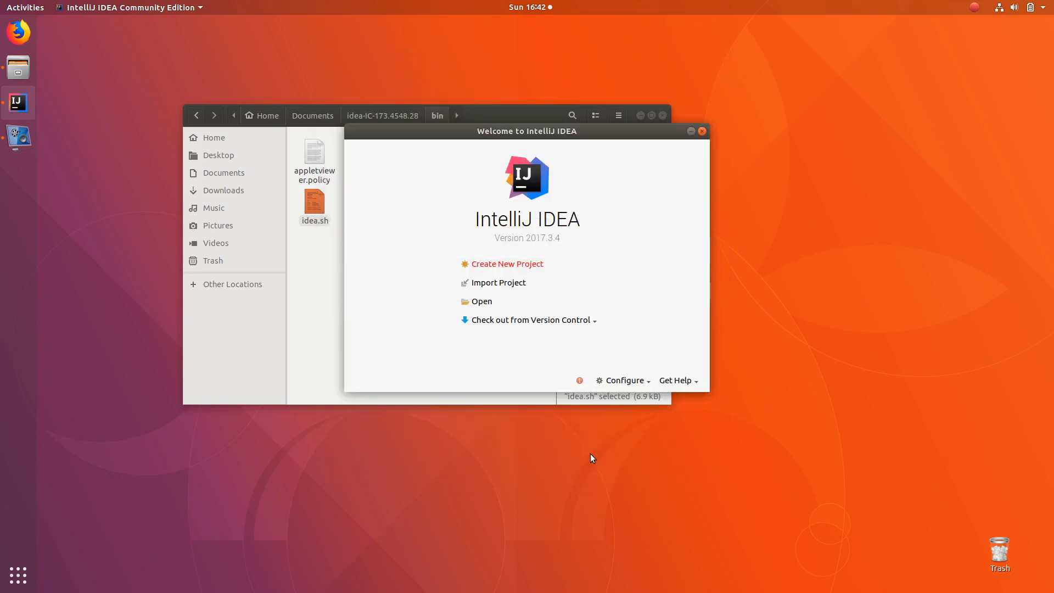
Step: Turn off 'Show tips on startup' and close Tip of the Day
{"action": "left_click", "coordinate": [506, 263]}
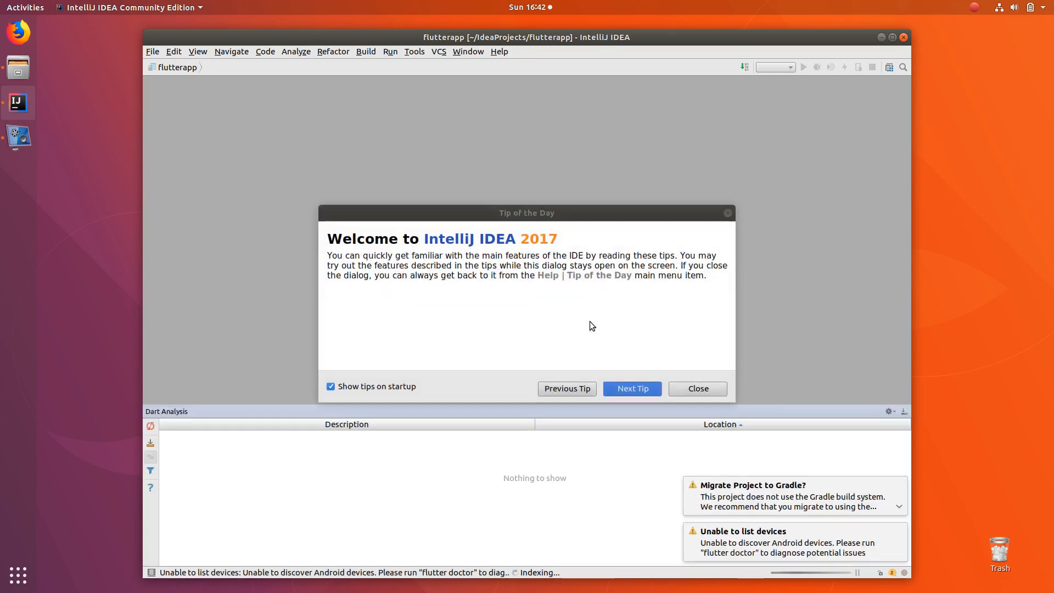
{"action": "left_click", "coordinate": [330, 386]}
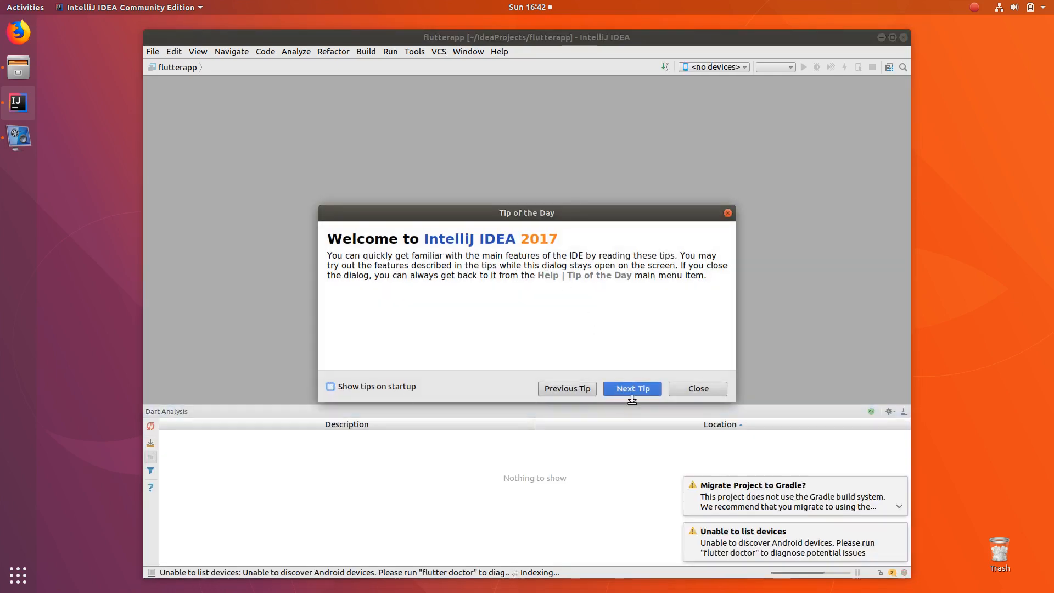
{"action": "left_click", "coordinate": [696, 388]}
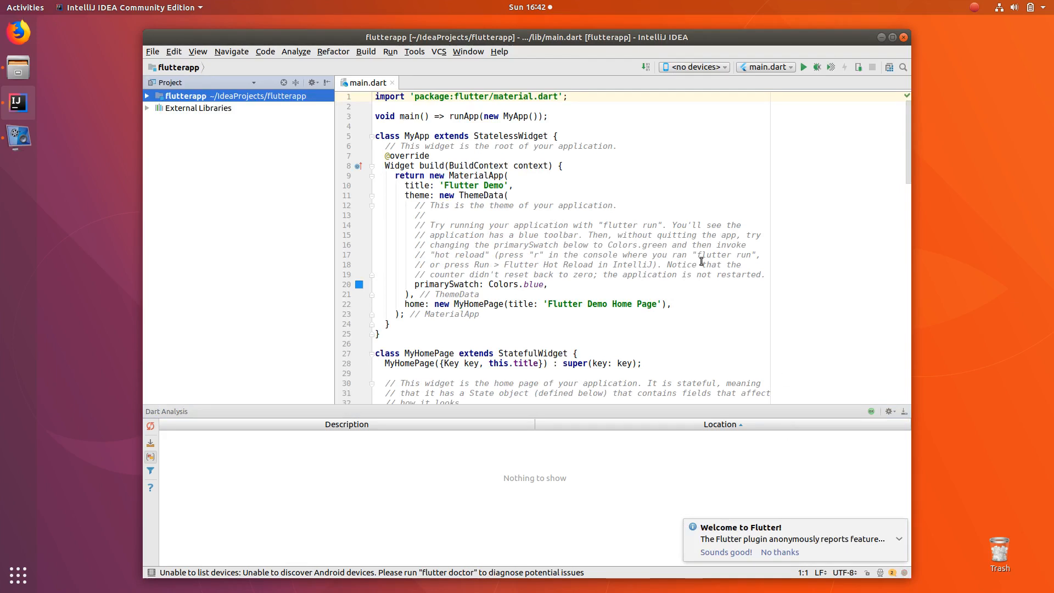
{"action": "mouse_move", "coordinate": [762, 533]}
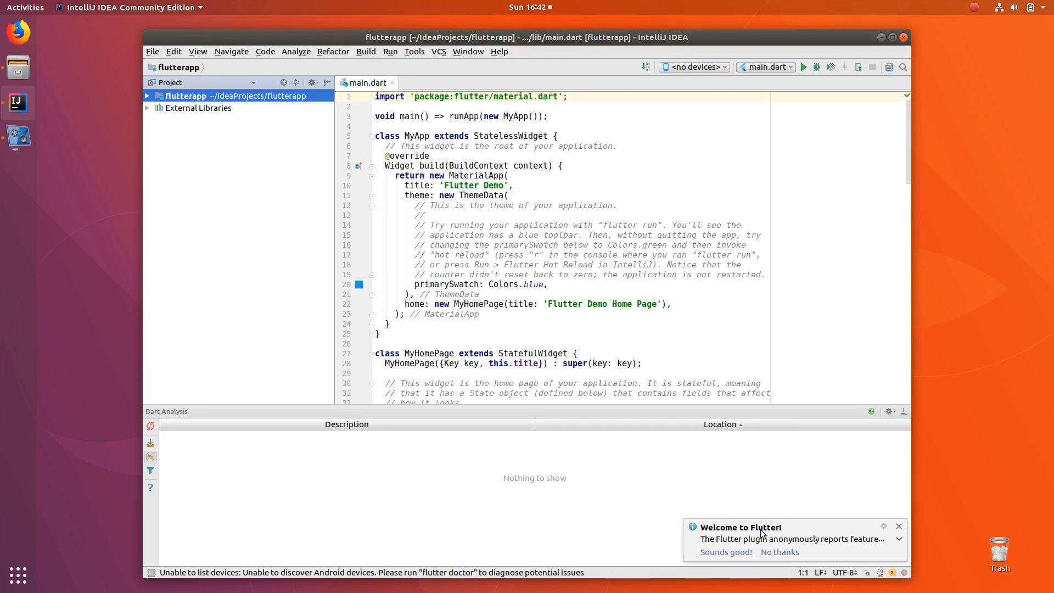
{"action": "mouse_move", "coordinate": [723, 546]}
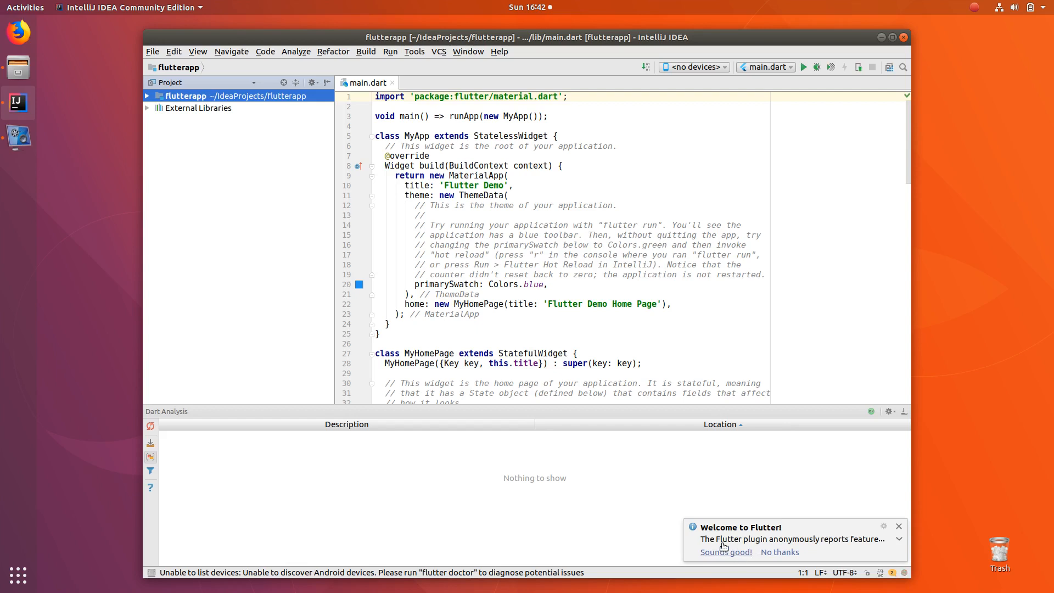
{"action": "mouse_move", "coordinate": [732, 556]}
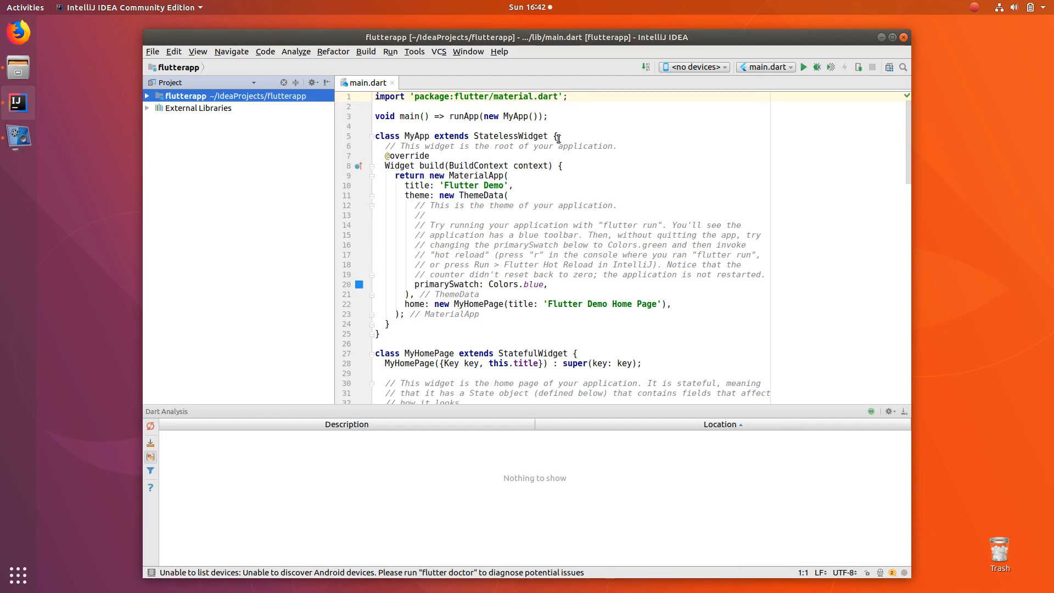
{"action": "mouse_move", "coordinate": [608, 244]}
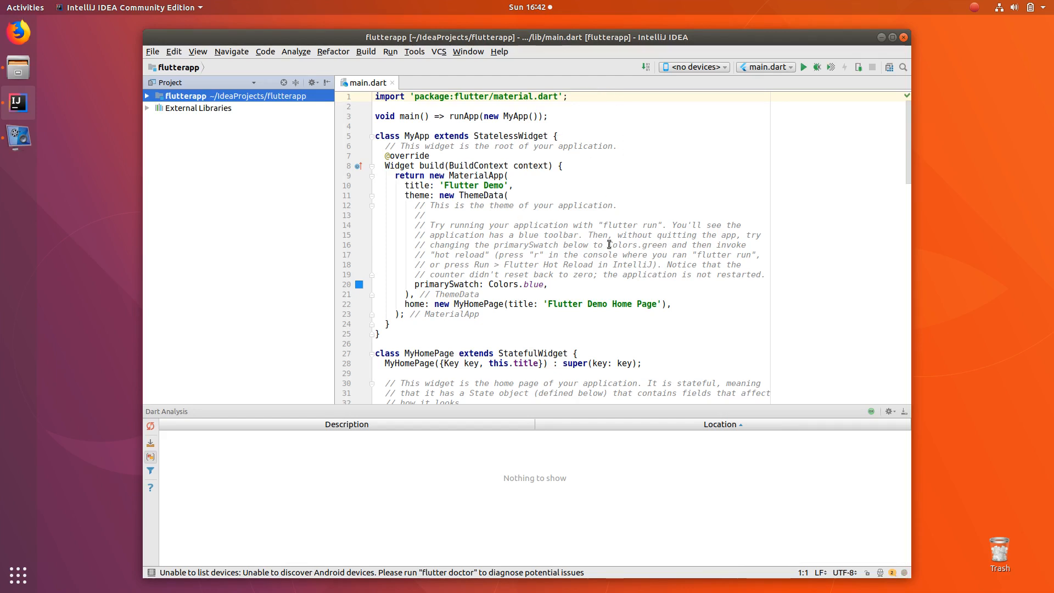
Step: Browse the Build menu, then show the Tools menu options
{"action": "left_click", "coordinate": [365, 51]}
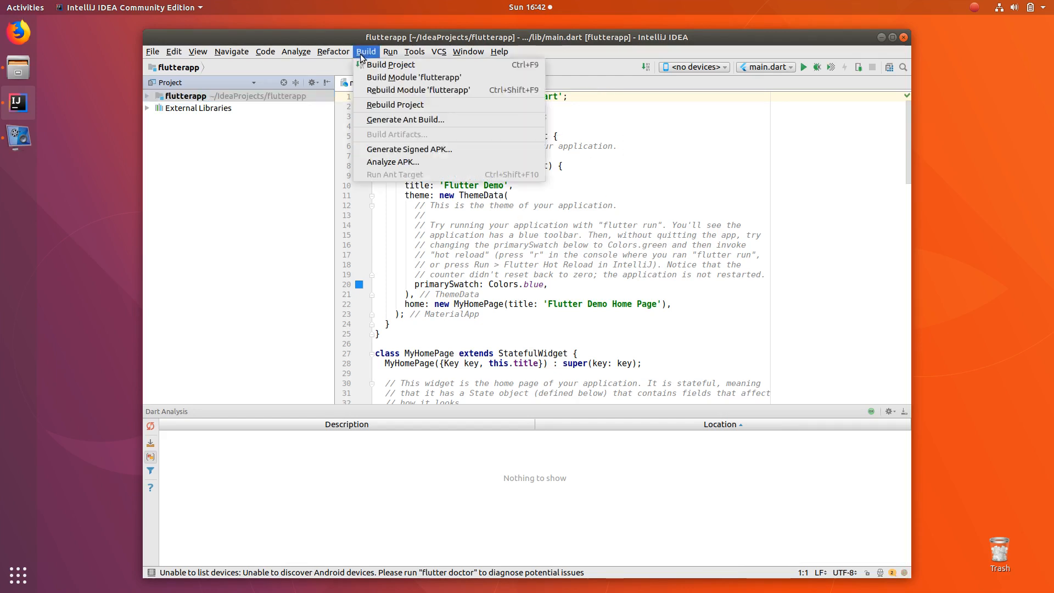
{"action": "mouse_move", "coordinate": [383, 118]}
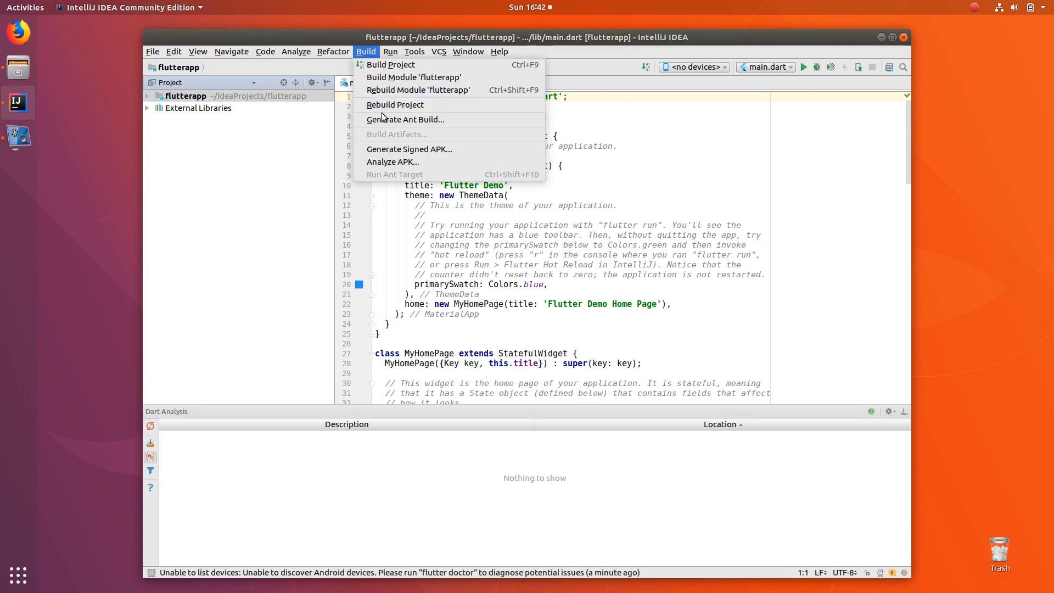
{"action": "mouse_move", "coordinate": [404, 119]}
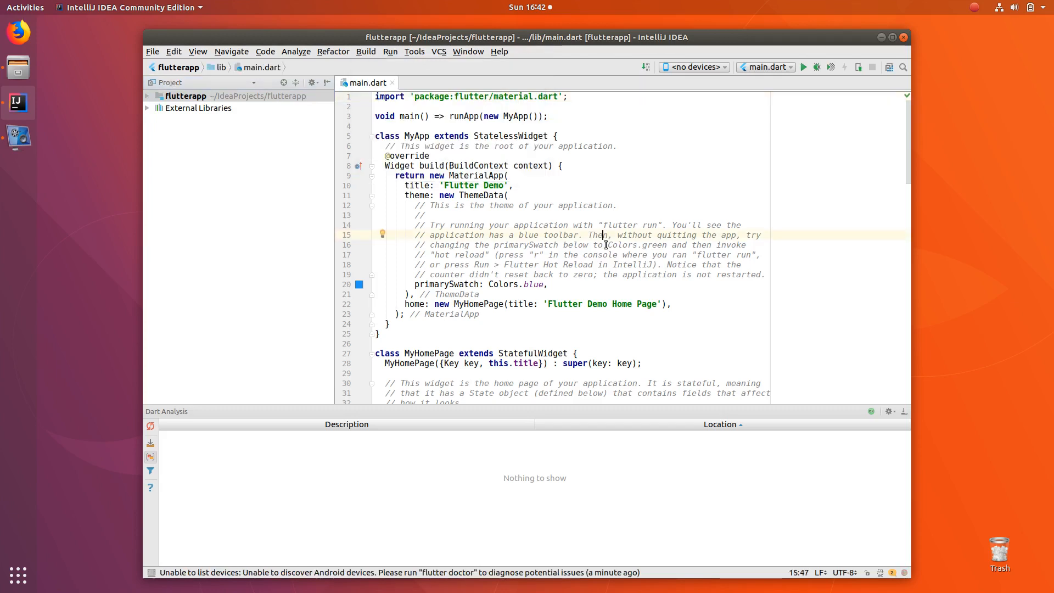
{"action": "mouse_move", "coordinate": [752, 437]}
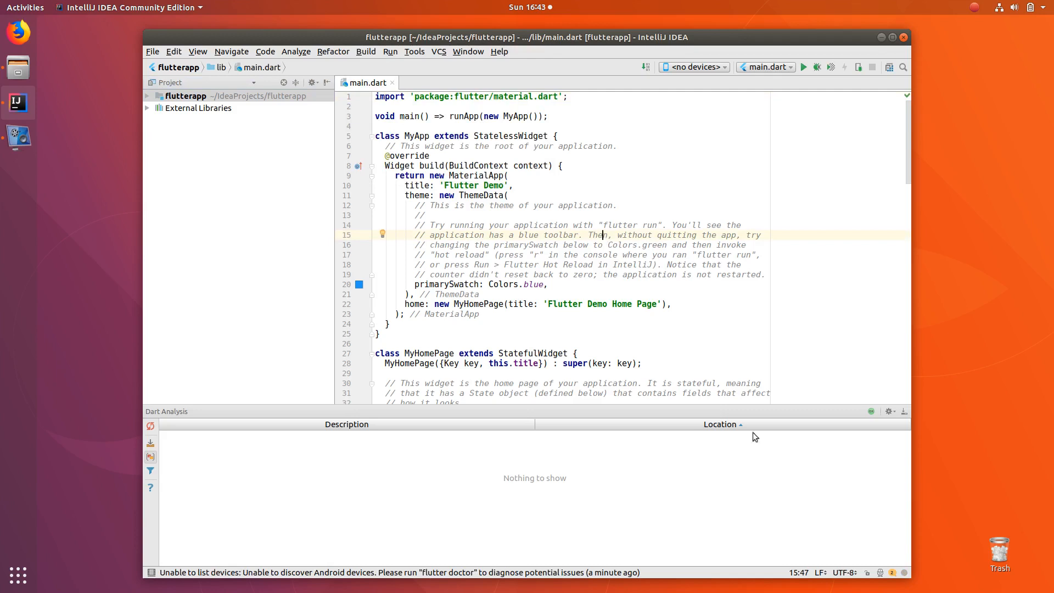
{"action": "mouse_move", "coordinate": [566, 189]}
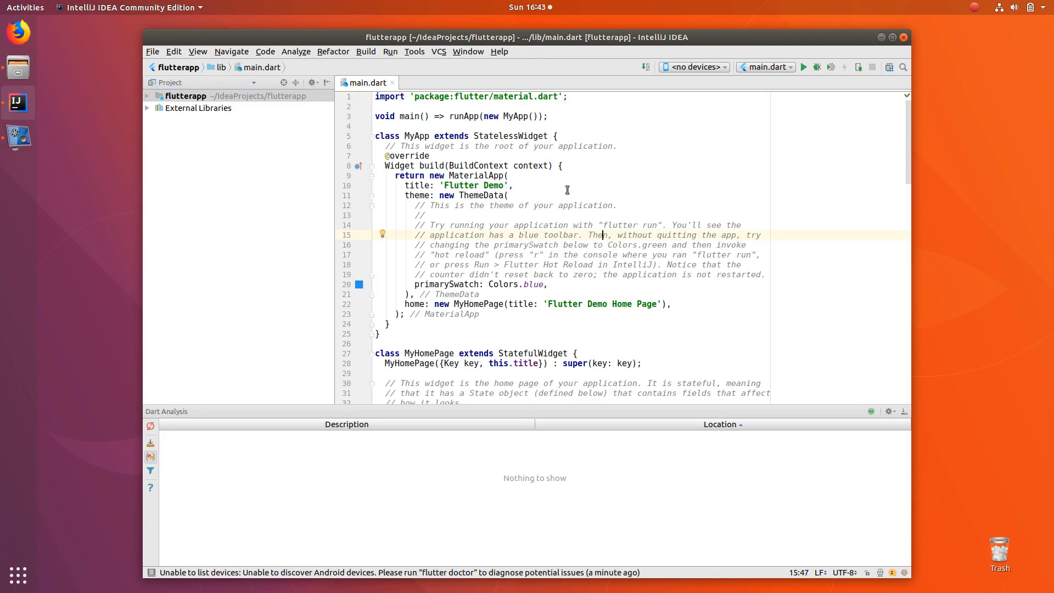
{"action": "left_click", "coordinate": [414, 51]}
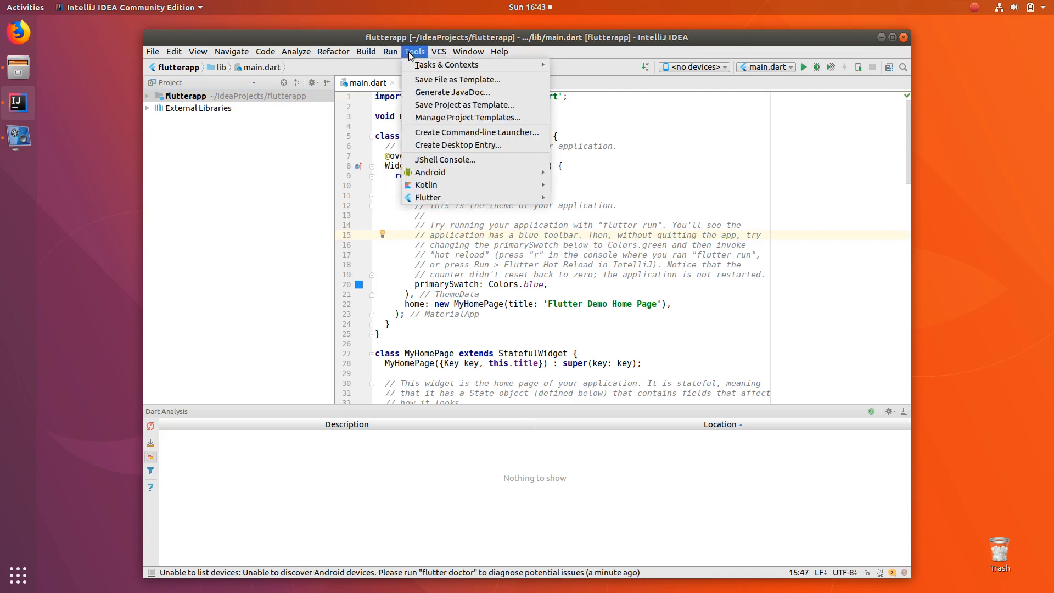
{"action": "mouse_move", "coordinate": [430, 172]}
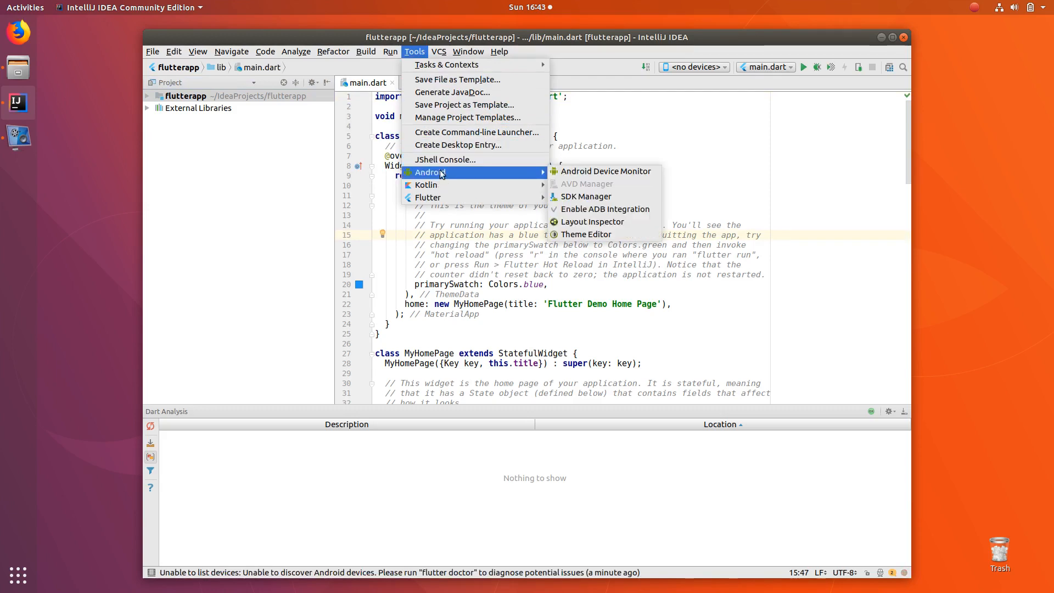
{"action": "mouse_move", "coordinate": [585, 196]}
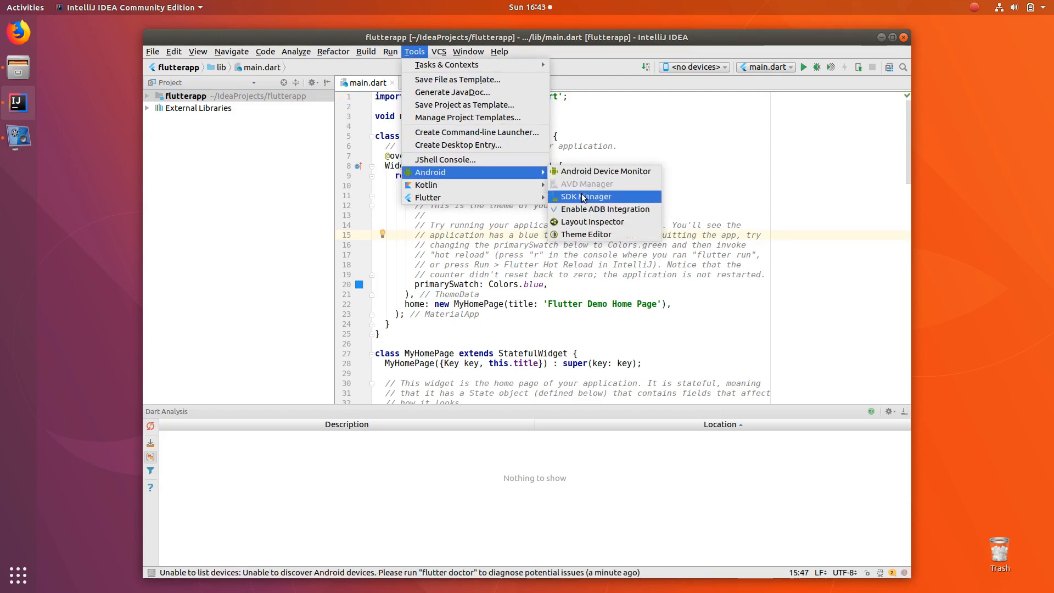
Step: Configure the Android SDK location and review the 1.02 GB component download
{"action": "left_click", "coordinate": [586, 197]}
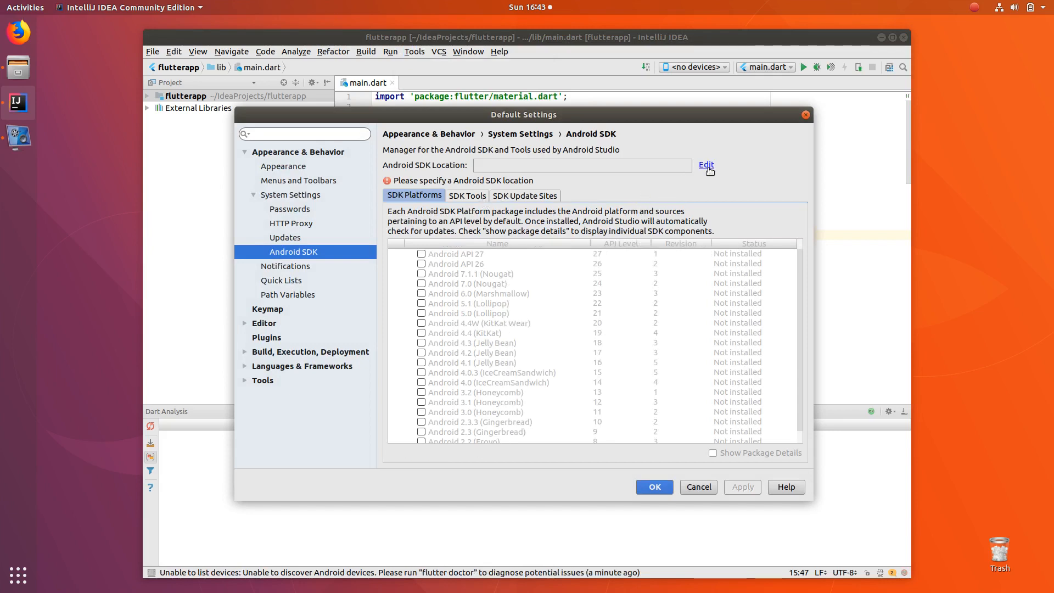
{"action": "mouse_move", "coordinate": [655, 182]}
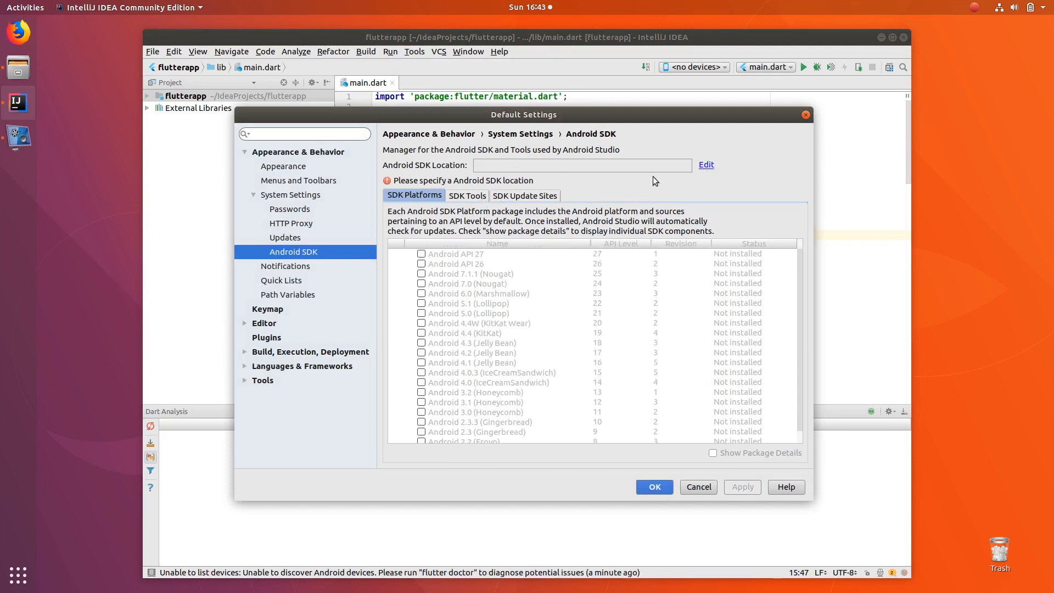
{"action": "left_click", "coordinate": [705, 164]}
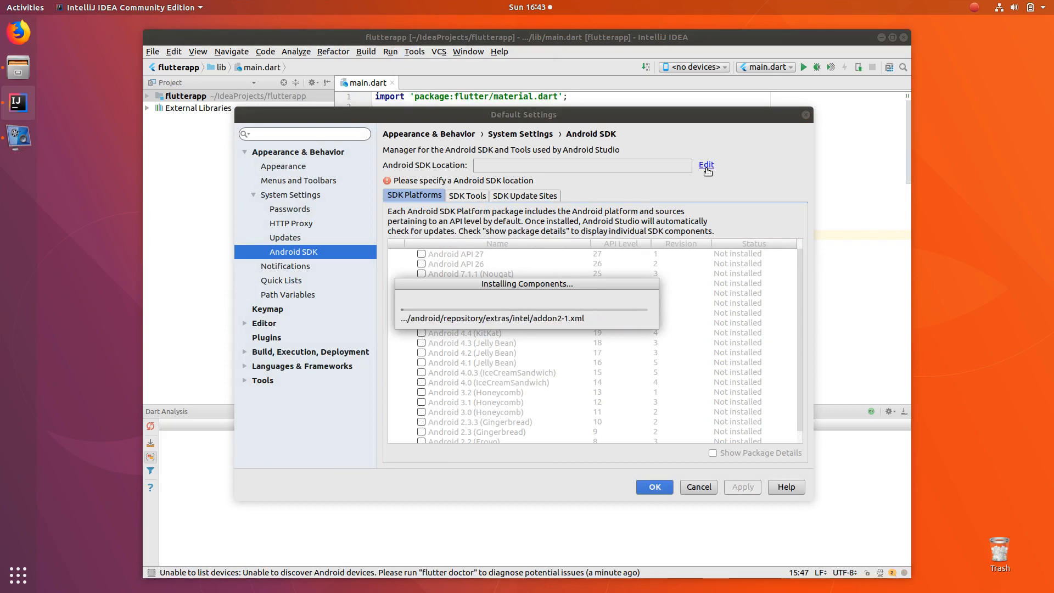
{"action": "left_click", "coordinate": [706, 165]}
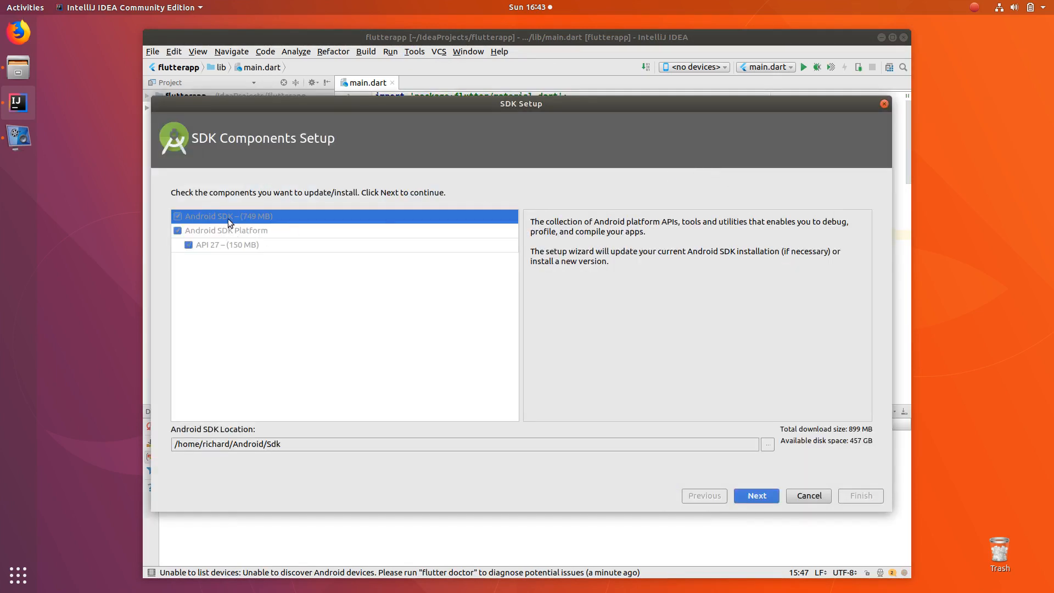
{"action": "mouse_move", "coordinate": [231, 239]}
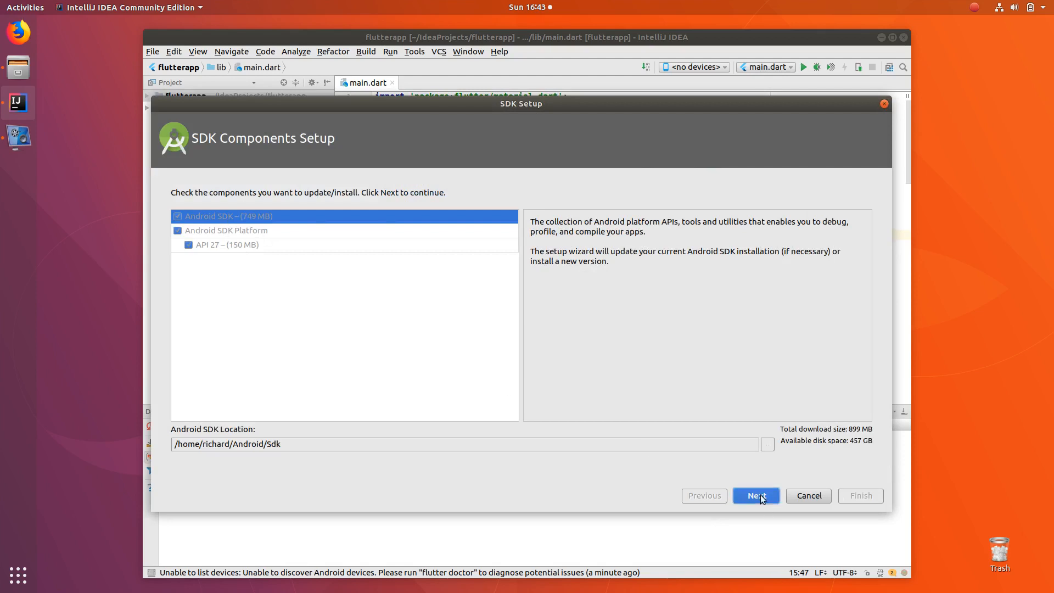
{"action": "left_click", "coordinate": [755, 495]}
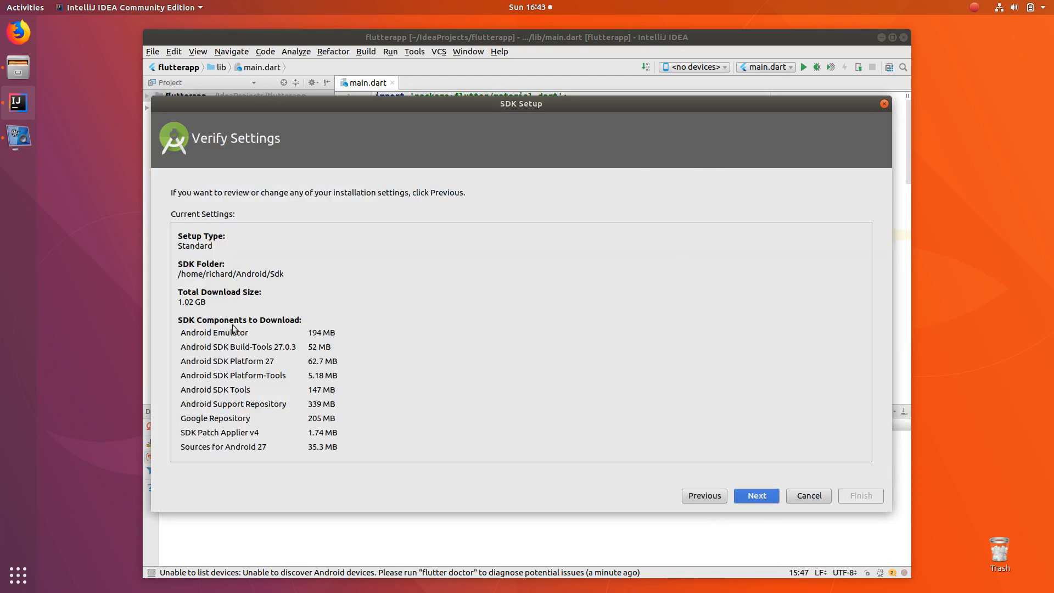
{"action": "mouse_move", "coordinate": [194, 311]}
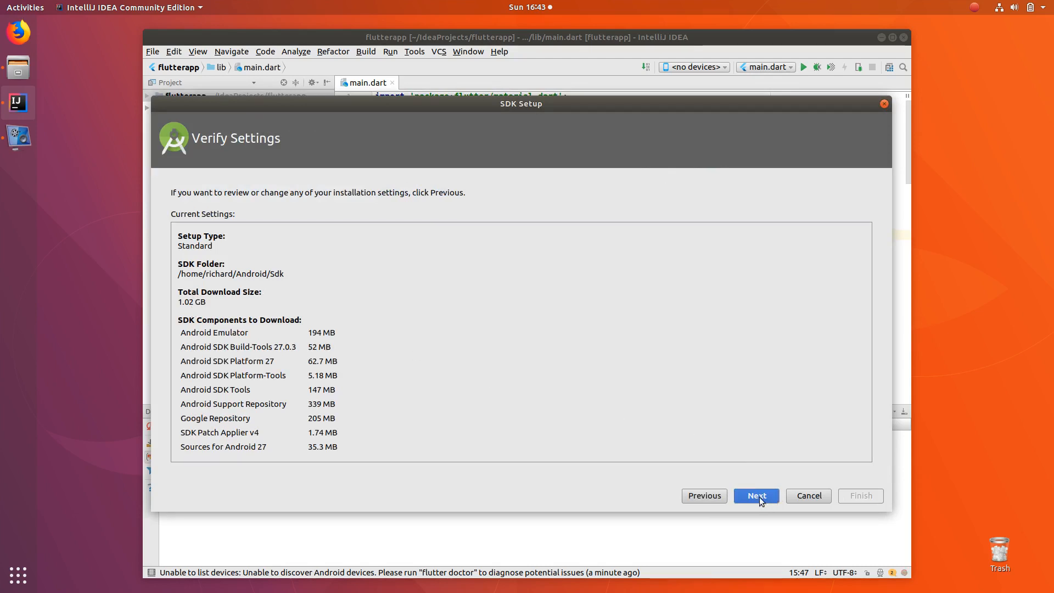
Step: Show the install log and finish installing Android SDK components, including API 27
{"action": "left_click", "coordinate": [755, 495]}
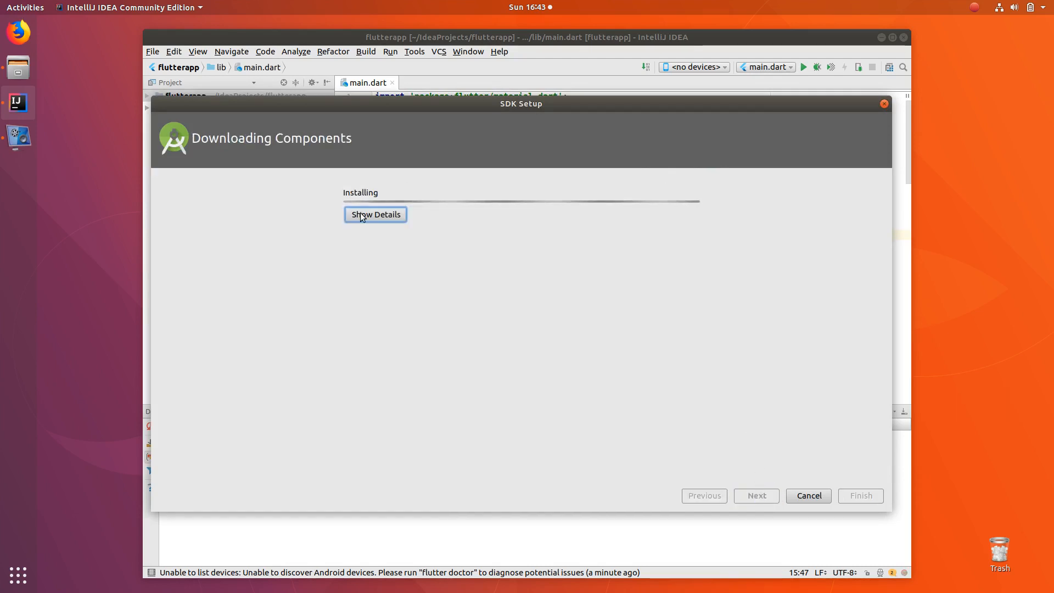
{"action": "mouse_move", "coordinate": [381, 221]}
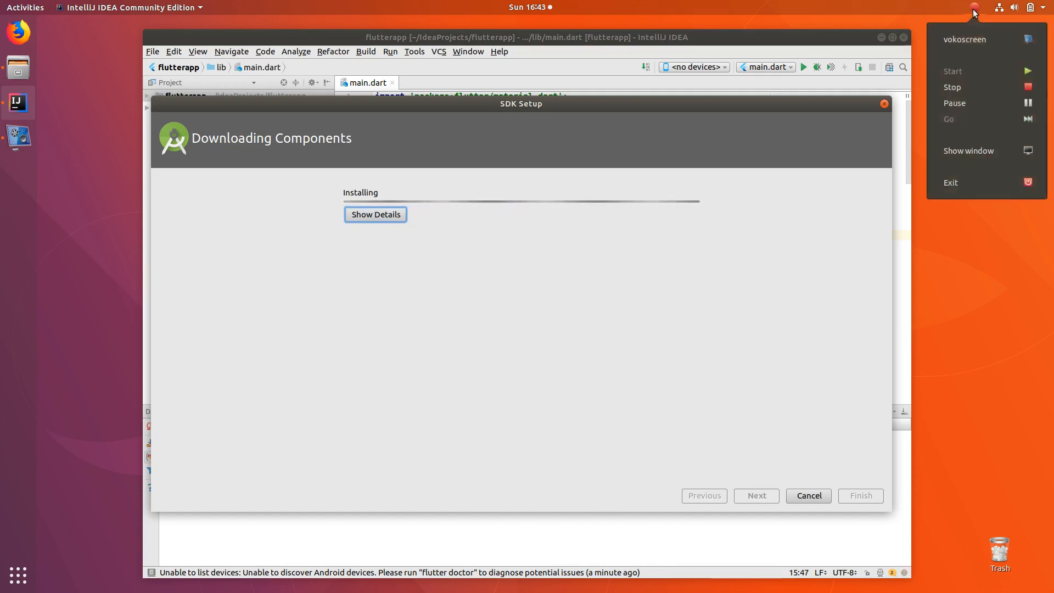
{"action": "mouse_move", "coordinate": [979, 102]}
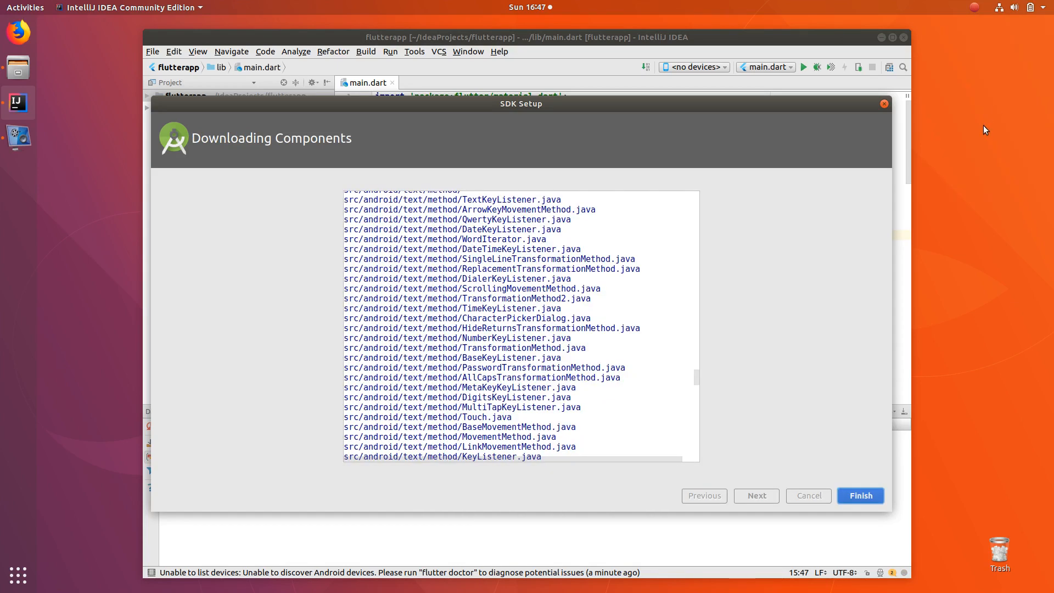
{"action": "mouse_move", "coordinate": [781, 360]}
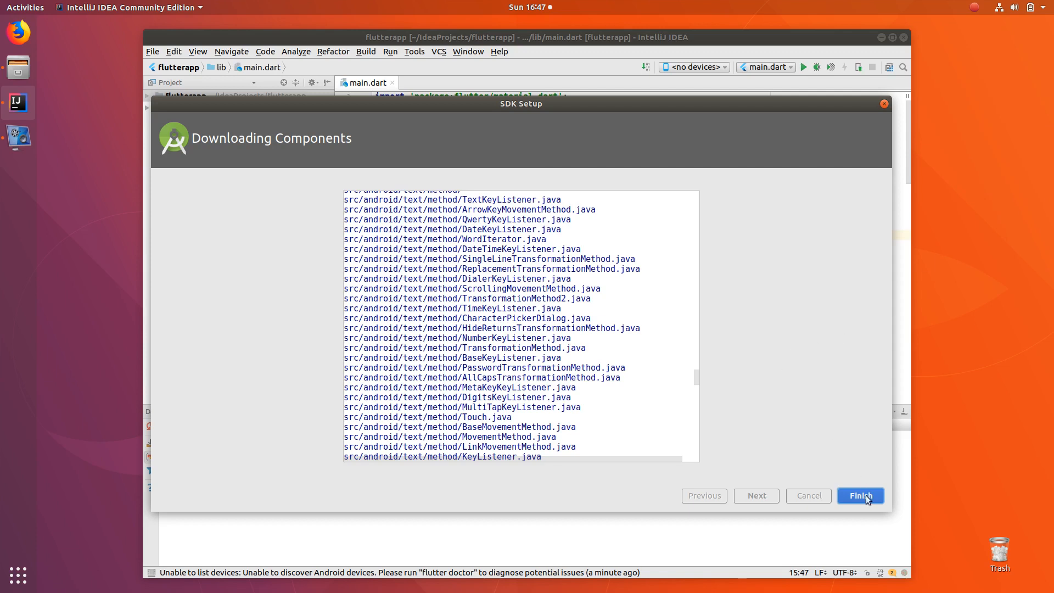
{"action": "left_click", "coordinate": [860, 495]}
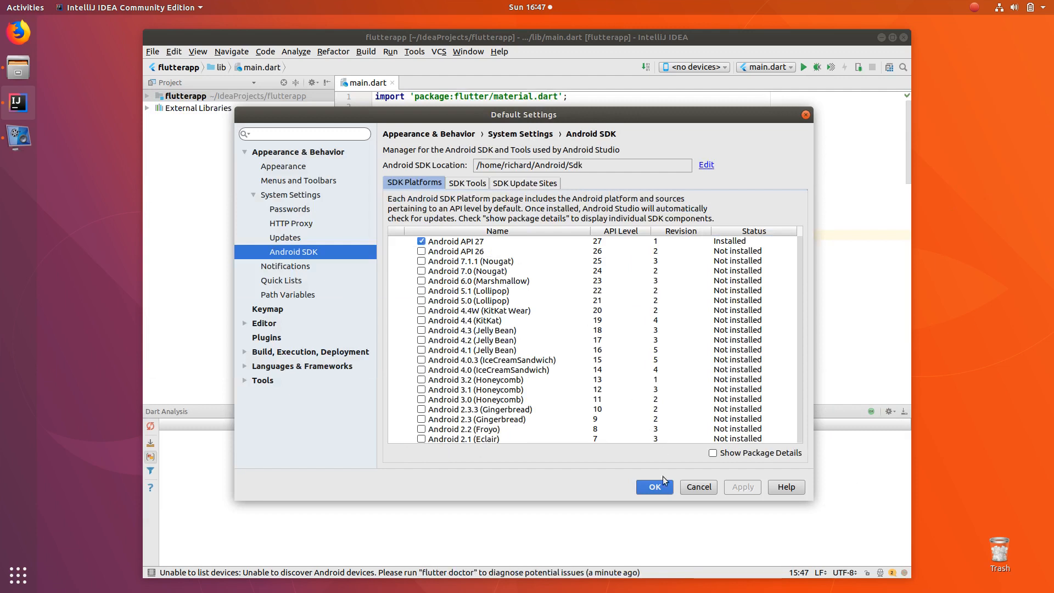
Step: Close Default Settings with OK and show the Tools > Android commands
{"action": "left_click", "coordinate": [652, 487]}
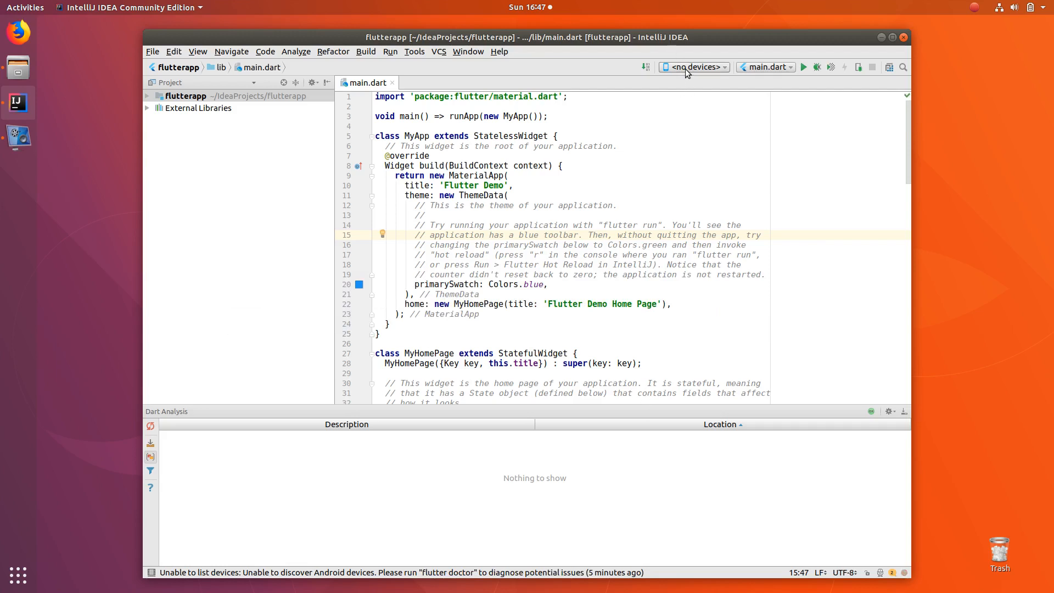
{"action": "left_click", "coordinate": [413, 51]}
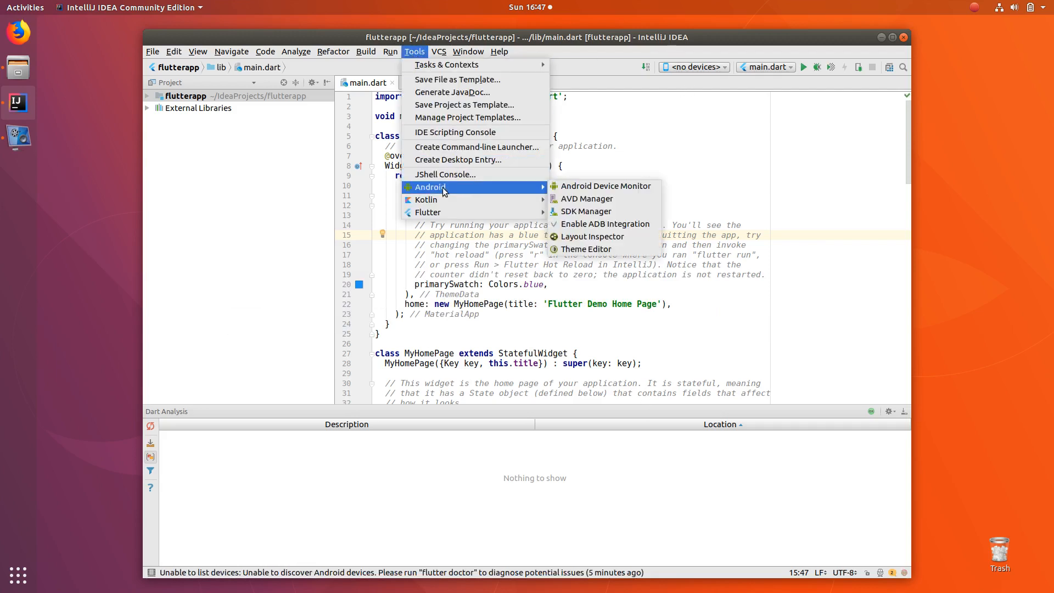
{"action": "mouse_move", "coordinate": [586, 198]}
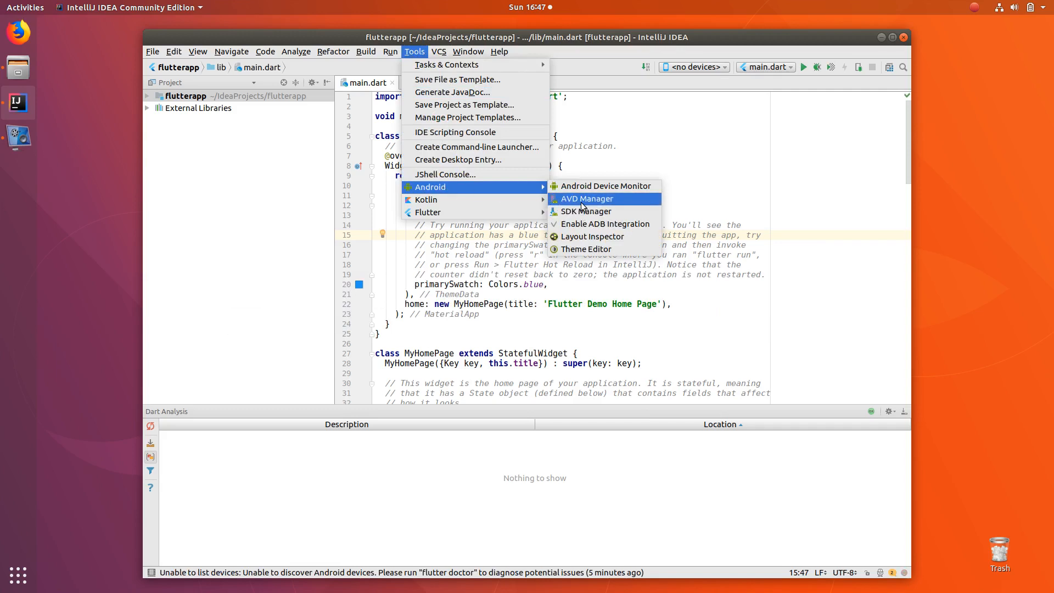
{"action": "mouse_move", "coordinate": [586, 211]}
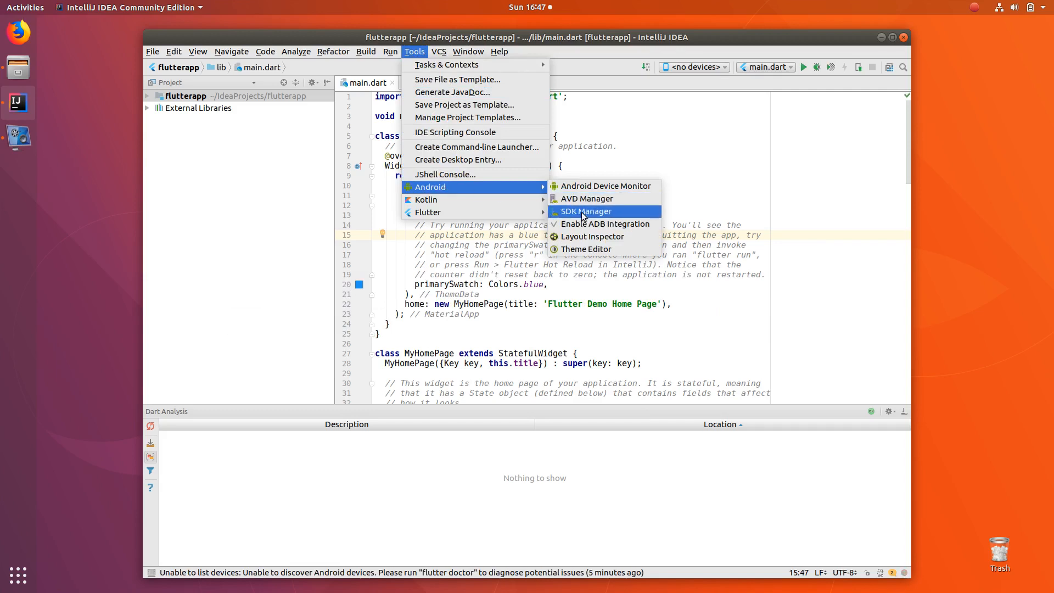
Step: Start a new virtual device in AVD Manager with Pixel hardware
{"action": "left_click", "coordinate": [586, 198]}
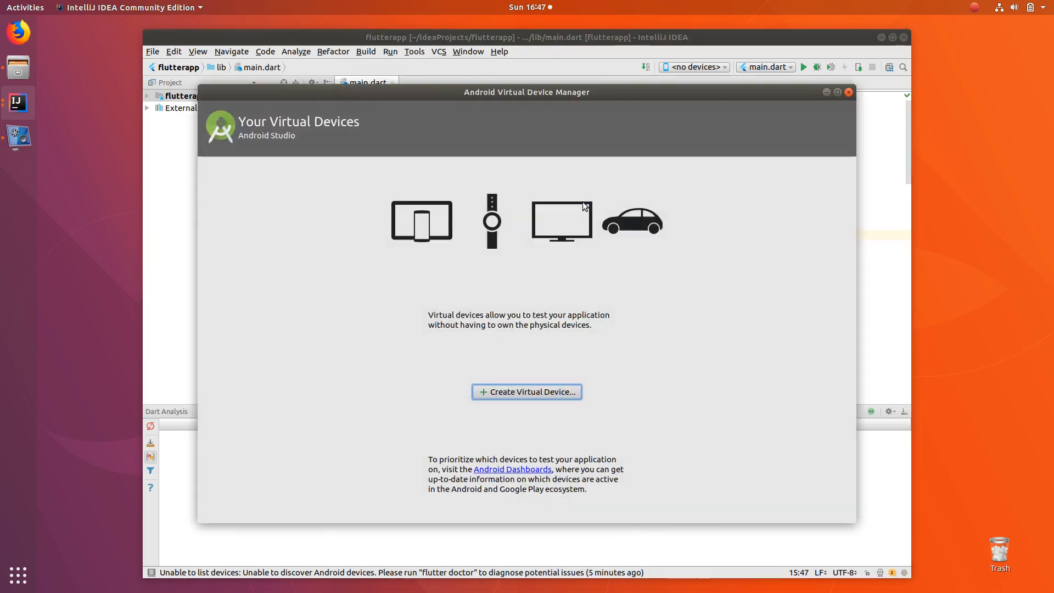
{"action": "mouse_move", "coordinate": [550, 396]}
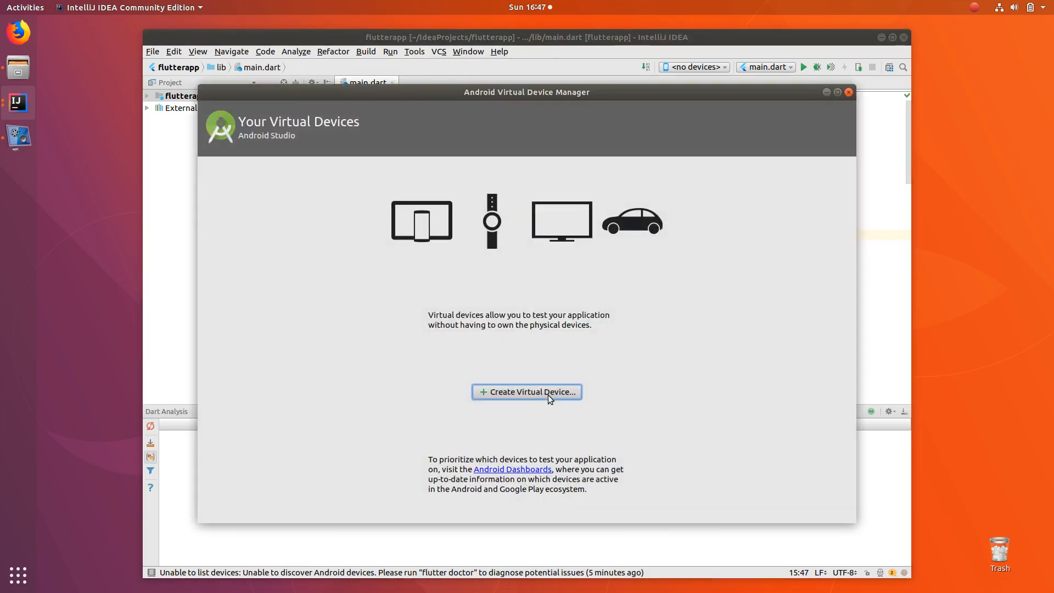
{"action": "left_click", "coordinate": [527, 391]}
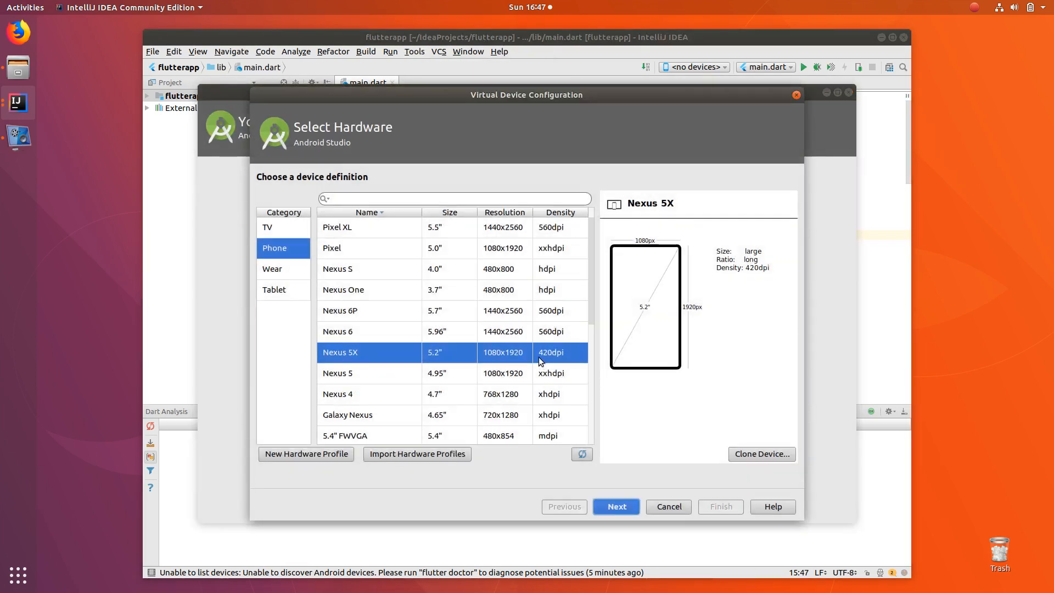
{"action": "mouse_move", "coordinate": [385, 247]}
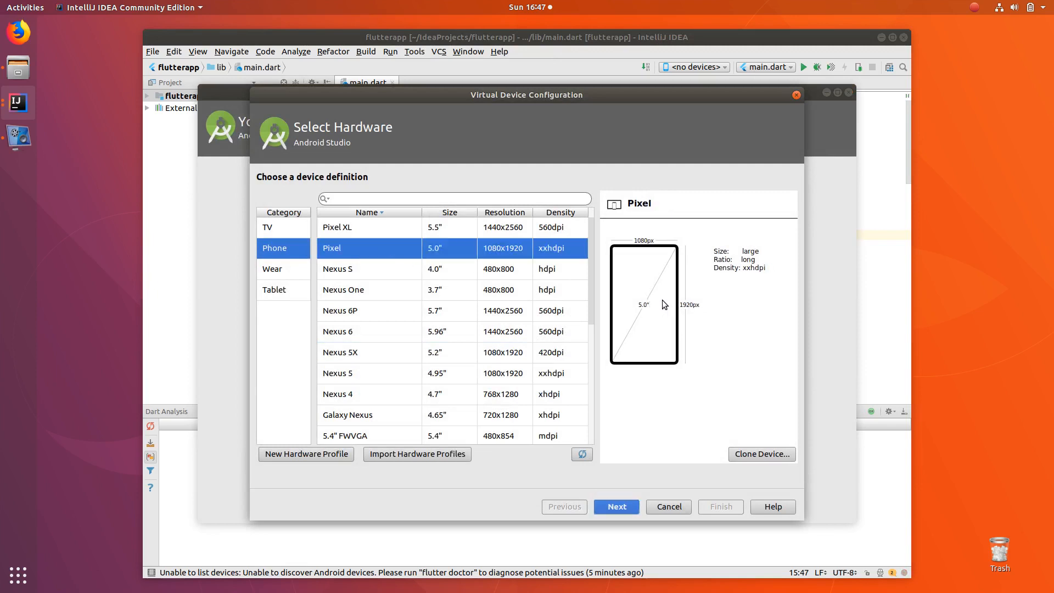
{"action": "mouse_move", "coordinate": [449, 490]}
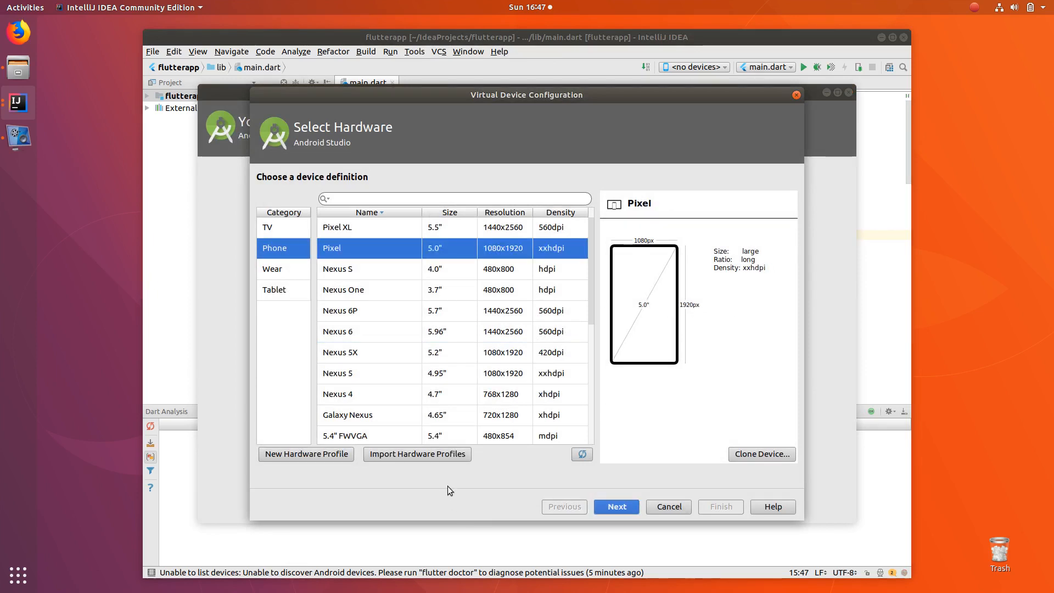
{"action": "left_click", "coordinate": [614, 506]}
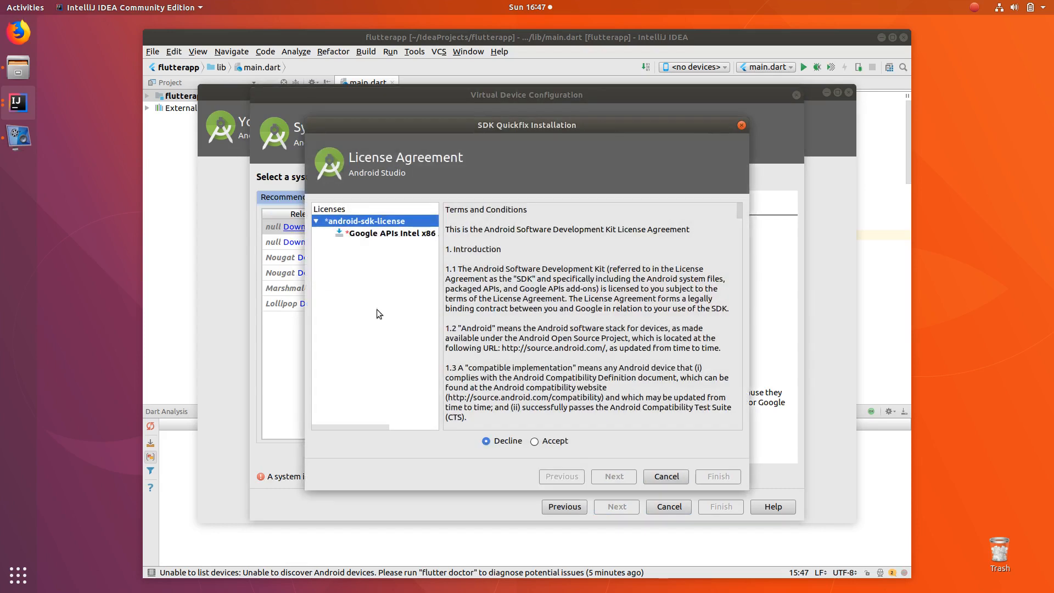
Step: Accept the SDK license and install the Google APIs Intel x86 Atom image
{"action": "left_click", "coordinate": [534, 440]}
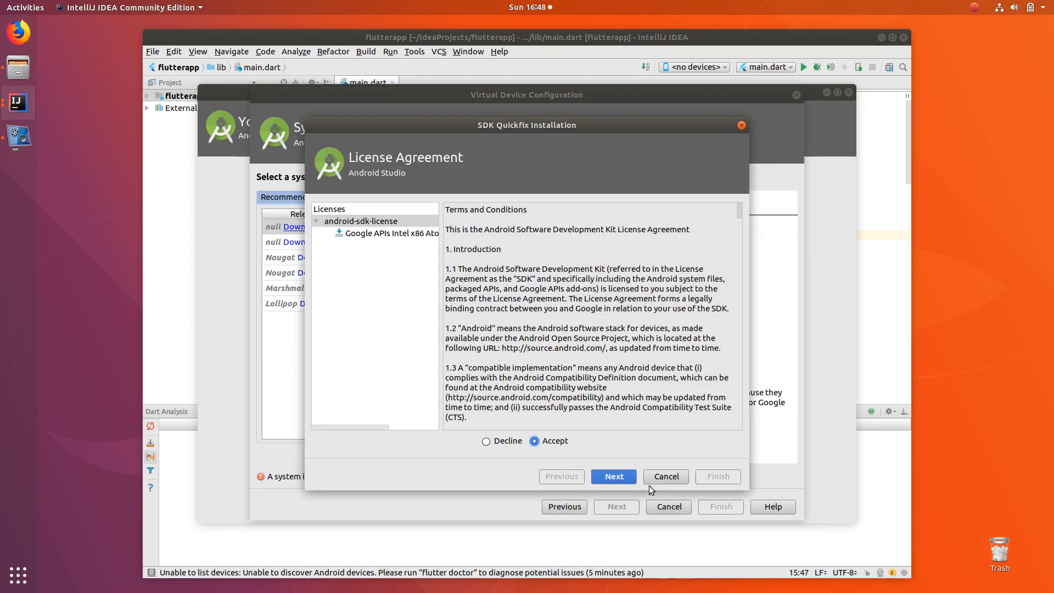
{"action": "left_click", "coordinate": [612, 476]}
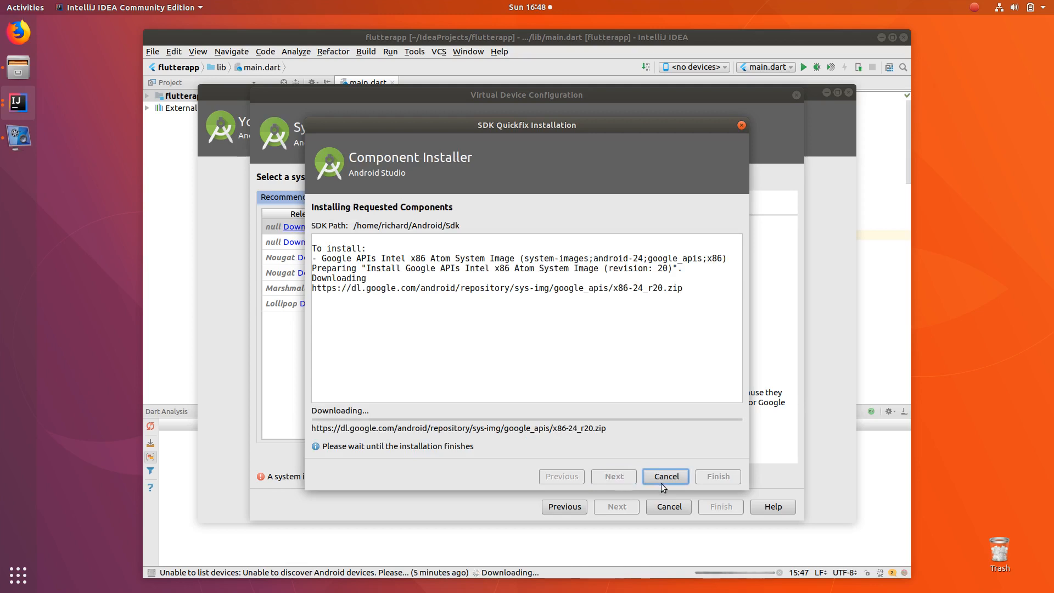
{"action": "mouse_move", "coordinate": [633, 176]}
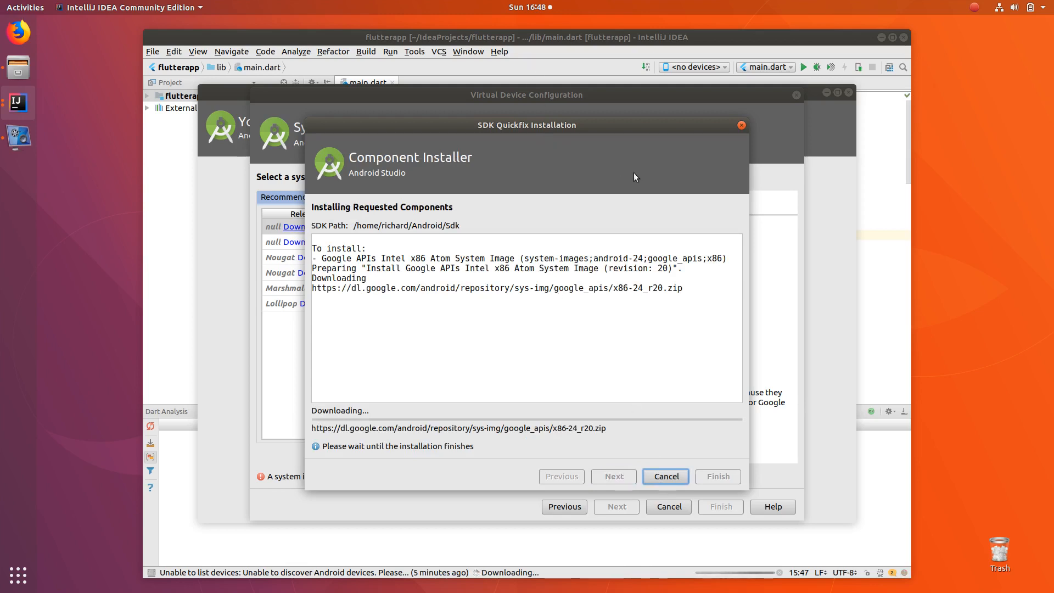
{"action": "mouse_move", "coordinate": [488, 208]}
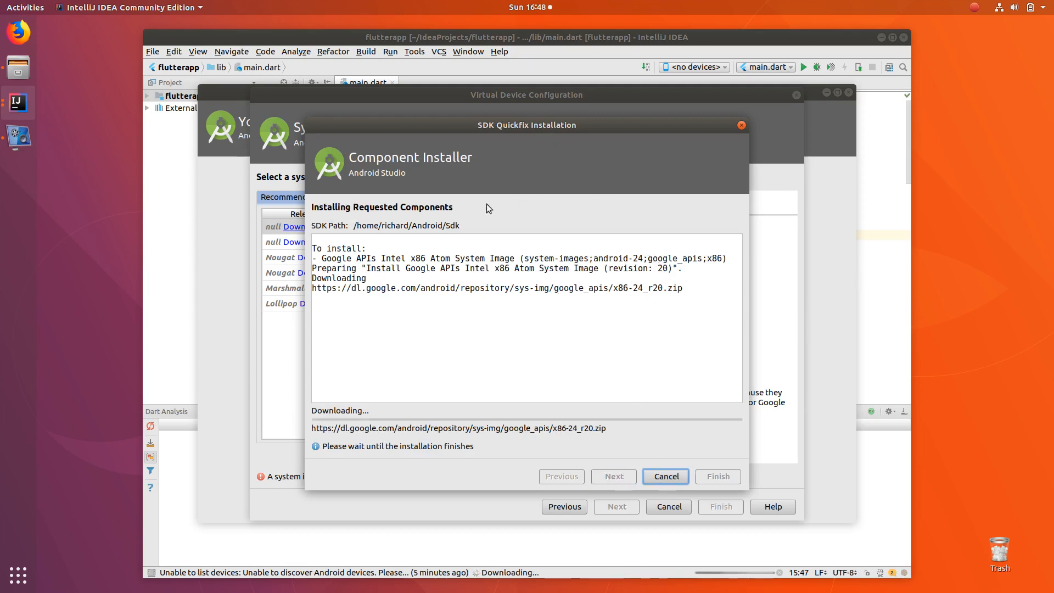
{"action": "mouse_move", "coordinate": [481, 247]}
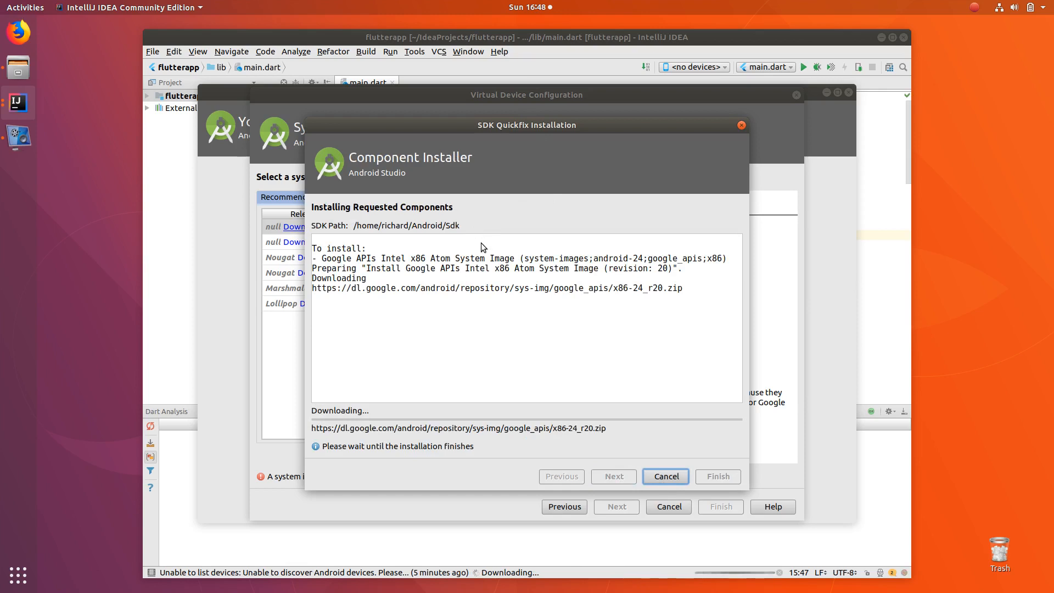
{"action": "mouse_move", "coordinate": [968, 160]}
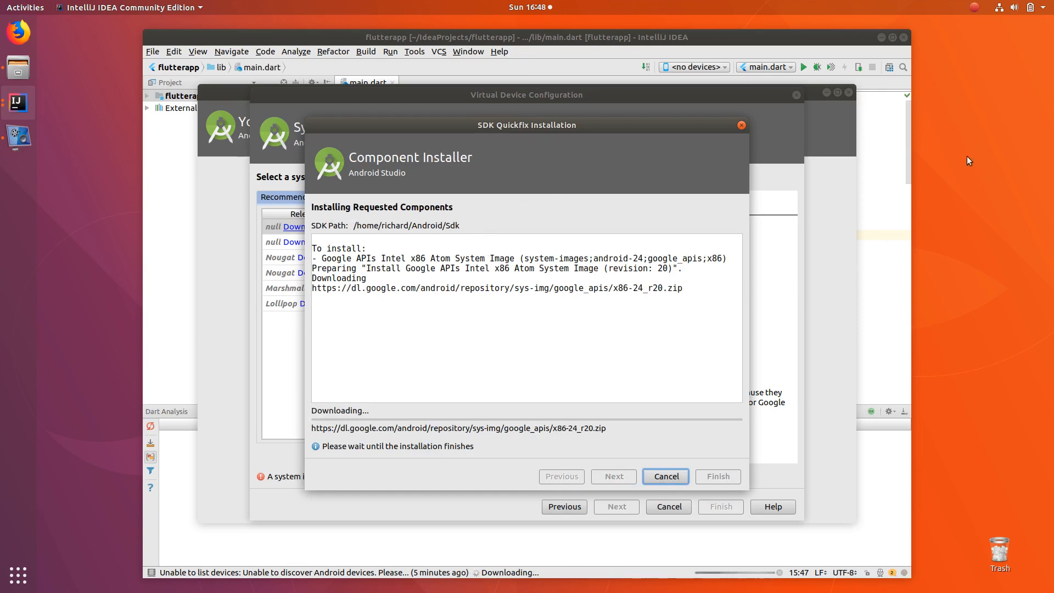
{"action": "mouse_move", "coordinate": [939, 202]}
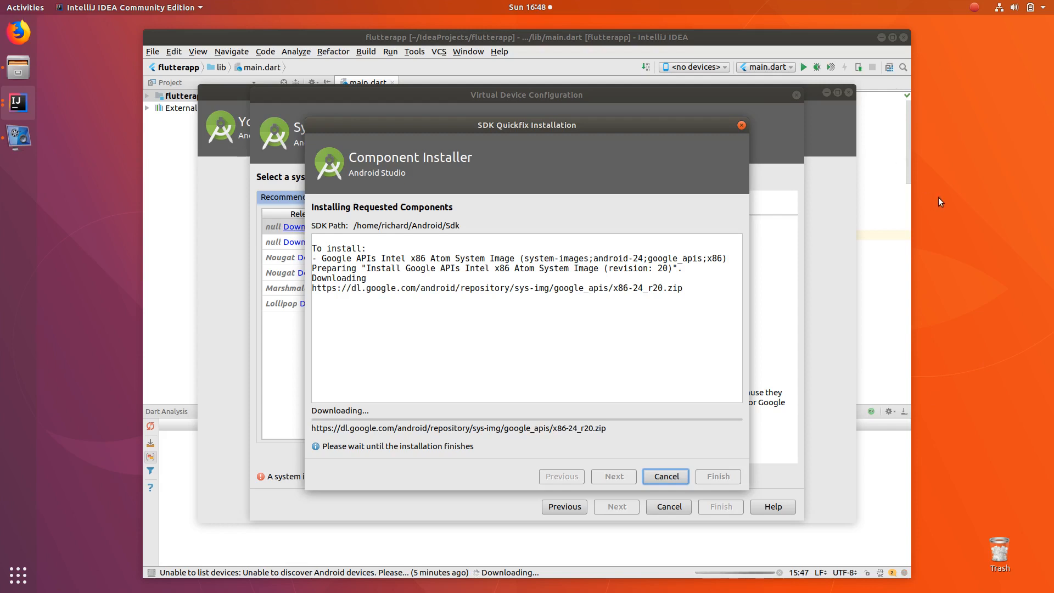
{"action": "mouse_move", "coordinate": [987, 320]}
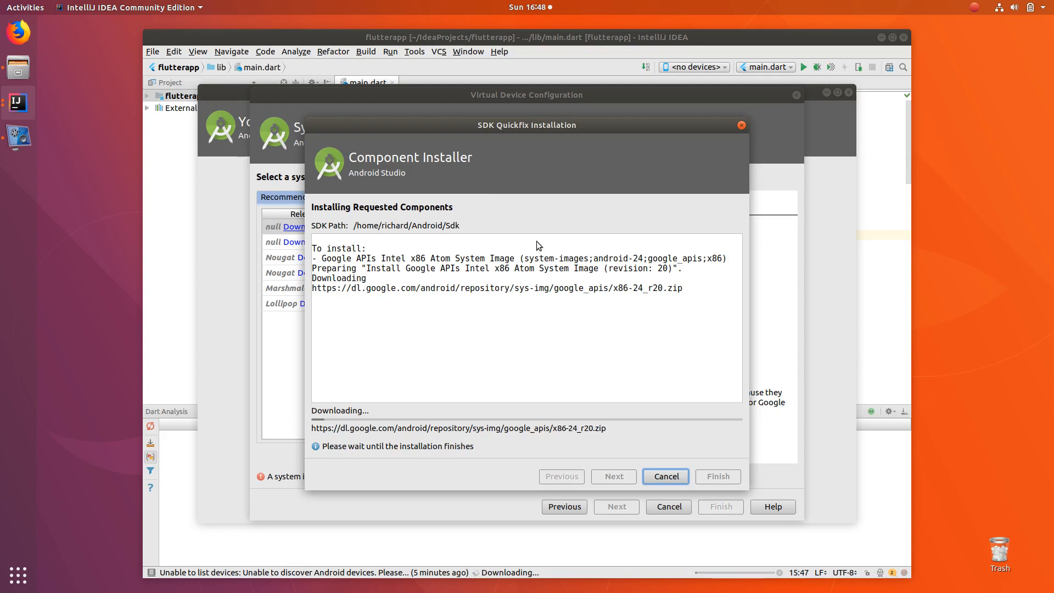
{"action": "mouse_move", "coordinate": [1046, 165]}
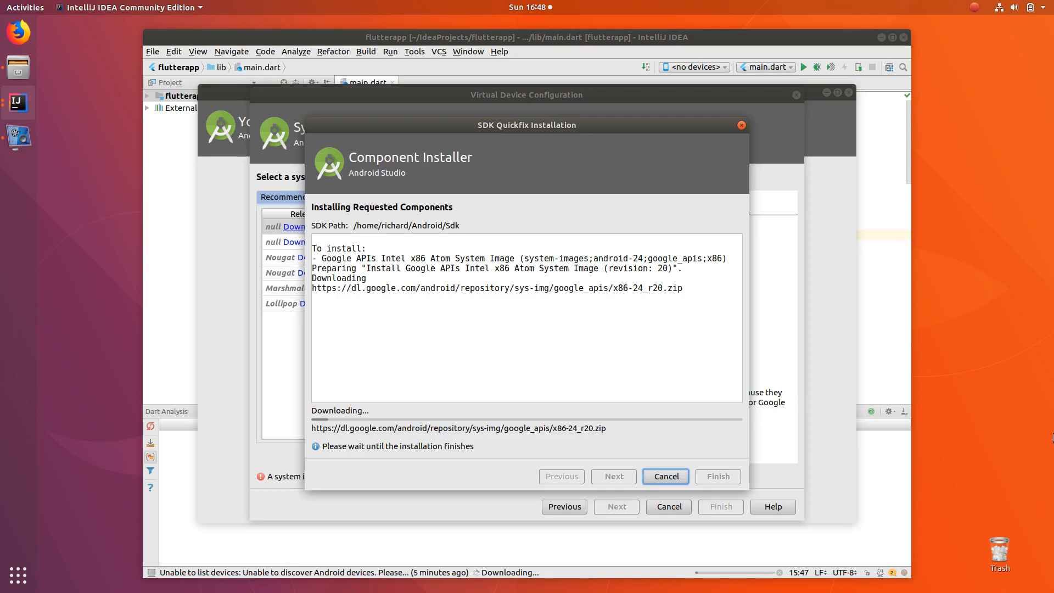
{"action": "mouse_move", "coordinate": [1051, 498]}
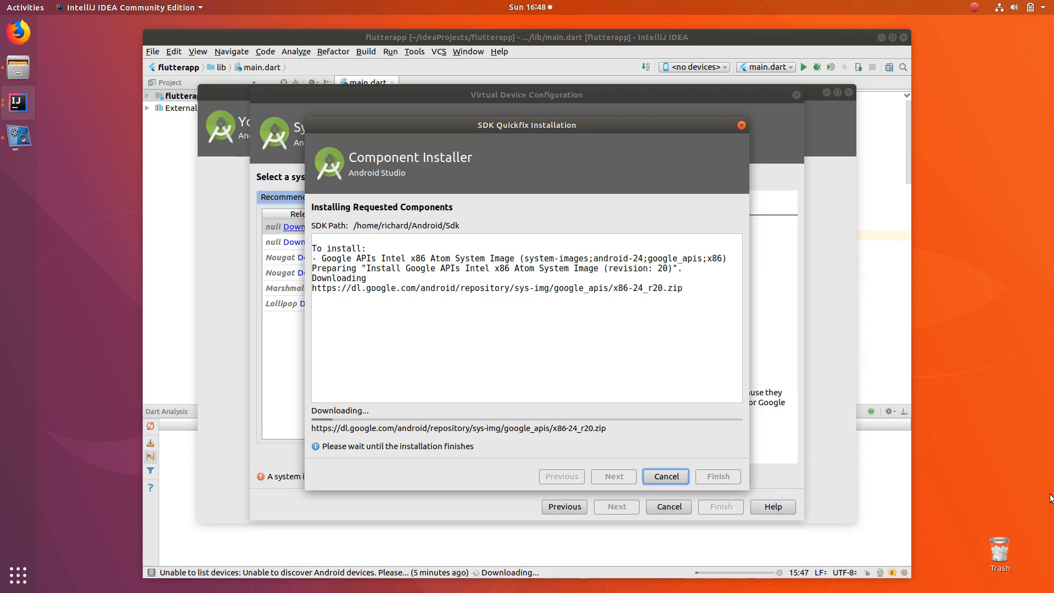
{"action": "mouse_move", "coordinate": [994, 215]}
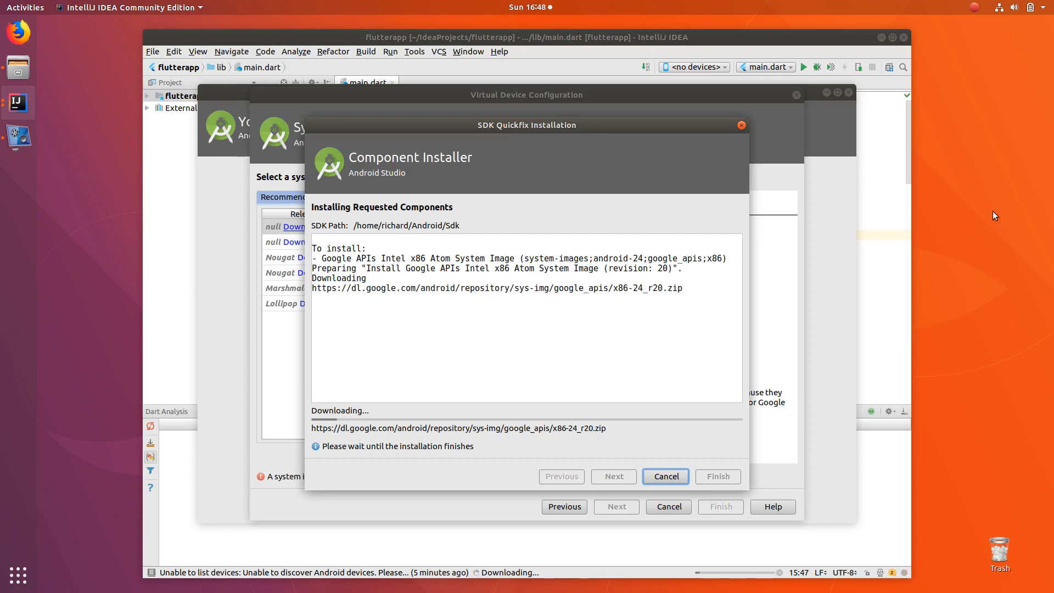
{"action": "mouse_move", "coordinate": [1020, 285]}
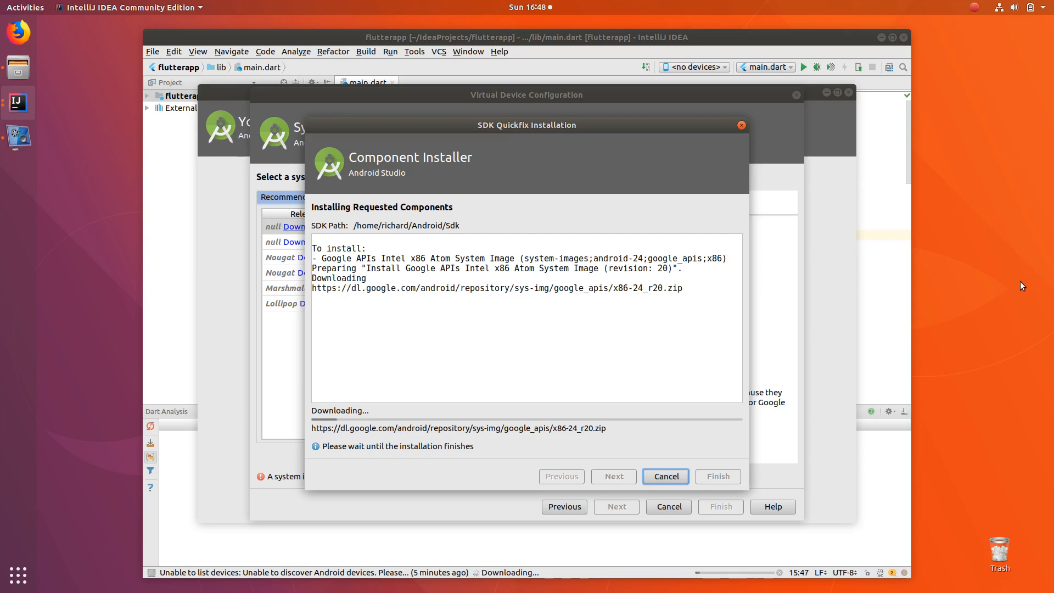
{"action": "mouse_move", "coordinate": [1028, 279]}
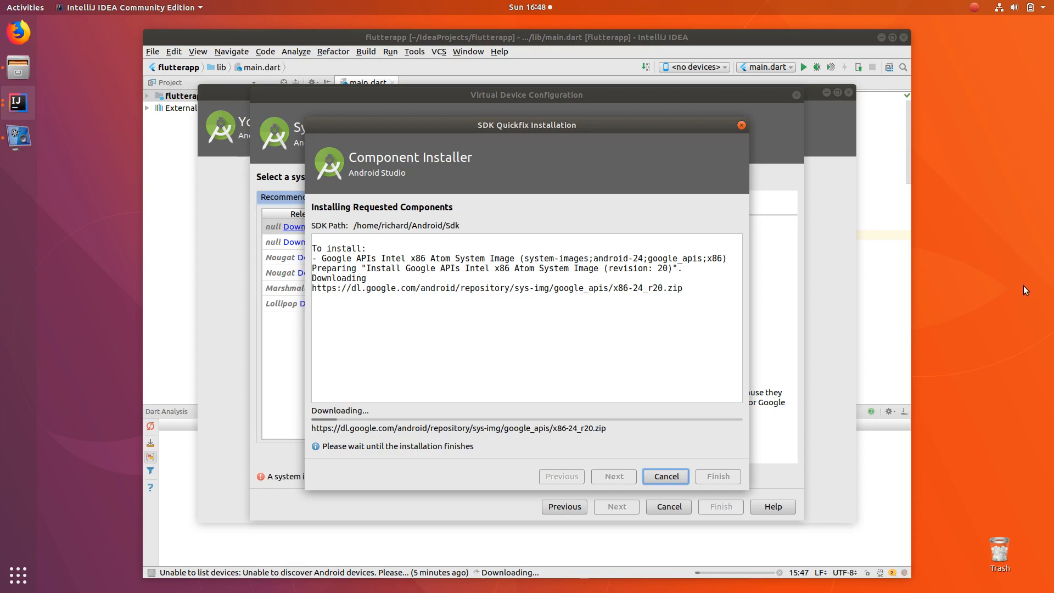
{"action": "mouse_move", "coordinate": [973, 190]}
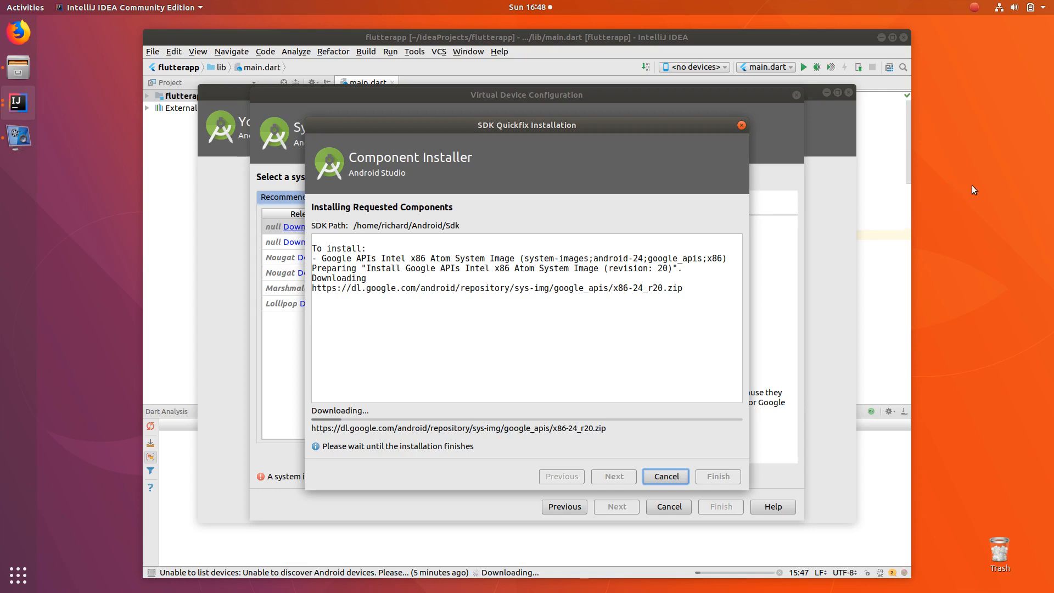
{"action": "mouse_move", "coordinate": [961, 173]}
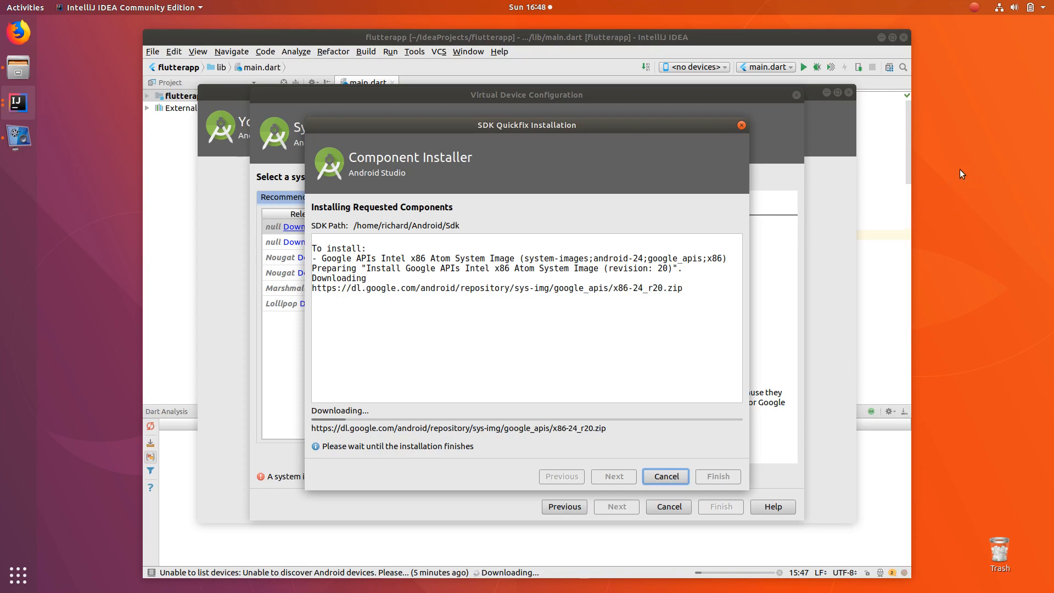
{"action": "mouse_move", "coordinate": [907, 328]}
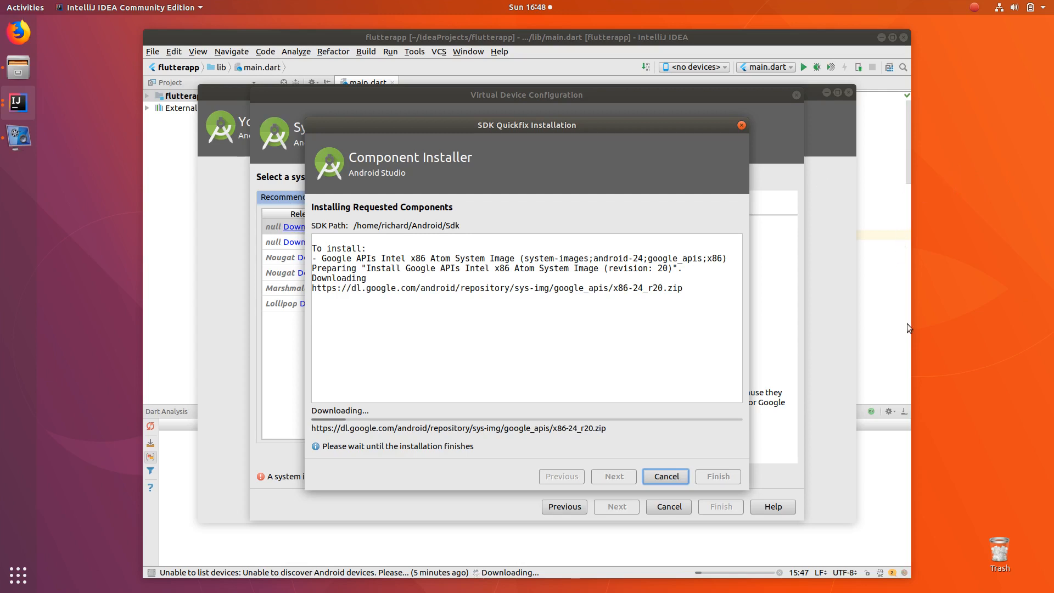
{"action": "mouse_move", "coordinate": [787, 316]}
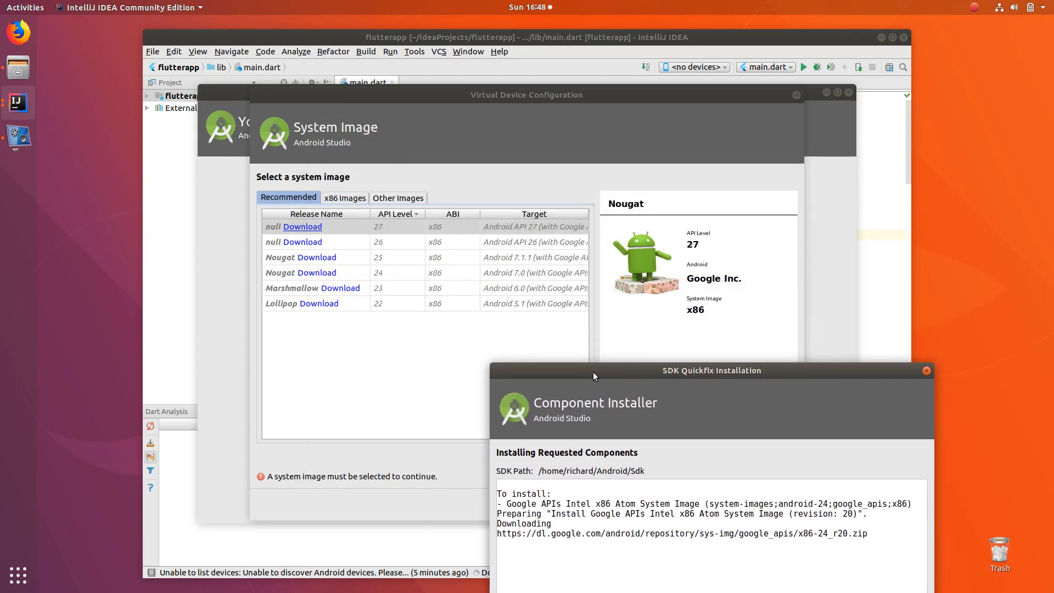
{"action": "mouse_move", "coordinate": [236, 191]}
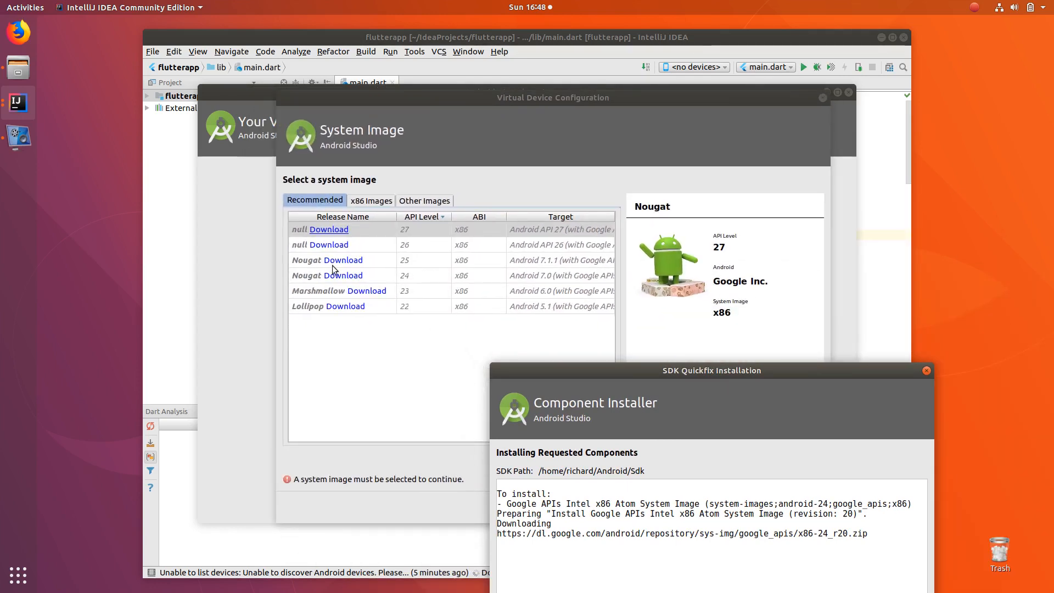
{"action": "mouse_move", "coordinate": [338, 260]}
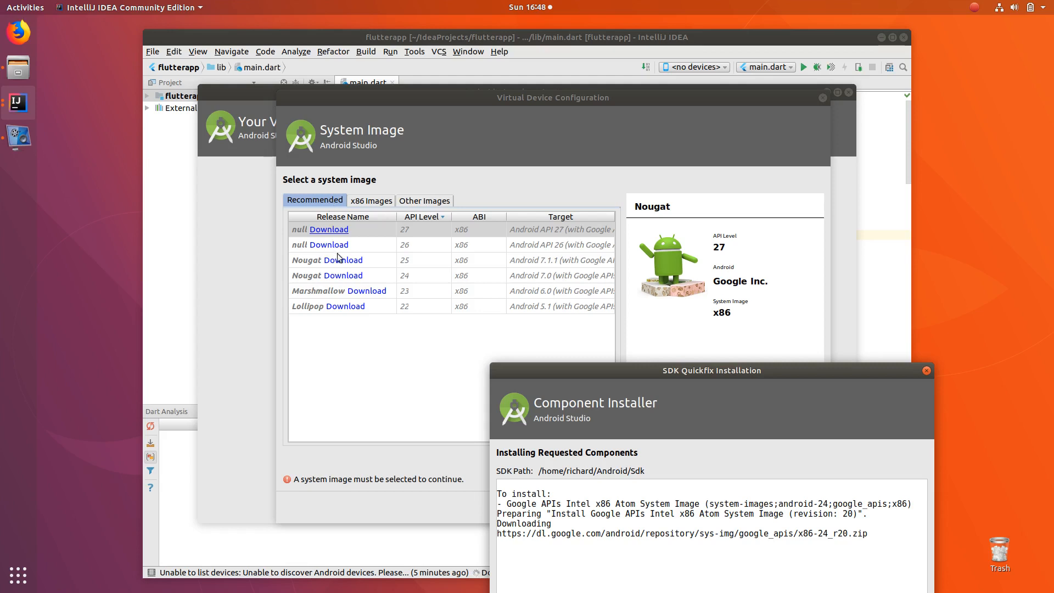
{"action": "mouse_move", "coordinate": [345, 281]}
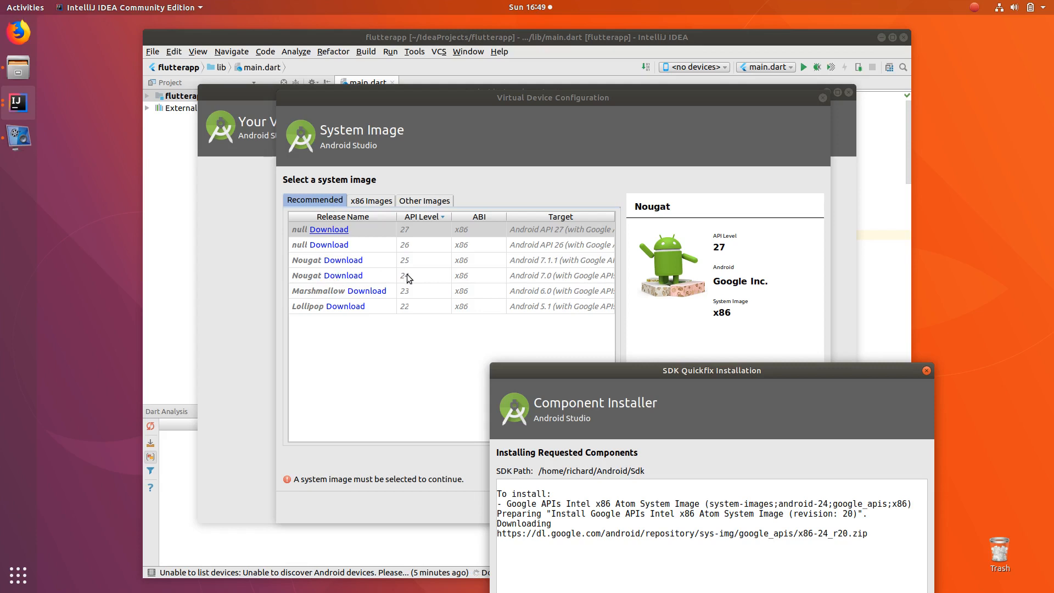
{"action": "mouse_move", "coordinate": [413, 302]}
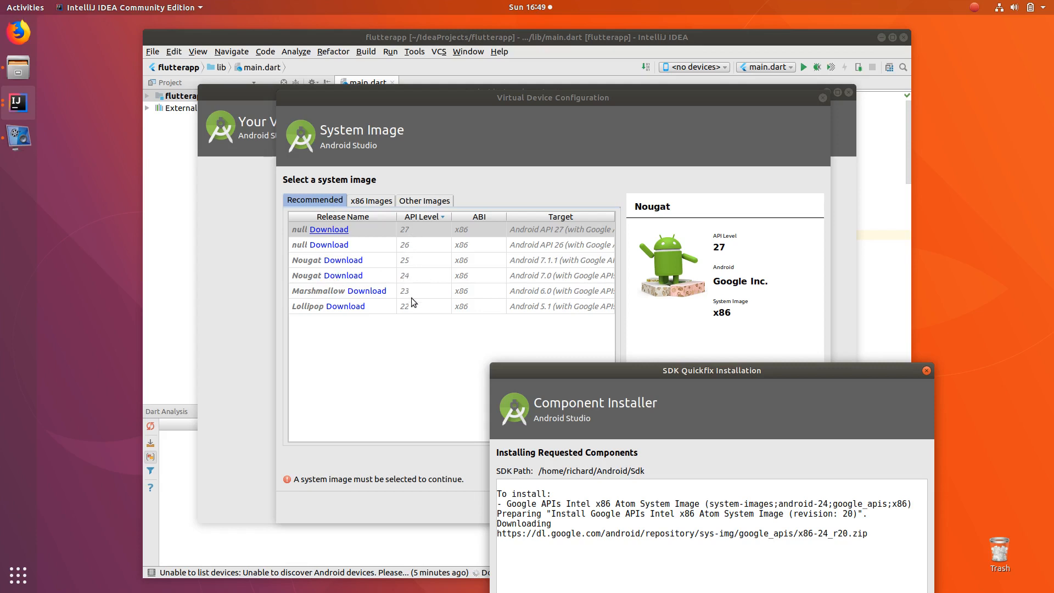
{"action": "mouse_move", "coordinate": [412, 231]}
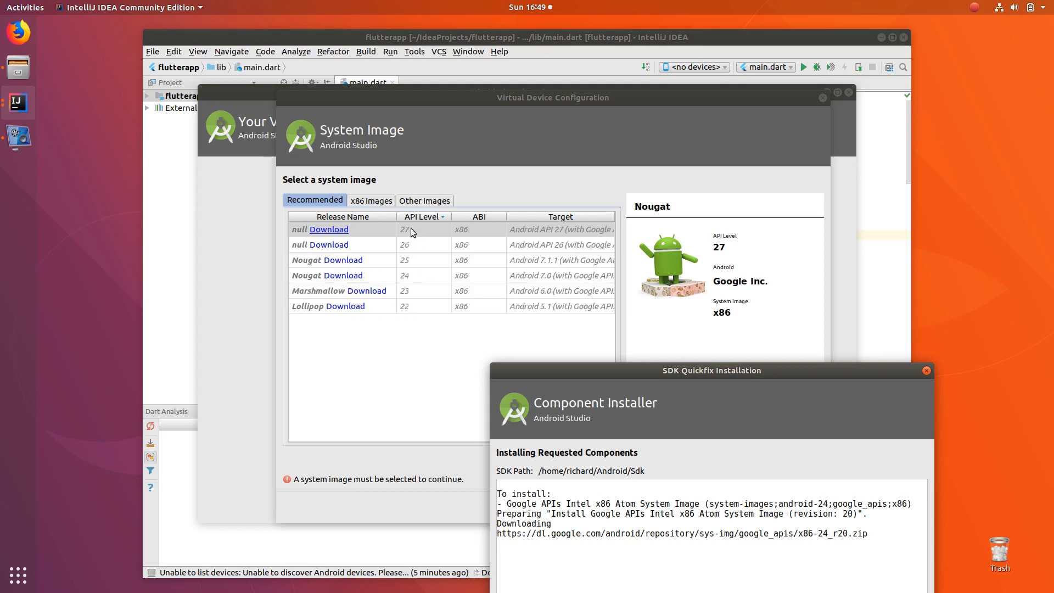
{"action": "mouse_move", "coordinate": [415, 306]}
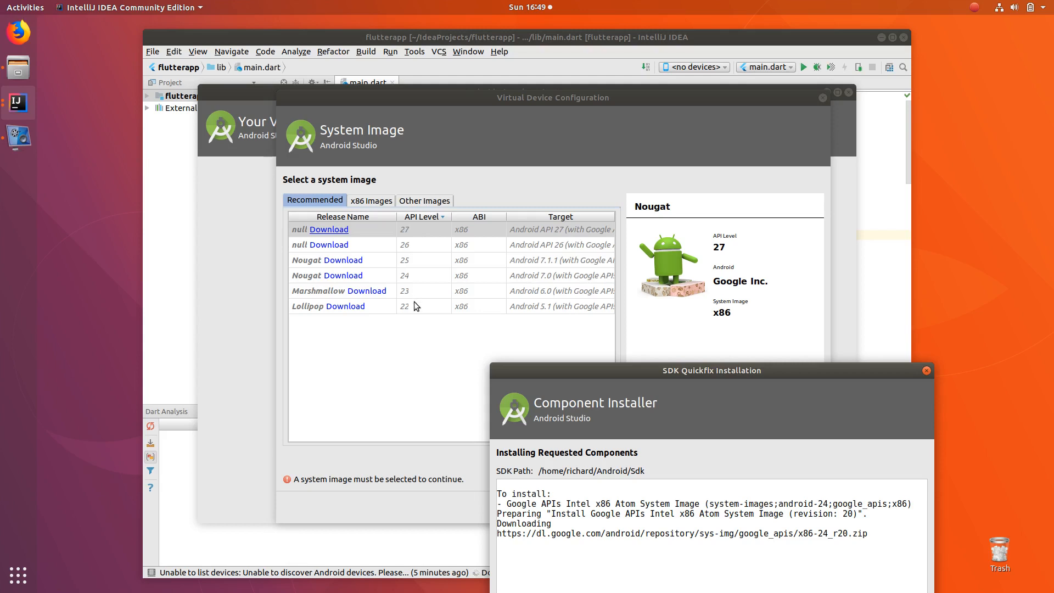
{"action": "mouse_move", "coordinate": [411, 296]}
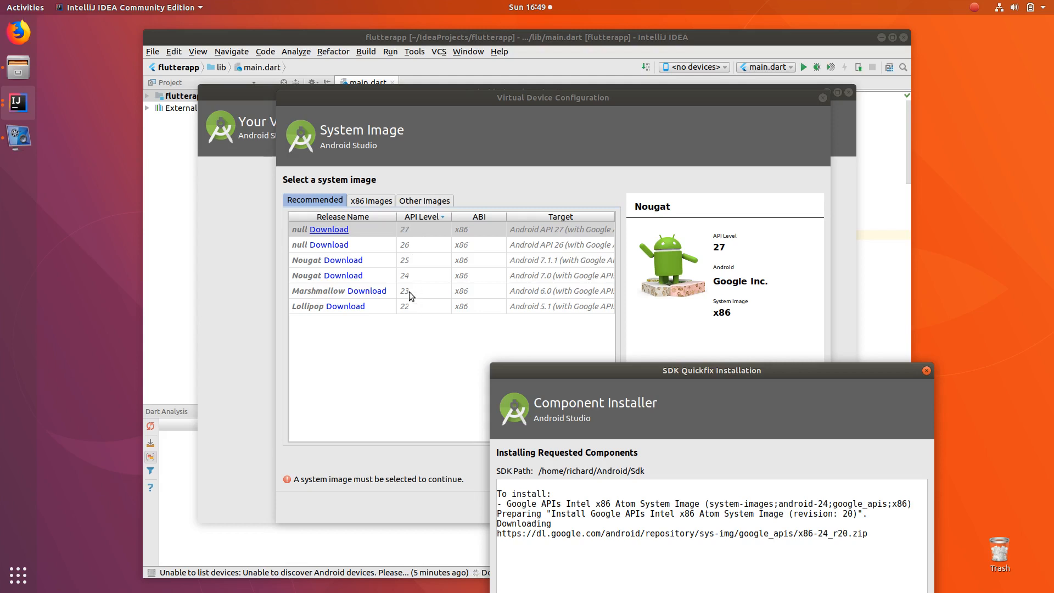
{"action": "mouse_move", "coordinate": [419, 255]}
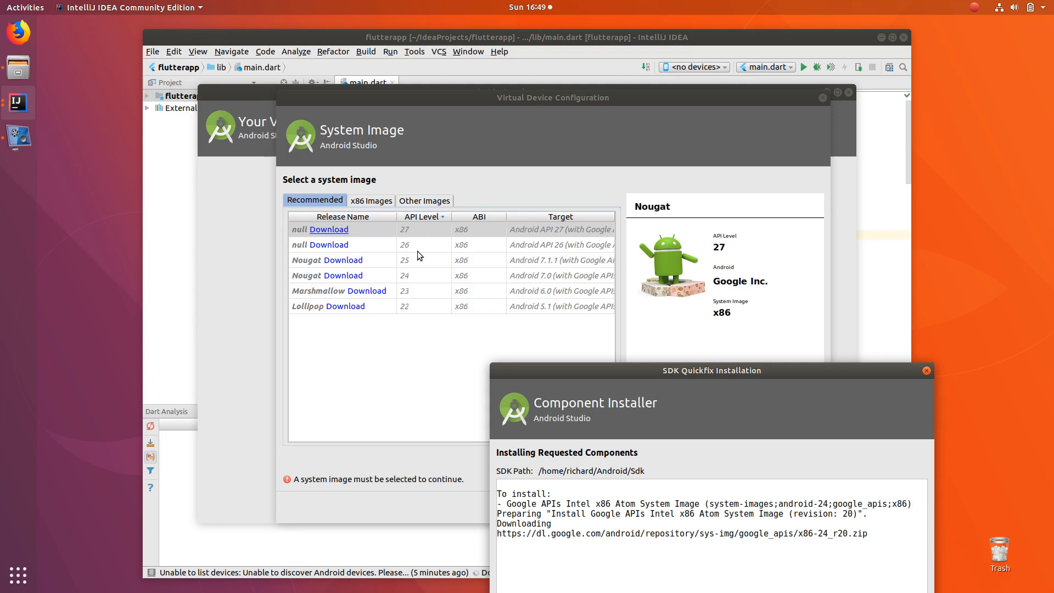
{"action": "mouse_move", "coordinate": [405, 283]}
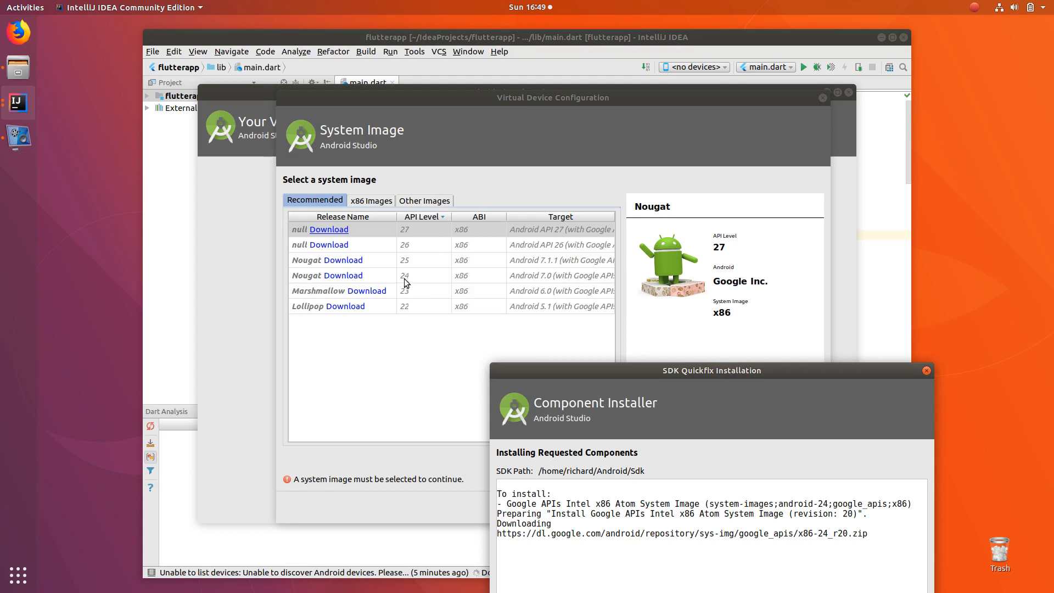
{"action": "mouse_move", "coordinate": [536, 278]}
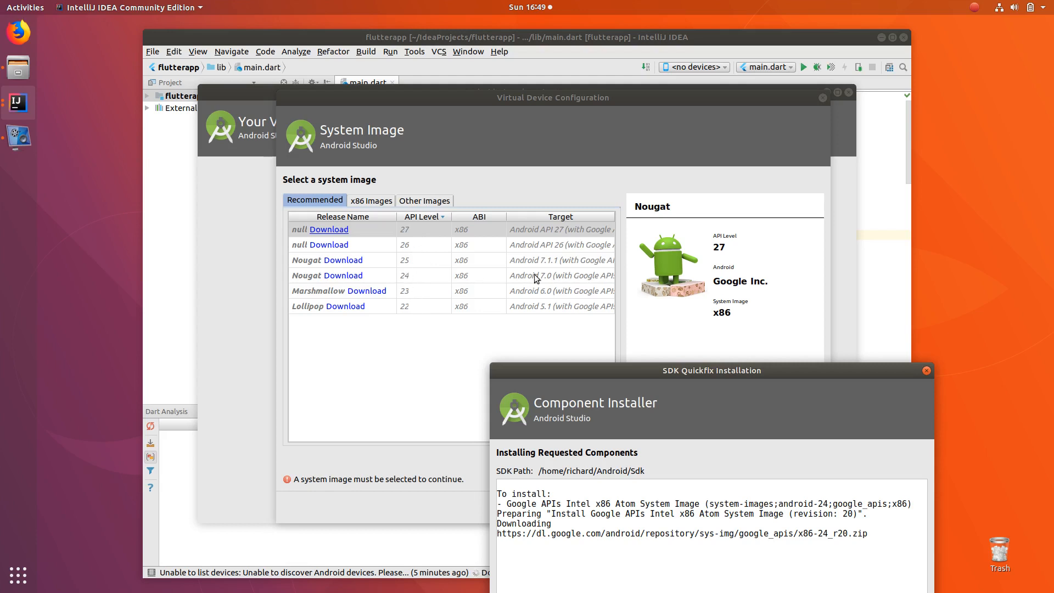
{"action": "mouse_move", "coordinate": [544, 282]}
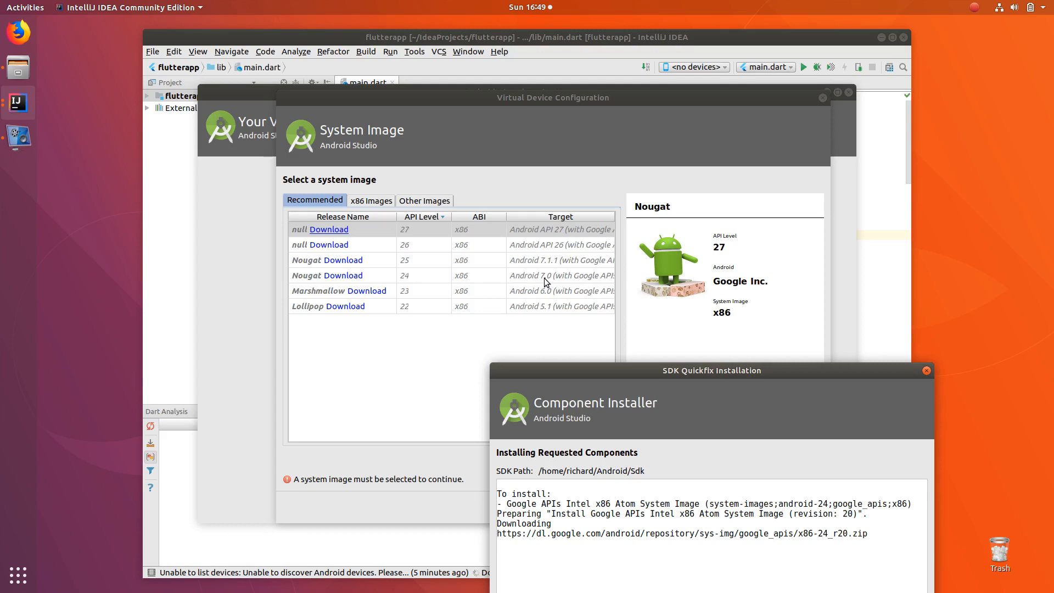
{"action": "mouse_move", "coordinate": [538, 279]}
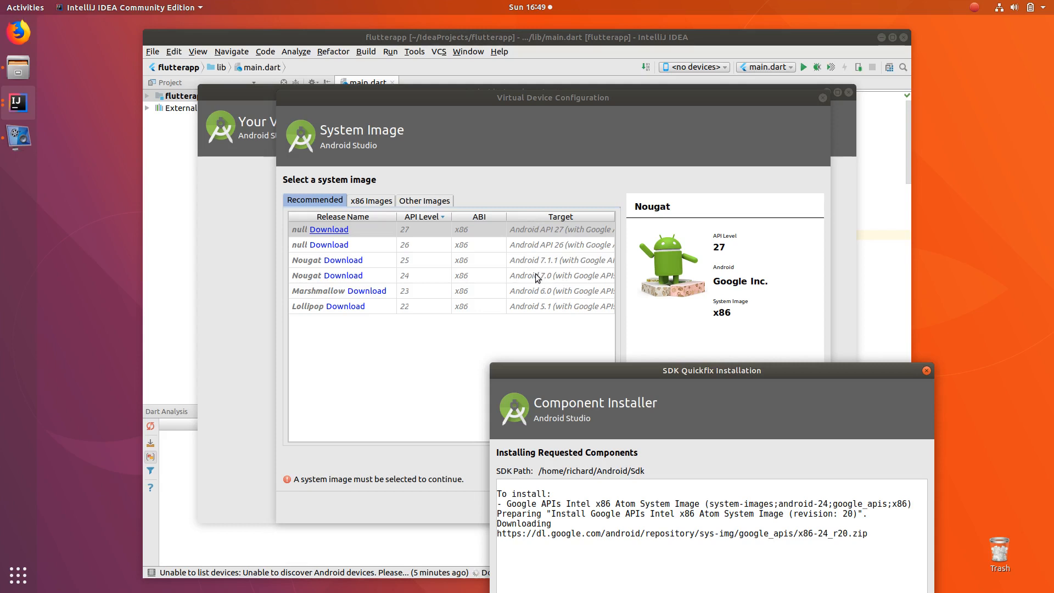
{"action": "mouse_move", "coordinate": [539, 295]}
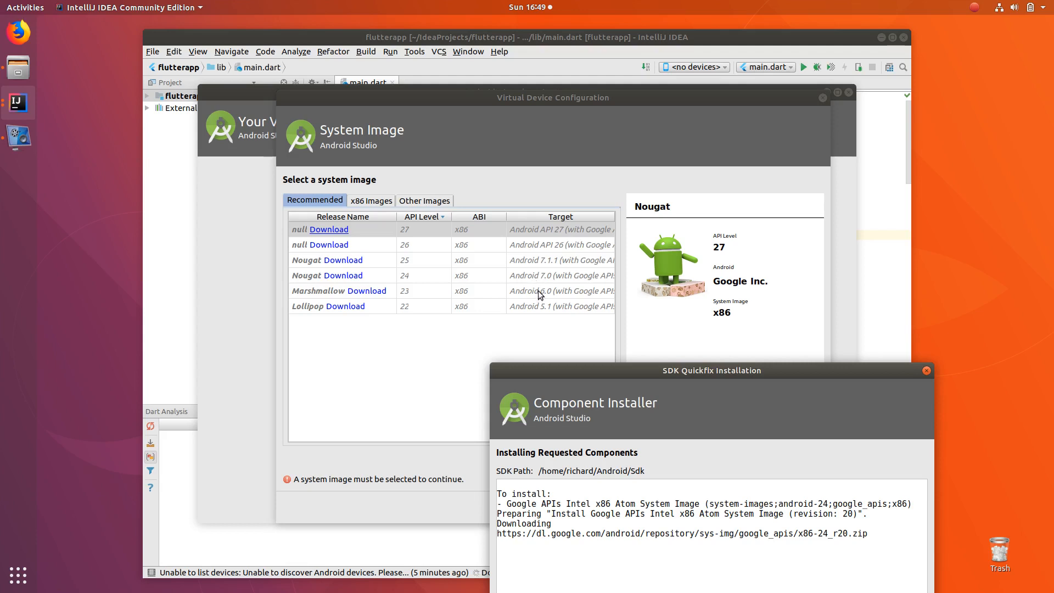
{"action": "mouse_move", "coordinate": [549, 295]}
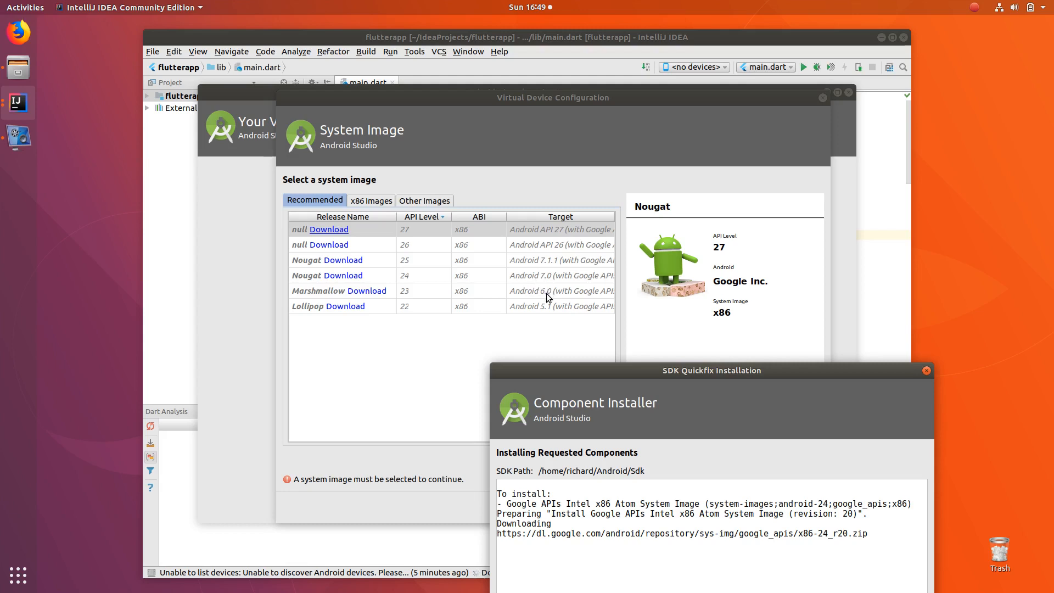
{"action": "mouse_move", "coordinate": [549, 317]}
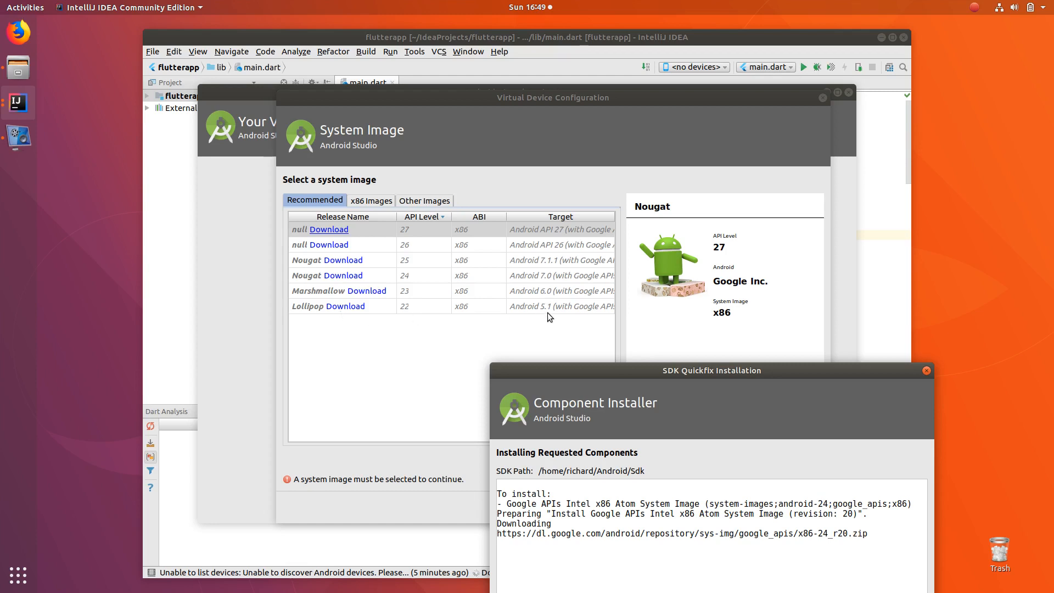
{"action": "mouse_move", "coordinate": [545, 314]}
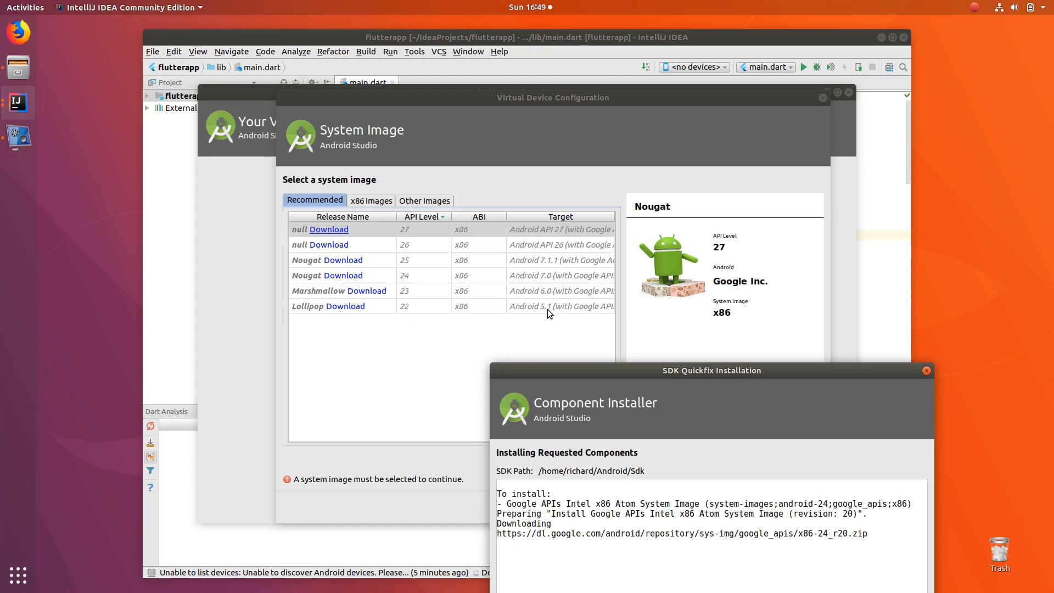
{"action": "mouse_move", "coordinate": [568, 314]}
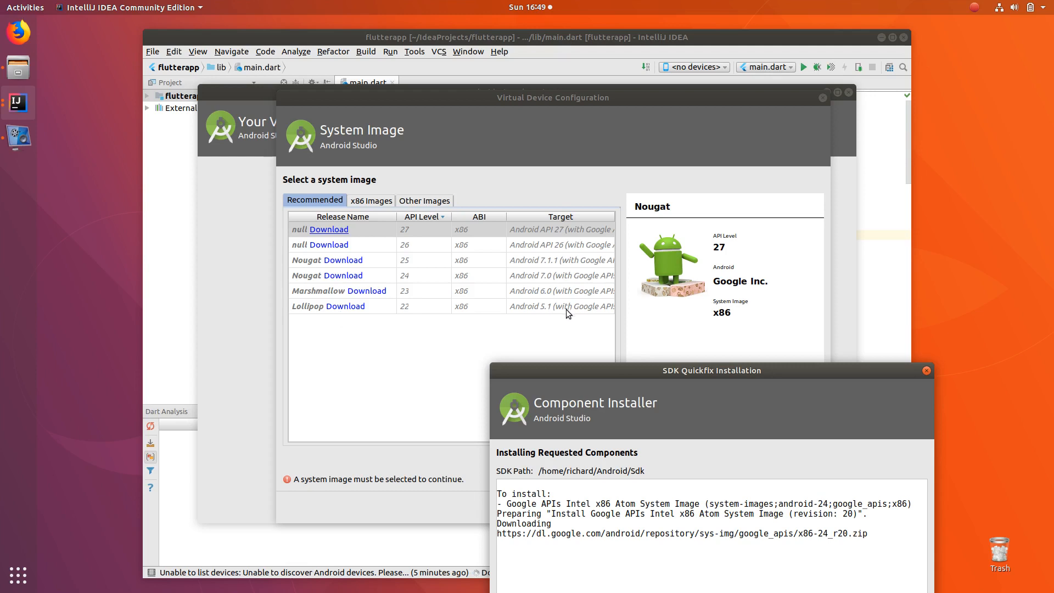
{"action": "mouse_move", "coordinate": [548, 277]}
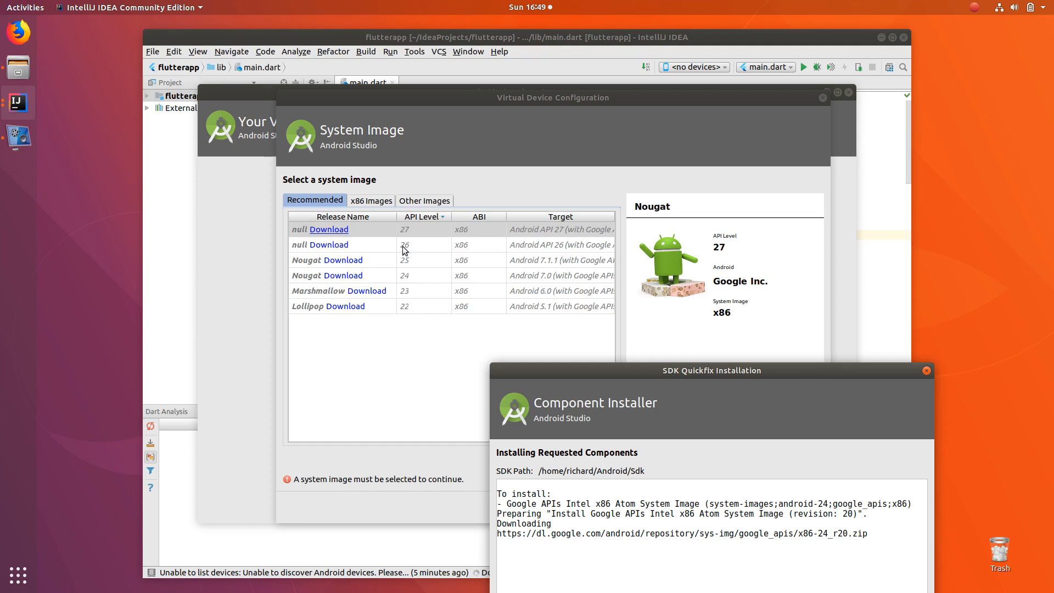
{"action": "mouse_move", "coordinate": [622, 278]}
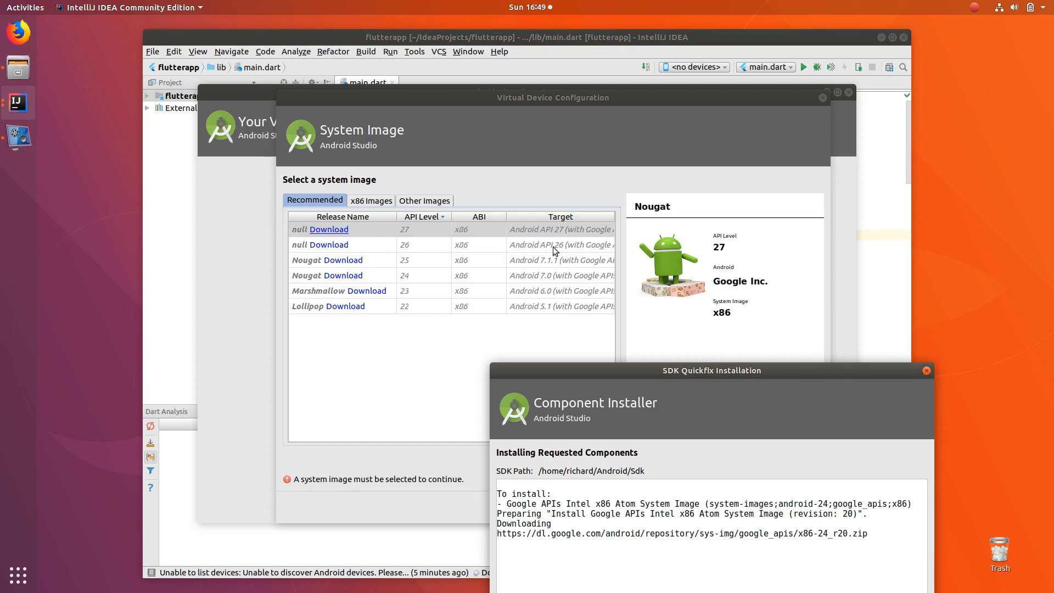
{"action": "mouse_move", "coordinate": [324, 249]}
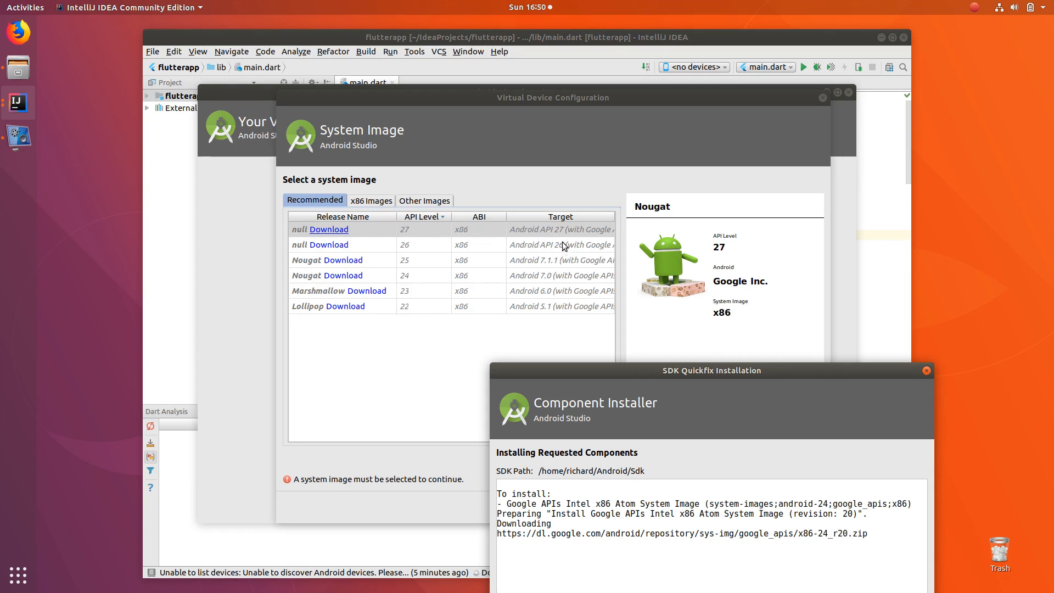
{"action": "mouse_move", "coordinate": [549, 277]}
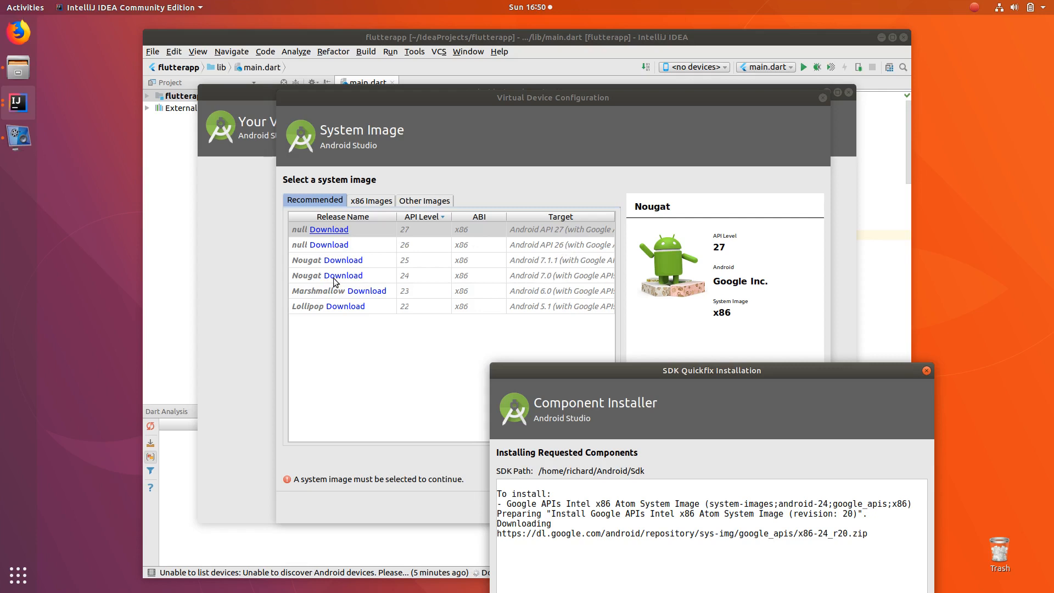
{"action": "mouse_move", "coordinate": [553, 282]}
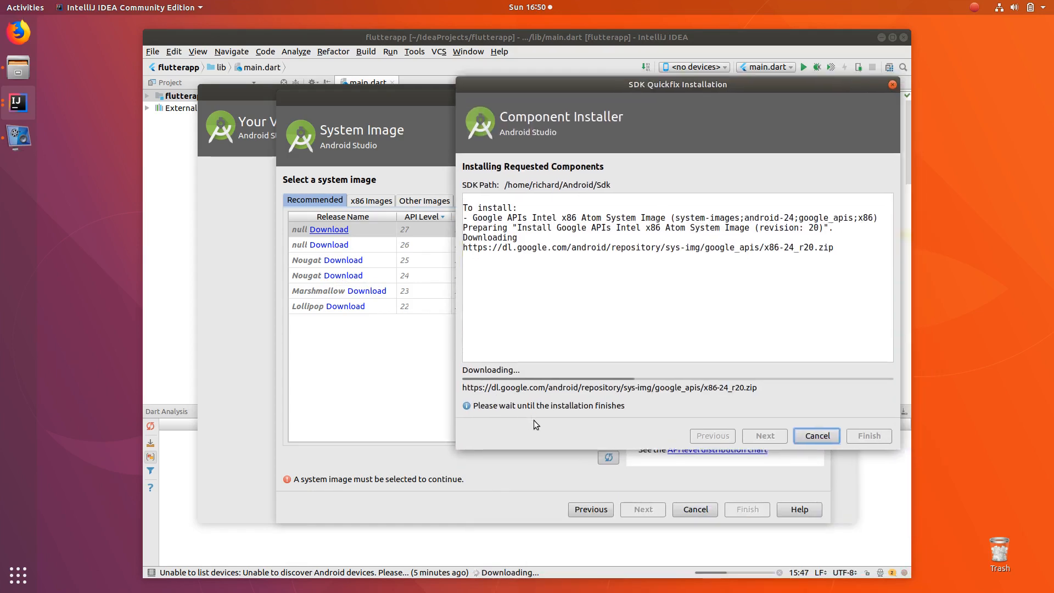
{"action": "mouse_move", "coordinate": [337, 272]}
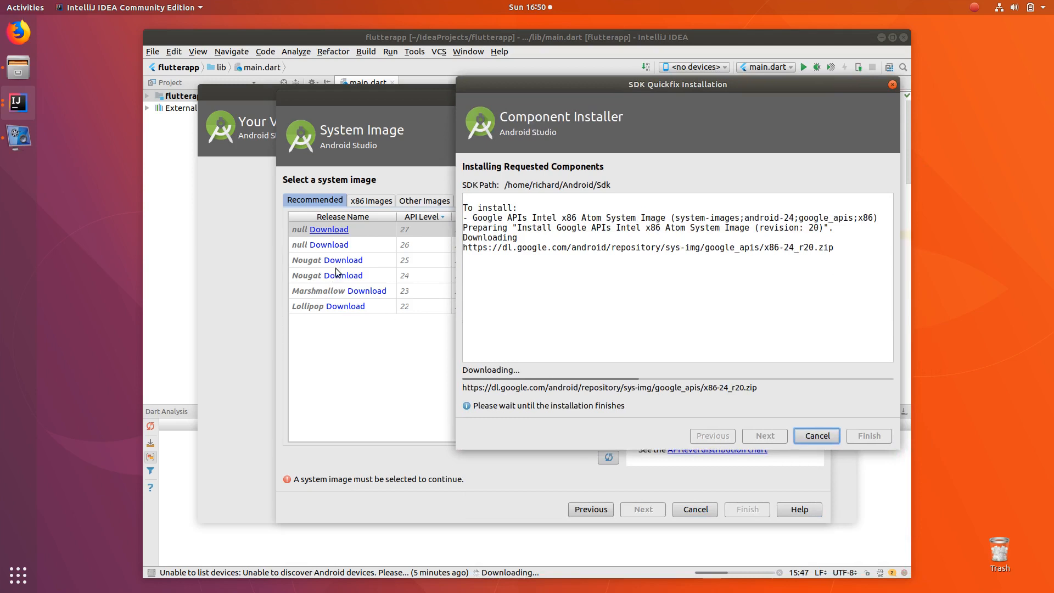
{"action": "mouse_move", "coordinate": [620, 79]}
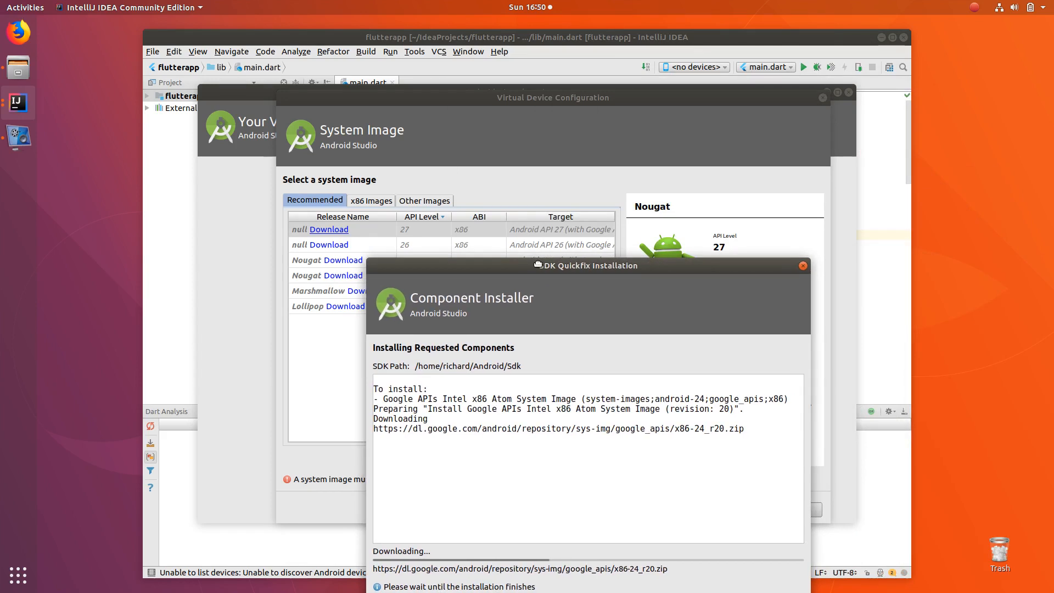
{"action": "mouse_move", "coordinate": [544, 272]}
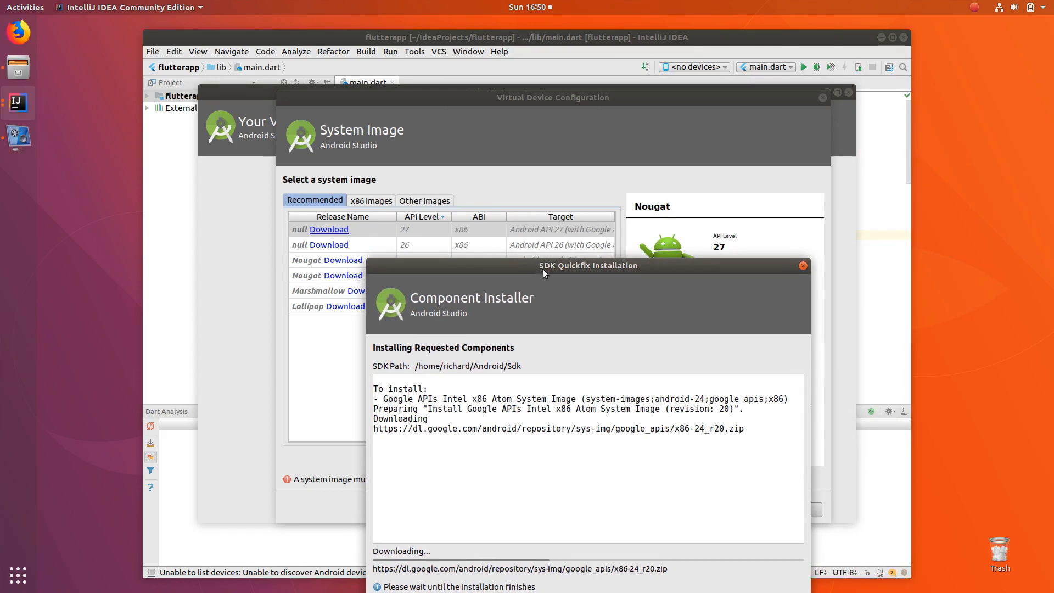
{"action": "mouse_move", "coordinate": [341, 236]}
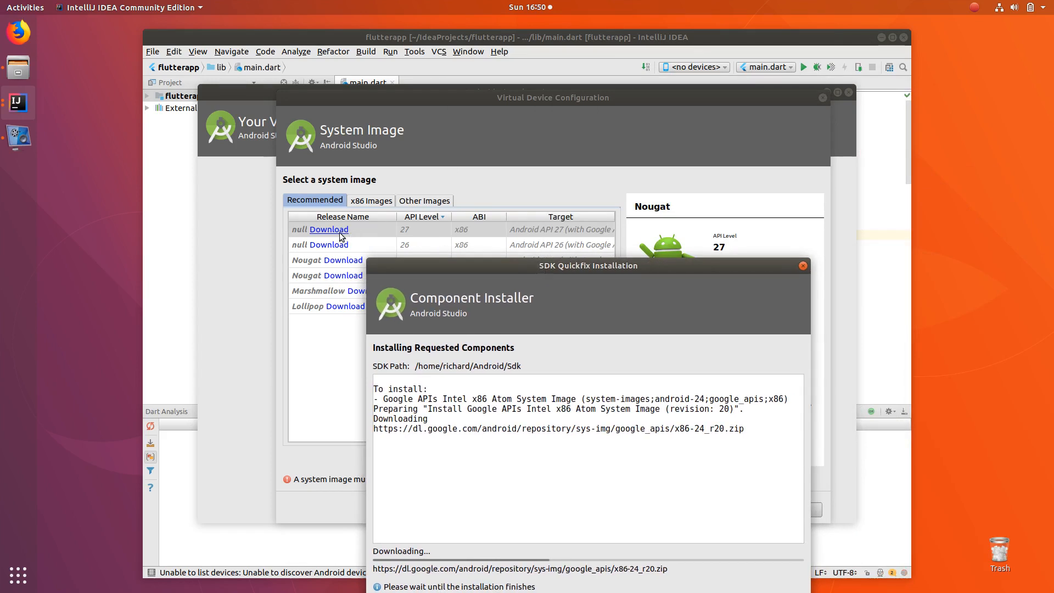
{"action": "mouse_move", "coordinate": [426, 237]}
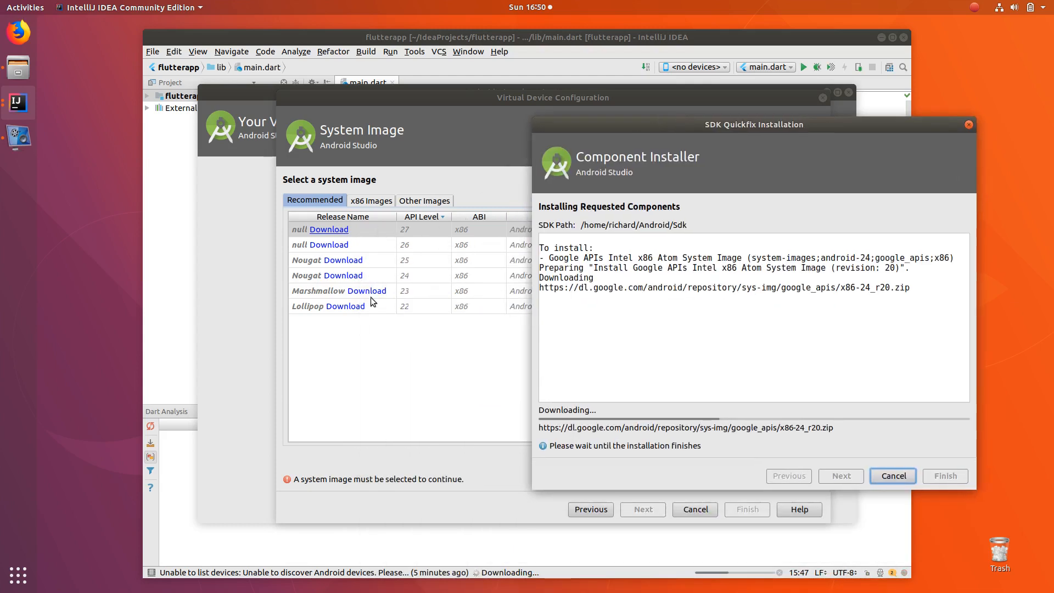
{"action": "mouse_move", "coordinate": [385, 308]}
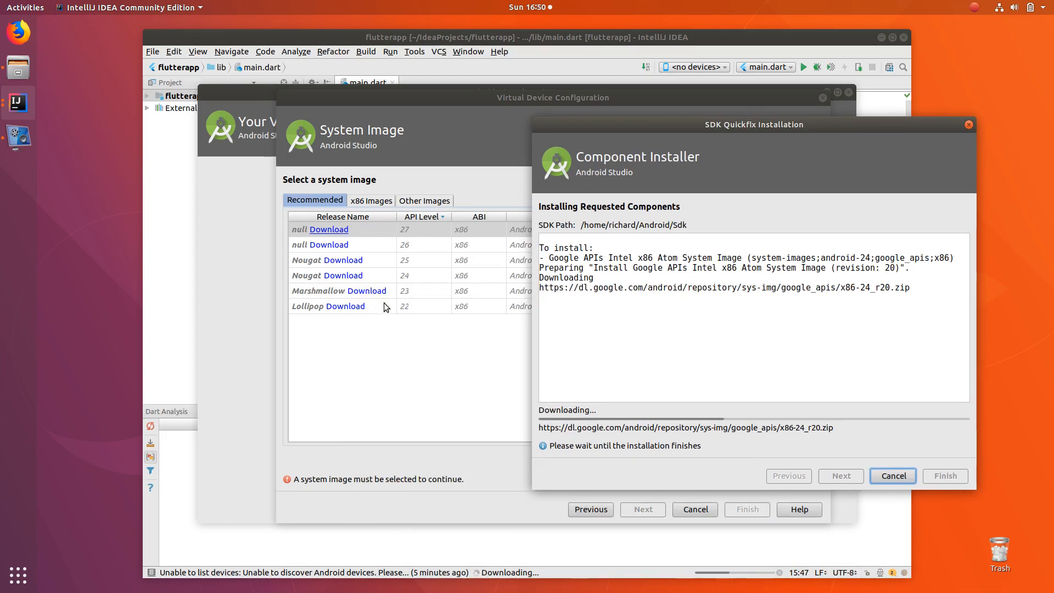
{"action": "mouse_move", "coordinate": [466, 277]}
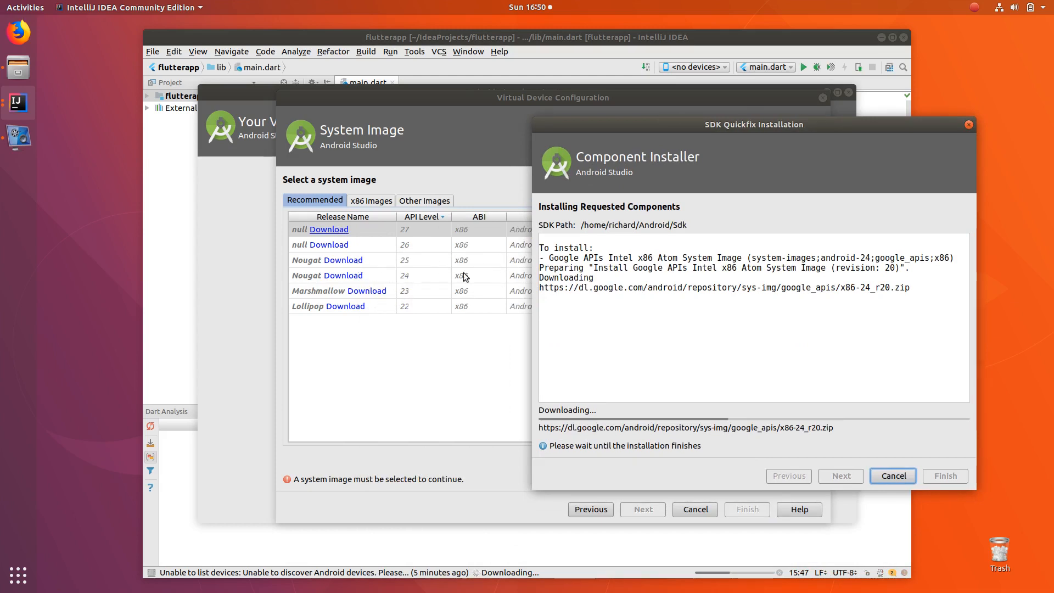
{"action": "mouse_move", "coordinate": [472, 302]}
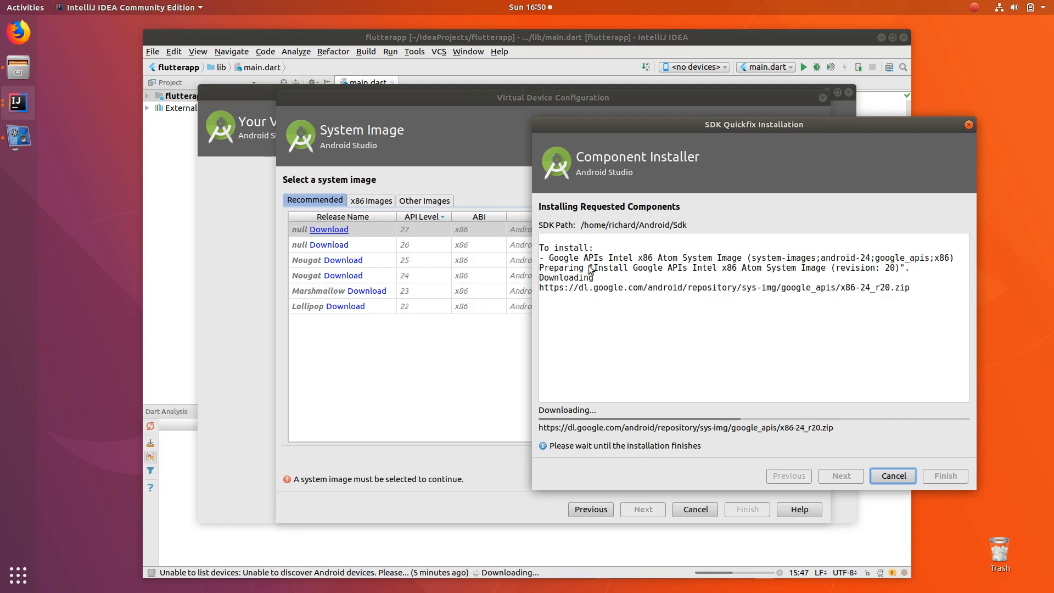
{"action": "mouse_move", "coordinate": [801, 402]}
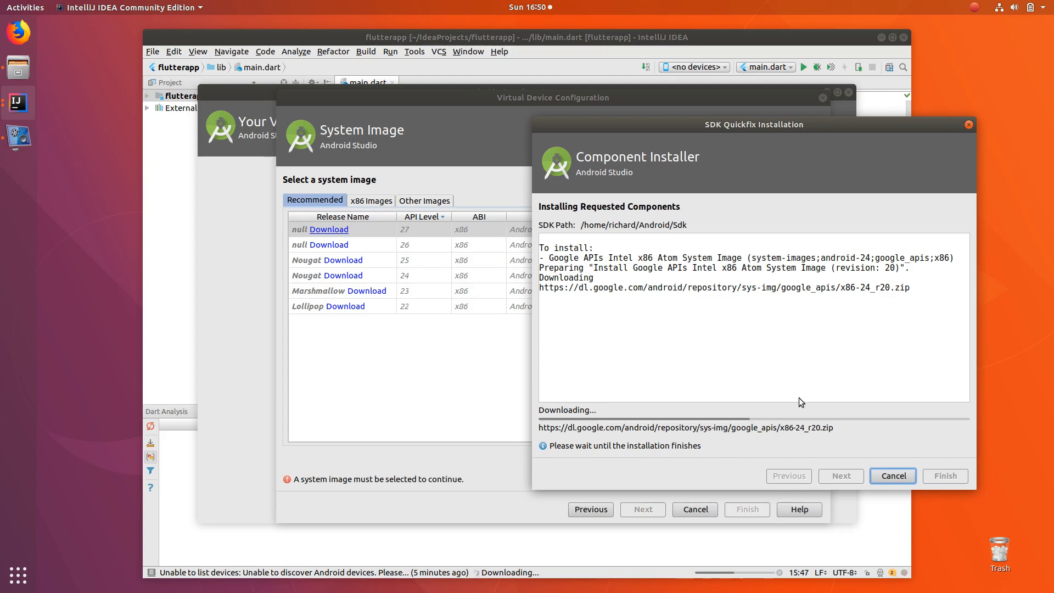
{"action": "mouse_move", "coordinate": [976, 10]}
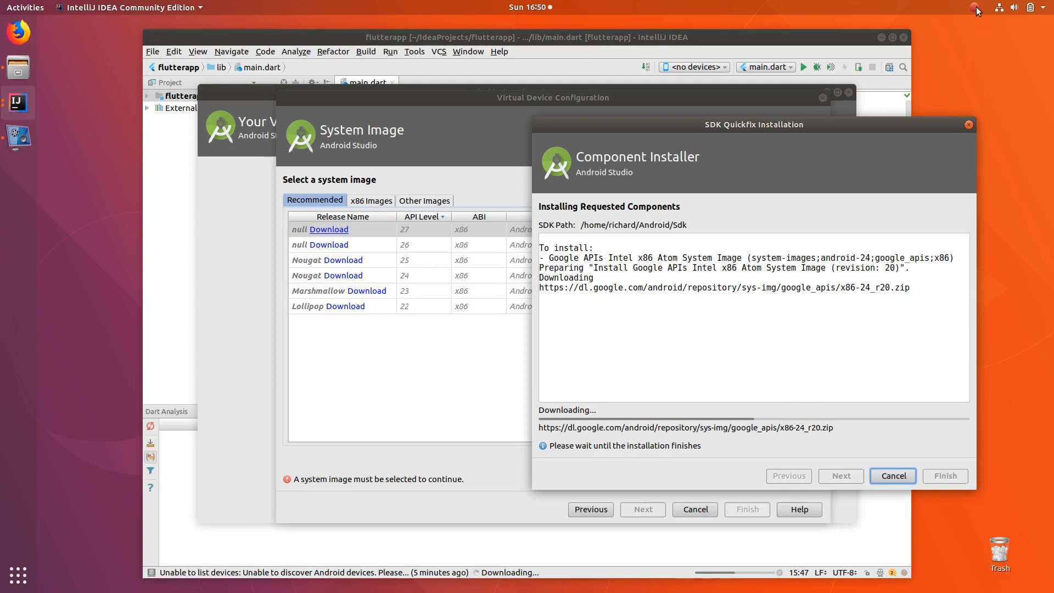
Step: Wait for the android-24 system image installation to report Done
{"action": "left_click", "coordinate": [973, 7]}
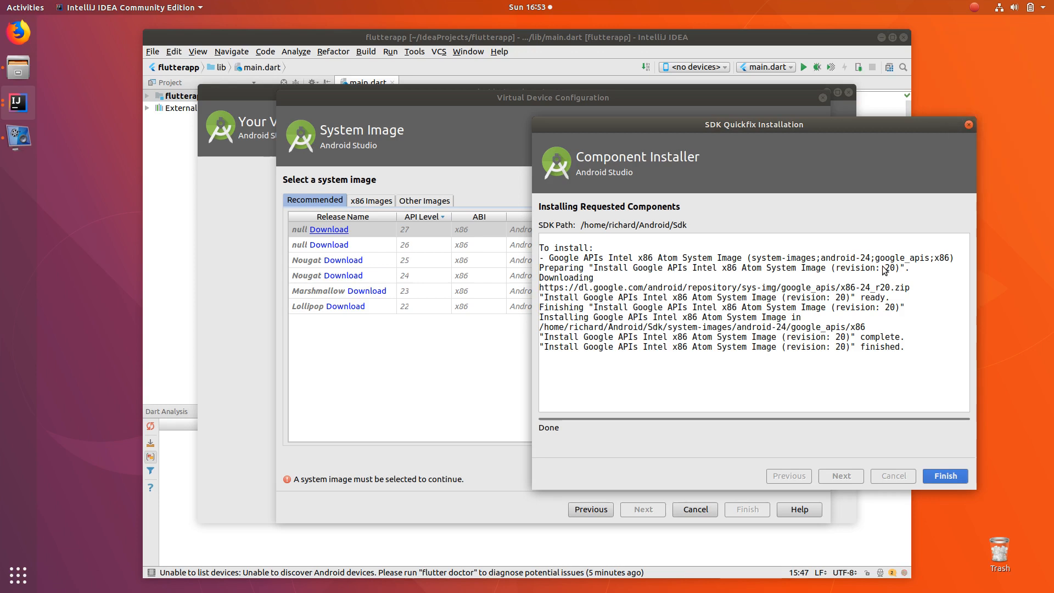
{"action": "mouse_move", "coordinate": [838, 297]}
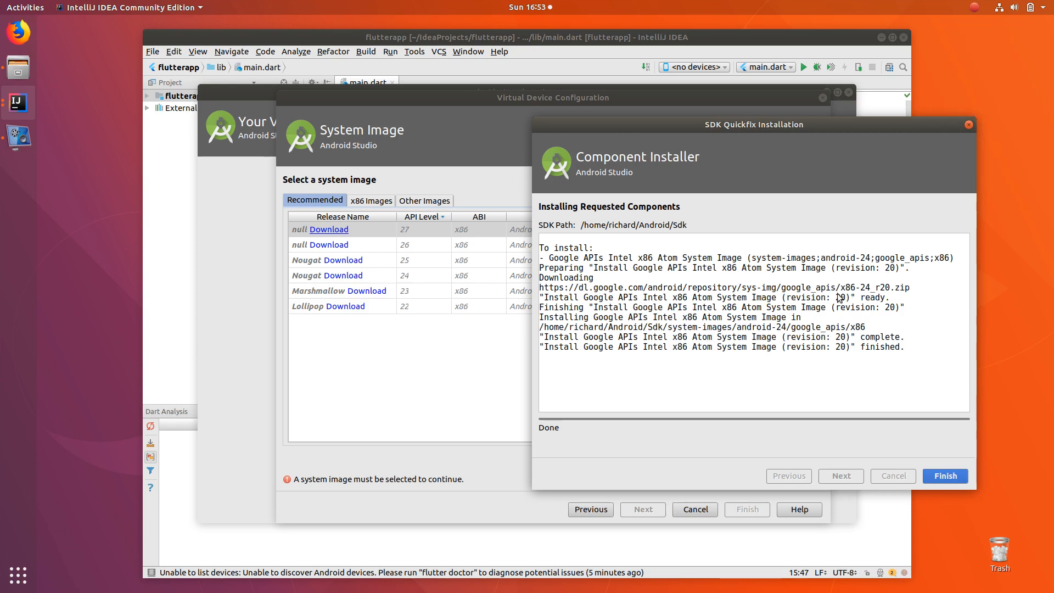
{"action": "mouse_move", "coordinate": [738, 353]}
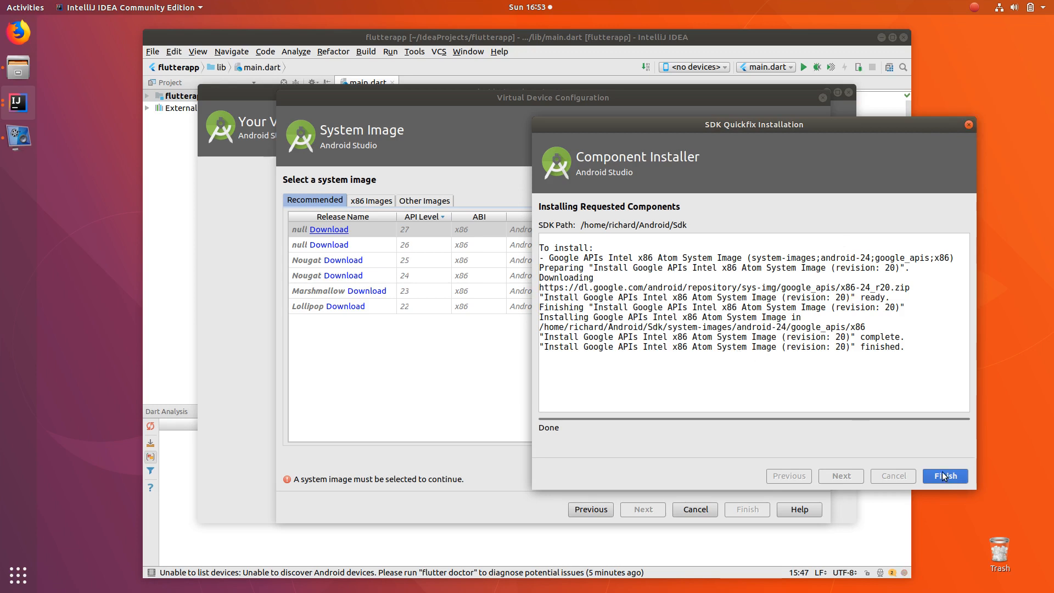
Step: Close the finished Component Installer to return to the Nougat API 24 system image list
{"action": "left_click", "coordinate": [943, 476]}
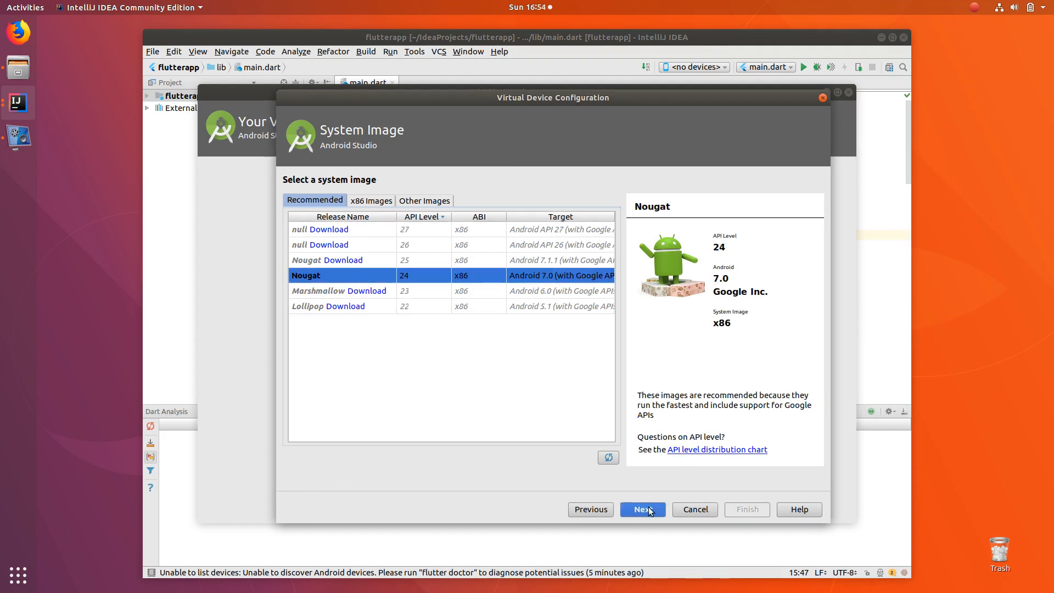
Step: Review the configuration and create the virtual device named Pixel API 24
{"action": "left_click", "coordinate": [641, 509]}
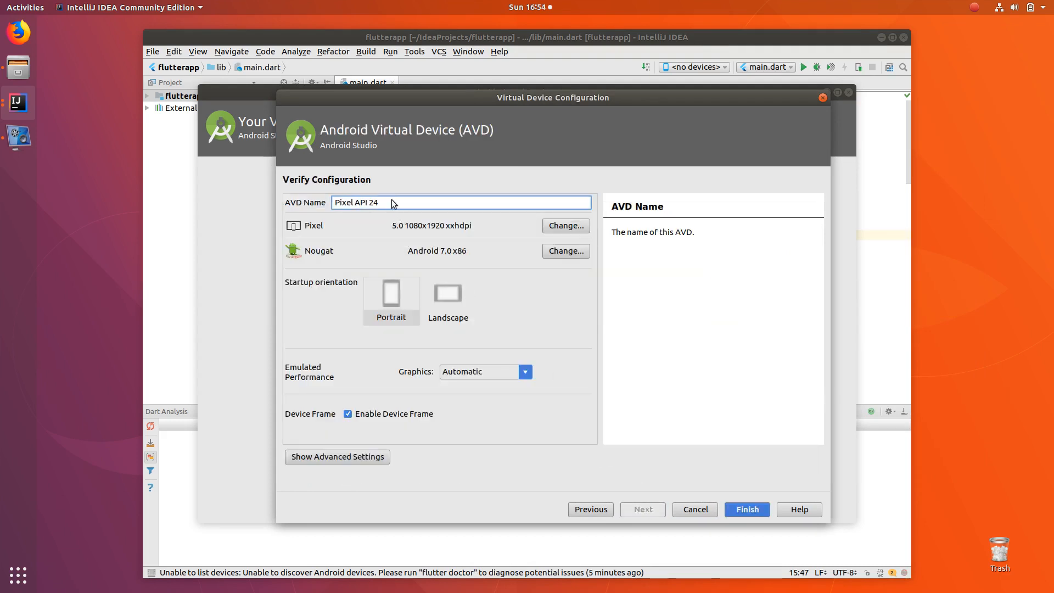
{"action": "mouse_move", "coordinate": [392, 203]}
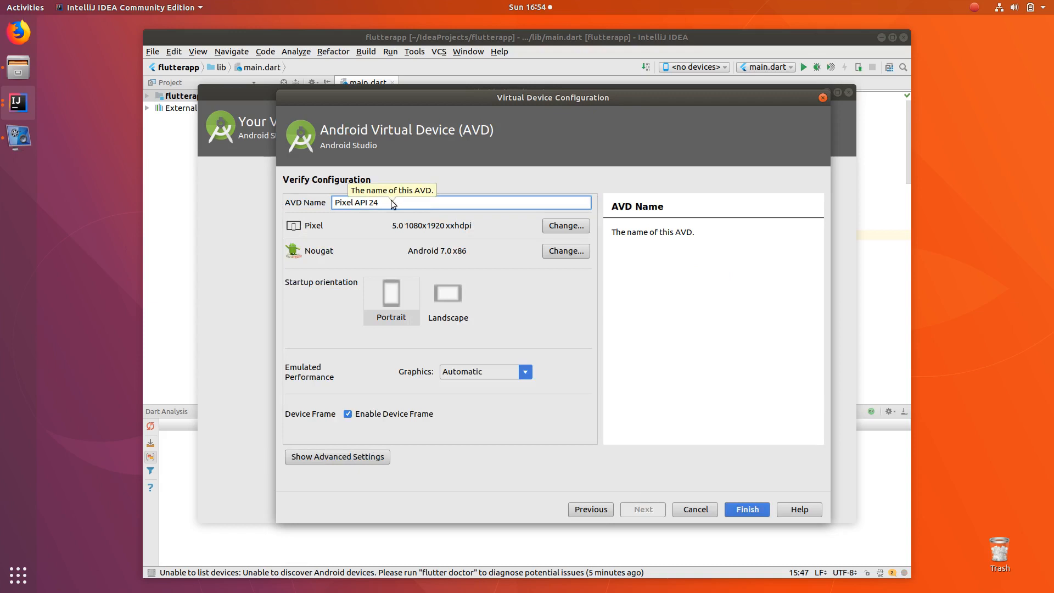
{"action": "mouse_move", "coordinate": [543, 398]}
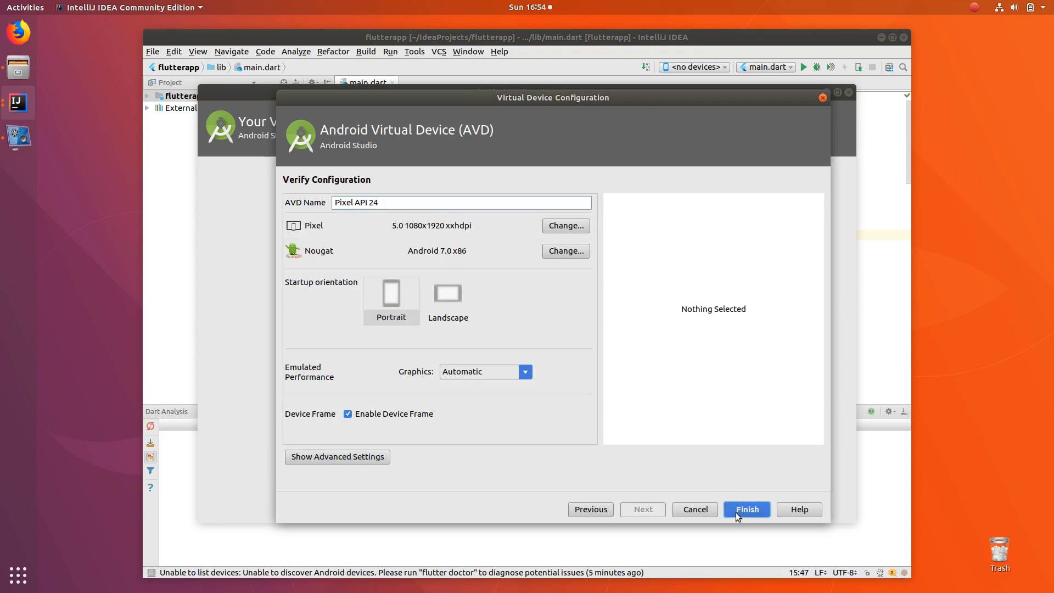
{"action": "left_click", "coordinate": [746, 509]}
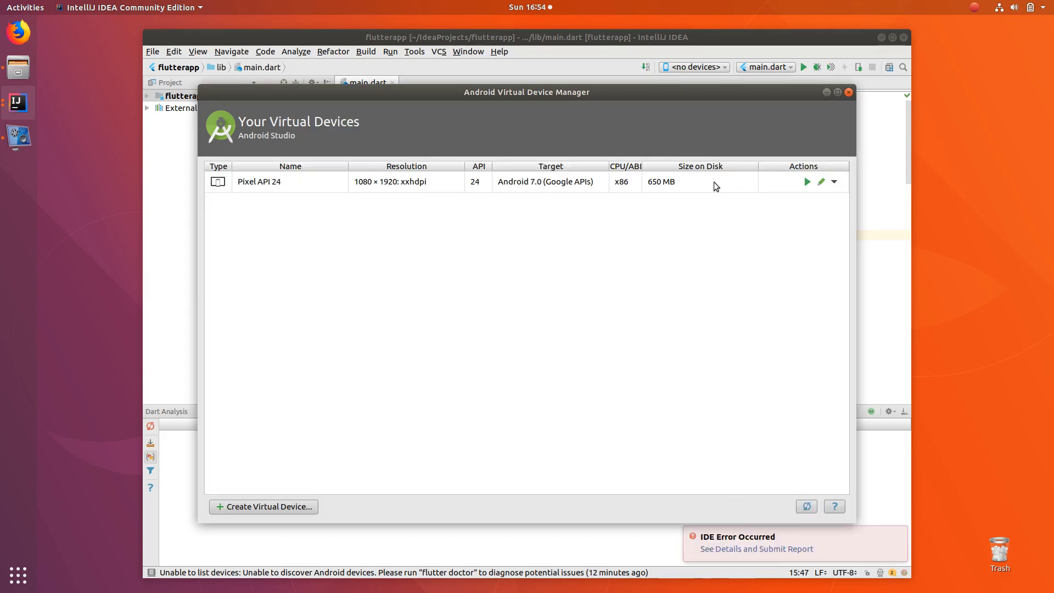
Step: Edit Pixel API 24 to use Hardware - GLES 2.0 graphics and save it
{"action": "left_click", "coordinate": [820, 181]}
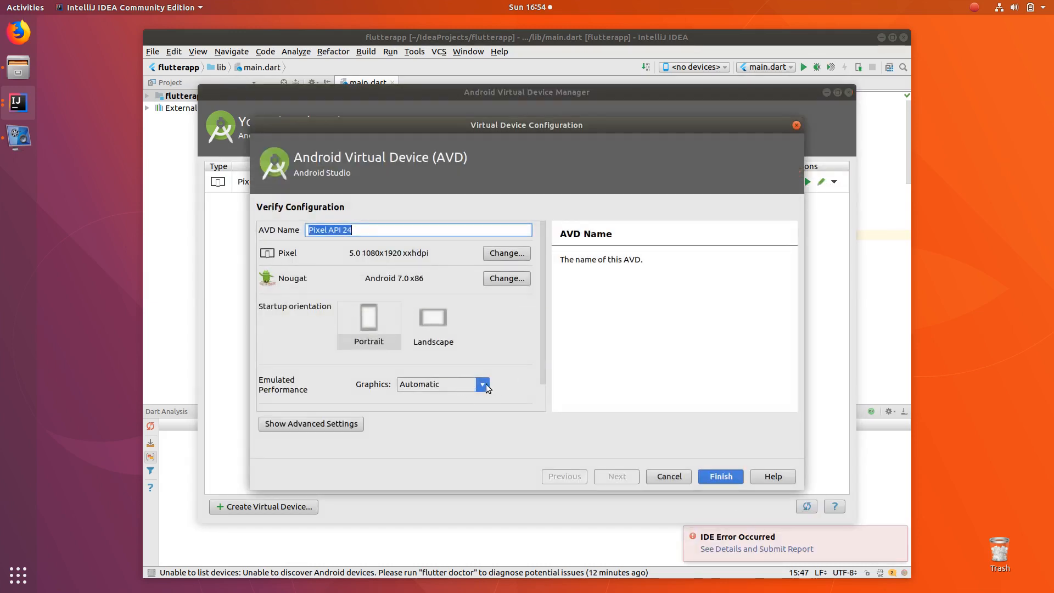
{"action": "left_click", "coordinate": [482, 385]}
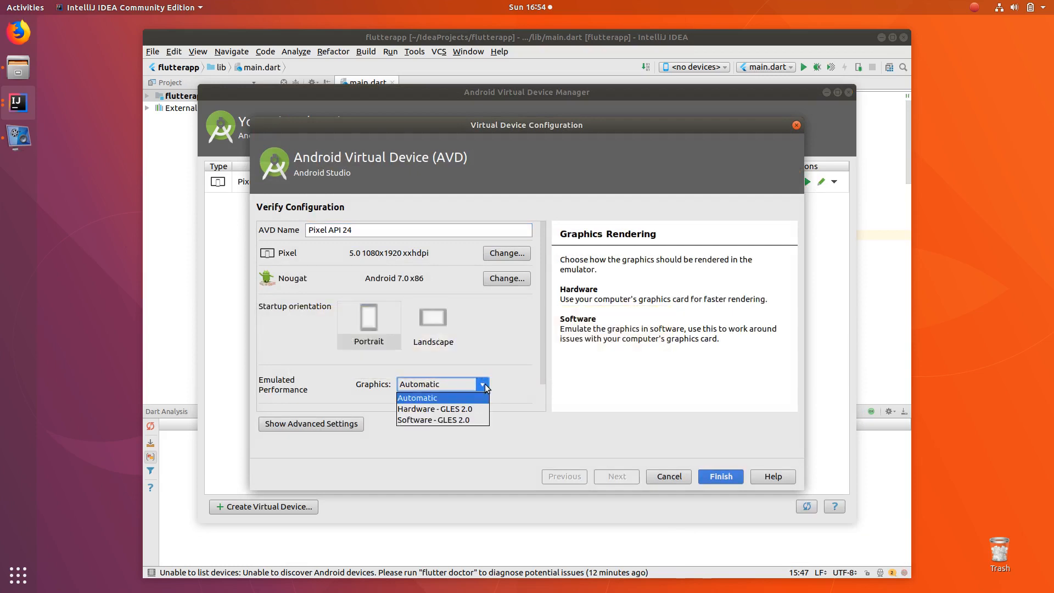
{"action": "mouse_move", "coordinate": [434, 408]}
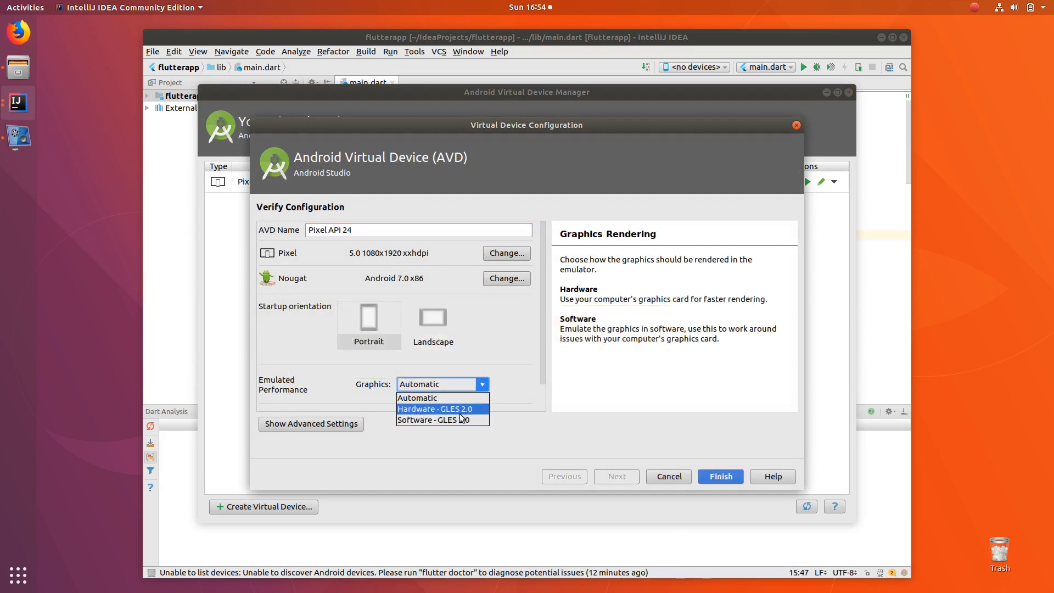
{"action": "mouse_move", "coordinate": [463, 412]}
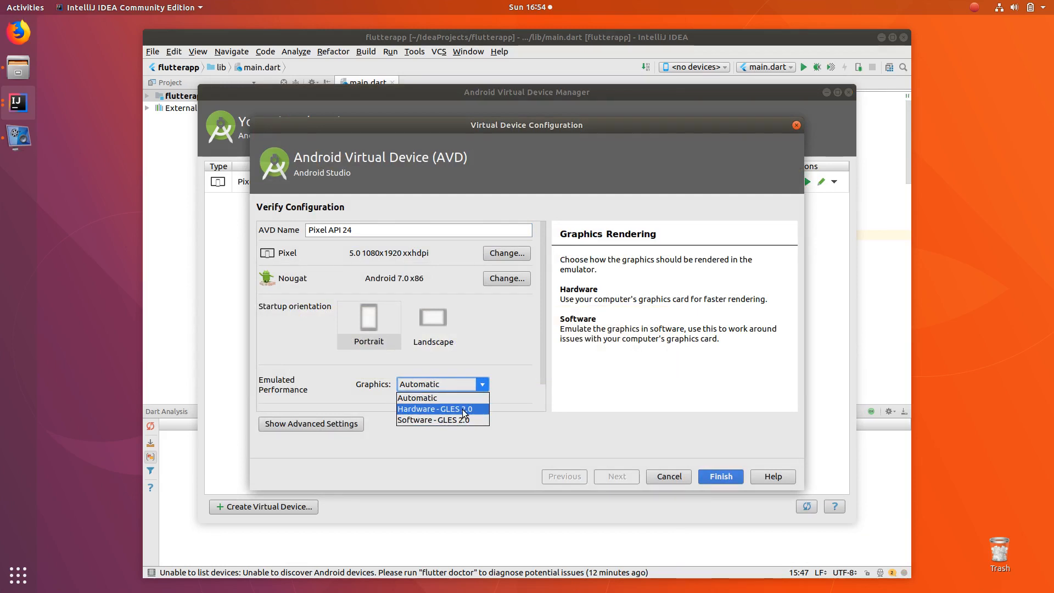
{"action": "mouse_move", "coordinate": [464, 417]}
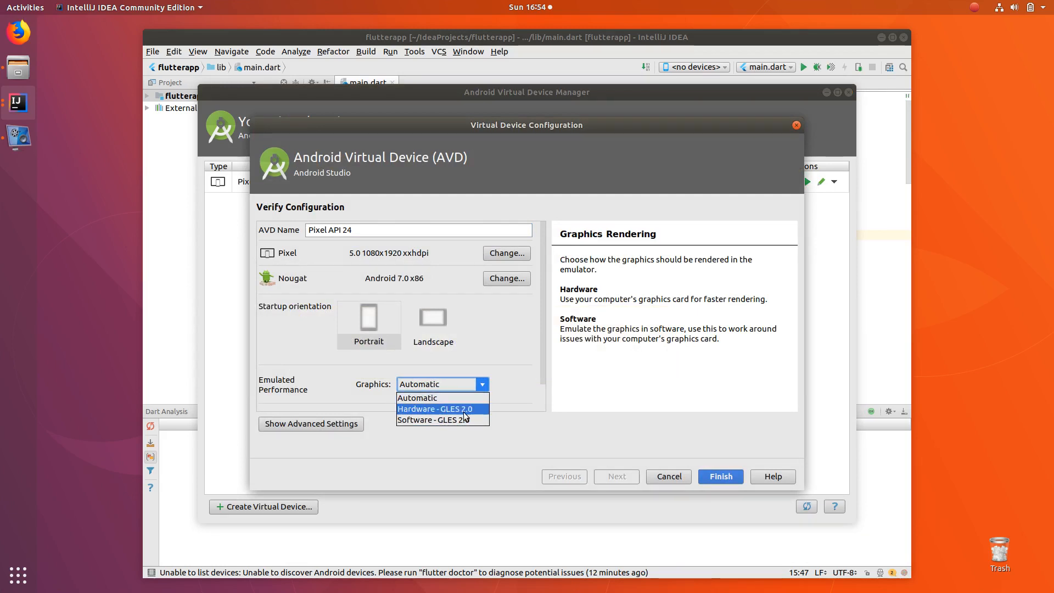
{"action": "mouse_move", "coordinate": [463, 410]}
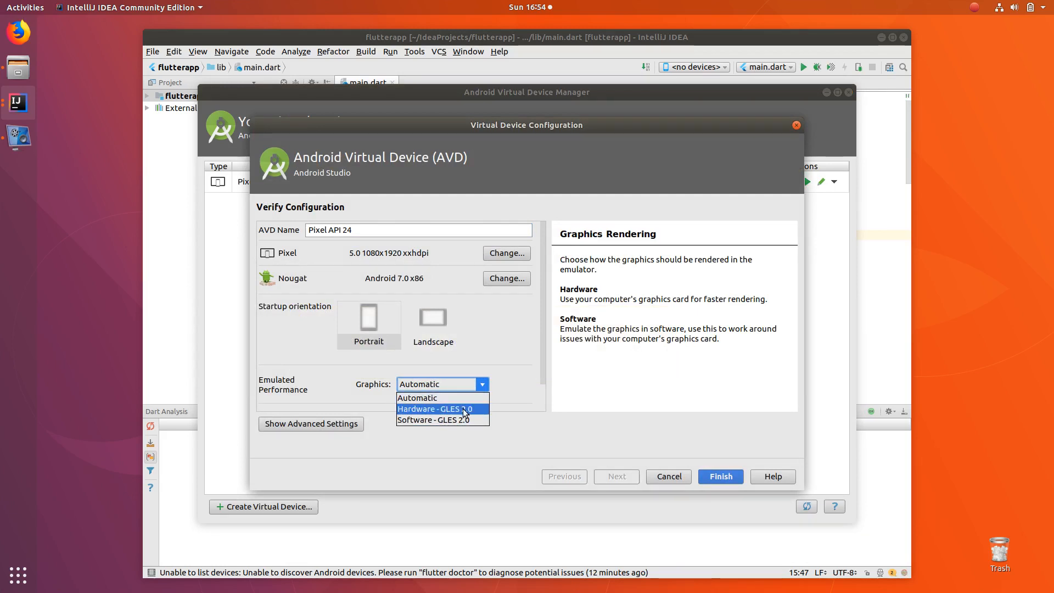
{"action": "mouse_move", "coordinate": [439, 398]}
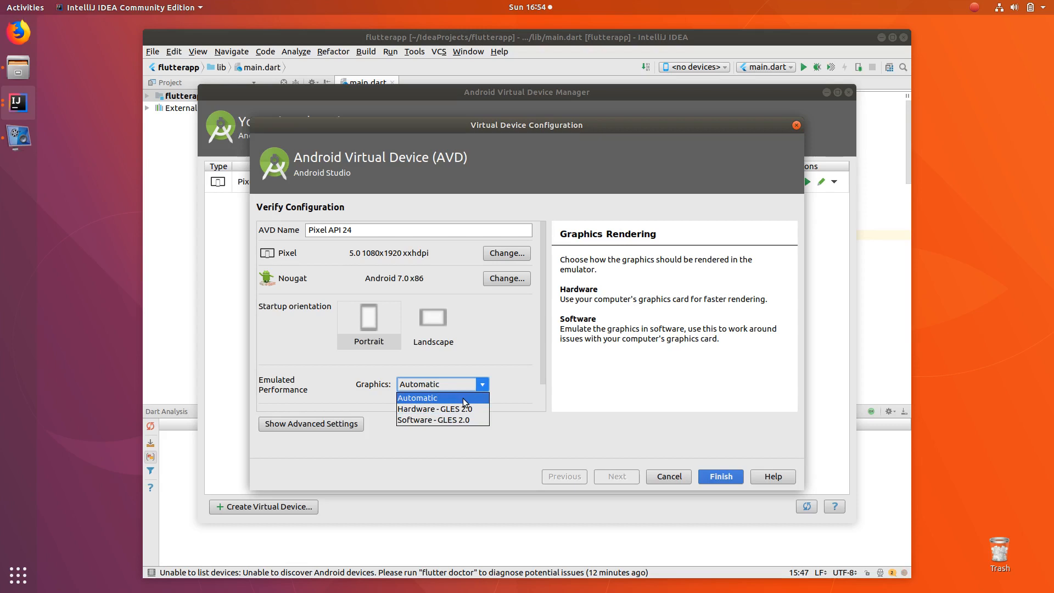
{"action": "mouse_move", "coordinate": [453, 408]}
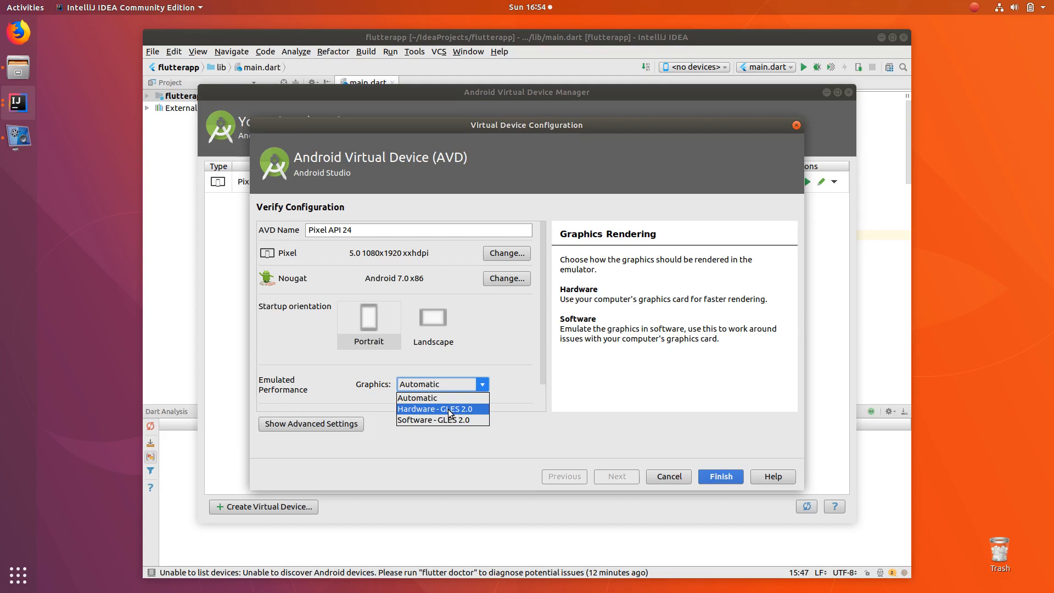
{"action": "mouse_move", "coordinate": [449, 419]}
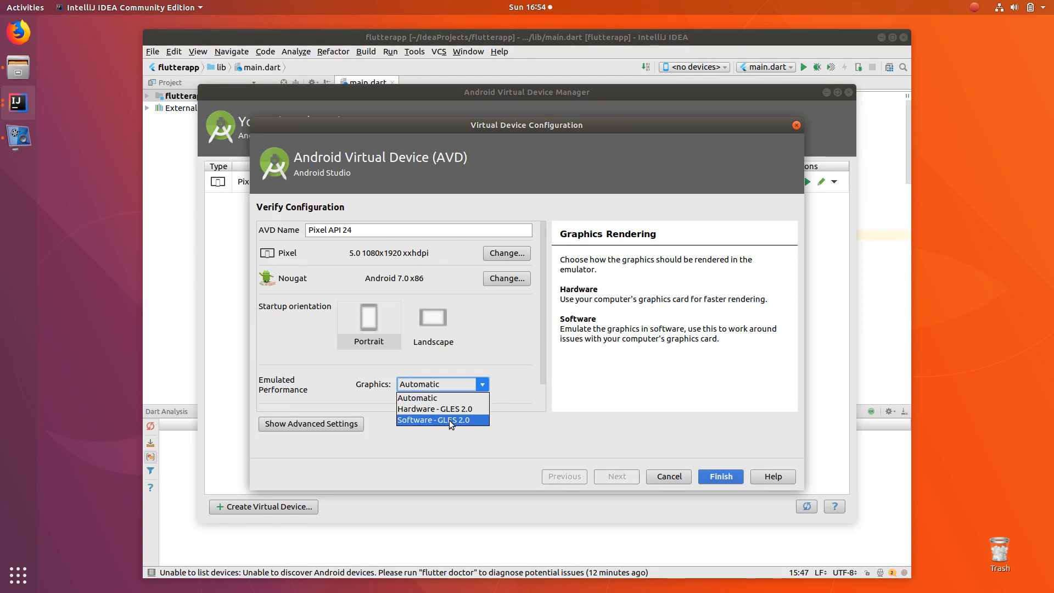
{"action": "left_click", "coordinate": [441, 419]}
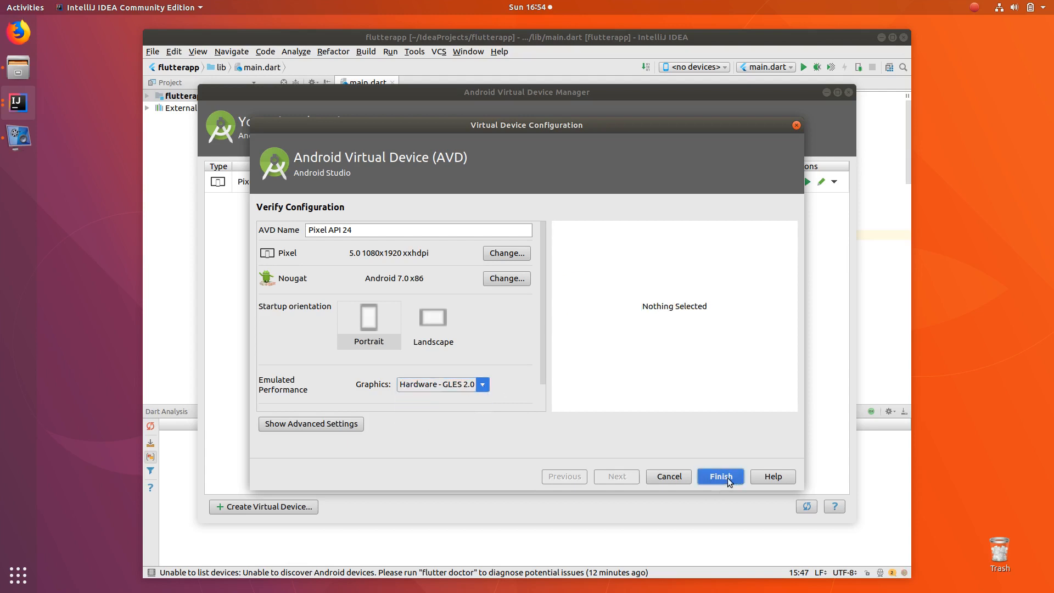
{"action": "left_click", "coordinate": [719, 476]}
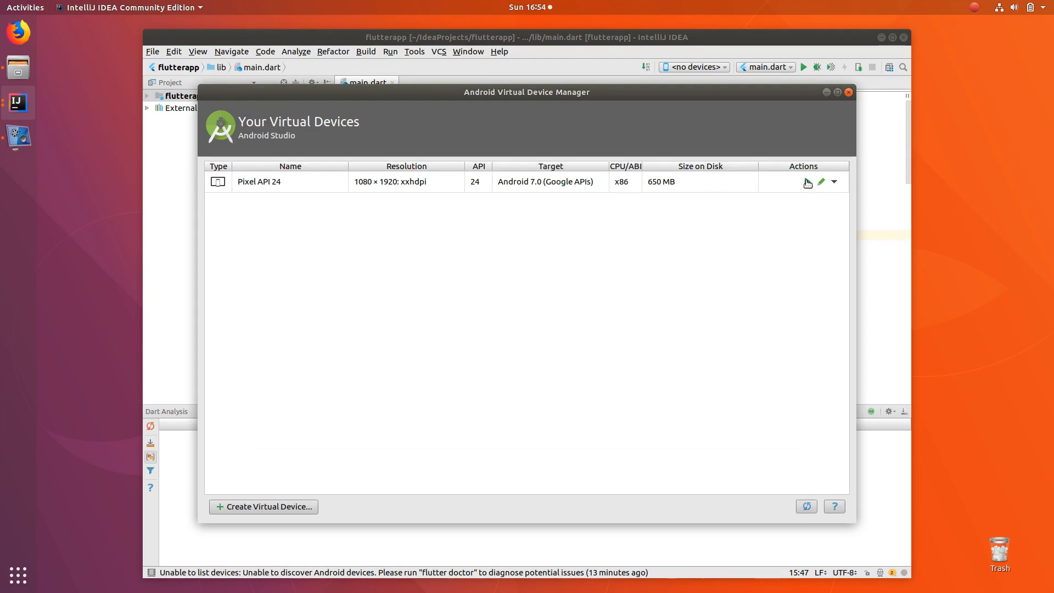
Step: Launch the Pixel API 24 emulator, dismiss the cold boot notice, and return to the editor
{"action": "left_click", "coordinate": [806, 182]}
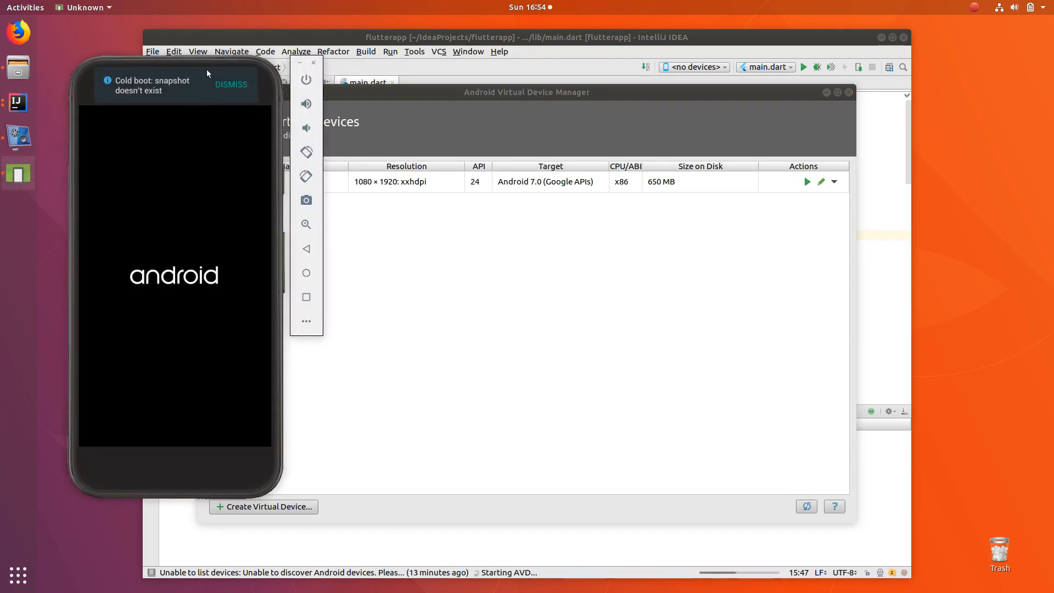
{"action": "left_click", "coordinate": [692, 66]}
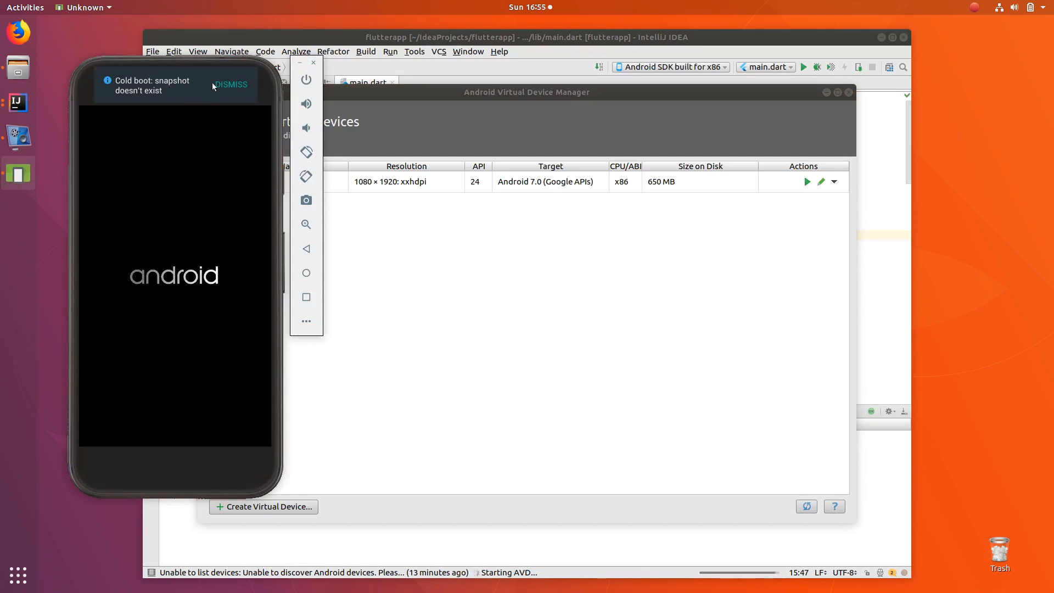
{"action": "mouse_move", "coordinate": [163, 68]}
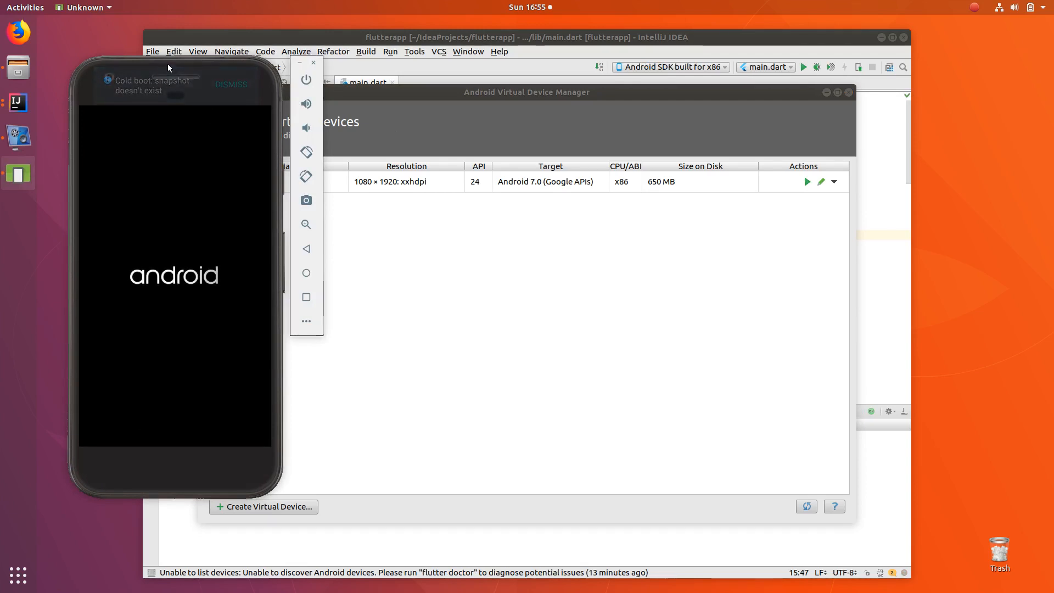
{"action": "left_click", "coordinate": [230, 84]}
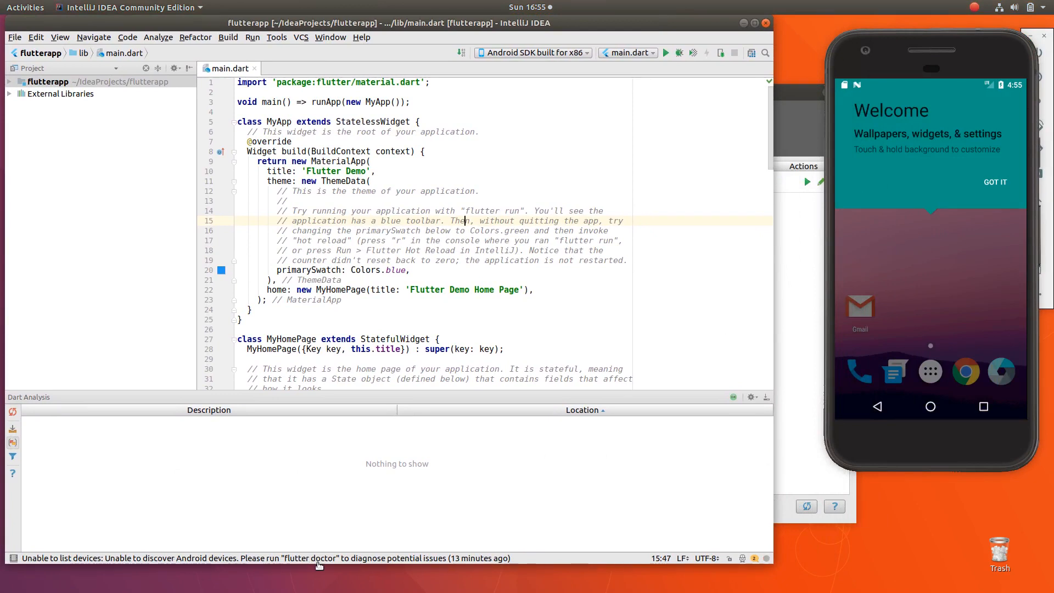
{"action": "mouse_move", "coordinate": [527, 165]}
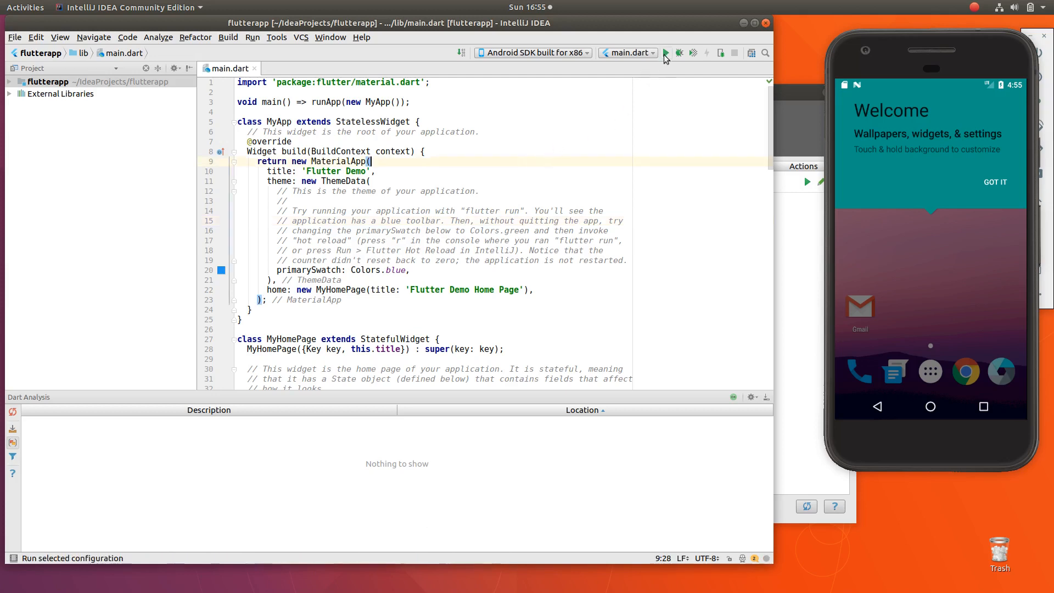
{"action": "mouse_move", "coordinate": [665, 54]}
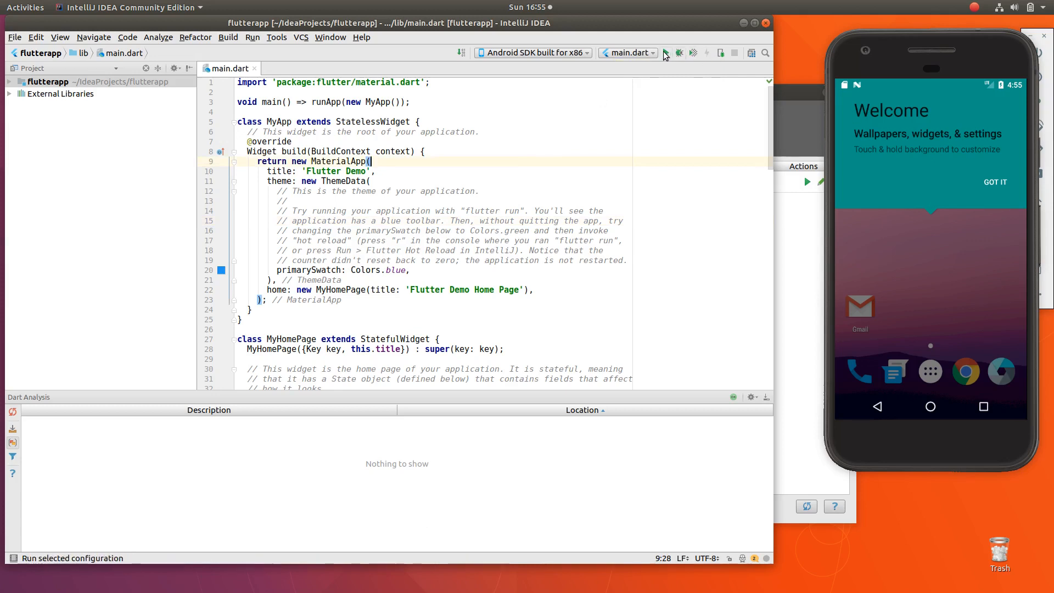
Step: Try running the Flutter app on the emulator, which fails because JAVA_HOME is not set
{"action": "left_click", "coordinate": [665, 52]}
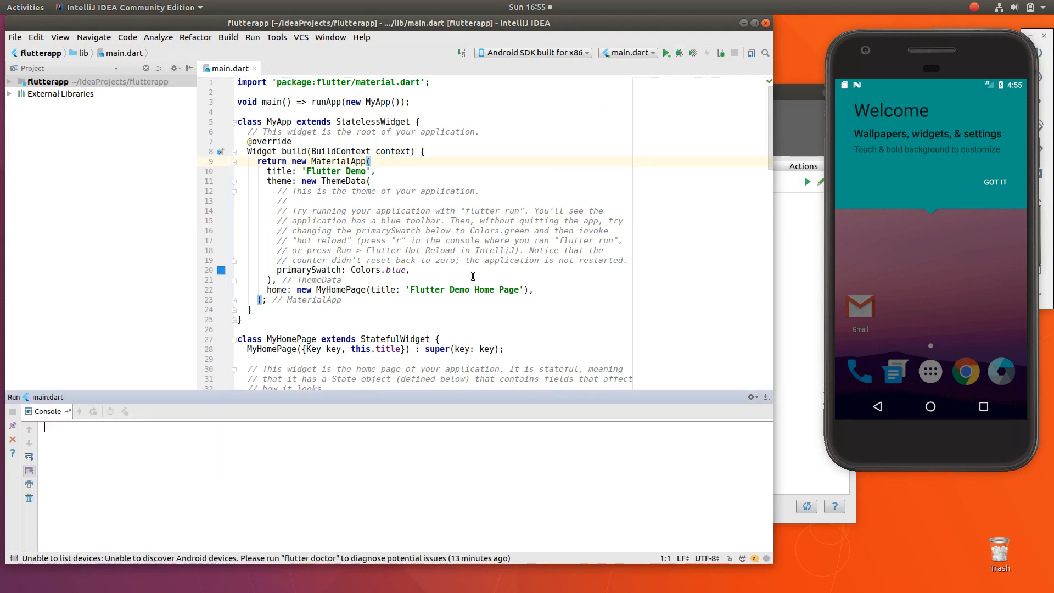
{"action": "left_click", "coordinate": [665, 53]}
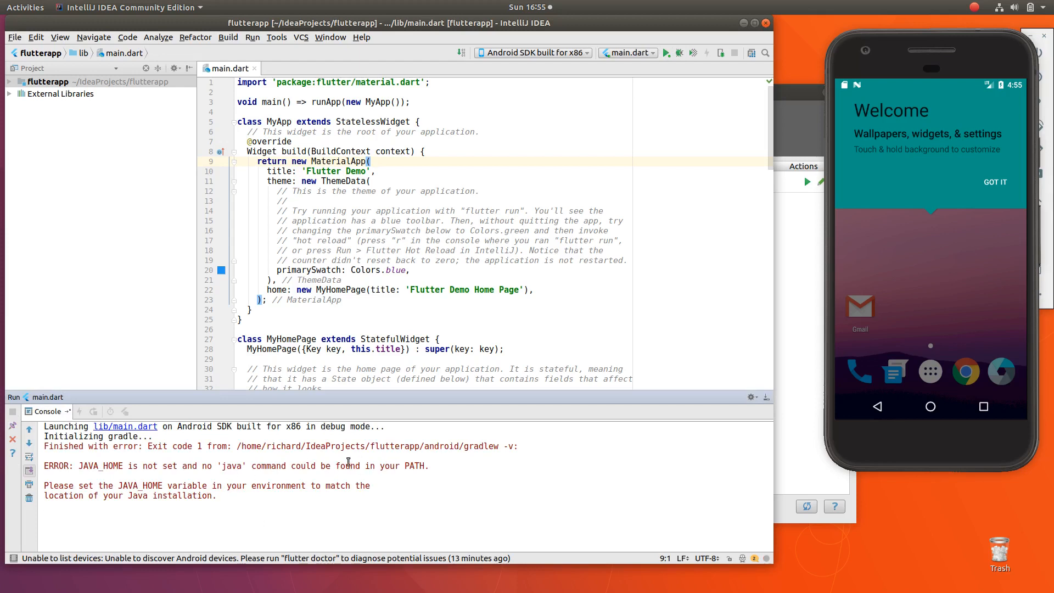
{"action": "mouse_move", "coordinate": [332, 488]}
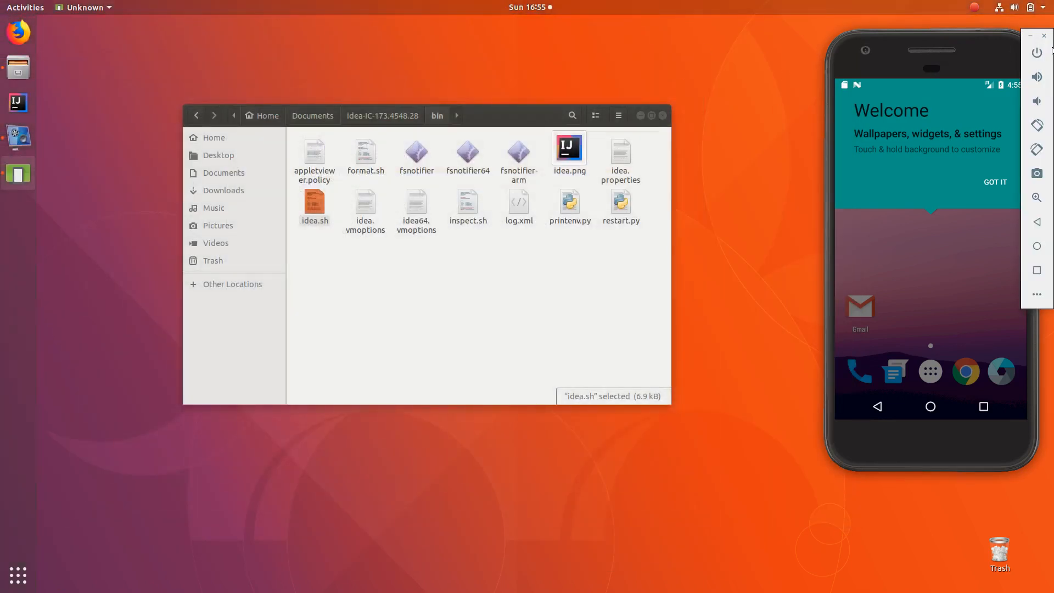
Step: Shut down the emulator and launch studio.sh from Documents/android-studio/bin in Files
{"action": "left_click", "coordinate": [1035, 53]}
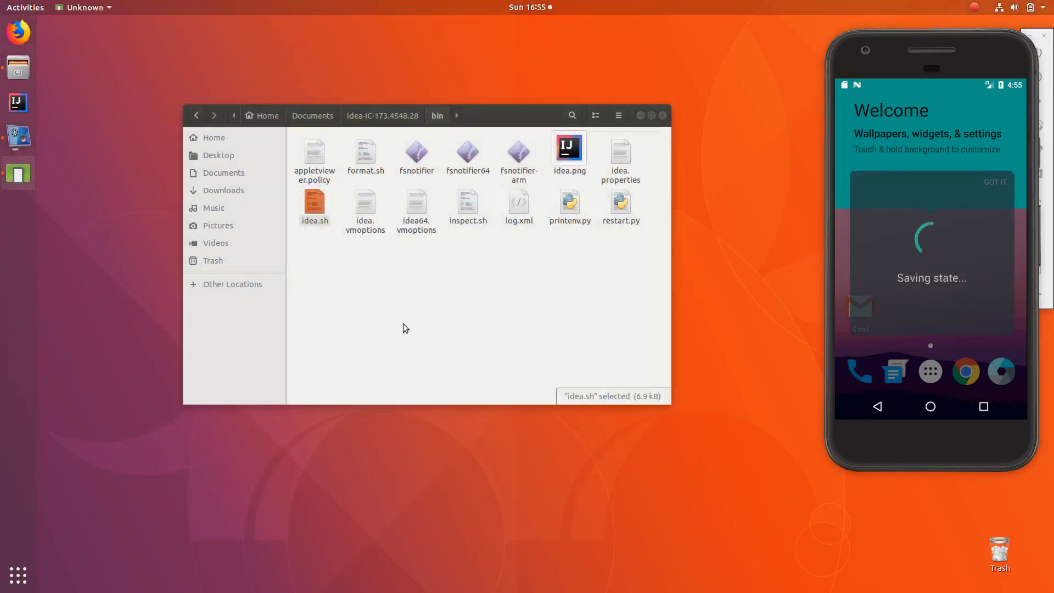
{"action": "left_click", "coordinate": [223, 191]}
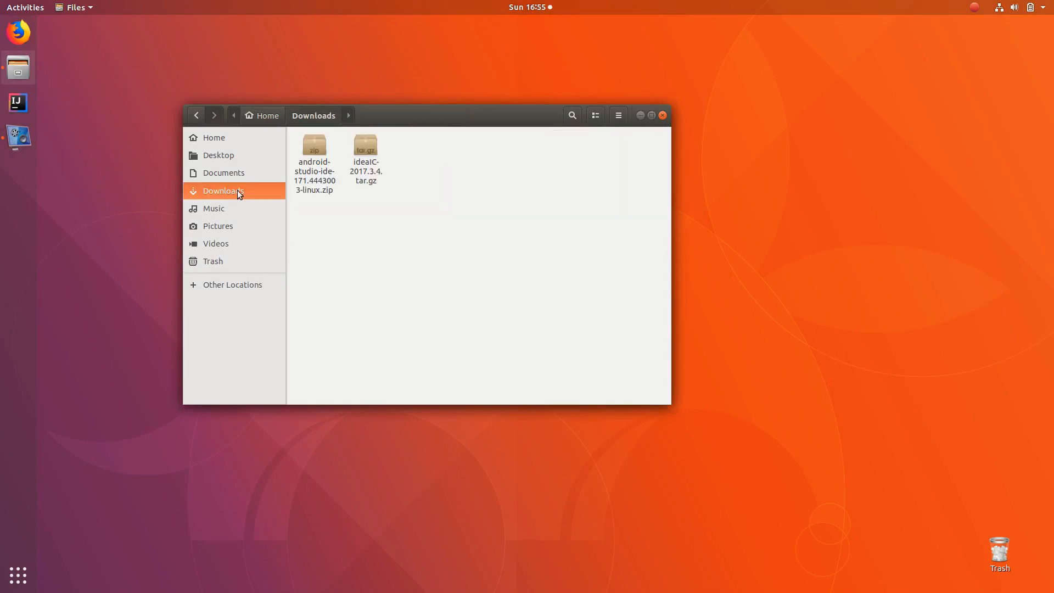
{"action": "left_click", "coordinate": [223, 172]}
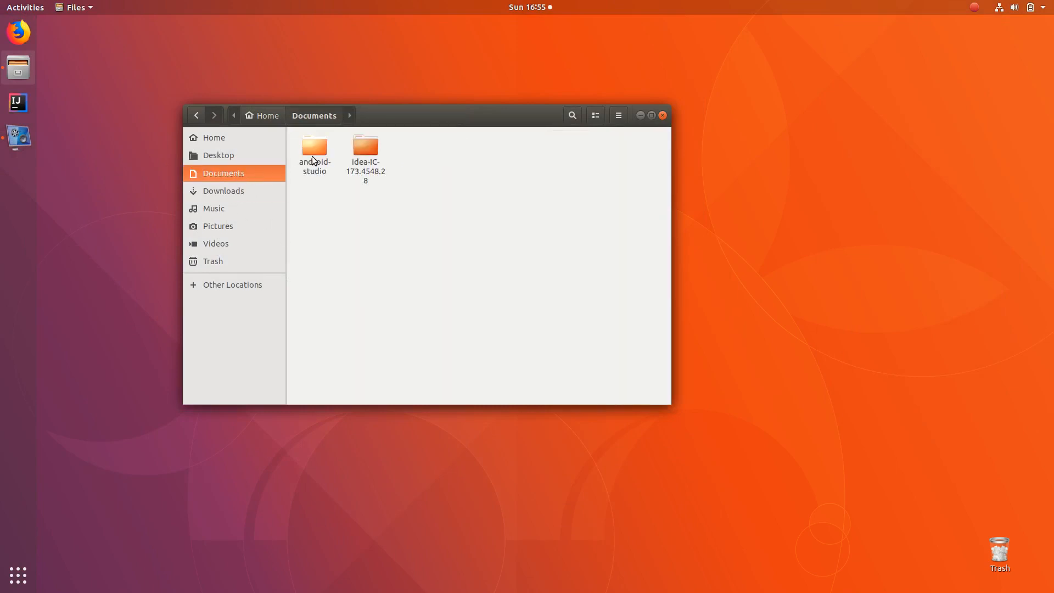
{"action": "double_click", "coordinate": [313, 147]}
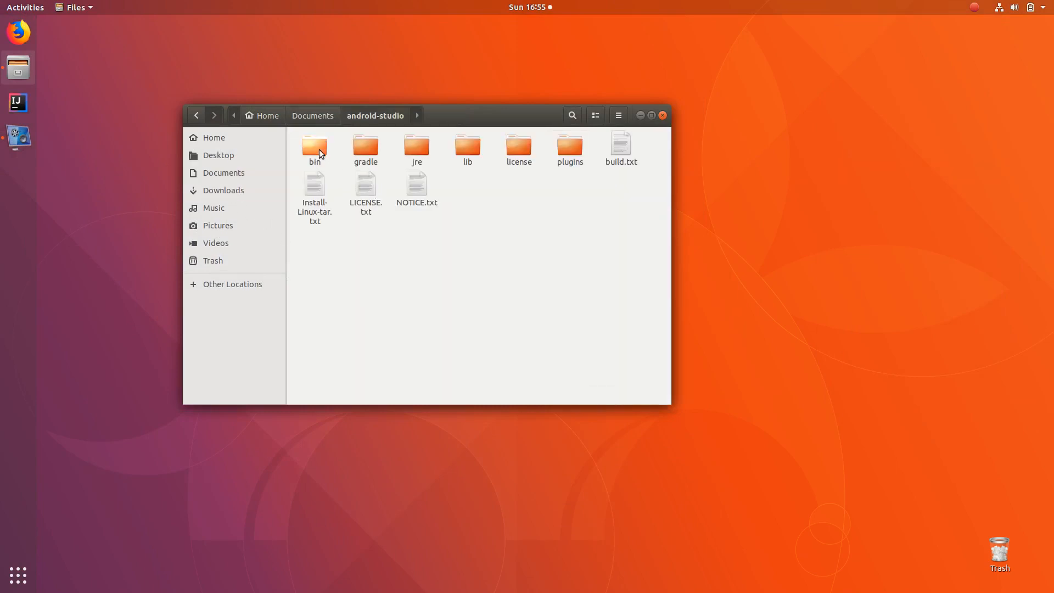
{"action": "double_click", "coordinate": [315, 147]}
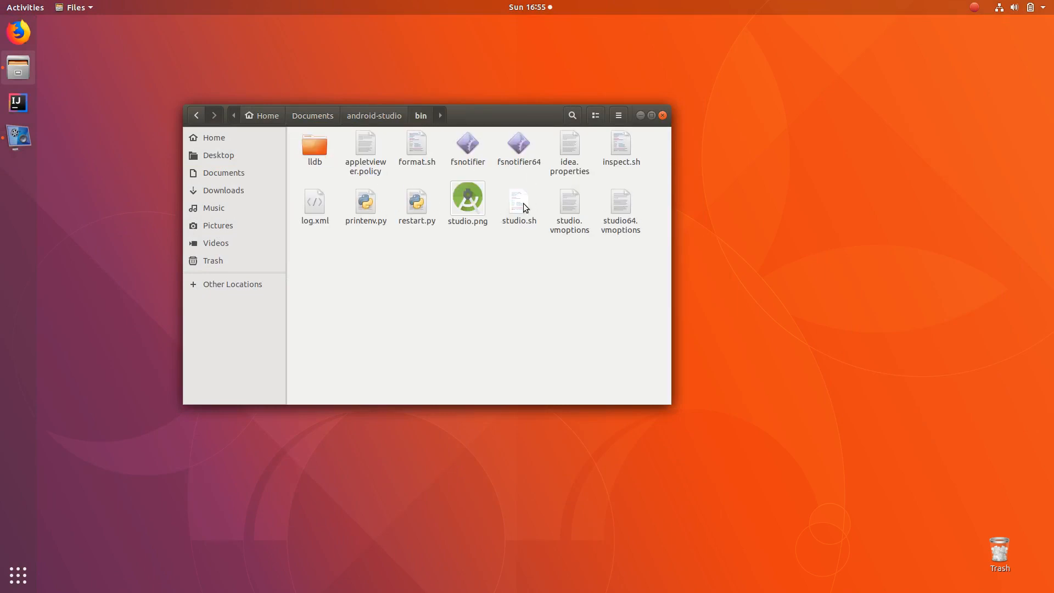
{"action": "double_click", "coordinate": [517, 199]}
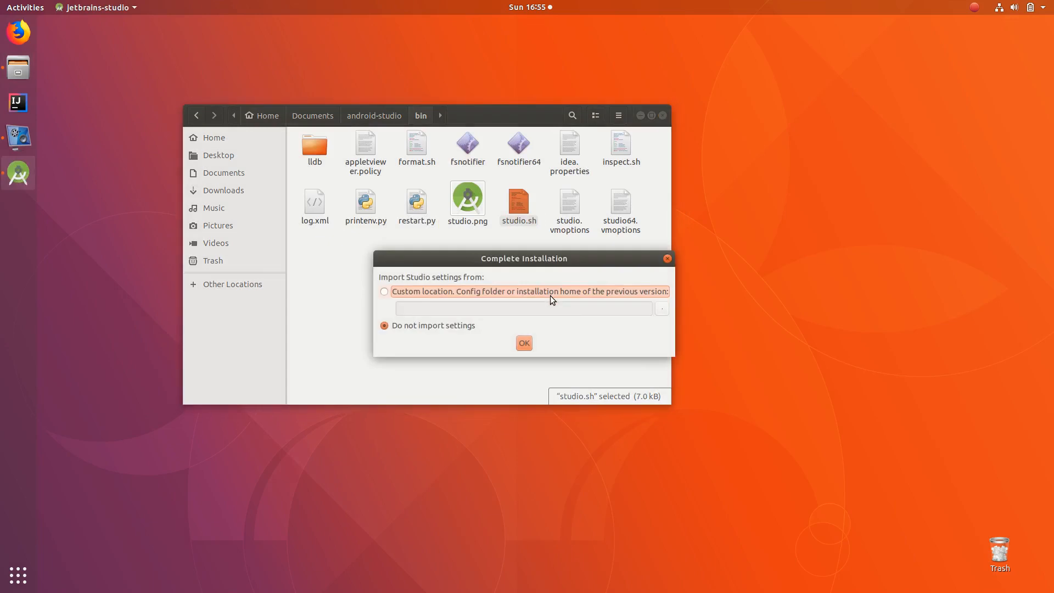
Step: Skip importing settings and finish the setup wizard with Standard install and IntelliJ theme
{"action": "left_click", "coordinate": [524, 343]}
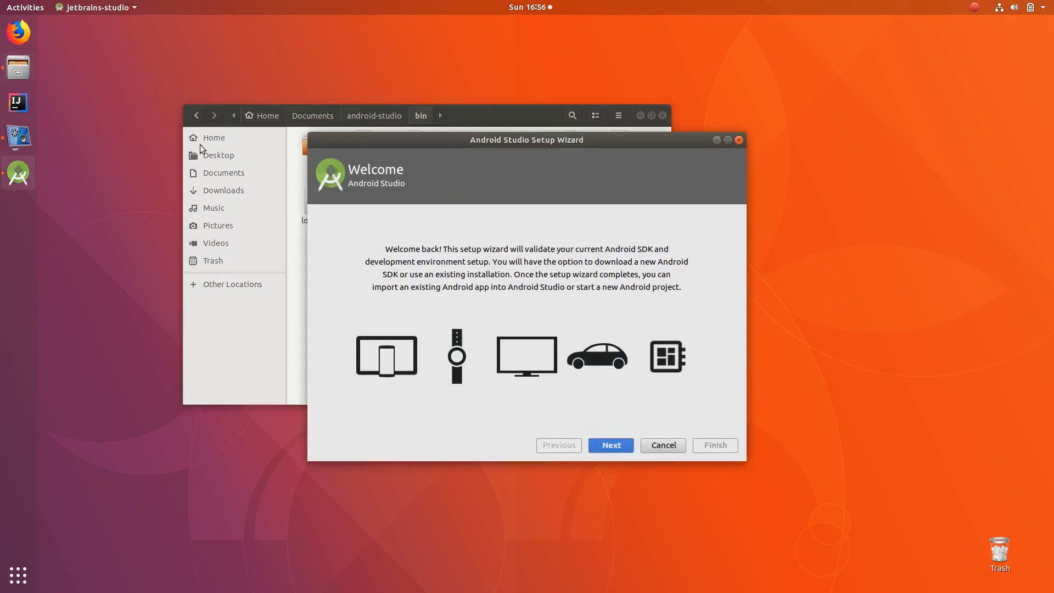
{"action": "mouse_move", "coordinate": [560, 388]}
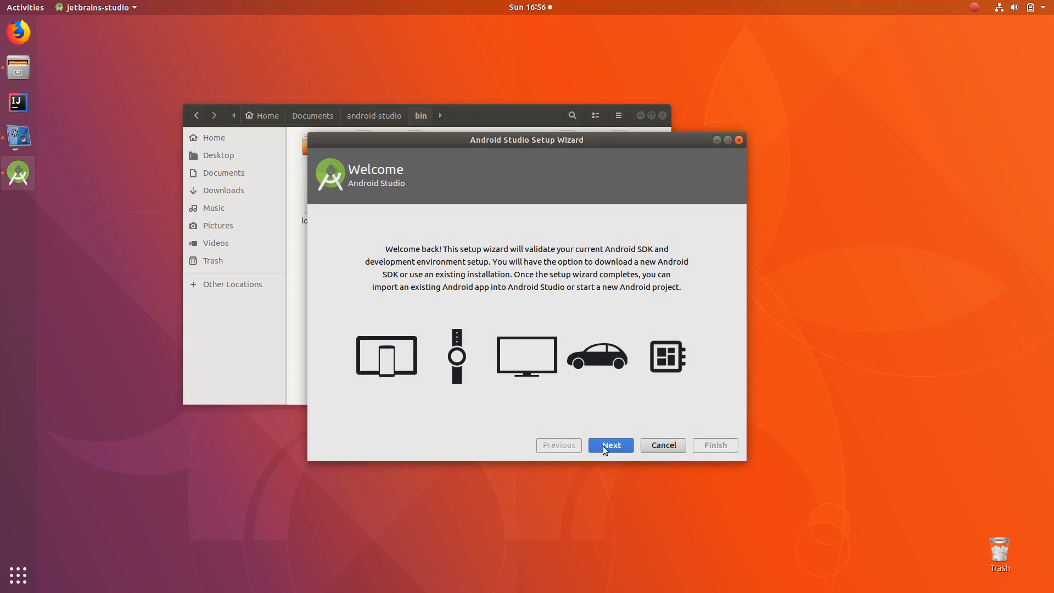
{"action": "left_click", "coordinate": [610, 445]}
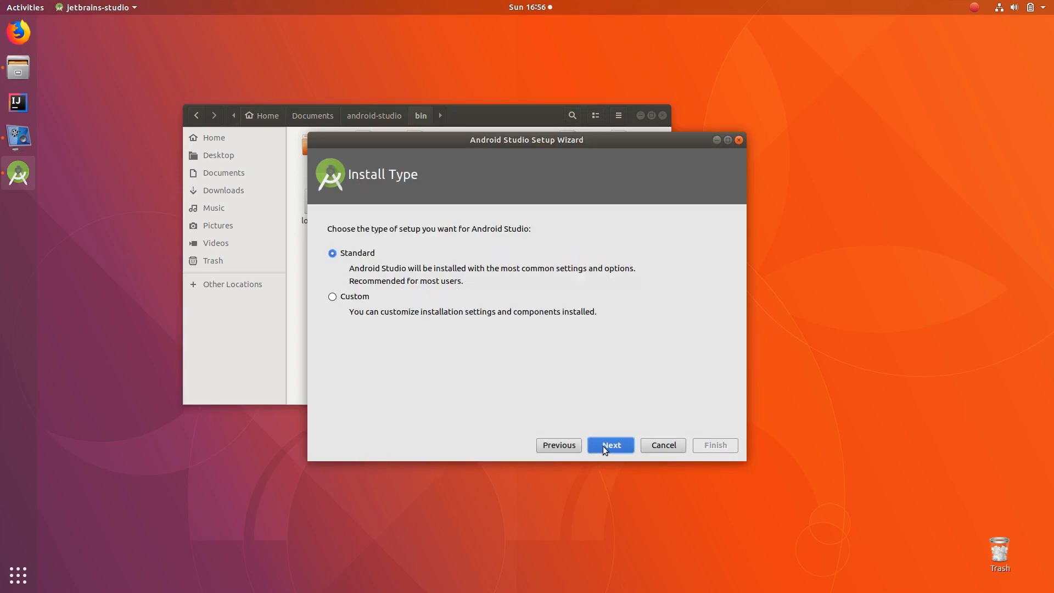
{"action": "left_click", "coordinate": [609, 445]}
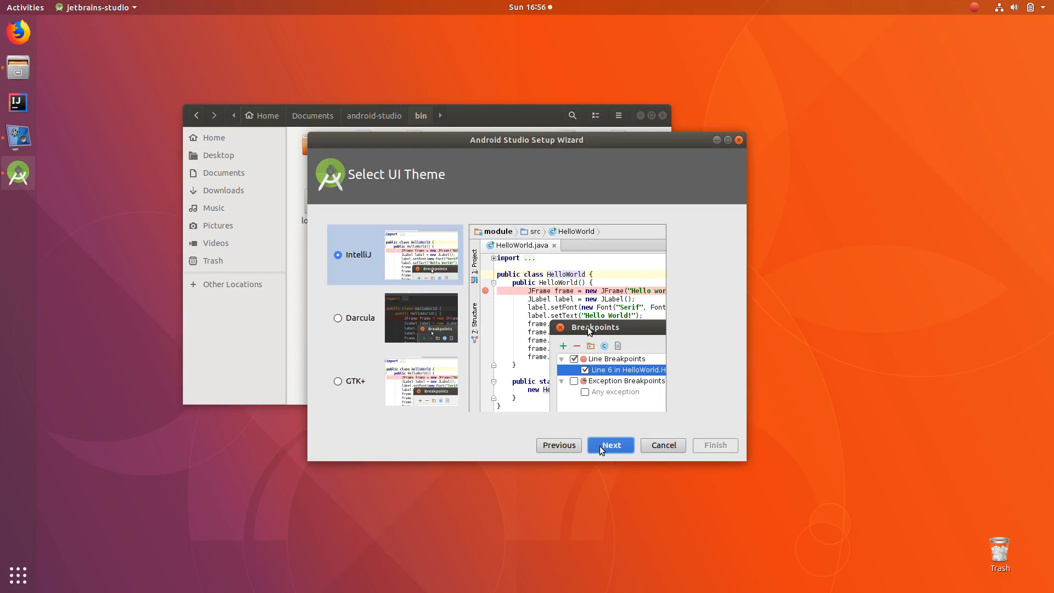
{"action": "left_click", "coordinate": [609, 445]}
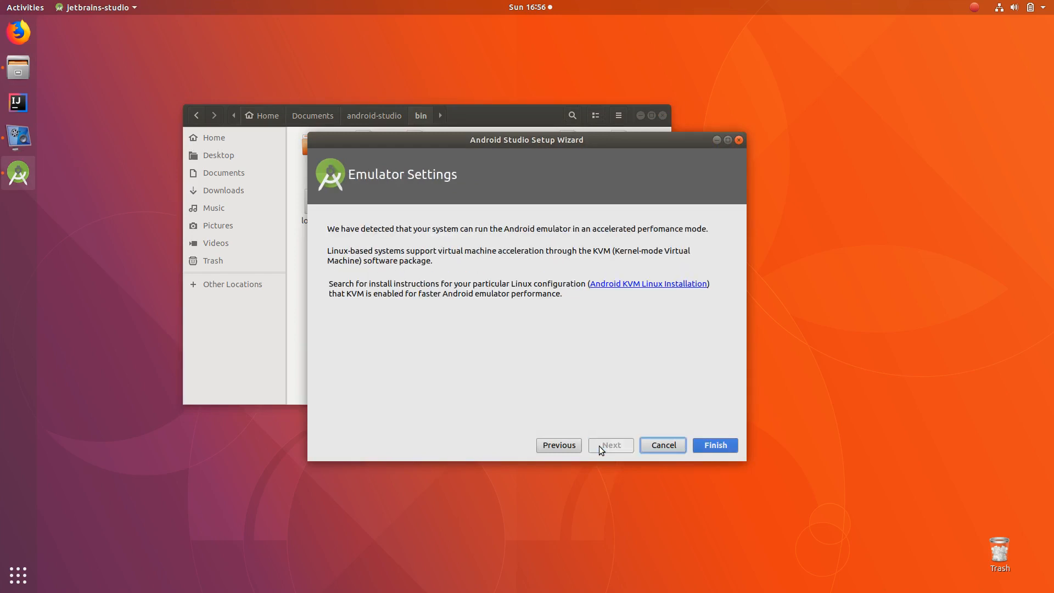
{"action": "left_click", "coordinate": [713, 444]}
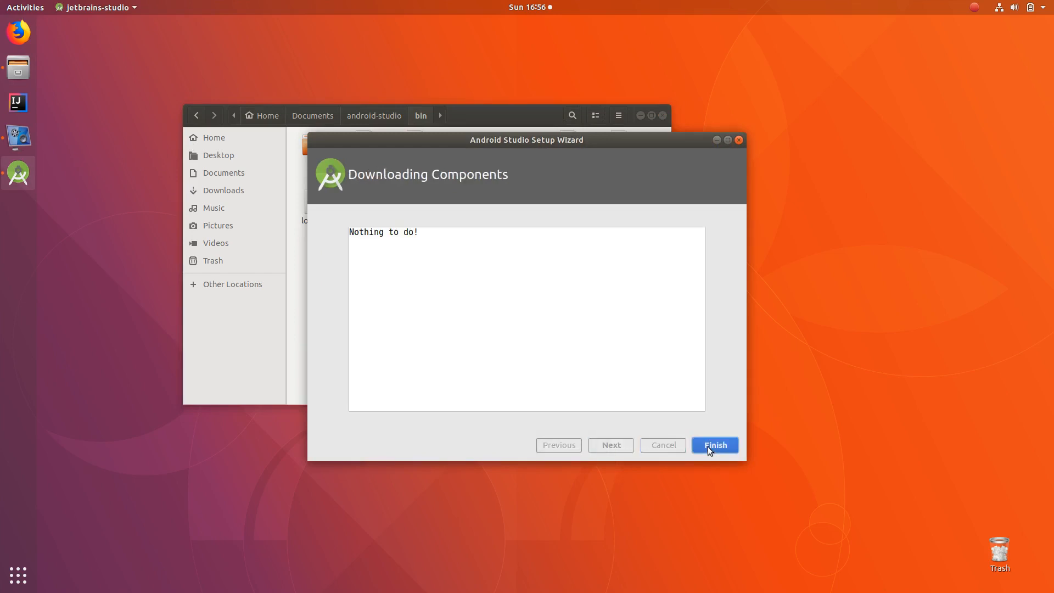
{"action": "left_click", "coordinate": [714, 445]}
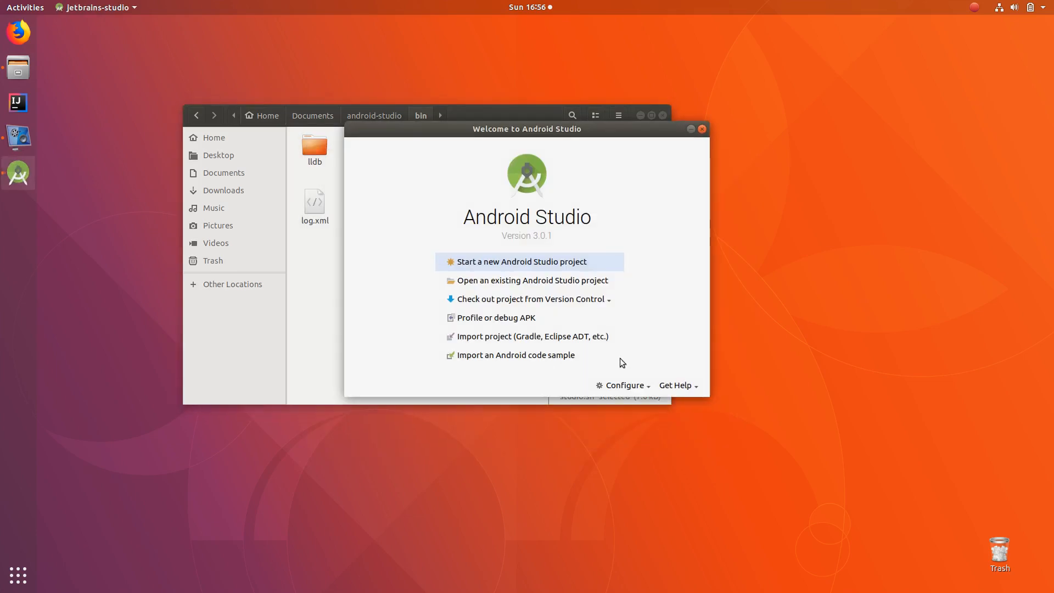
{"action": "mouse_move", "coordinate": [554, 262]}
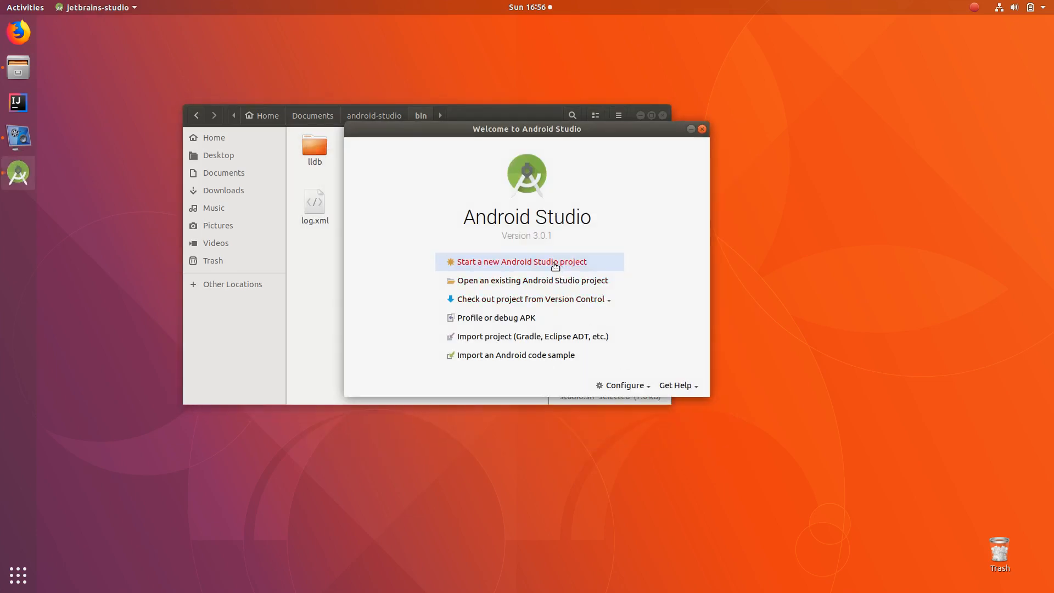
Step: Create the MyApplication project with default location and an Empty Activity named MainActivity
{"action": "left_click", "coordinate": [521, 261]}
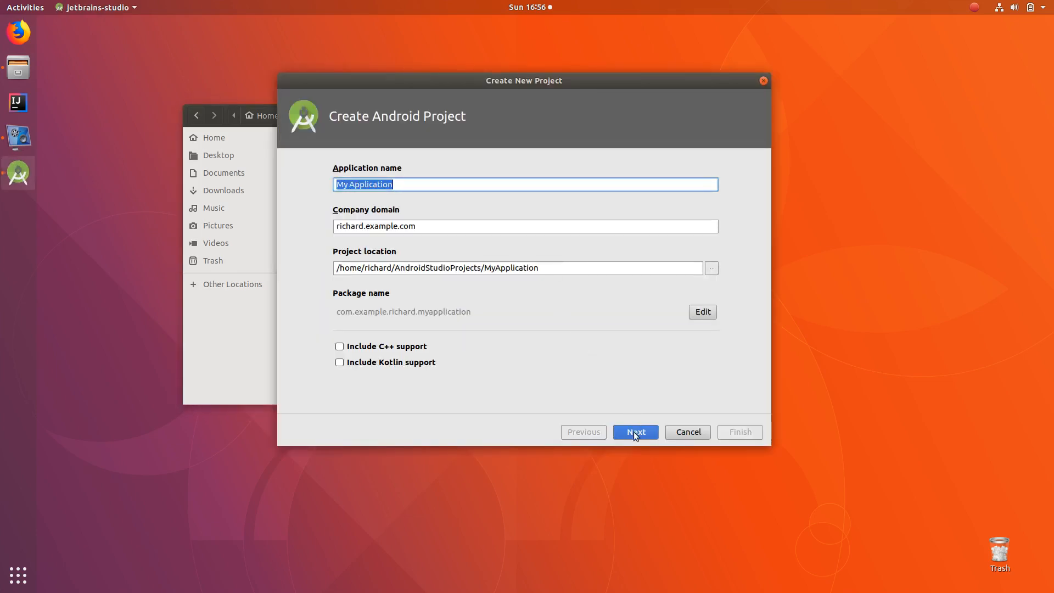
{"action": "left_click", "coordinate": [634, 431]}
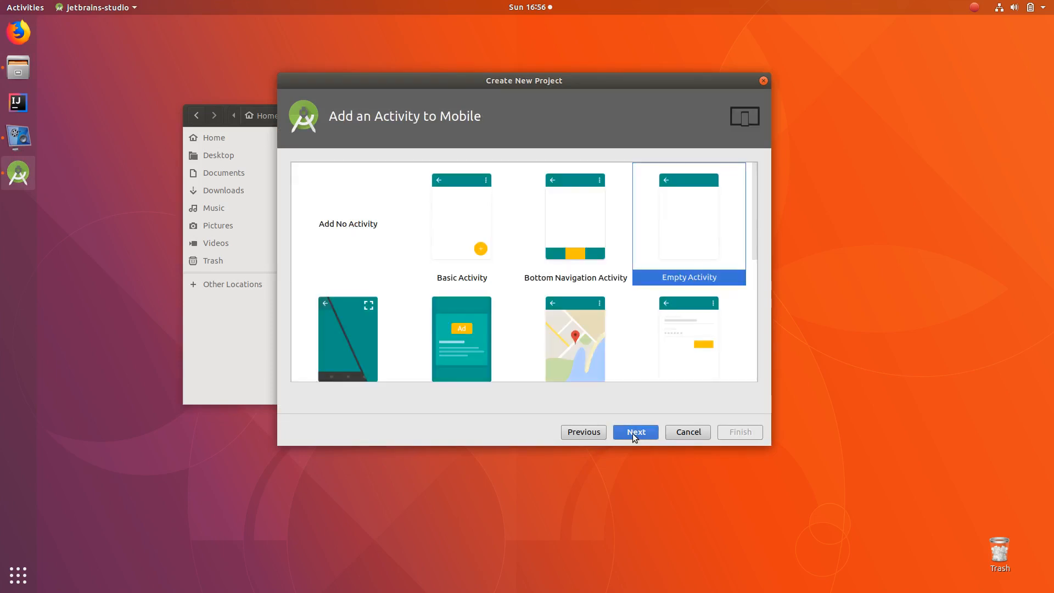
{"action": "left_click", "coordinate": [634, 432]}
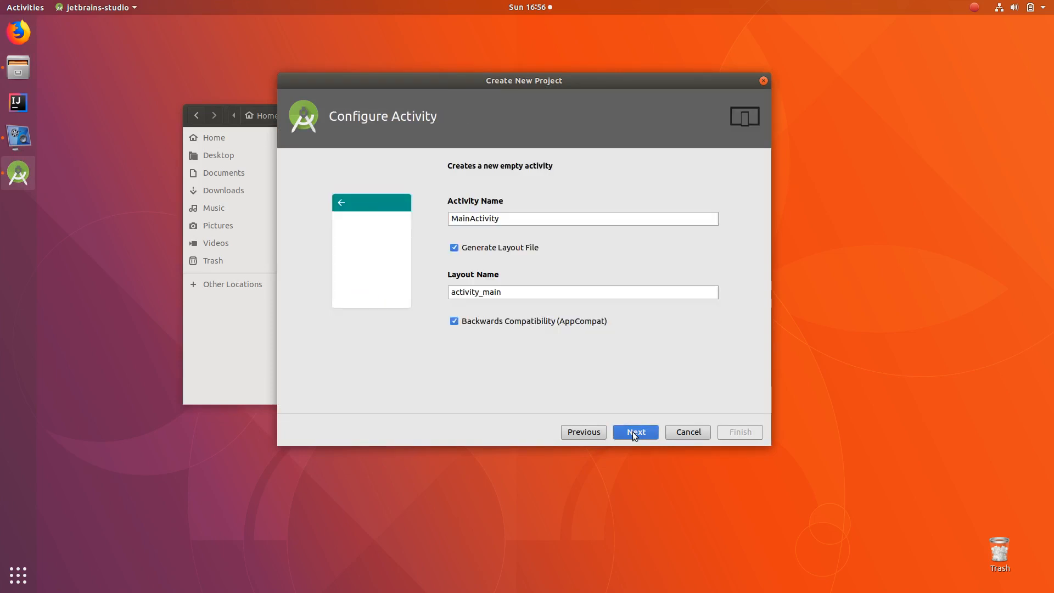
{"action": "left_click", "coordinate": [635, 431]}
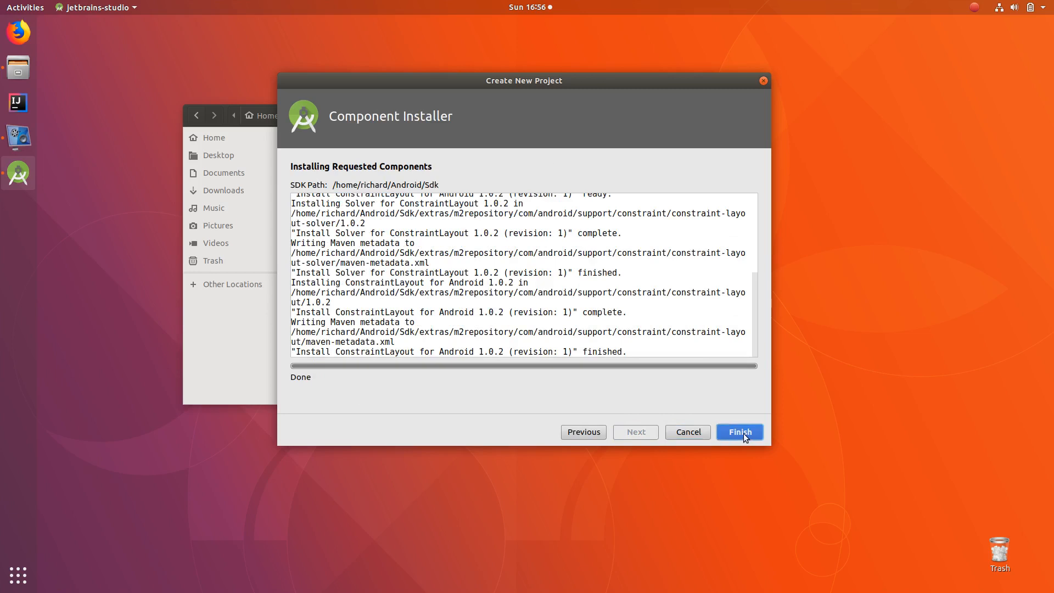
{"action": "left_click", "coordinate": [739, 431]}
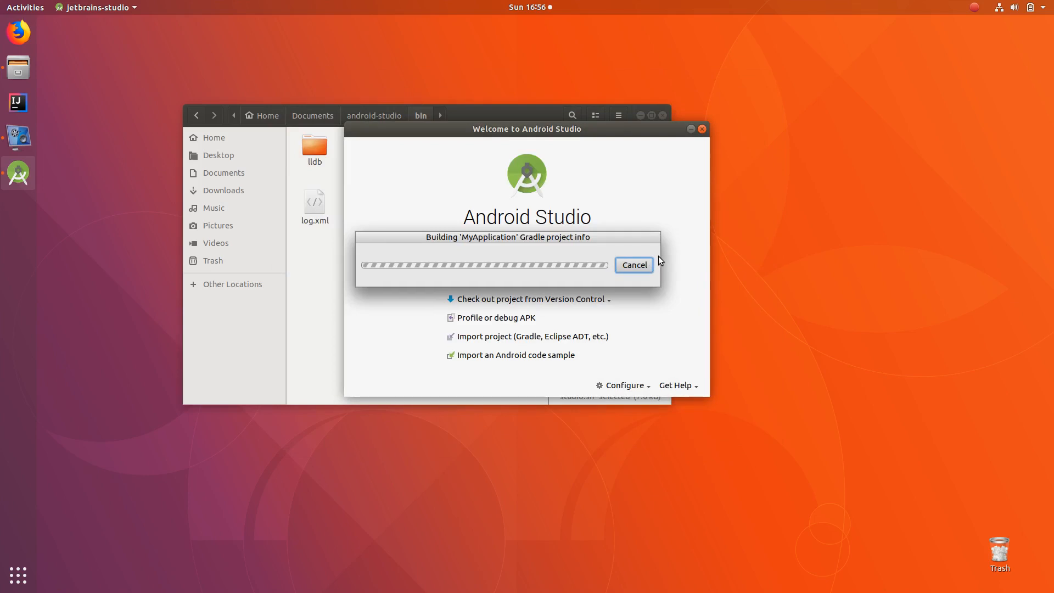
{"action": "mouse_move", "coordinate": [553, 241]}
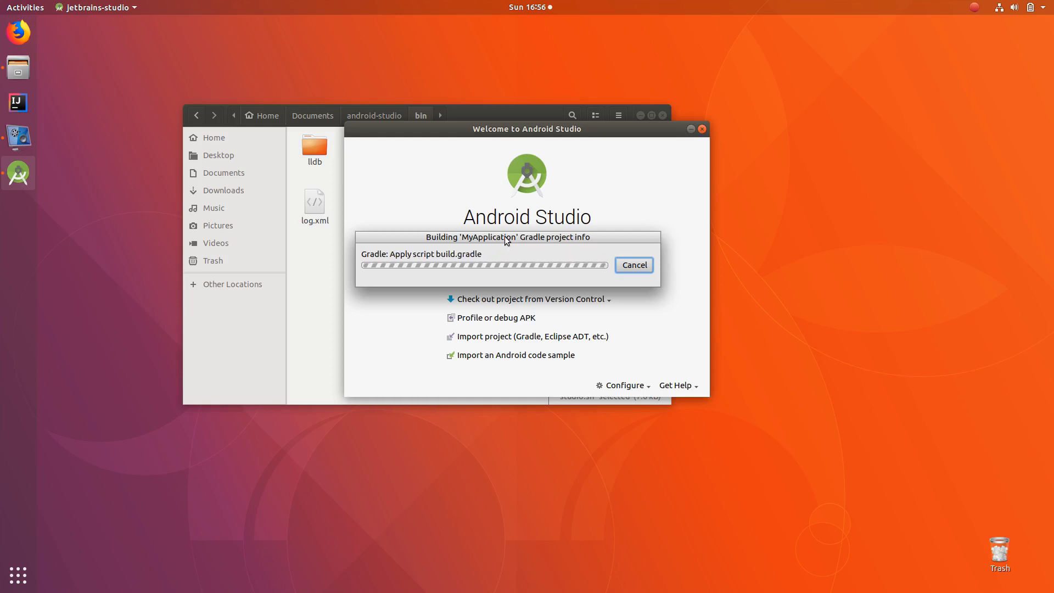
{"action": "left_click", "coordinate": [632, 264]}
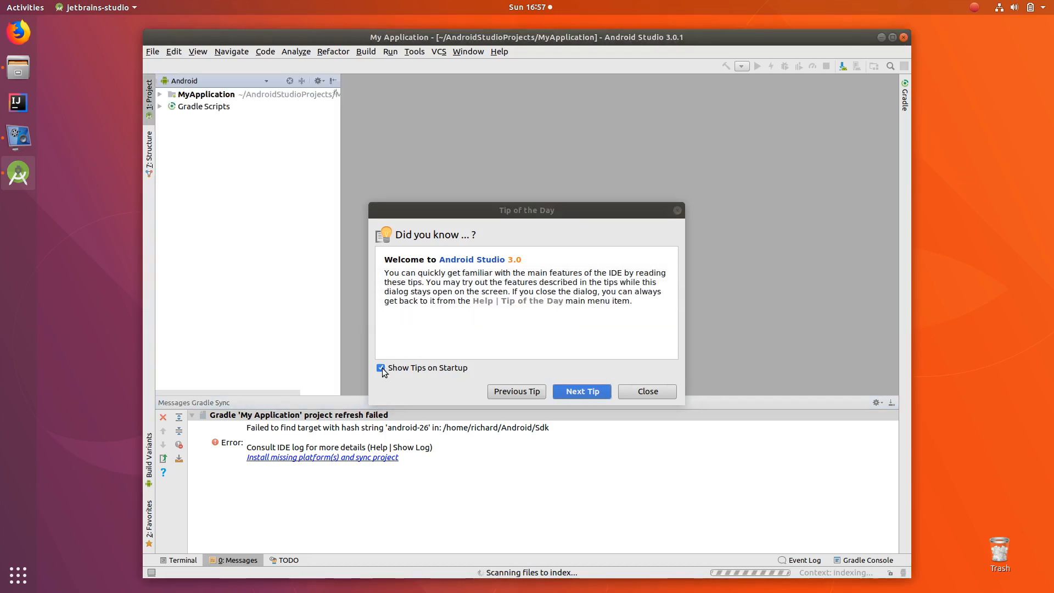
Step: Turn off Show Tips on Startup, close the tip dialog, and exit Android Studio
{"action": "left_click", "coordinate": [380, 368]}
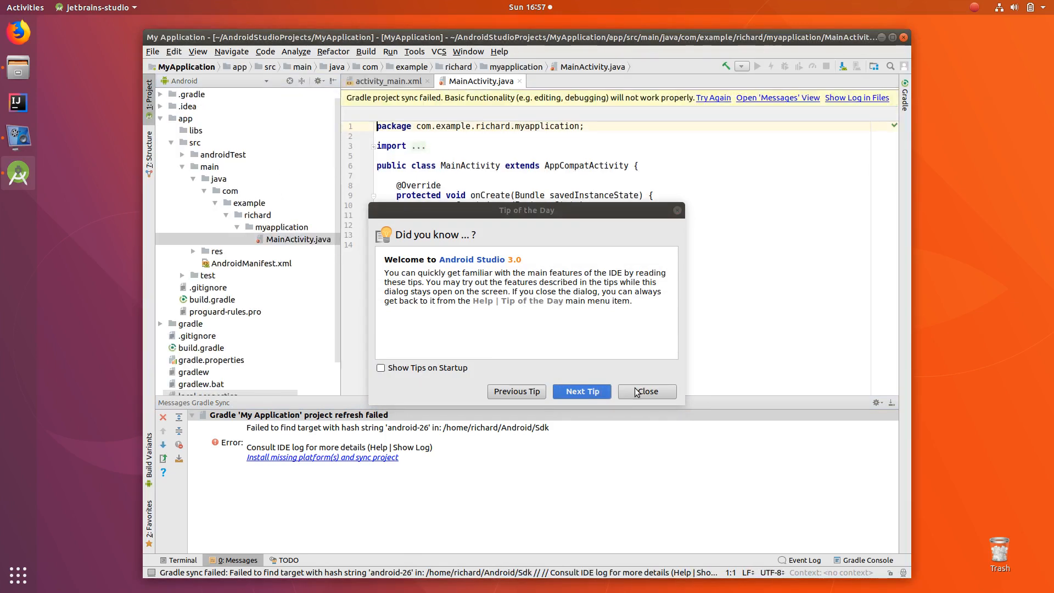
{"action": "left_click", "coordinate": [645, 391]}
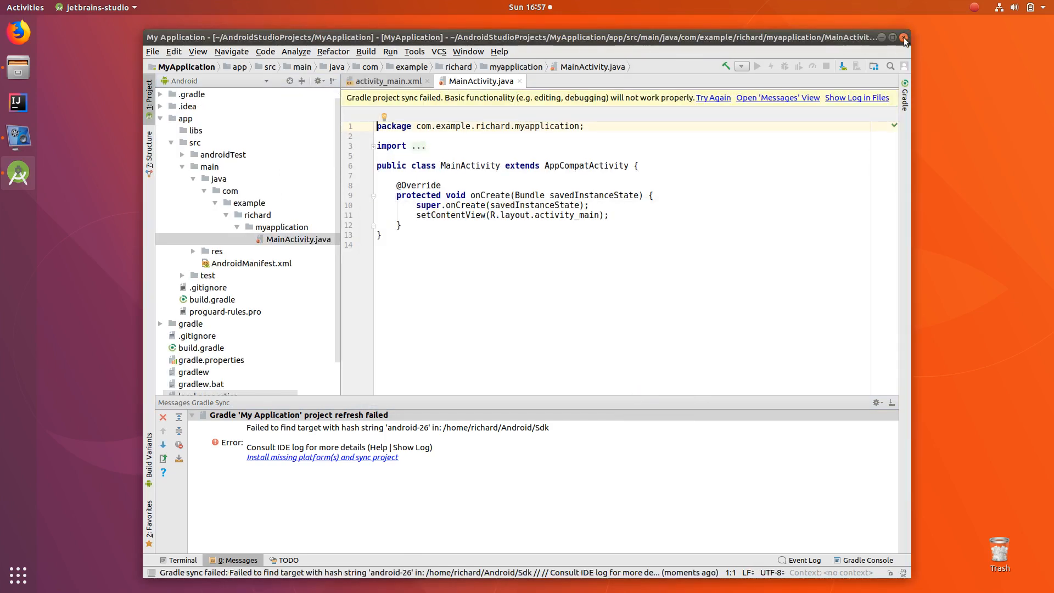
{"action": "left_click", "coordinate": [904, 36]}
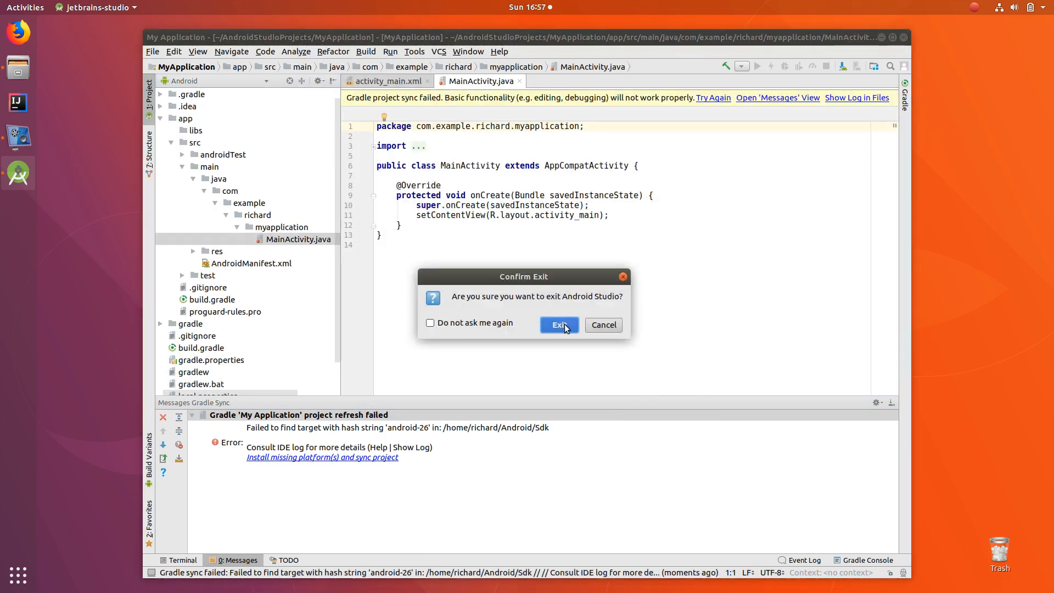
{"action": "left_click", "coordinate": [557, 325]}
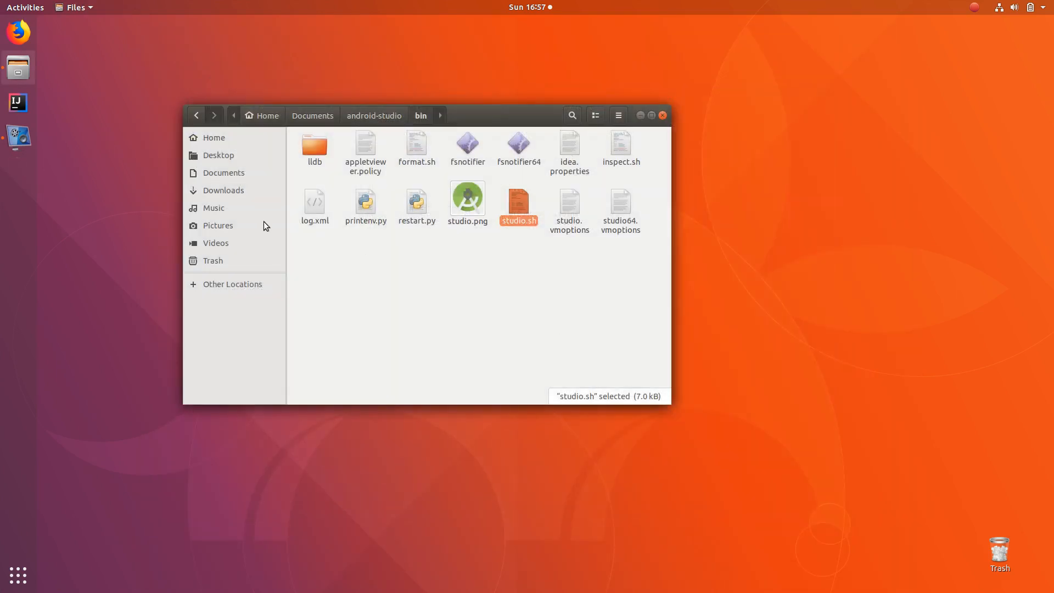
{"action": "mouse_move", "coordinate": [18, 103]}
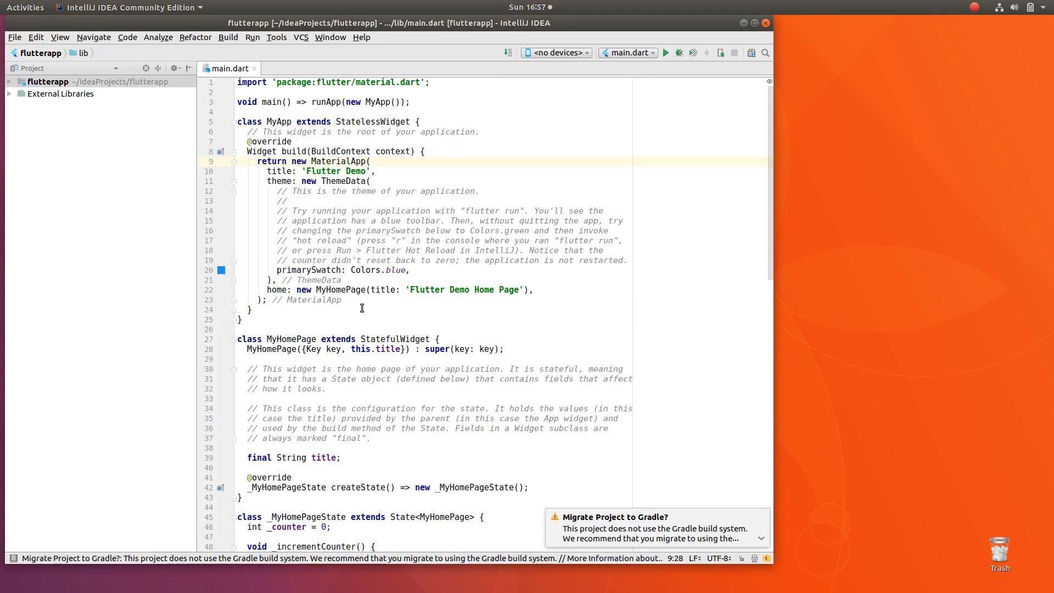
{"action": "mouse_move", "coordinate": [439, 311]}
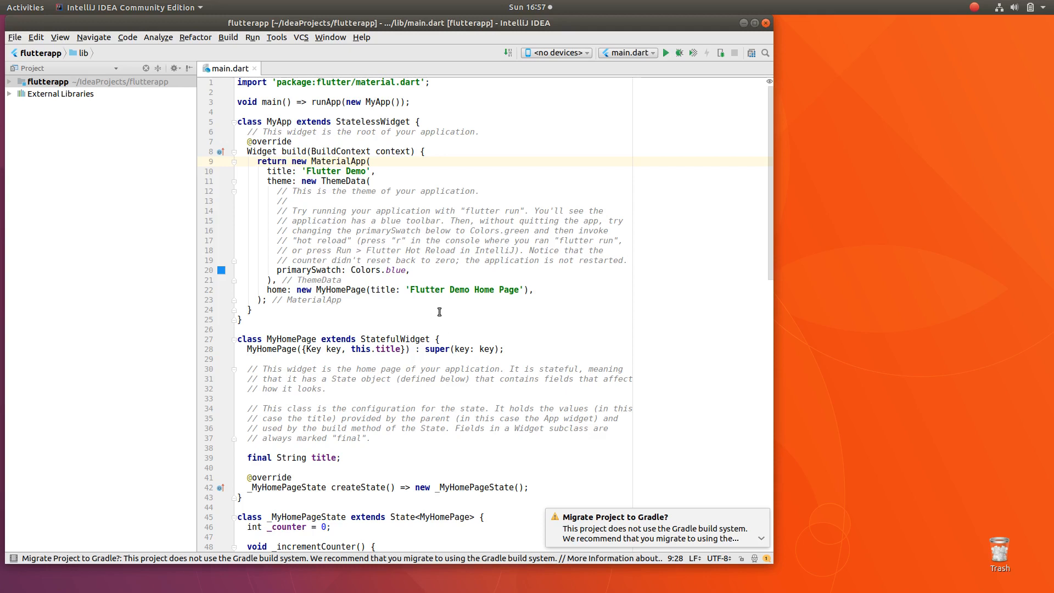
{"action": "mouse_move", "coordinate": [665, 526]}
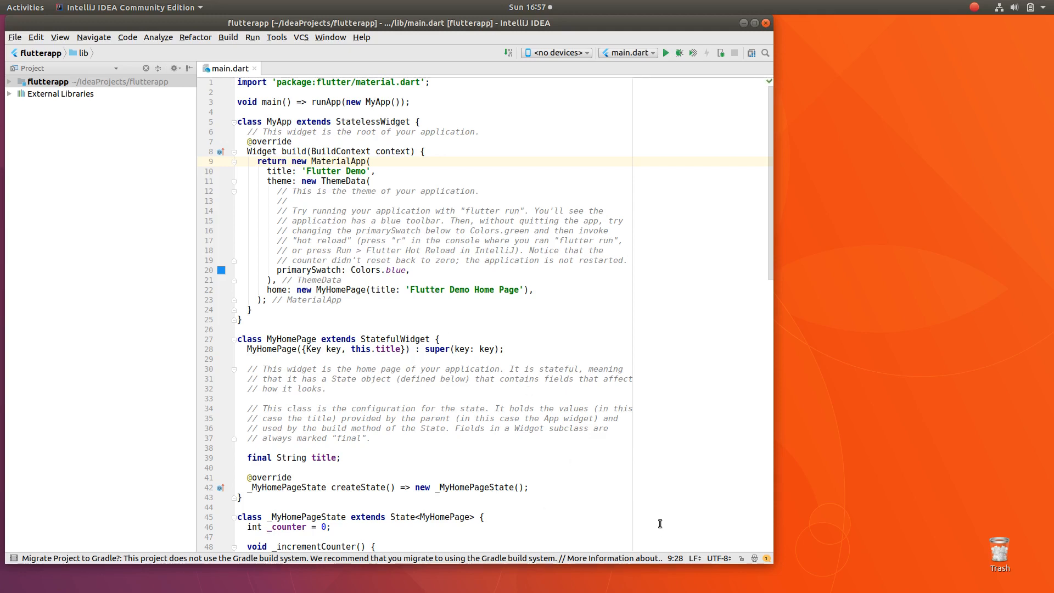
{"action": "mouse_move", "coordinate": [478, 301]}
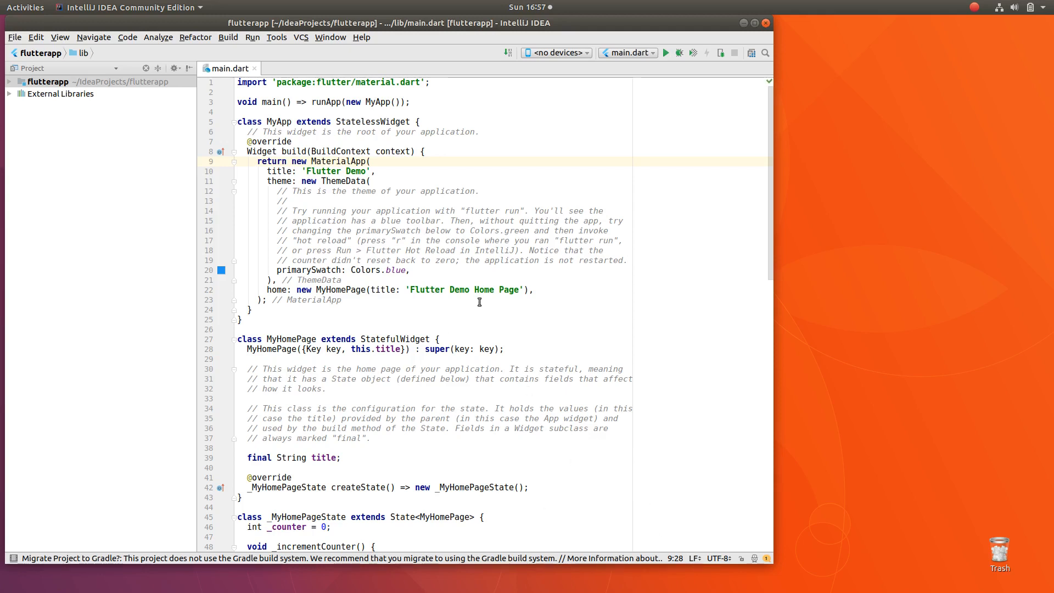
{"action": "mouse_move", "coordinate": [455, 309]}
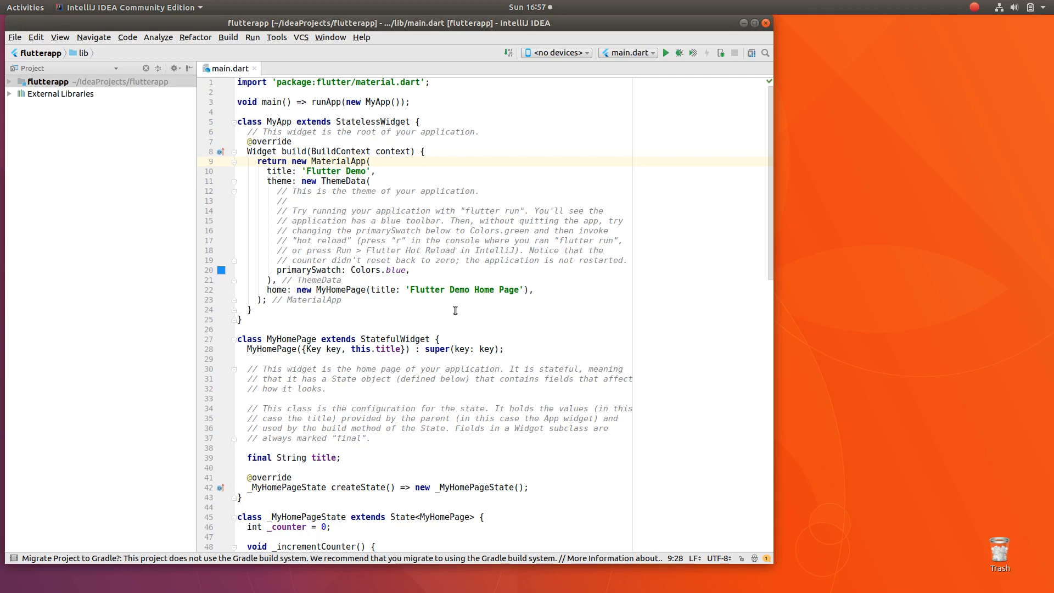
{"action": "mouse_move", "coordinate": [575, 317]}
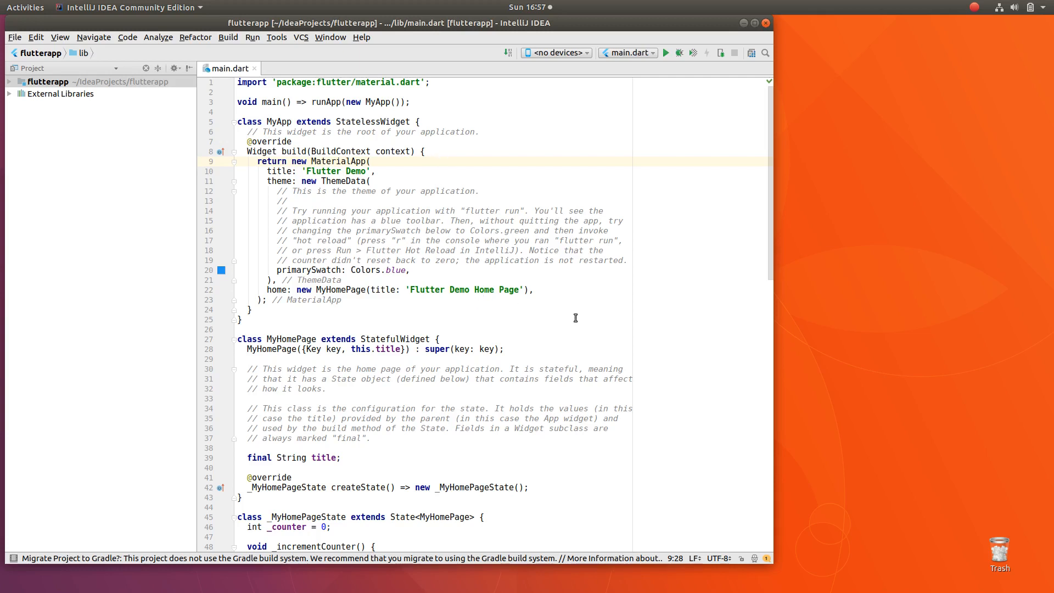
{"action": "mouse_move", "coordinate": [551, 496]}
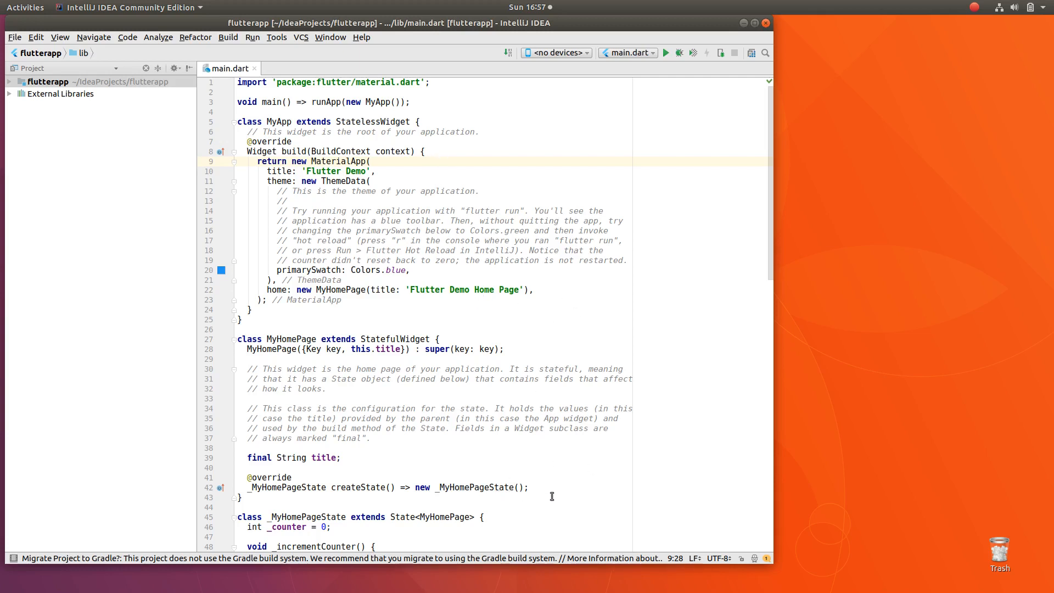
{"action": "mouse_move", "coordinate": [567, 113]}
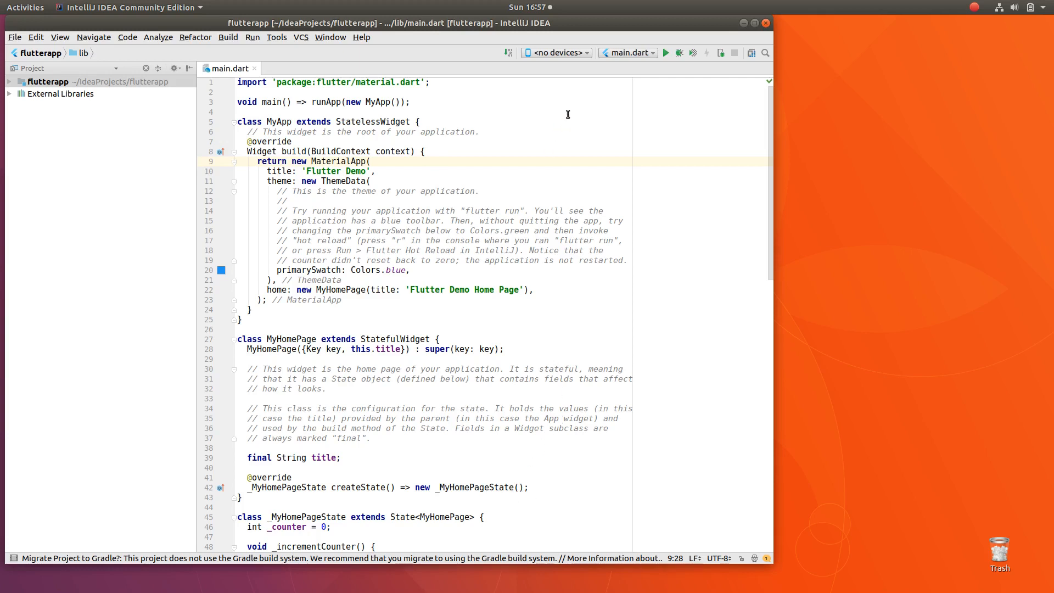
Step: Open the '<no devices>' target device list in the flutterapp toolbar
{"action": "left_click", "coordinate": [554, 53]}
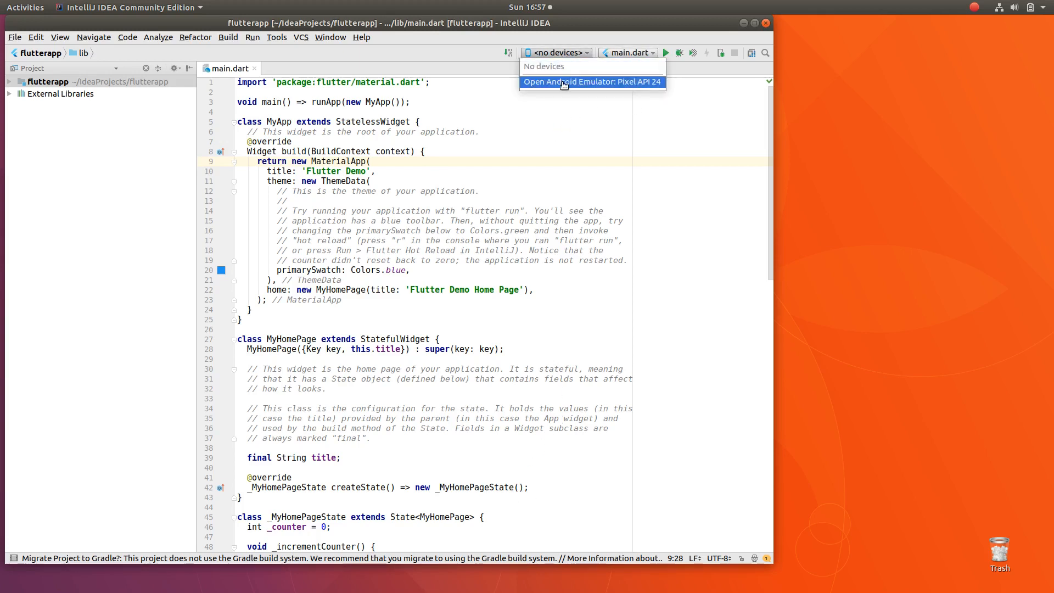
Step: Start the Pixel API 24 emulator and run main.dart on it in debug mode
{"action": "left_click", "coordinate": [591, 81]}
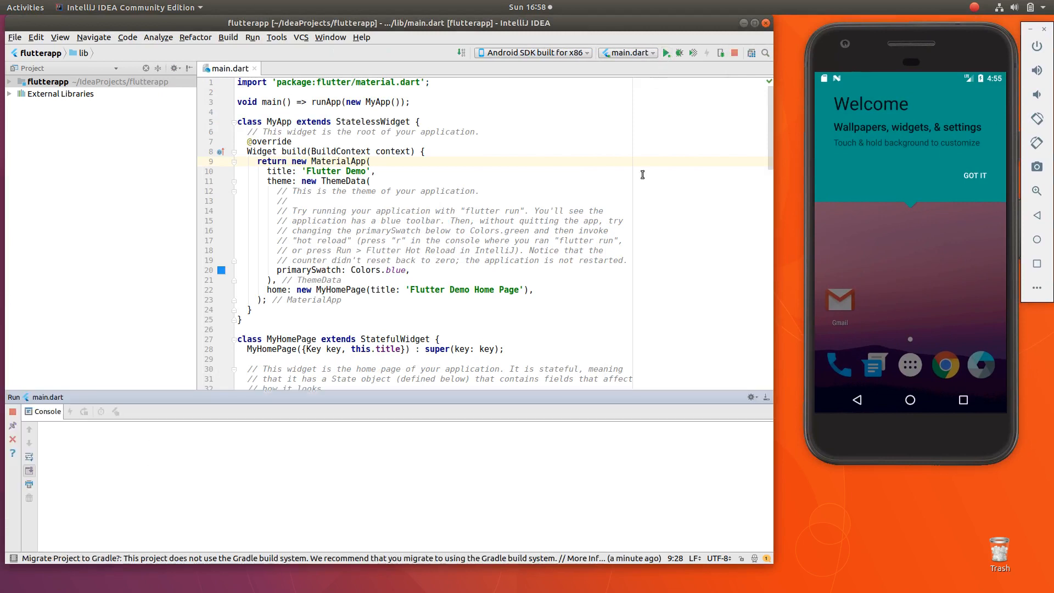
{"action": "left_click", "coordinate": [664, 52]}
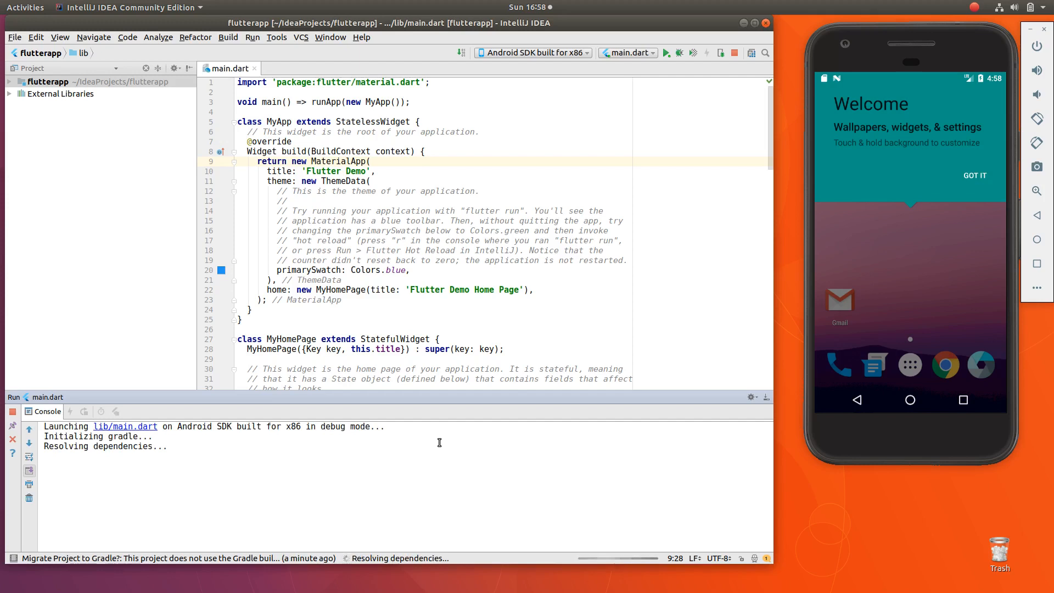
{"action": "mouse_move", "coordinate": [101, 496]}
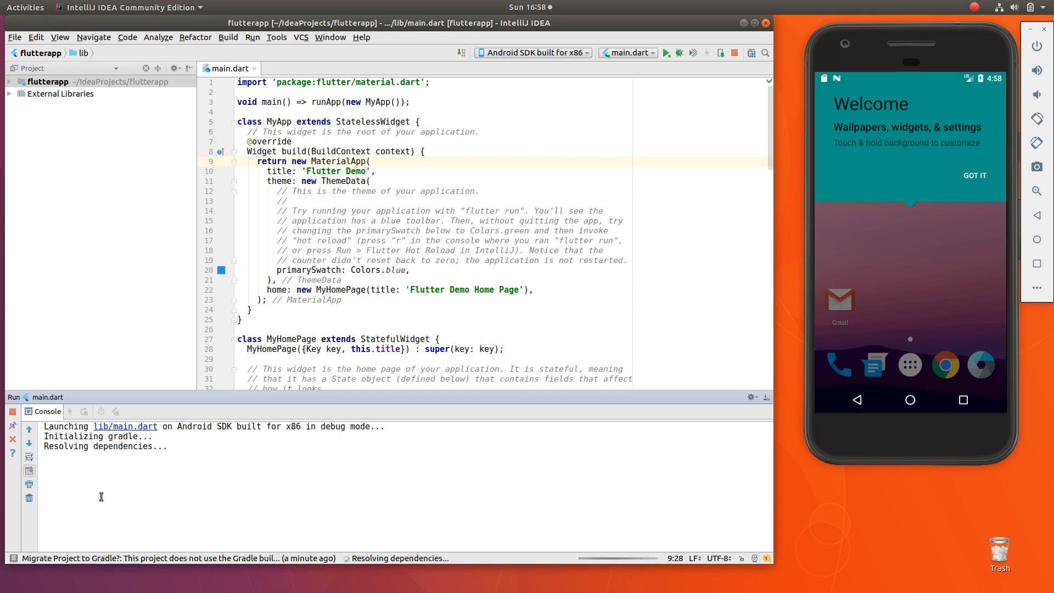
{"action": "mouse_move", "coordinate": [299, 457]}
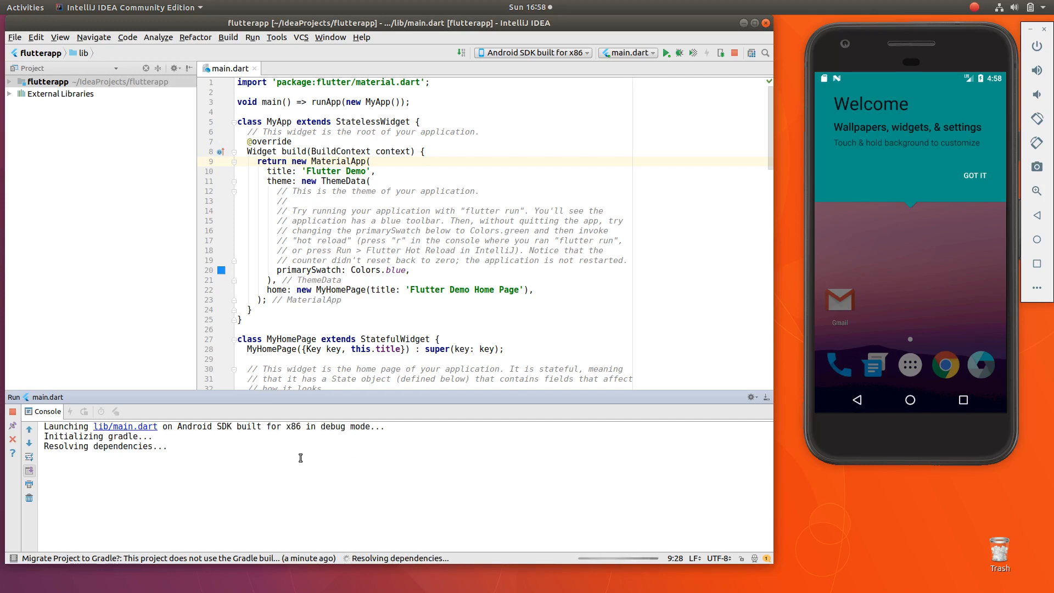
{"action": "mouse_move", "coordinate": [337, 458]}
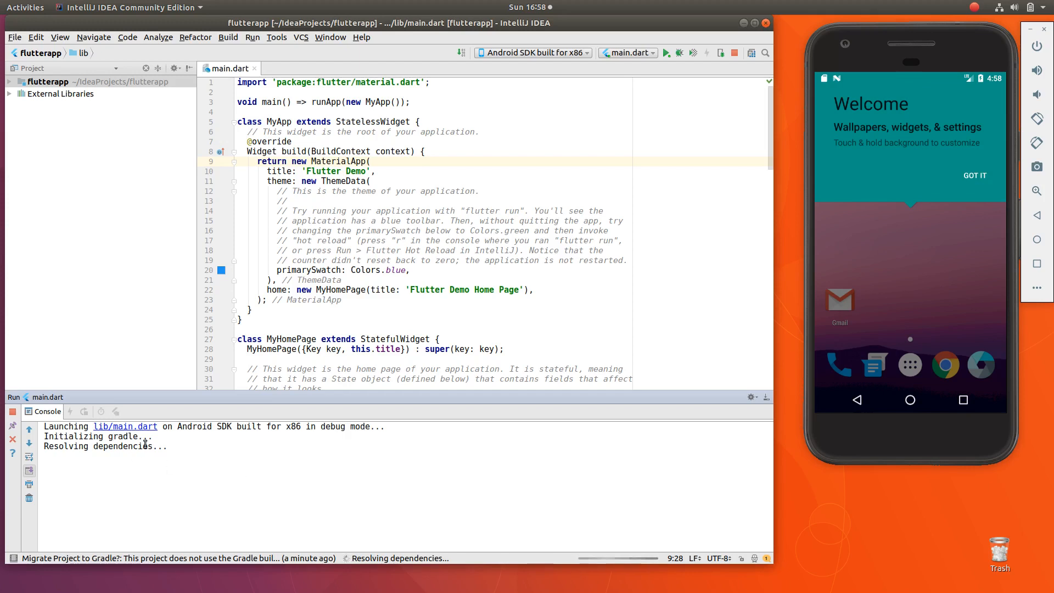
{"action": "mouse_move", "coordinate": [181, 463]}
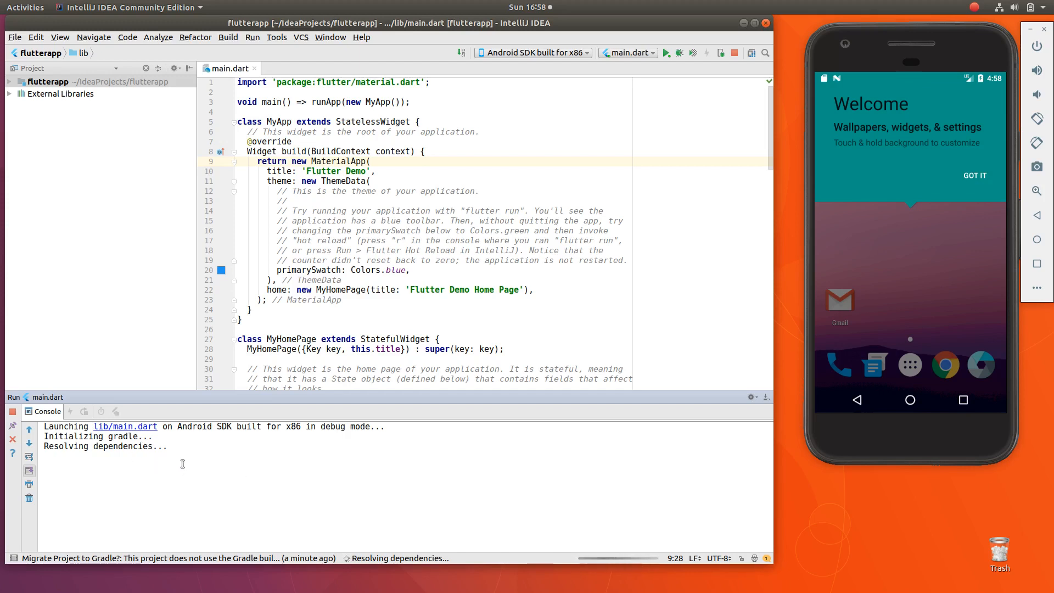
{"action": "mouse_move", "coordinate": [190, 455]}
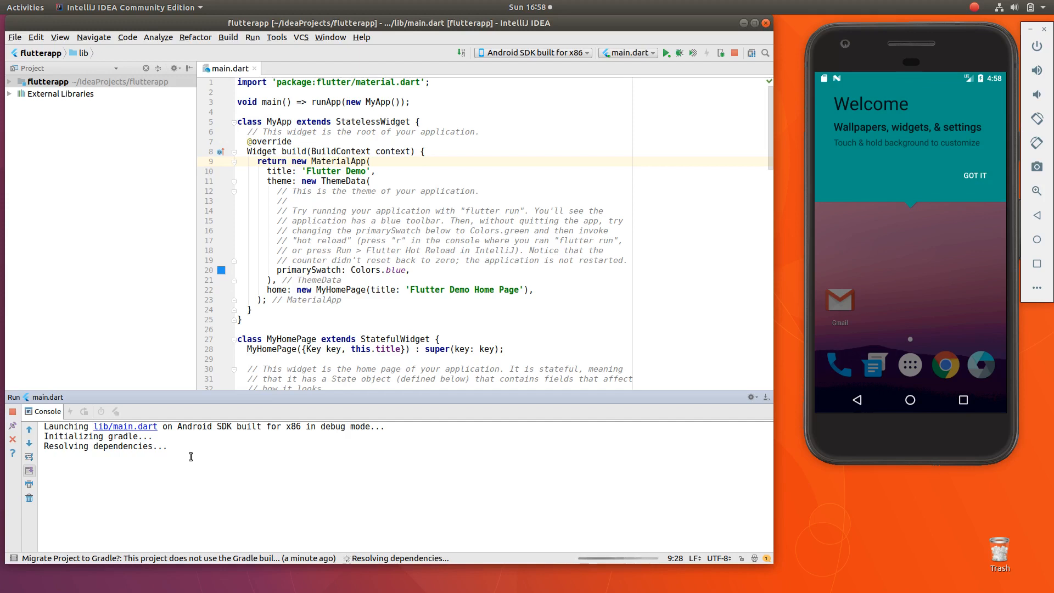
{"action": "mouse_move", "coordinate": [862, 208]}
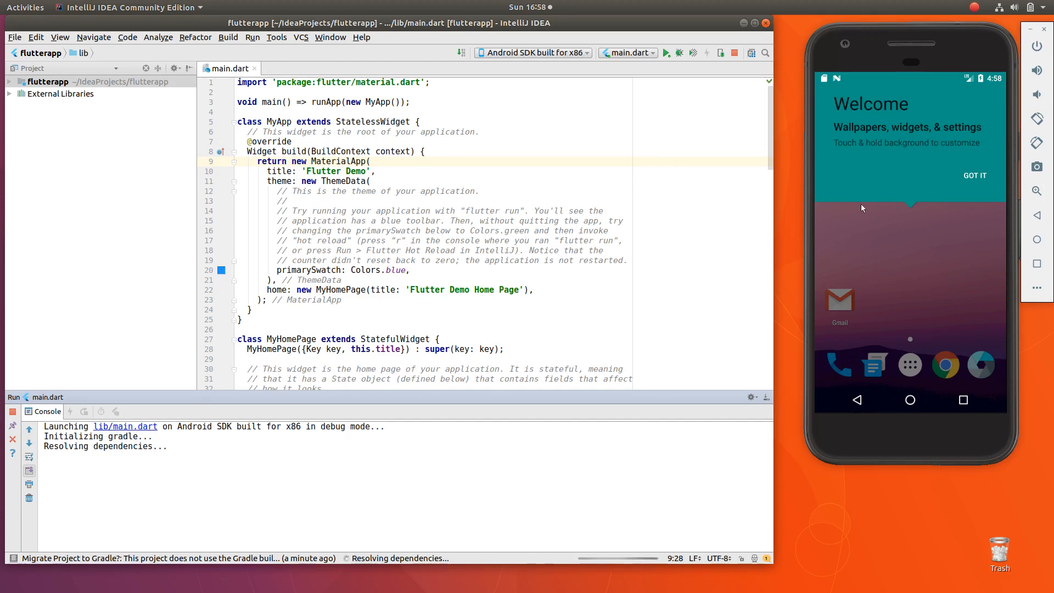
{"action": "mouse_move", "coordinate": [814, 269]}
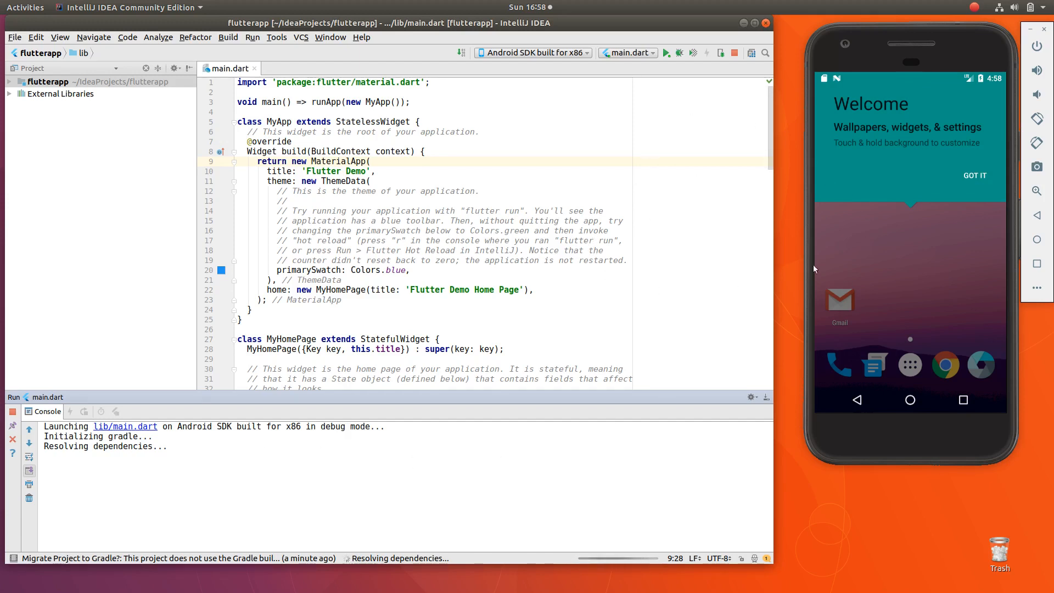
{"action": "mouse_move", "coordinate": [395, 330]}
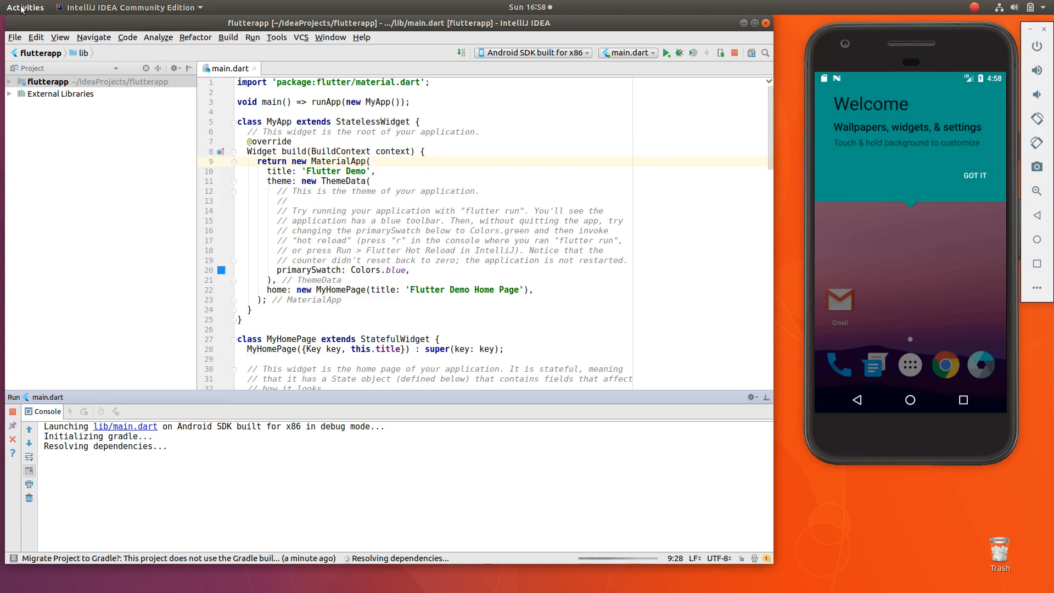
Step: Check the Ubuntu 17.10 64-bit details in GNOME Settings' About page, then close Settings
{"action": "left_click", "coordinate": [24, 7]}
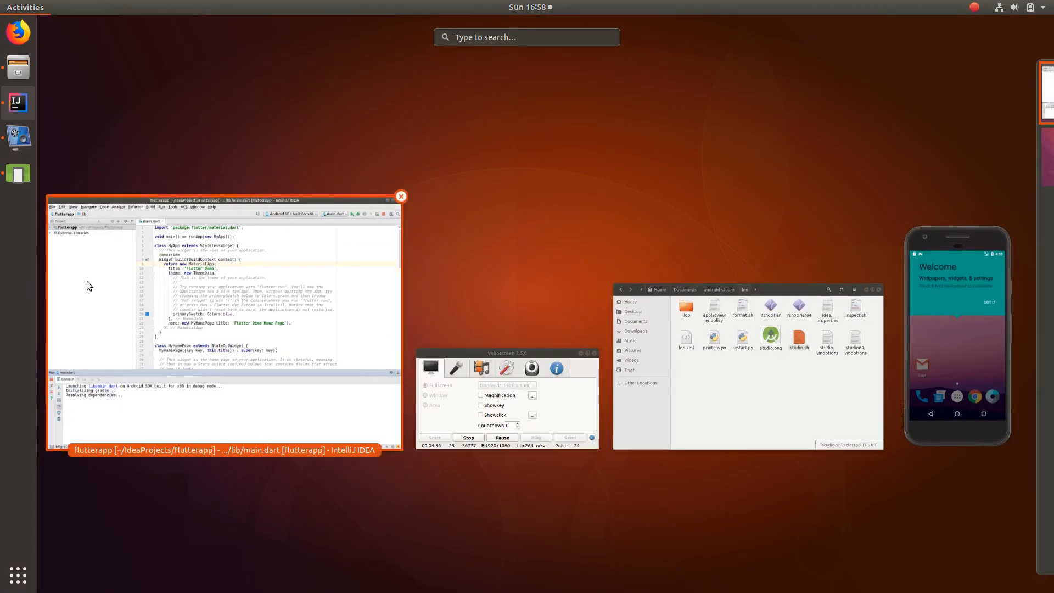
{"action": "type", "text": "s"}
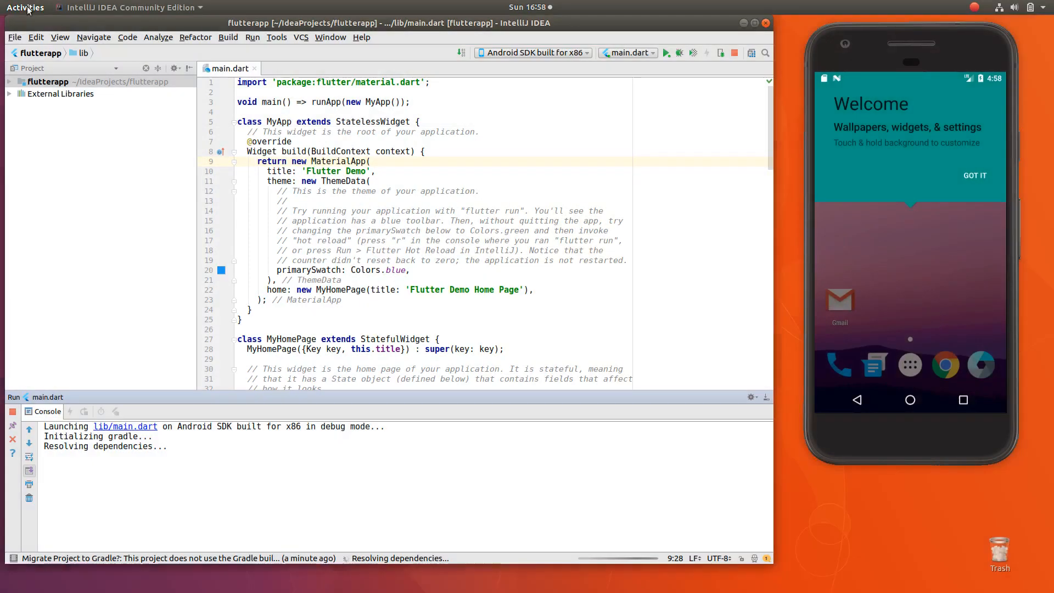
{"action": "left_click", "coordinate": [24, 7]}
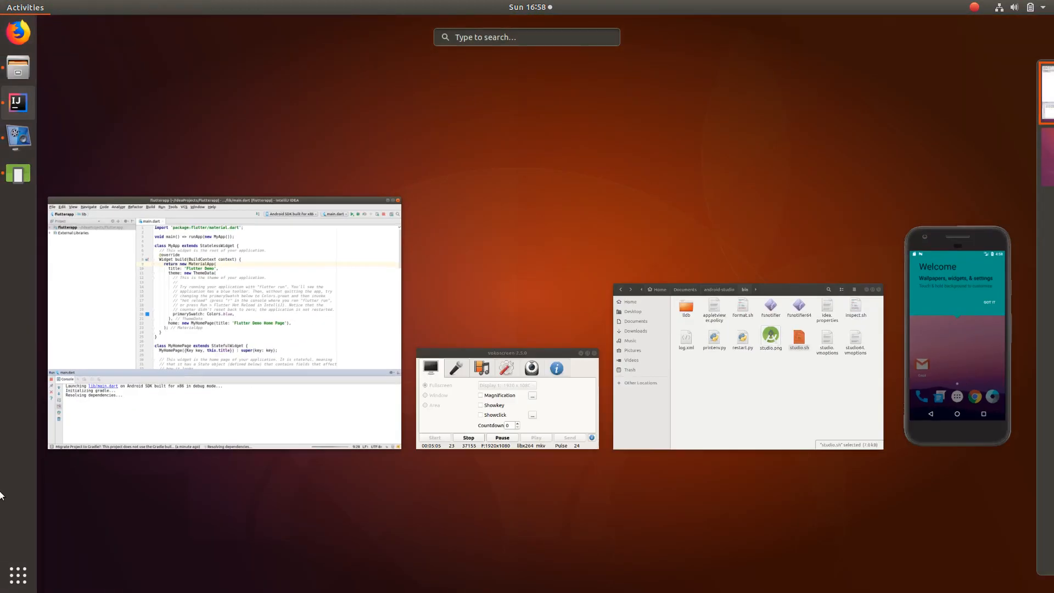
{"action": "left_click", "coordinate": [18, 575]}
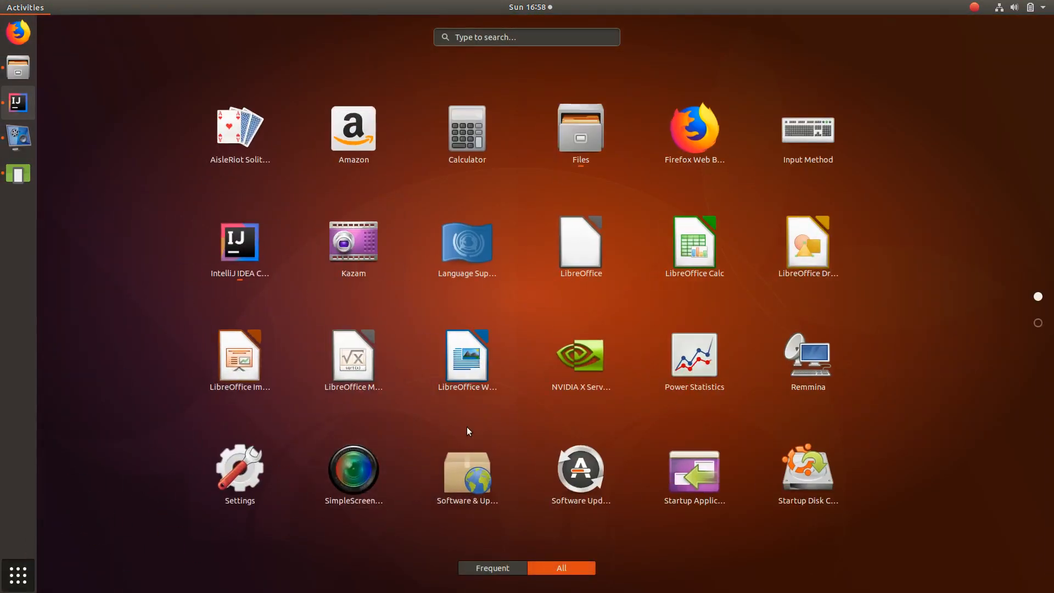
{"action": "mouse_move", "coordinate": [506, 417]}
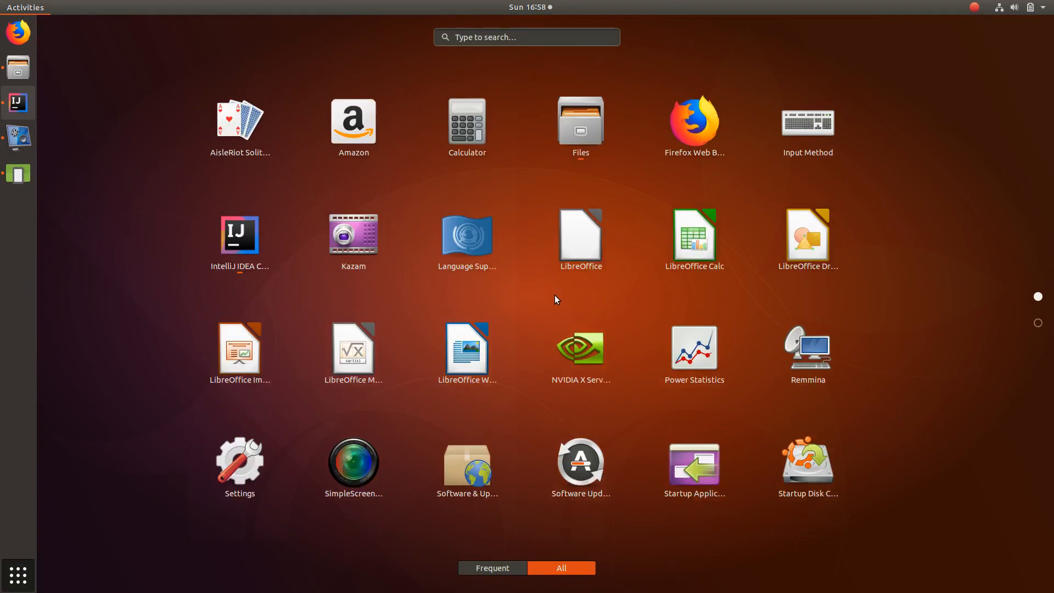
{"action": "left_click", "coordinate": [239, 236]}
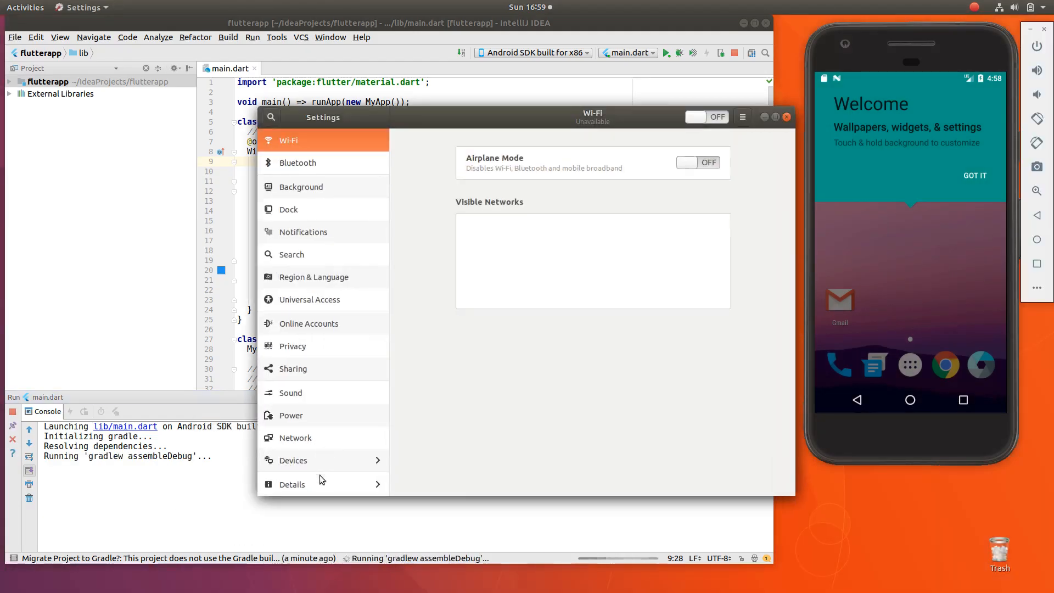
{"action": "left_click", "coordinate": [291, 484]}
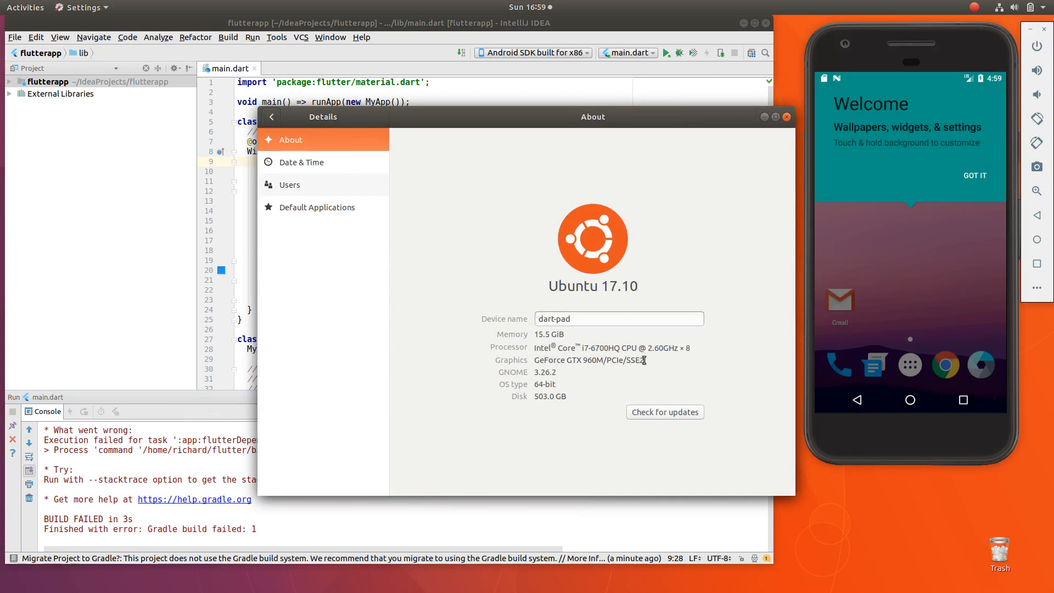
{"action": "mouse_move", "coordinate": [660, 380]}
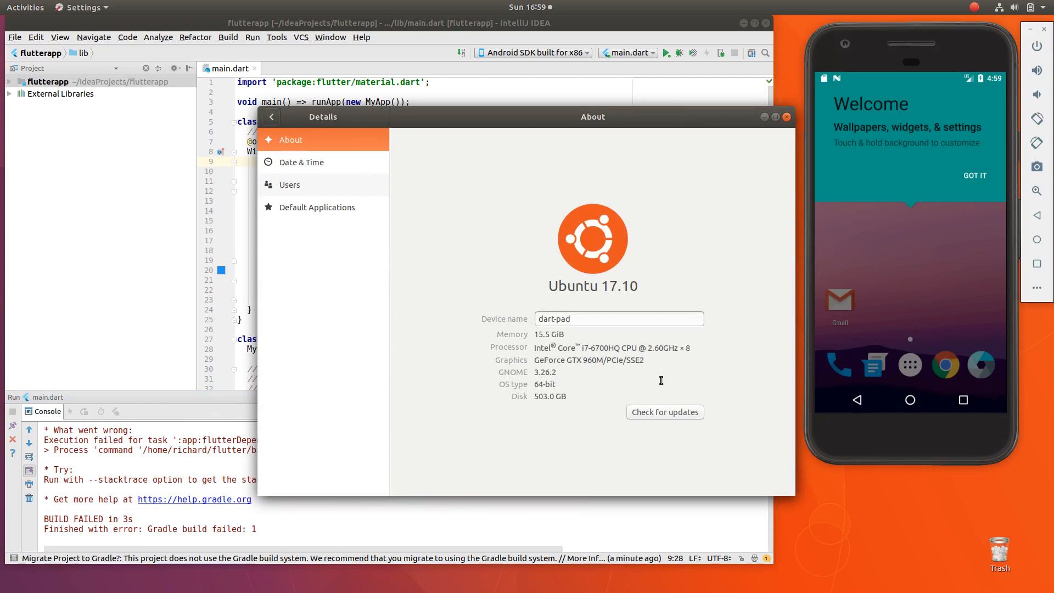
{"action": "mouse_move", "coordinate": [585, 371]}
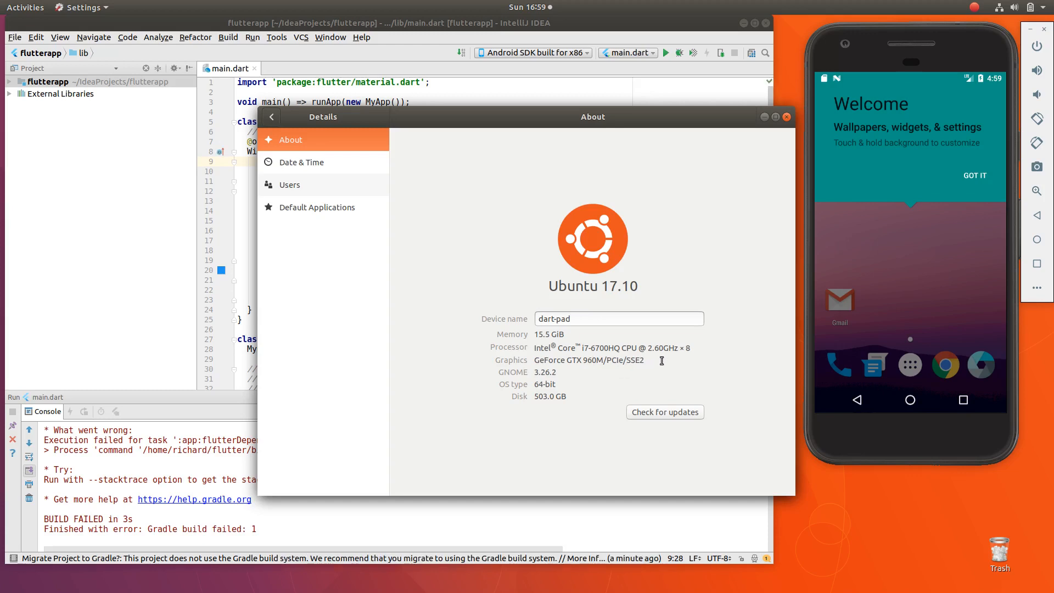
{"action": "left_click", "coordinate": [785, 116]}
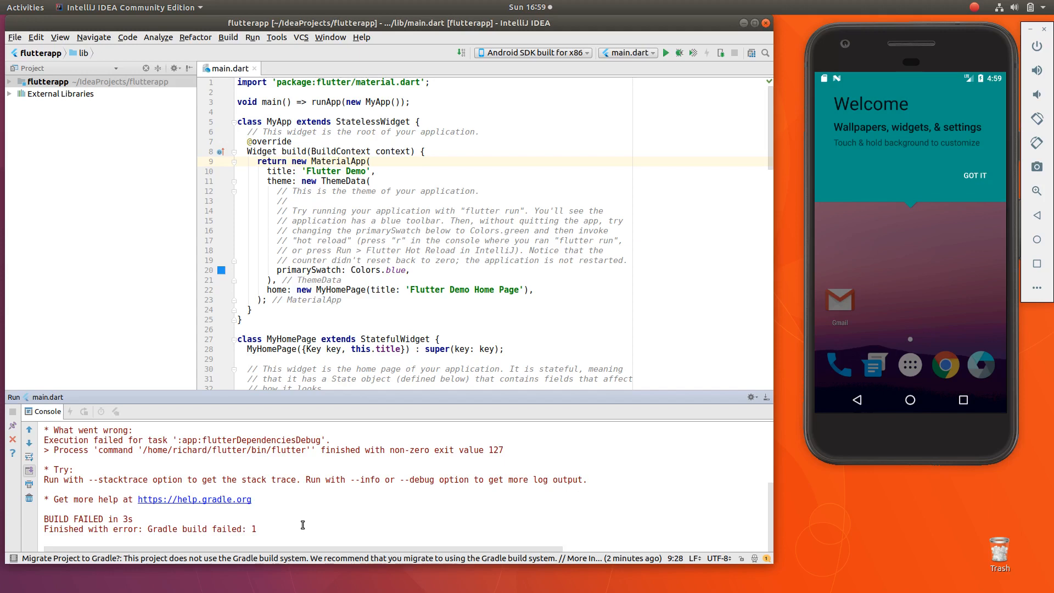
Step: Open Firefox from the top bar and close it, returning to IntelliJ IDEA
{"action": "left_click", "coordinate": [25, 7]}
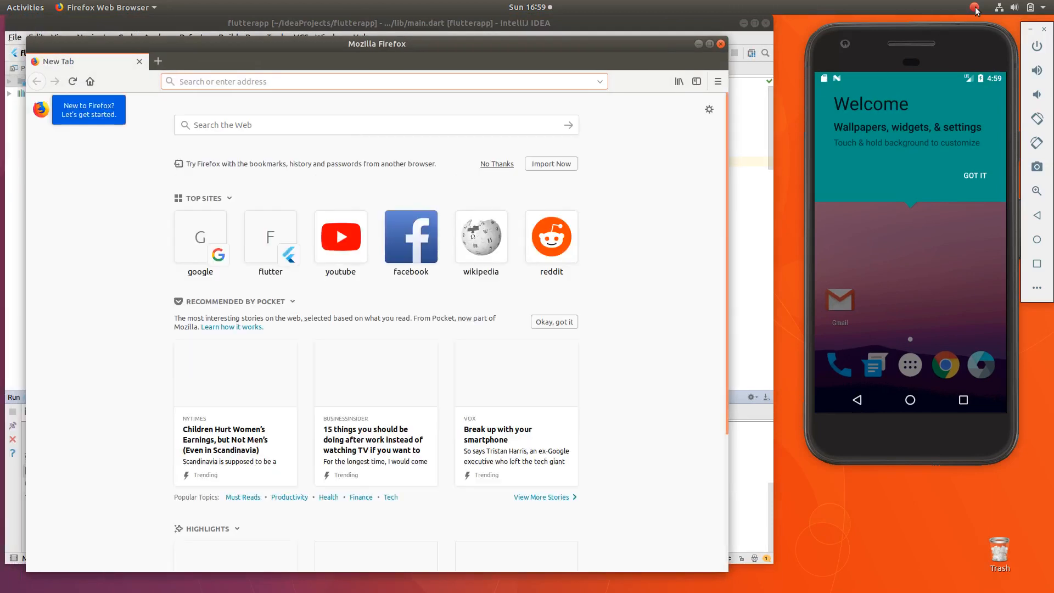
{"action": "left_click", "coordinate": [974, 7]}
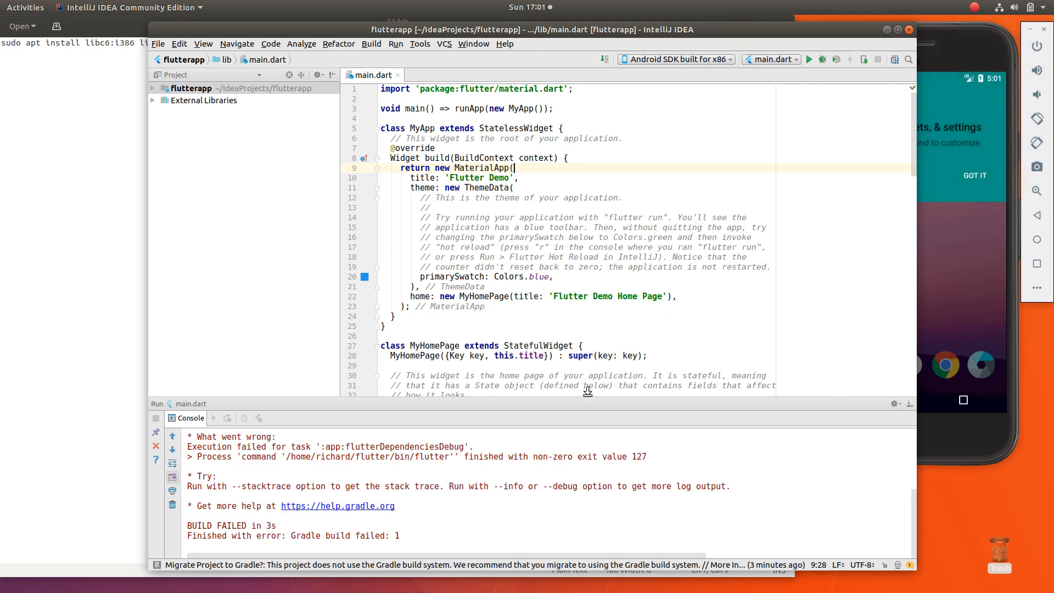
{"action": "mouse_move", "coordinate": [128, 239]}
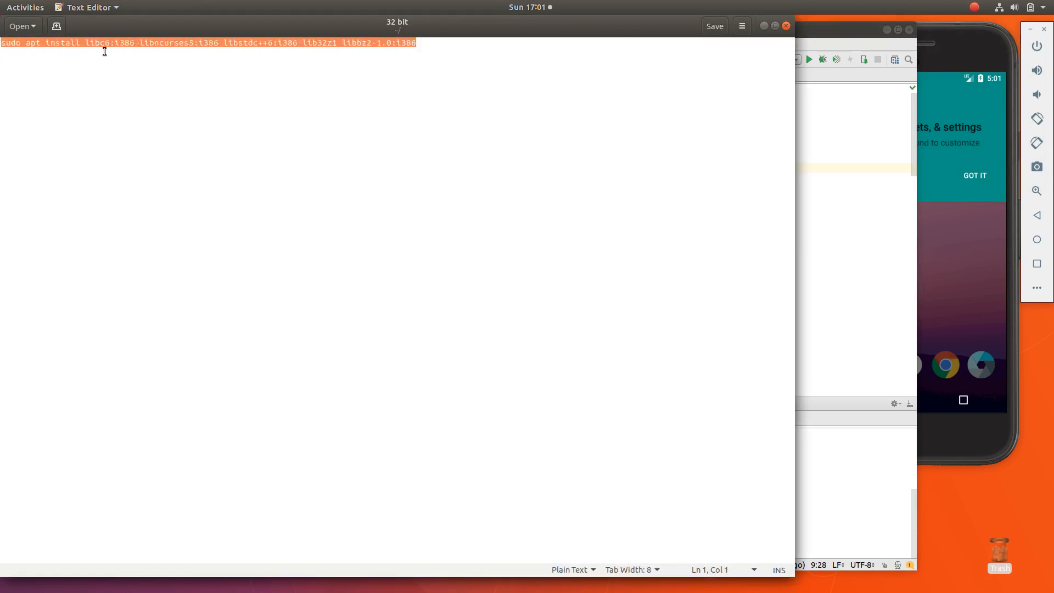
{"action": "mouse_move", "coordinate": [79, 45]}
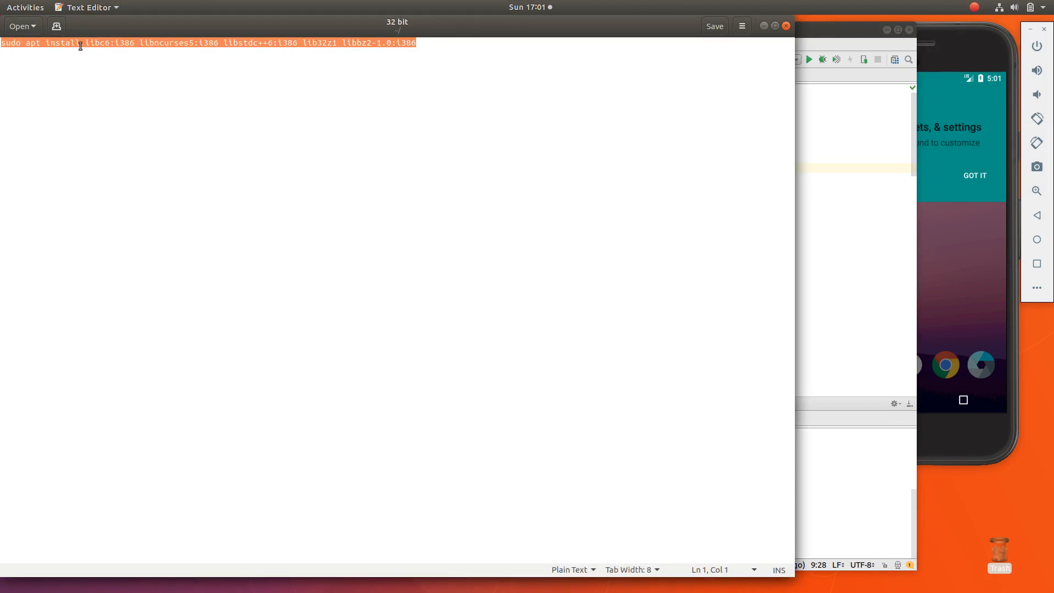
{"action": "mouse_move", "coordinate": [419, 48]}
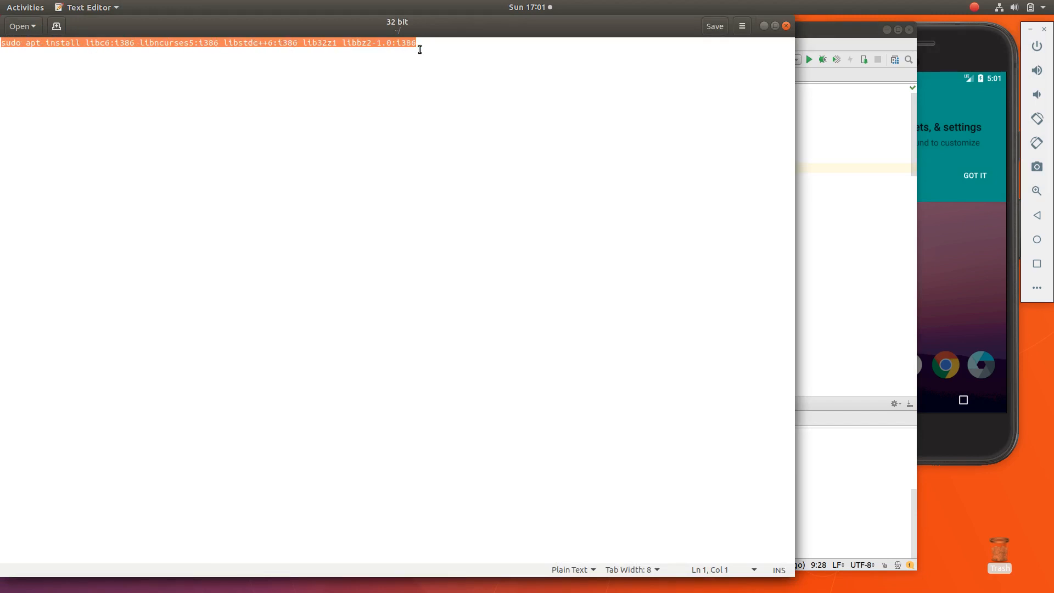
Step: Run sudo apt install for libc6:i386, lib32z1 and other 32-bit libraries, then close Terminal
{"action": "left_click", "coordinate": [25, 7]}
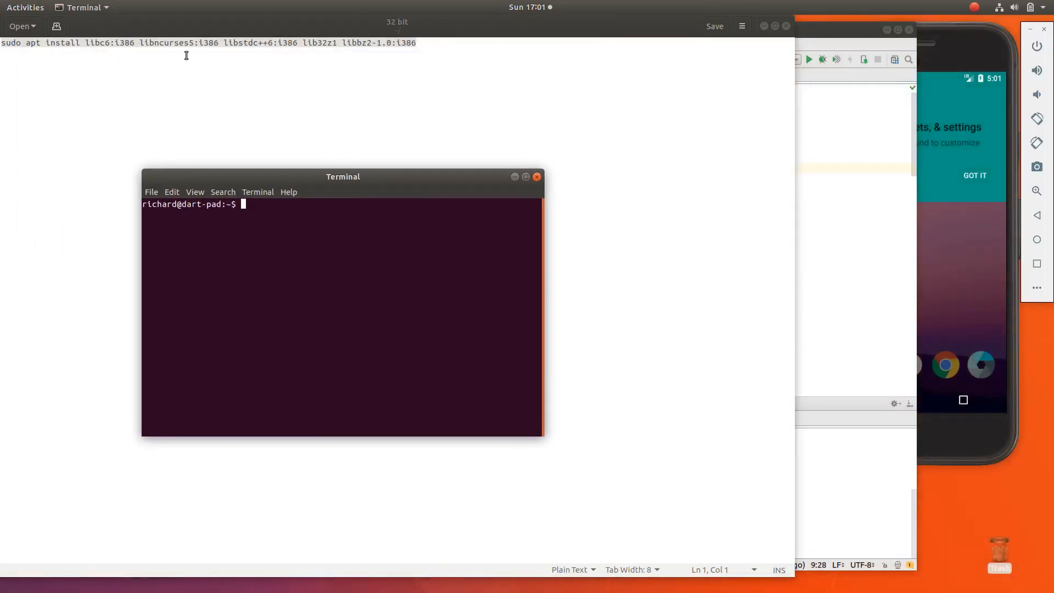
{"action": "key", "text": "Return"}
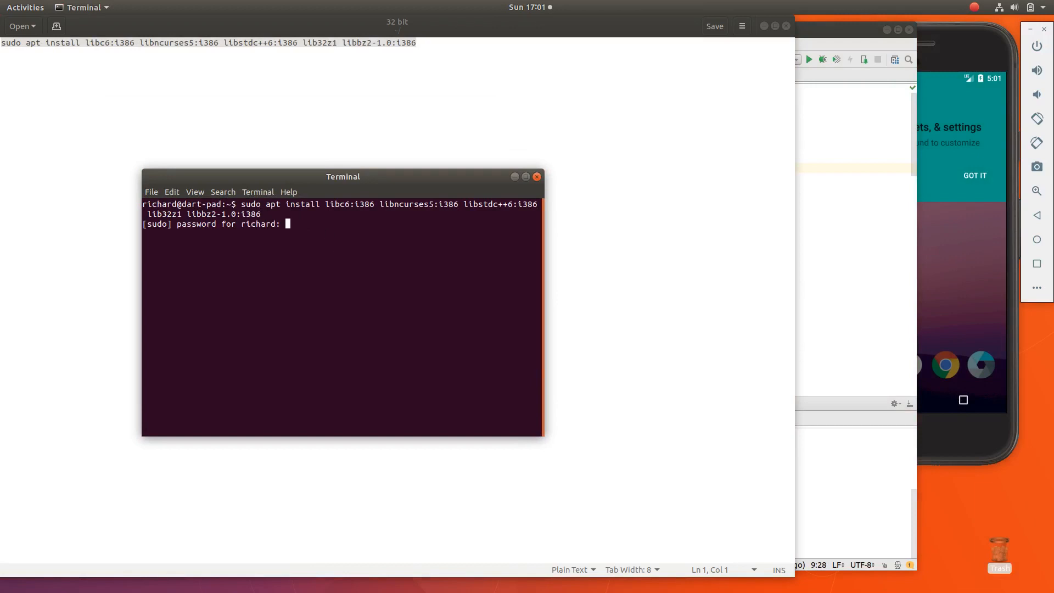
{"action": "key", "text": "Return"}
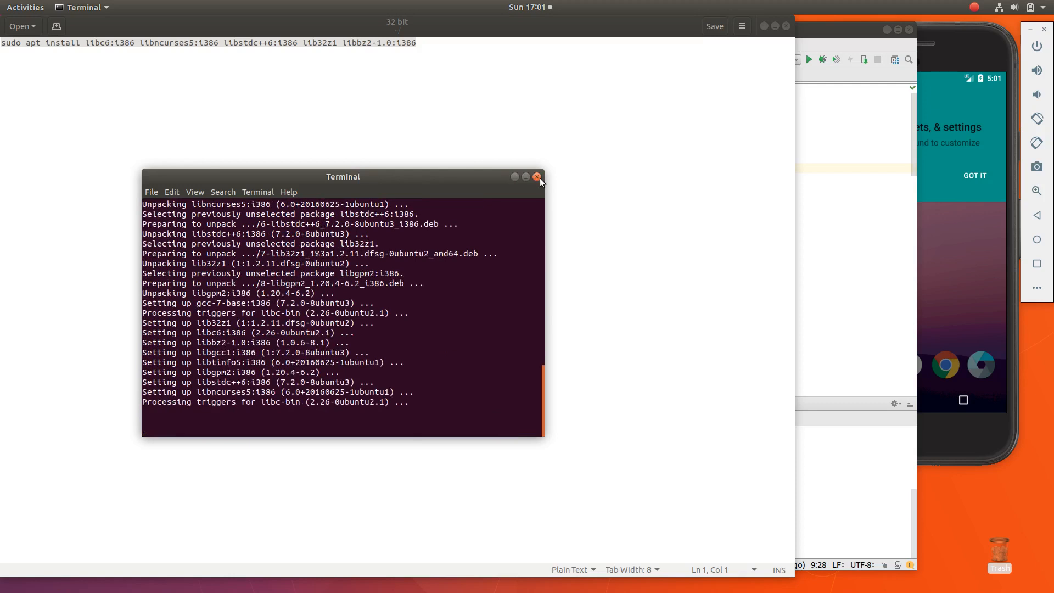
{"action": "left_click", "coordinate": [537, 177]}
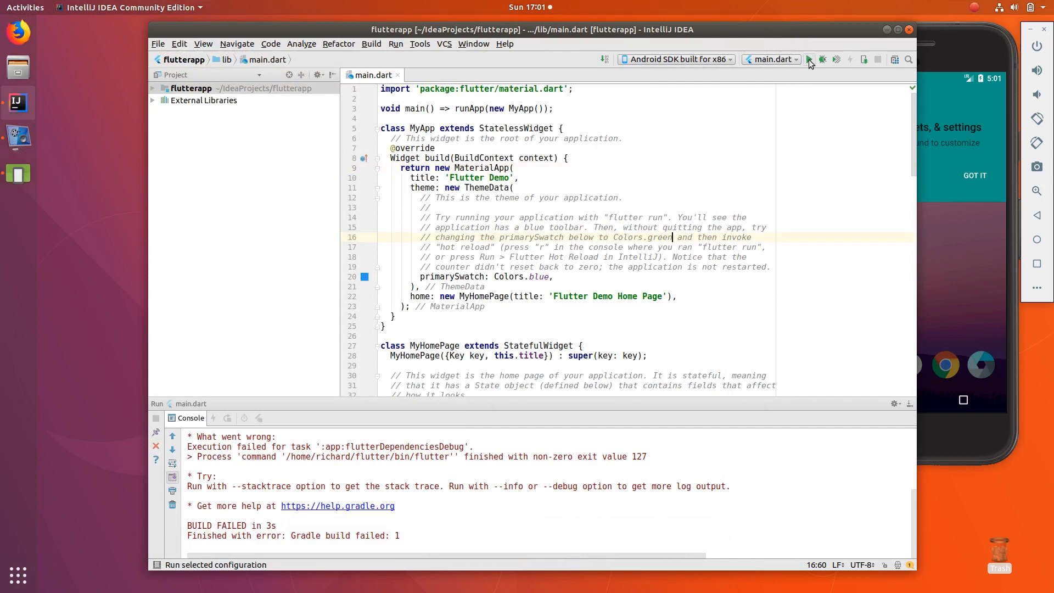
Step: Relaunch main.dart on the emulator, showing Flutter Demo Home Page with counter 0
{"action": "left_click", "coordinate": [809, 59]}
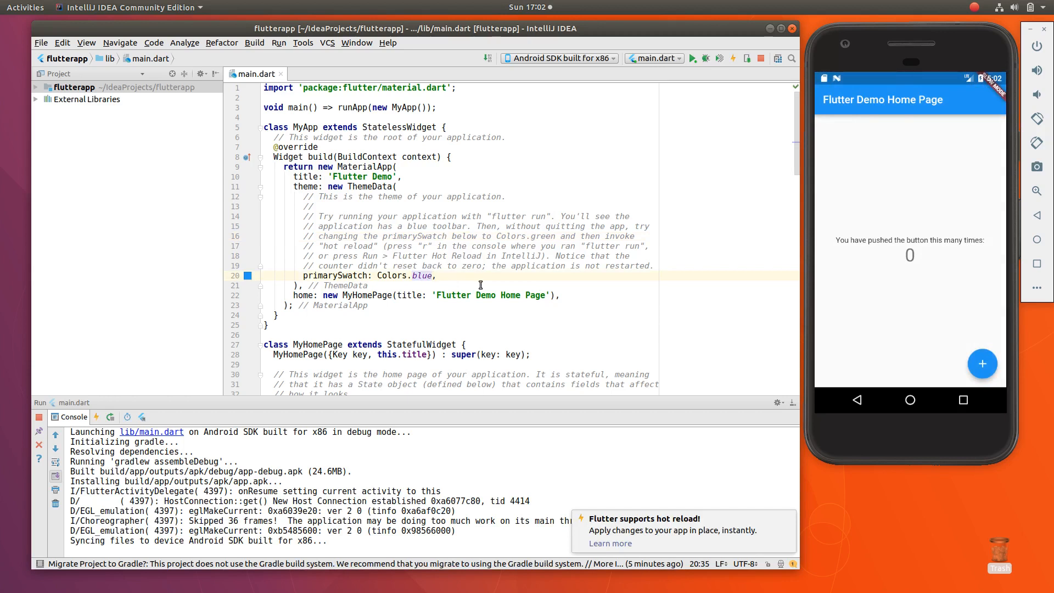
Step: Set primarySwatch to Colors.green, hot reload to turn the toolbar green, and close IntelliJ
{"action": "type", "text": "gre"}
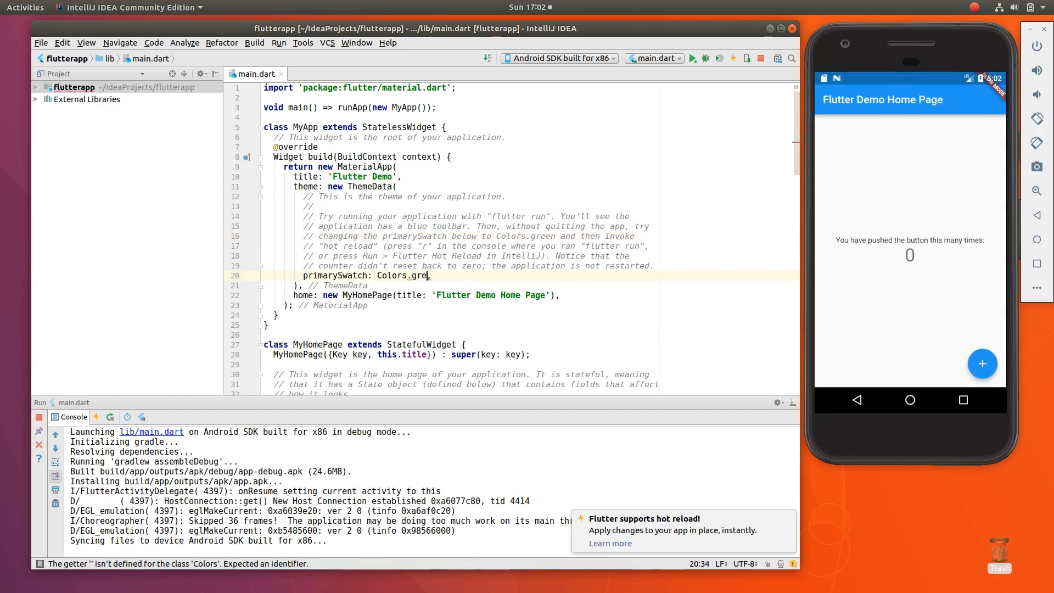
{"action": "type", "text": "en,"}
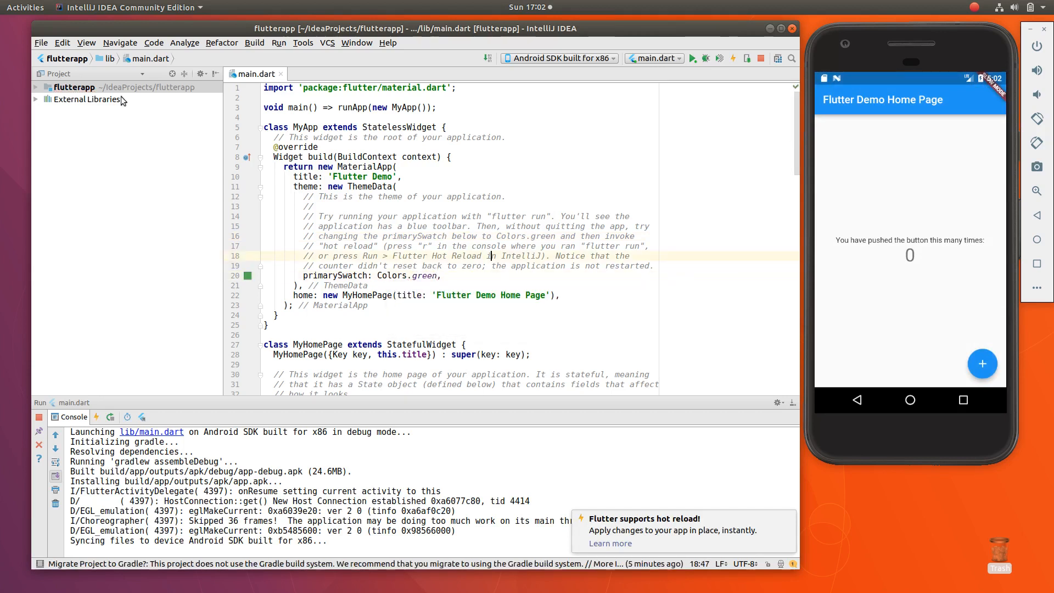
{"action": "left_click", "coordinate": [42, 43]}
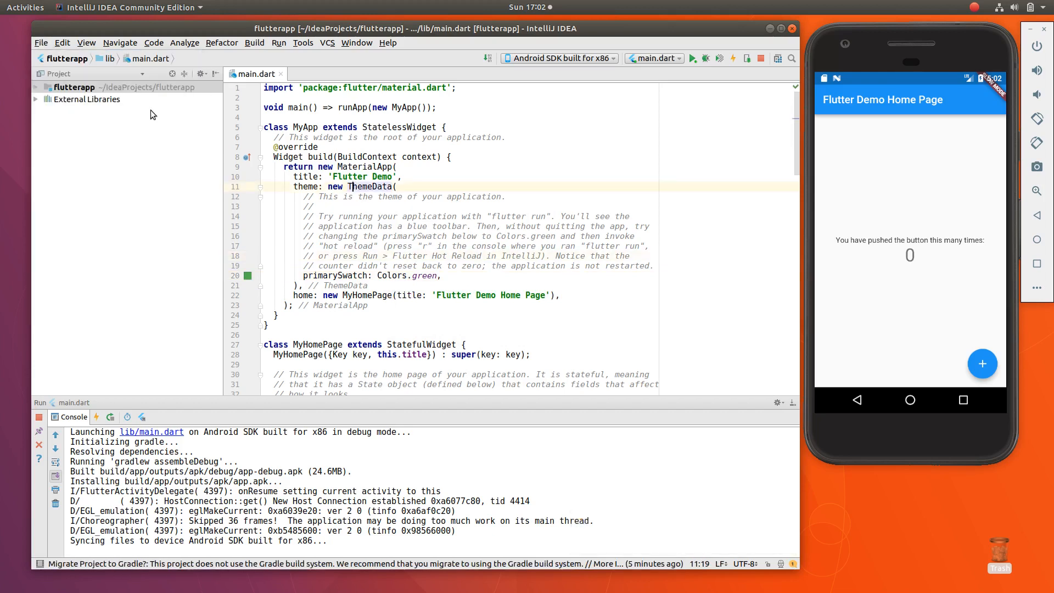
{"action": "left_click", "coordinate": [41, 43]}
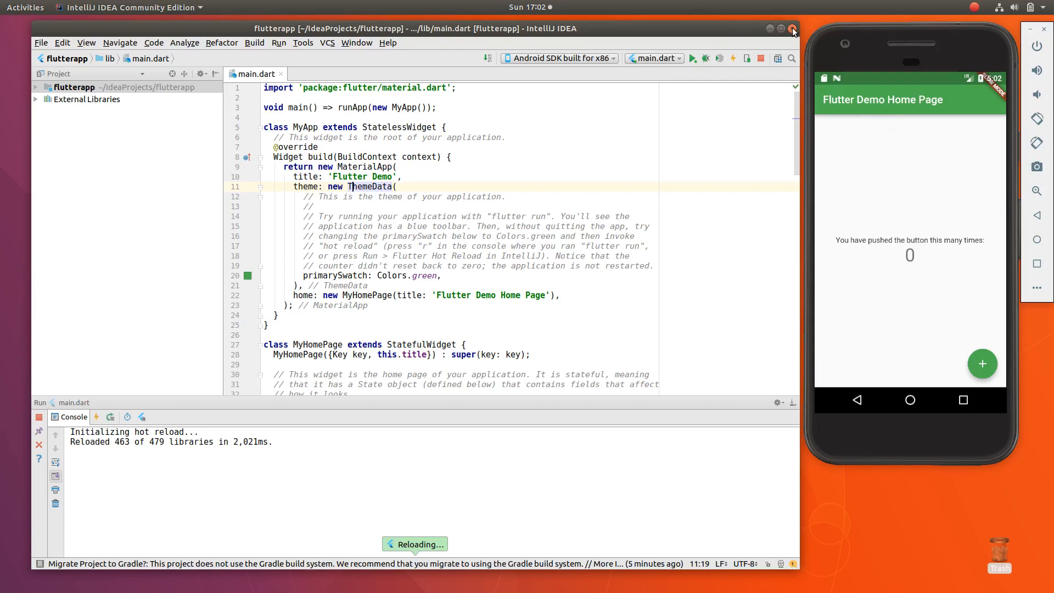
{"action": "left_click", "coordinate": [791, 28]}
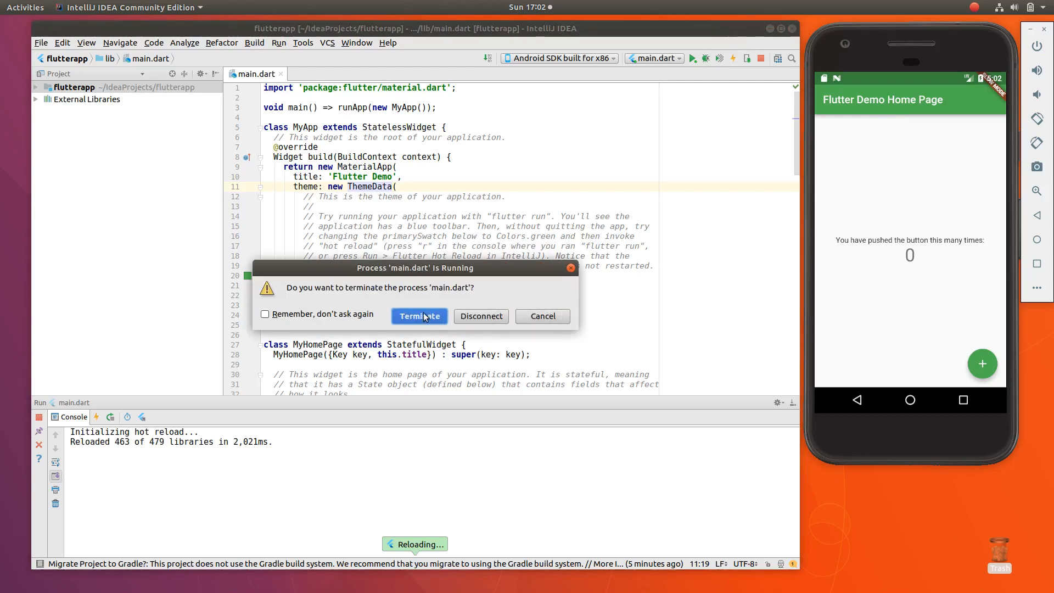
Step: Terminate main.dart and launch studio.sh from Documents/android-studio/bin
{"action": "left_click", "coordinate": [419, 316]}
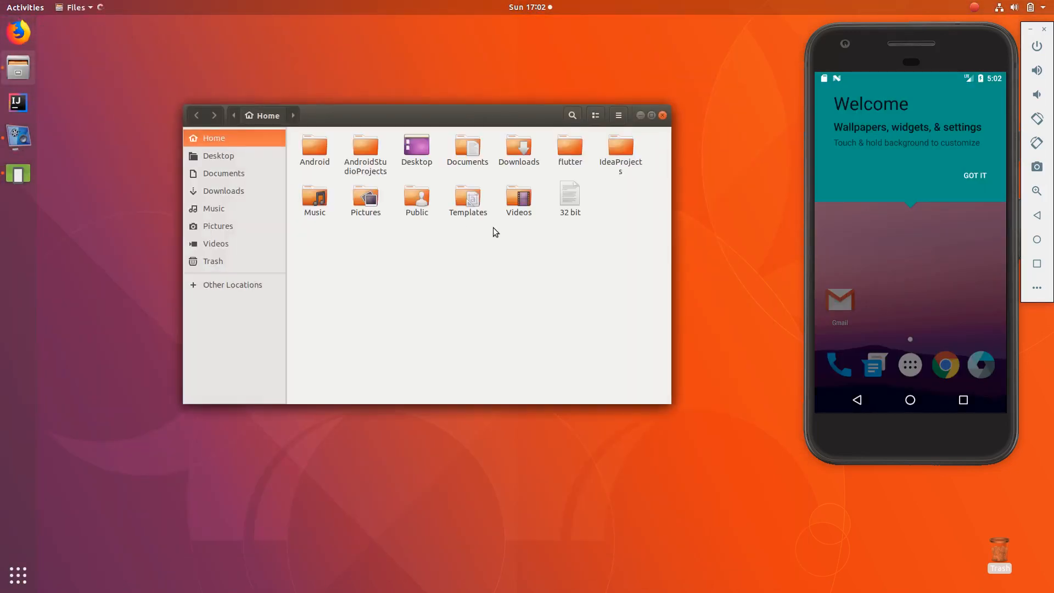
{"action": "left_click", "coordinate": [467, 148]}
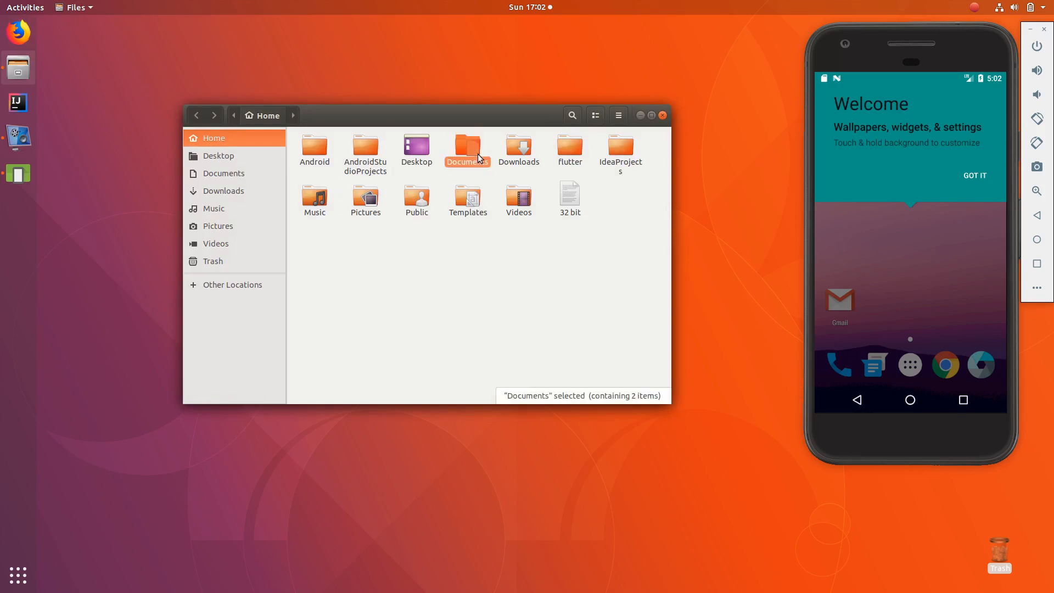
{"action": "double_click", "coordinate": [467, 146]}
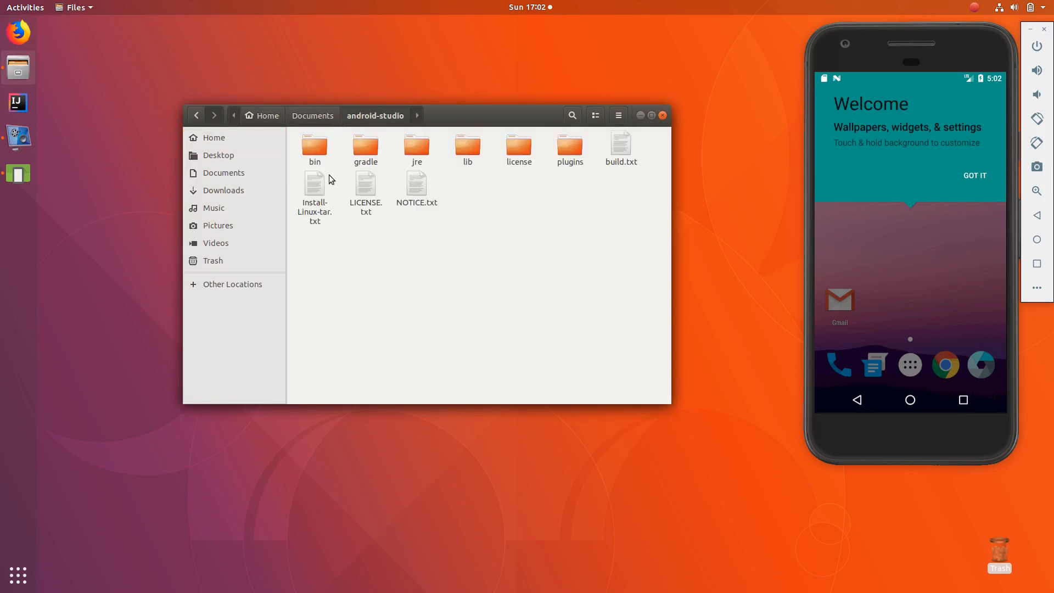
{"action": "double_click", "coordinate": [314, 147]}
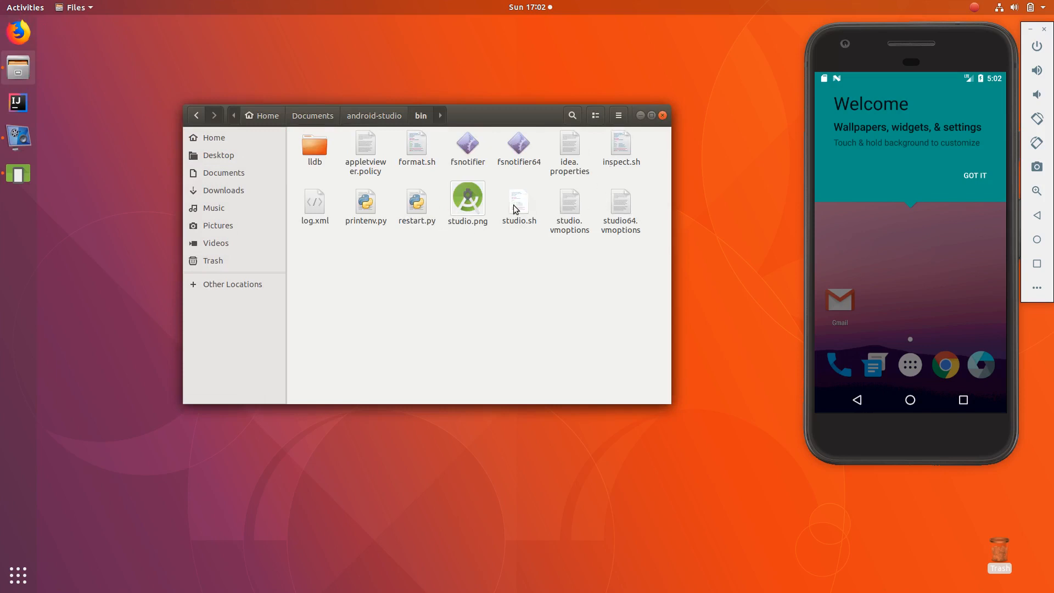
{"action": "left_click", "coordinate": [518, 200]}
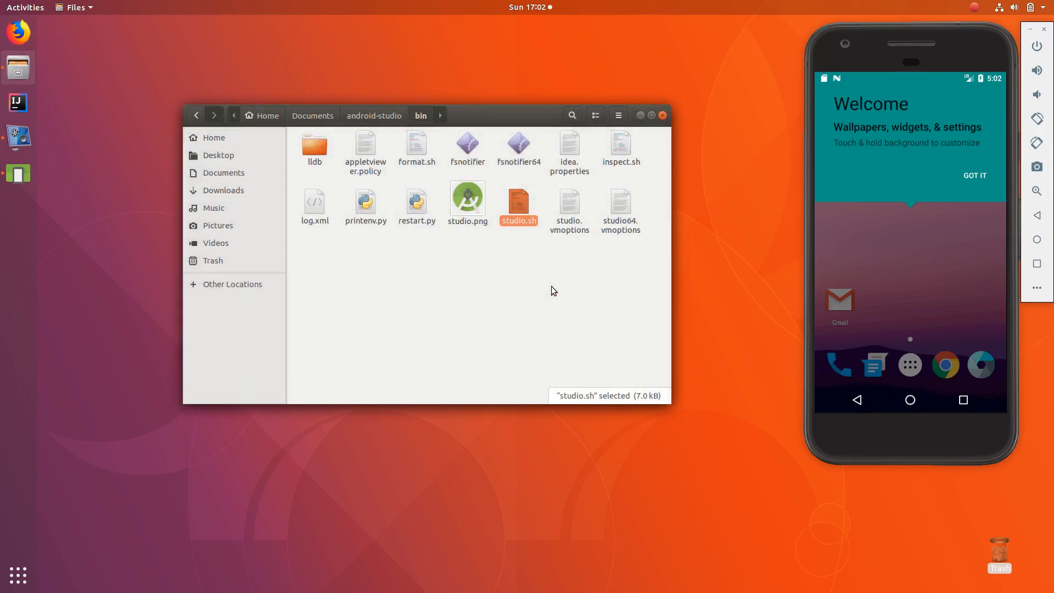
{"action": "double_click", "coordinate": [518, 202]}
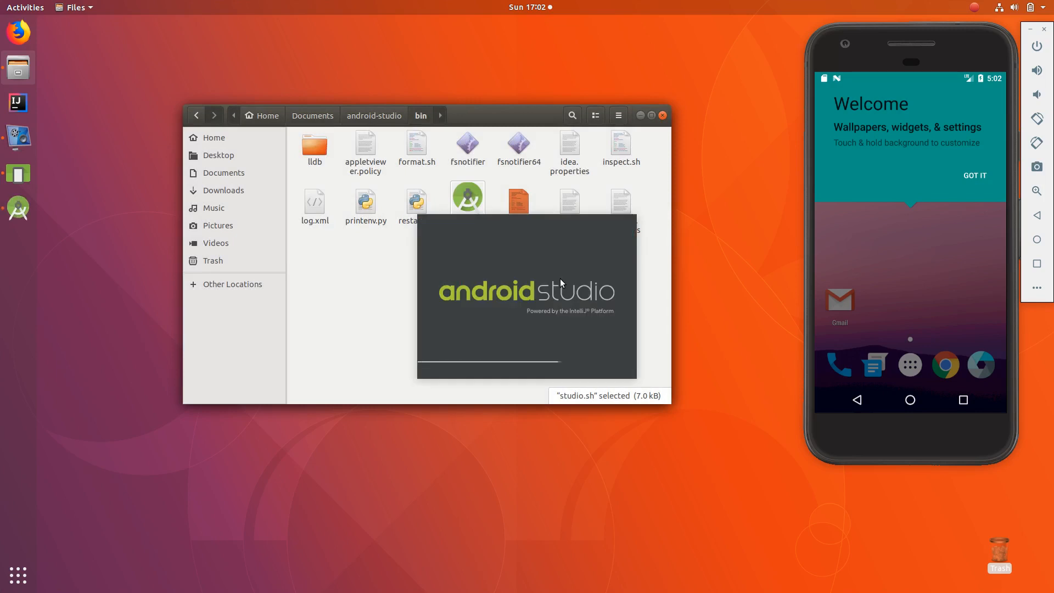
{"action": "mouse_move", "coordinate": [665, 124]}
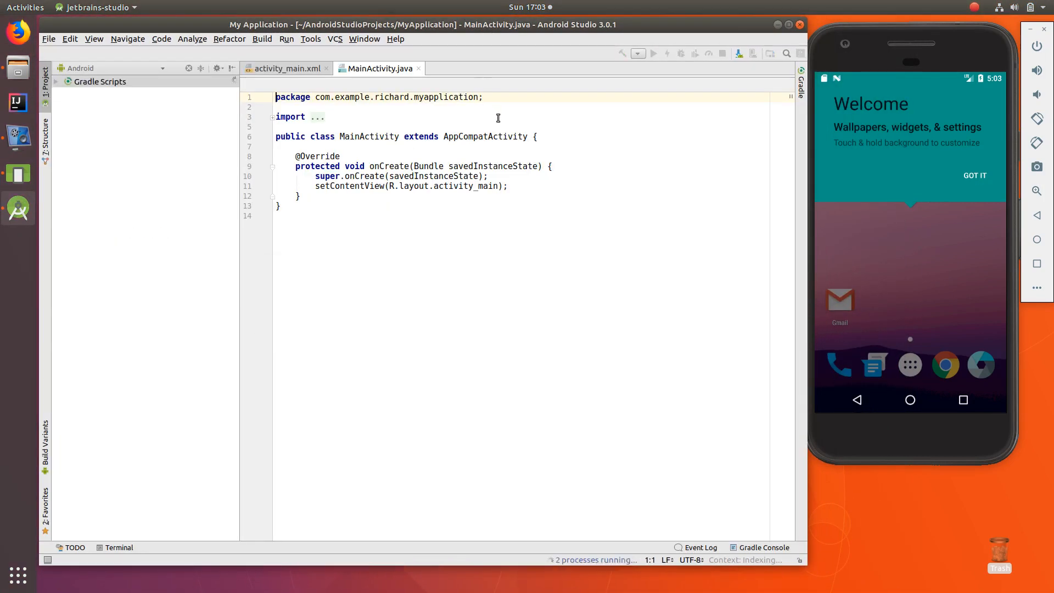
Step: Browse Android Studio's Build, Edit and File menus, then exit Android Studio
{"action": "left_click", "coordinate": [262, 38]}
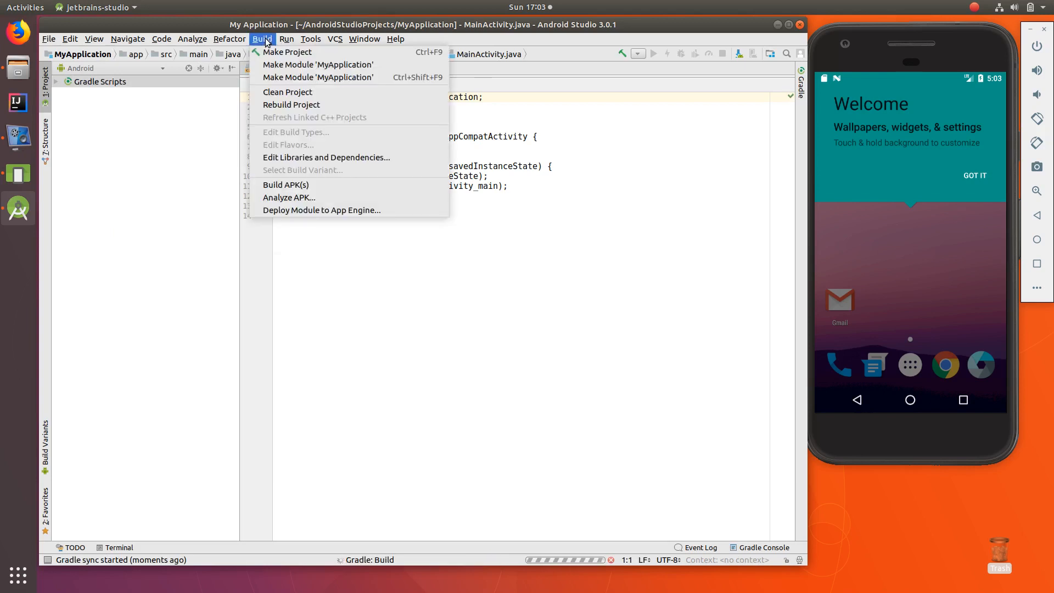
{"action": "left_click", "coordinate": [69, 38]}
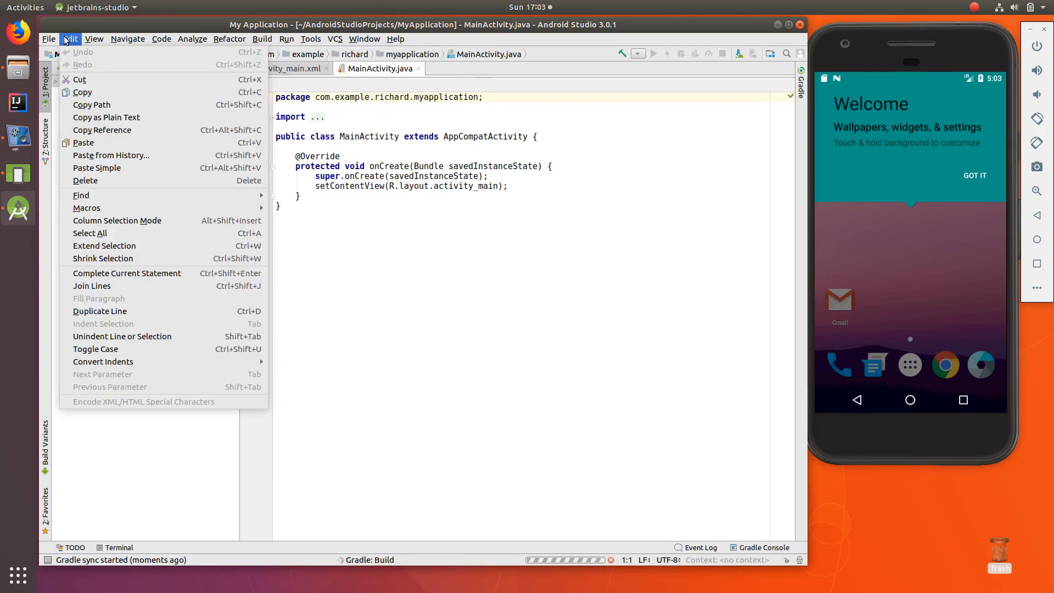
{"action": "left_click", "coordinate": [48, 38]}
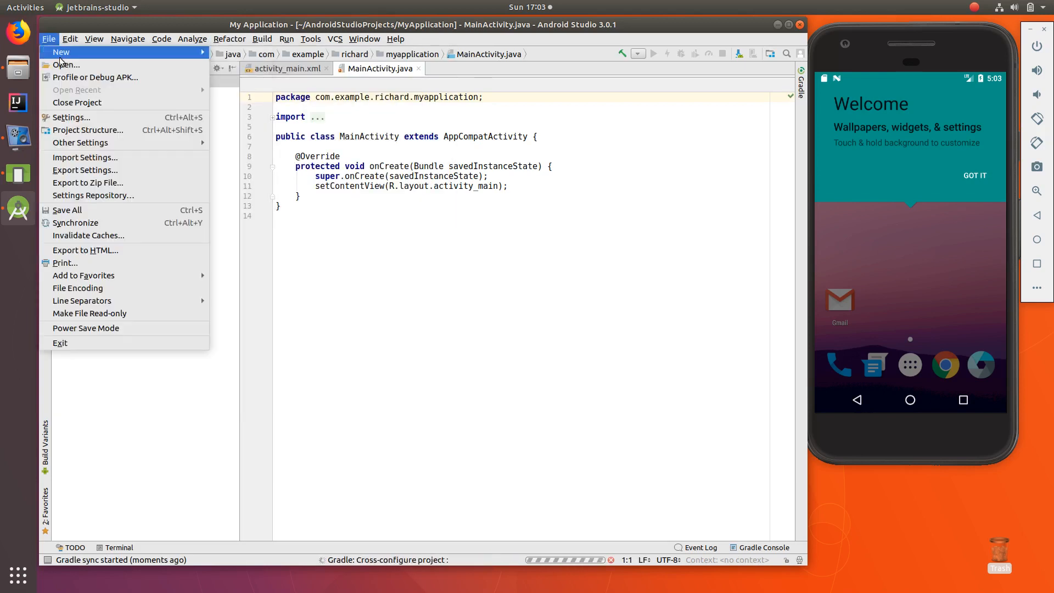
{"action": "mouse_move", "coordinate": [76, 222]}
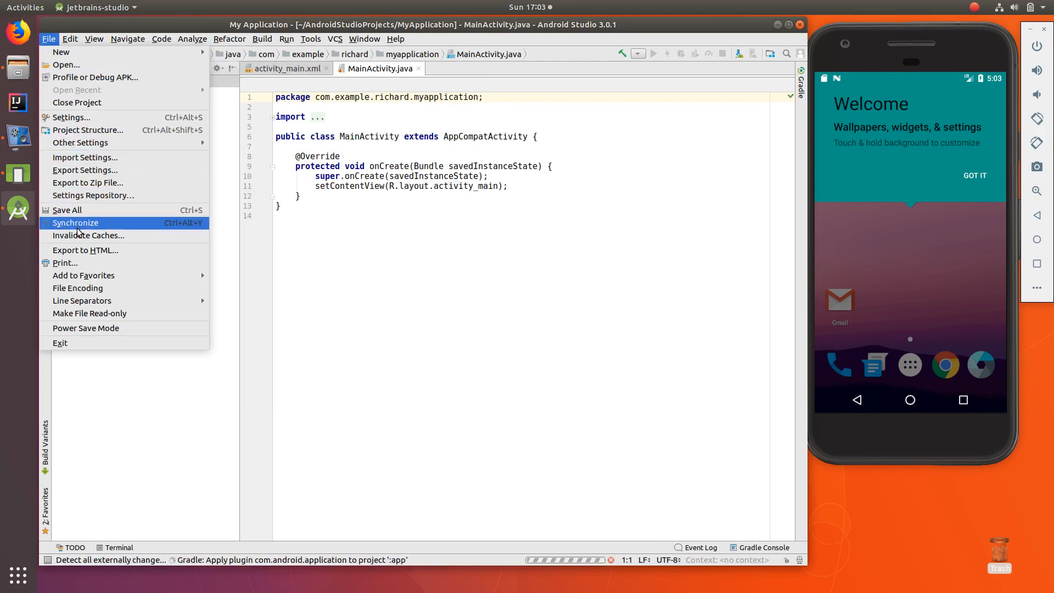
{"action": "mouse_move", "coordinate": [61, 51]}
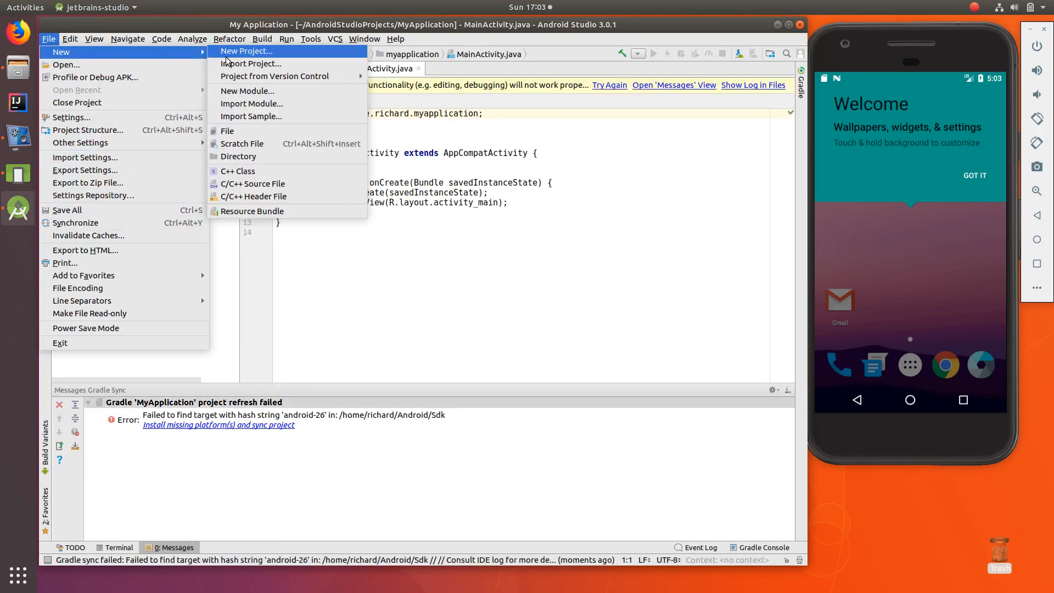
{"action": "mouse_move", "coordinate": [274, 75]}
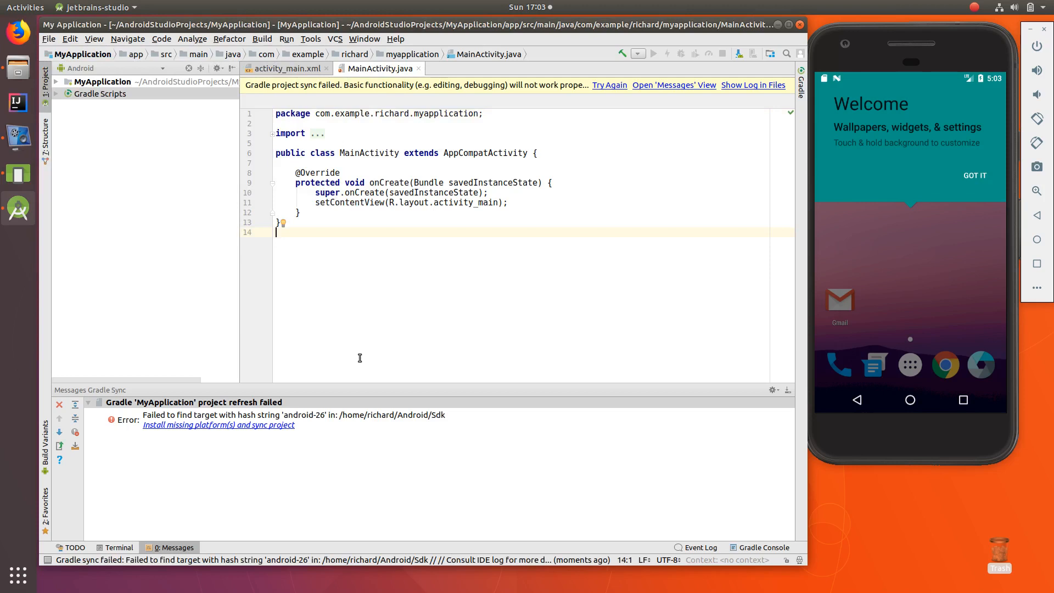
{"action": "mouse_move", "coordinate": [329, 380]}
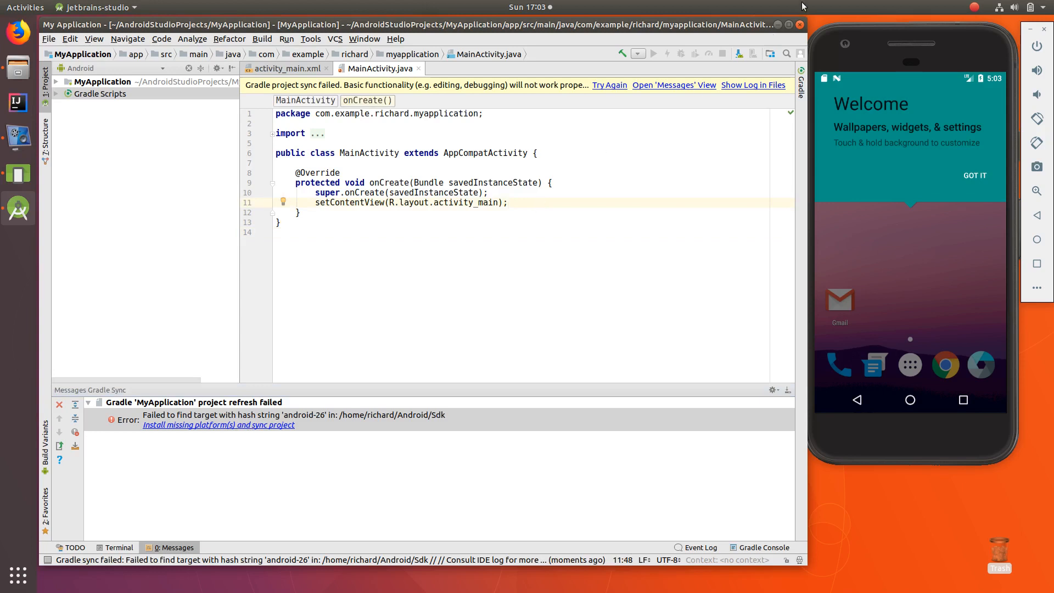
{"action": "left_click", "coordinate": [799, 25]}
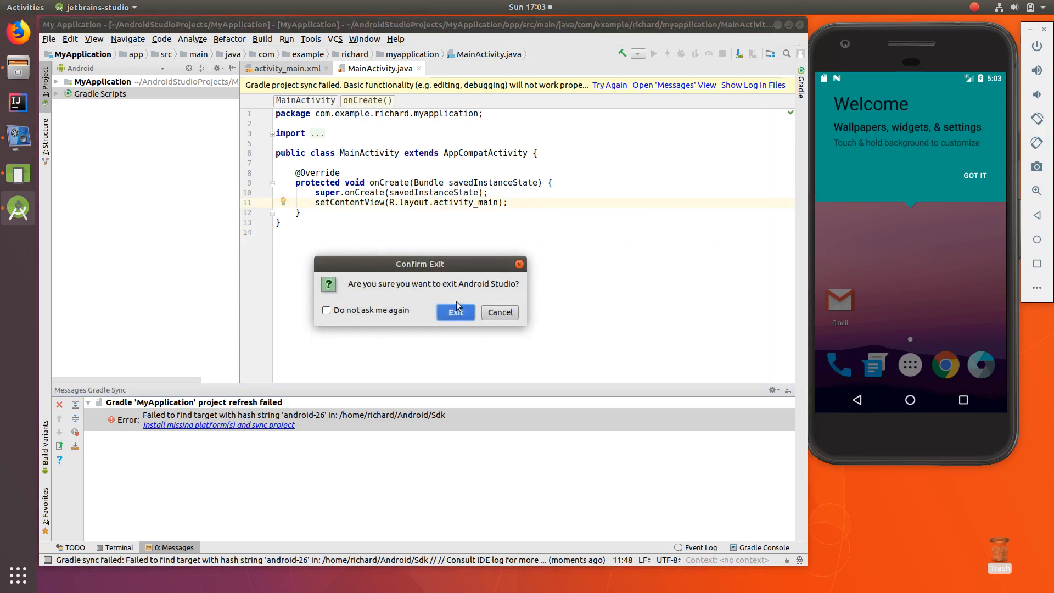
{"action": "left_click", "coordinate": [455, 312]}
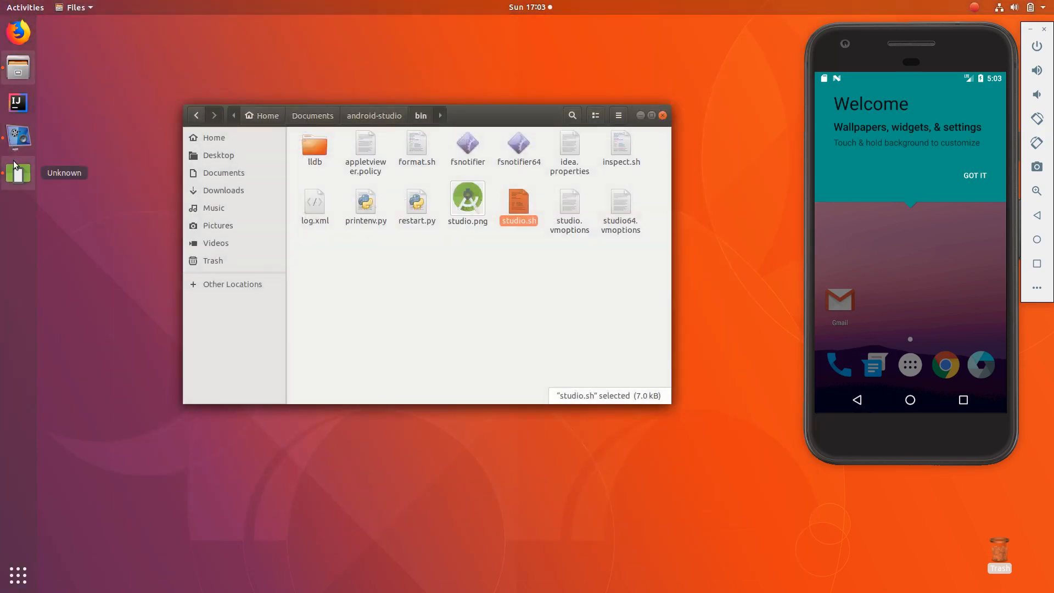
{"action": "mouse_move", "coordinate": [17, 102]}
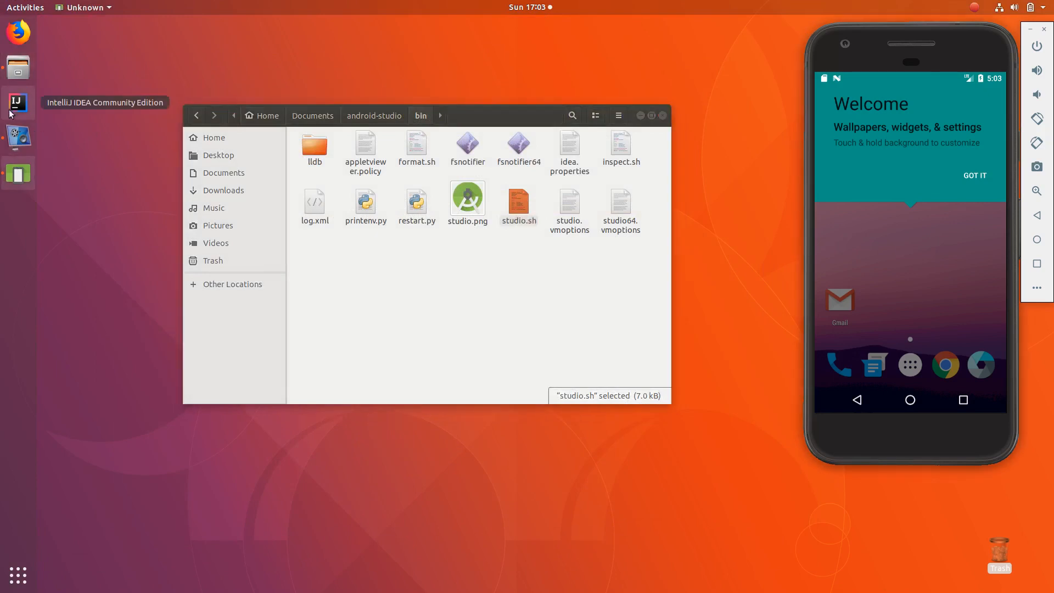